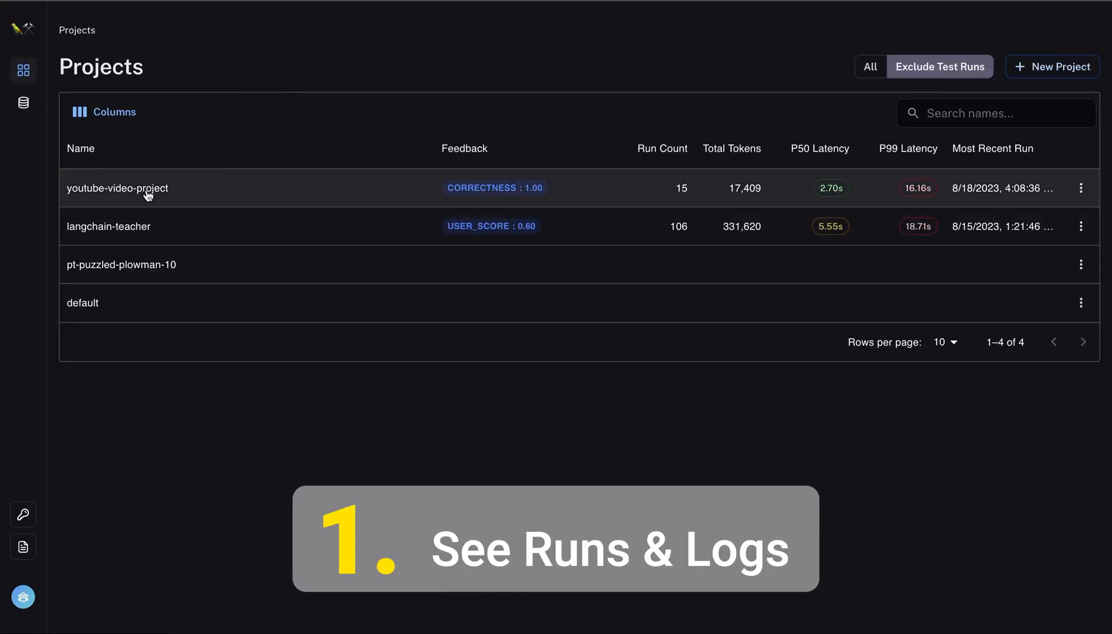
# - Open the youtube-video-project traces and expand the latest AgentExecutor run
pyautogui.click(117, 188)
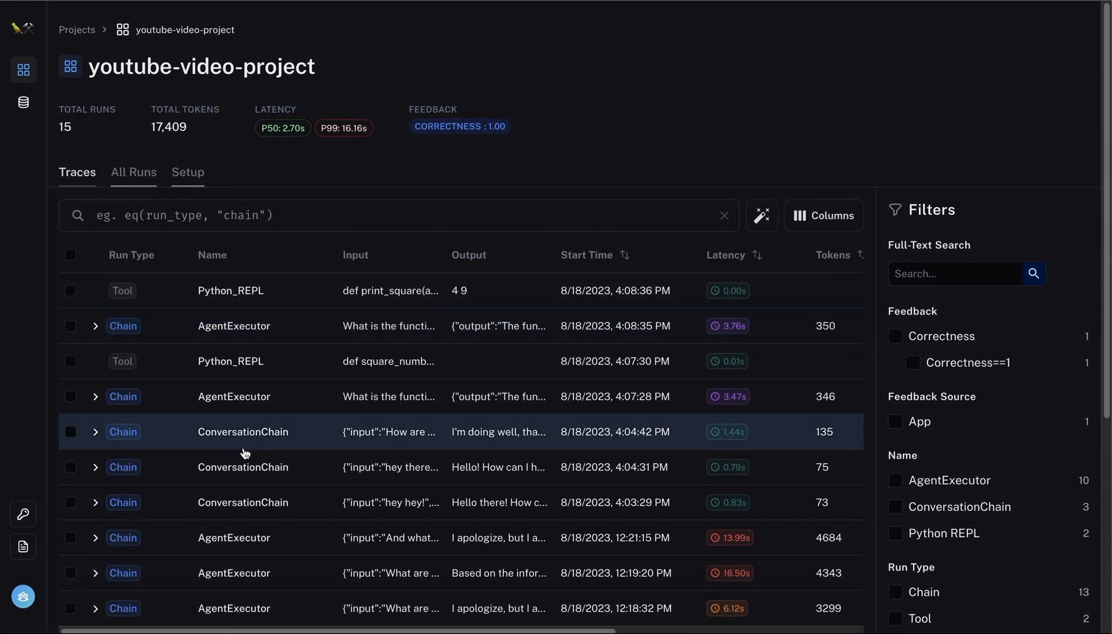
pyautogui.moveTo(259, 355)
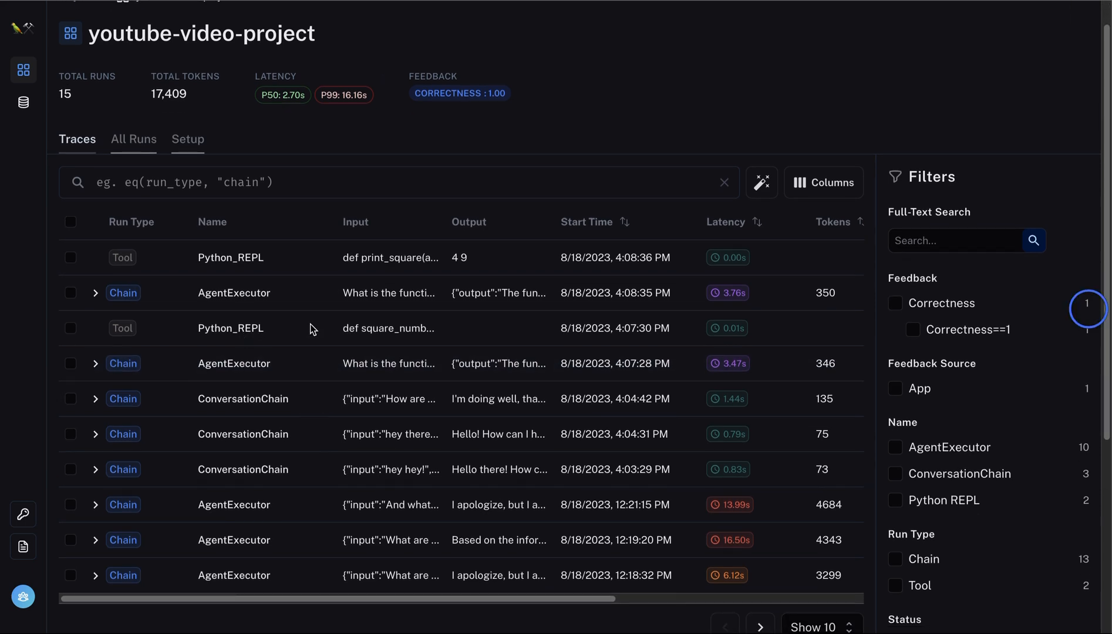
pyautogui.moveTo(277, 447)
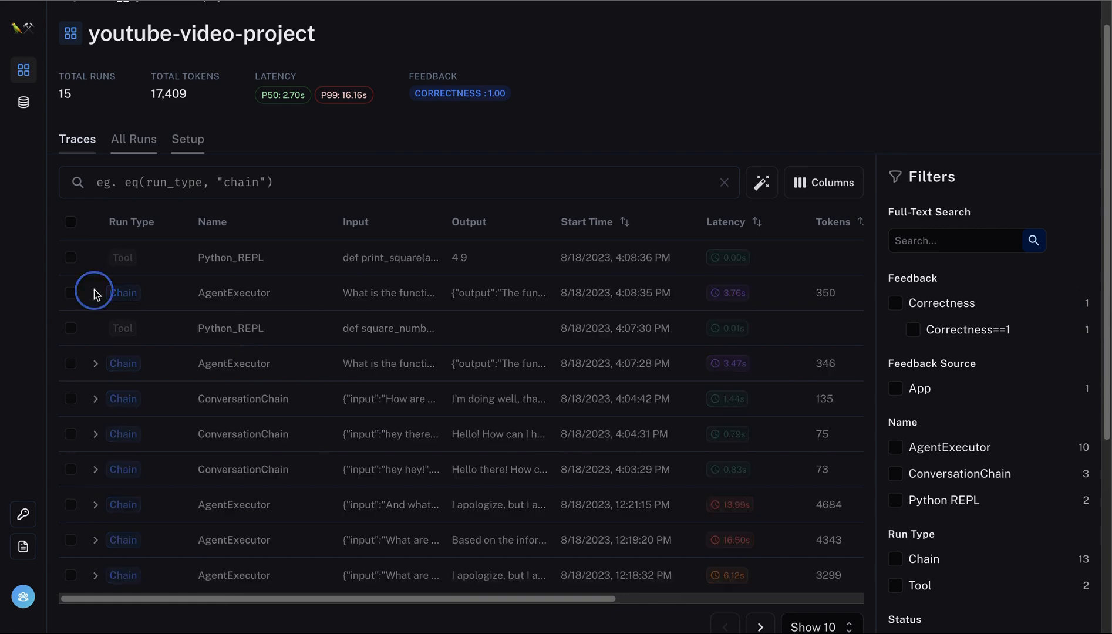
pyautogui.click(96, 293)
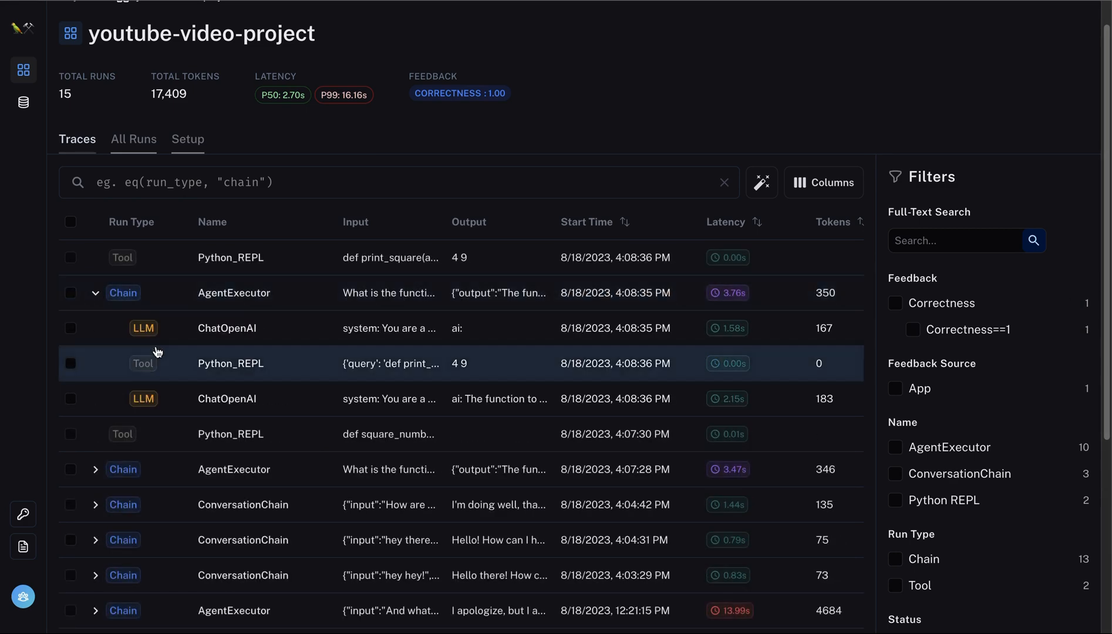
pyautogui.moveTo(268, 352)
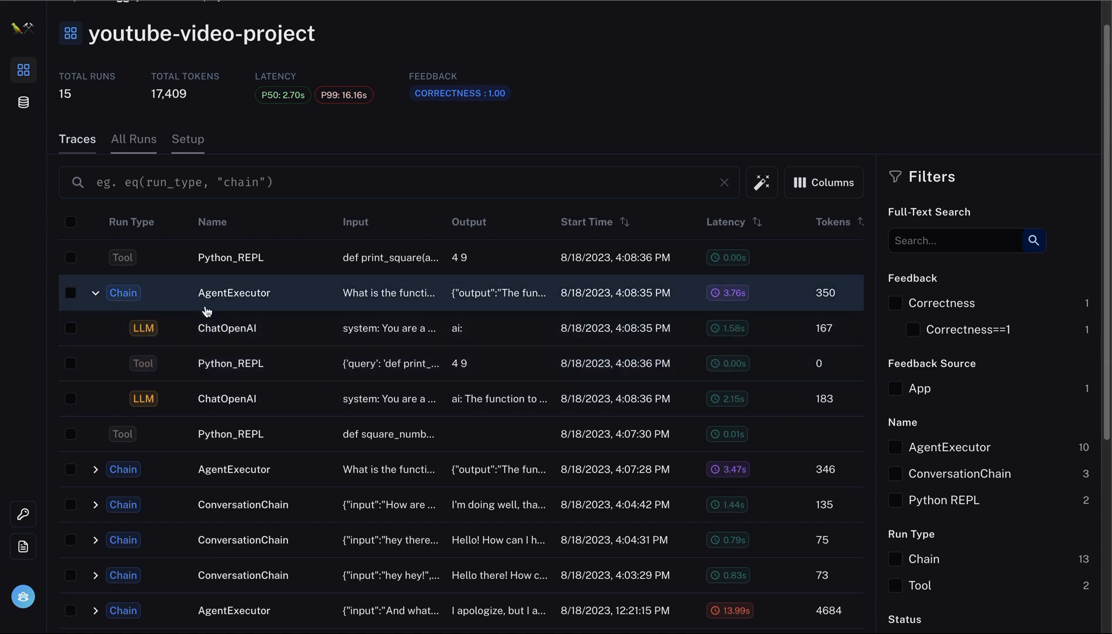
pyautogui.moveTo(175, 299)
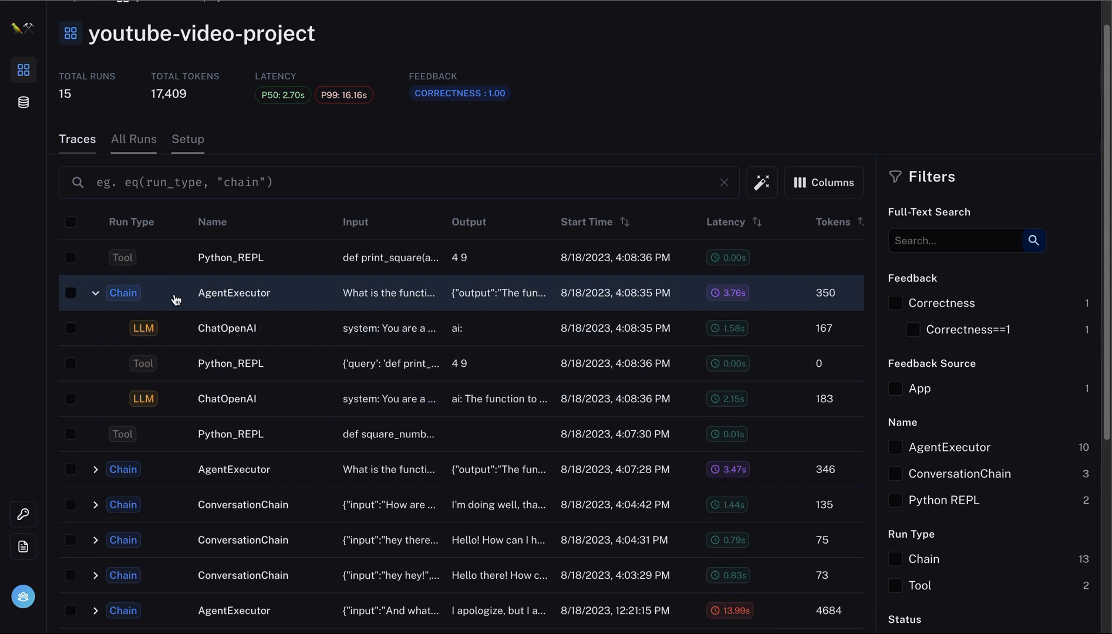
pyautogui.moveTo(181, 328)
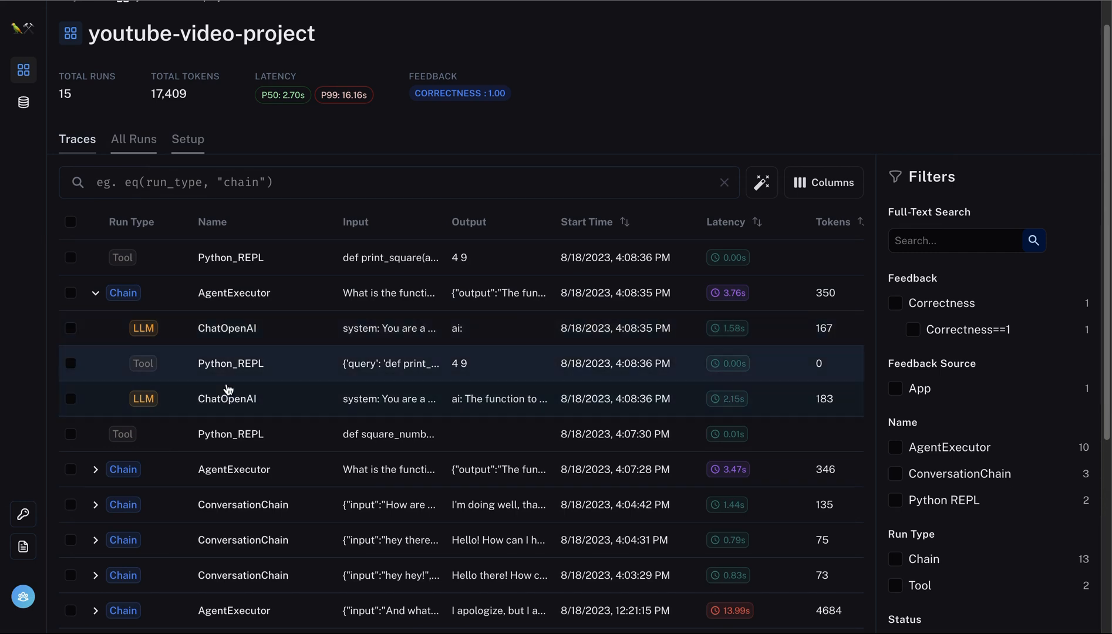
pyautogui.moveTo(231, 405)
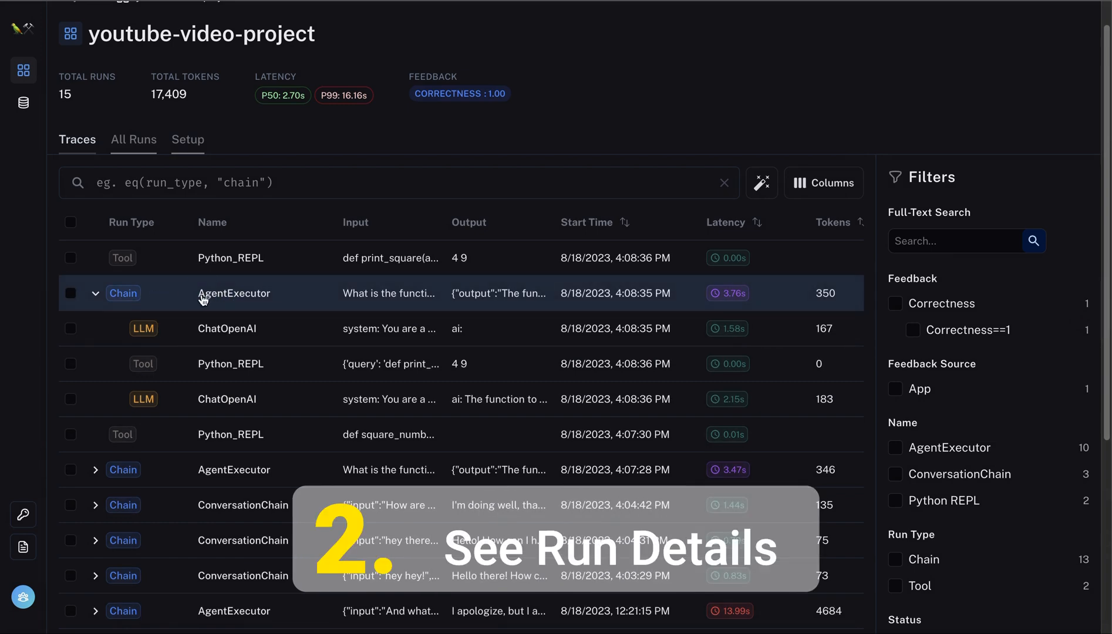
# - Open the AgentExecutor run and view its first ChatOpenAI call's prompts and Python_REPL function call
pyautogui.click(234, 293)
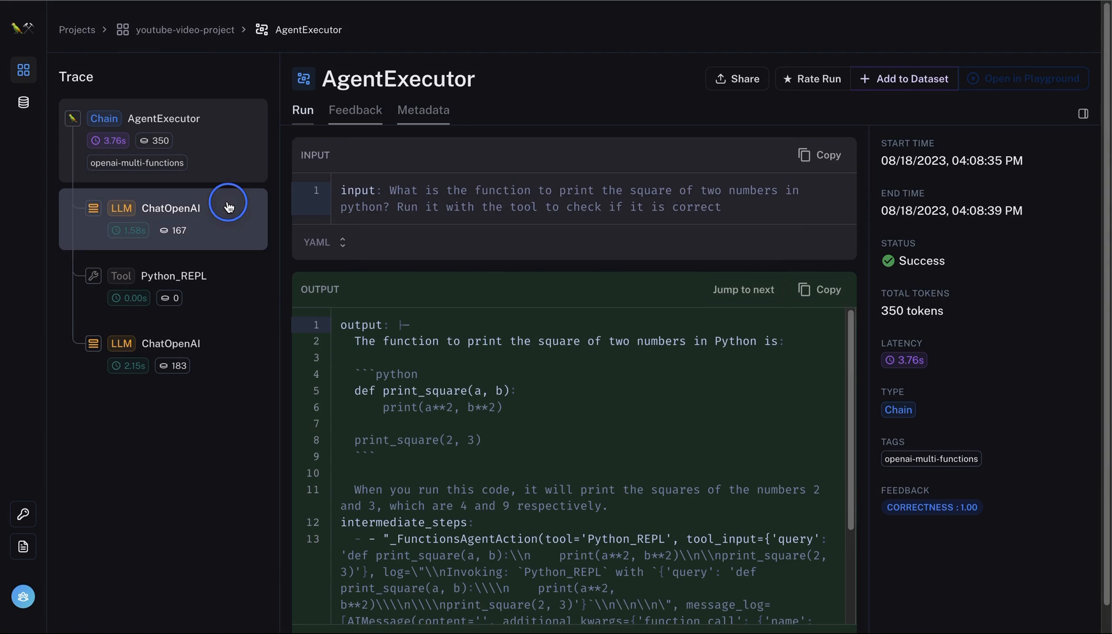
pyautogui.click(171, 208)
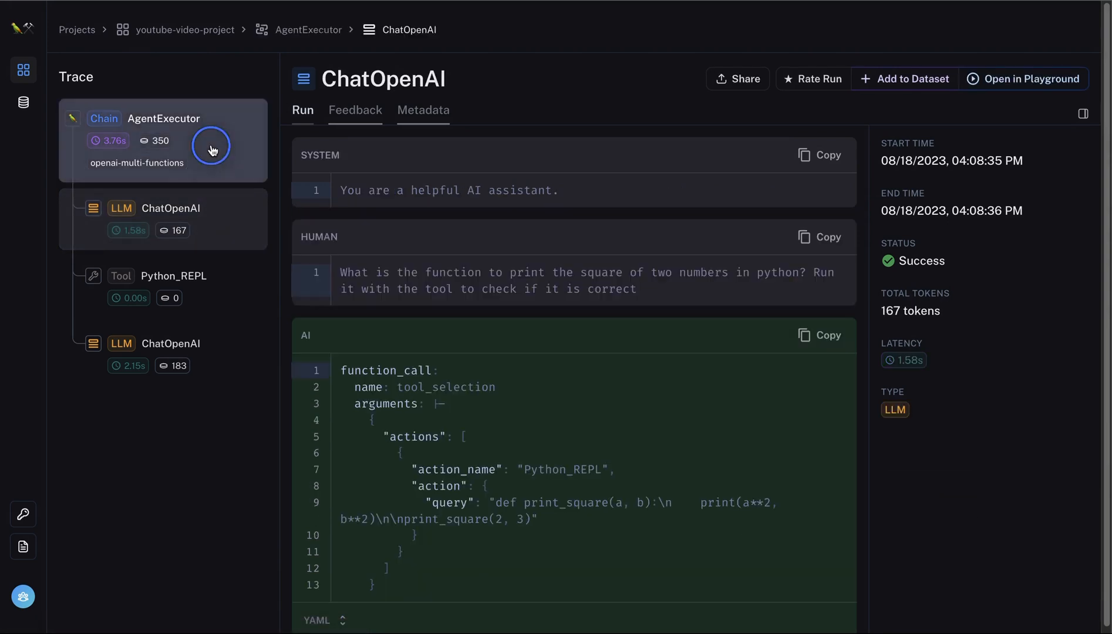
pyautogui.click(163, 140)
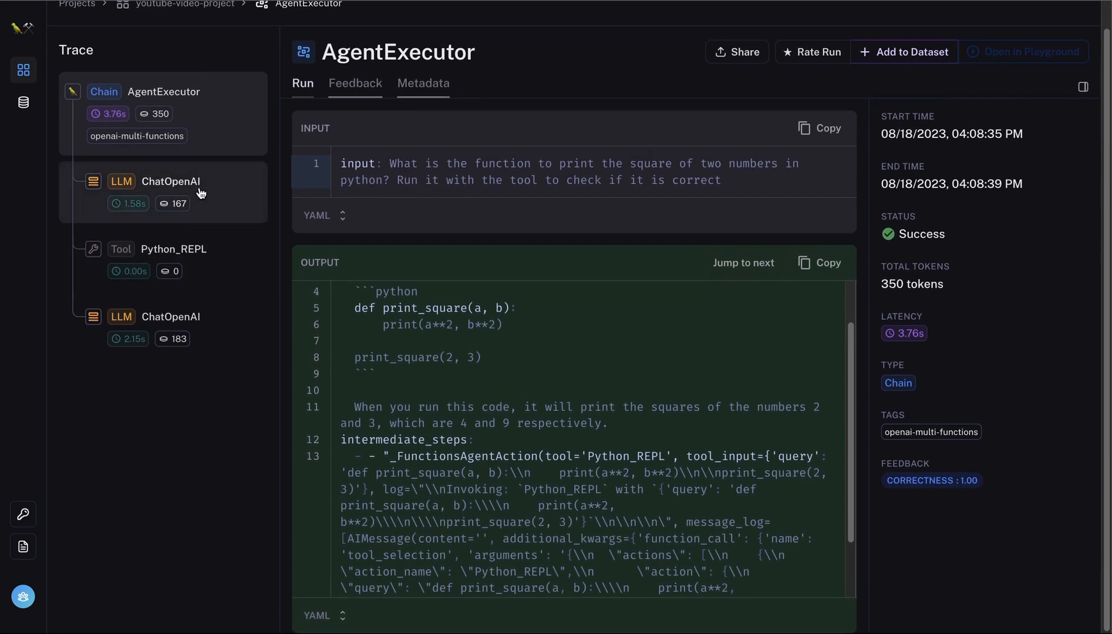
pyautogui.click(172, 181)
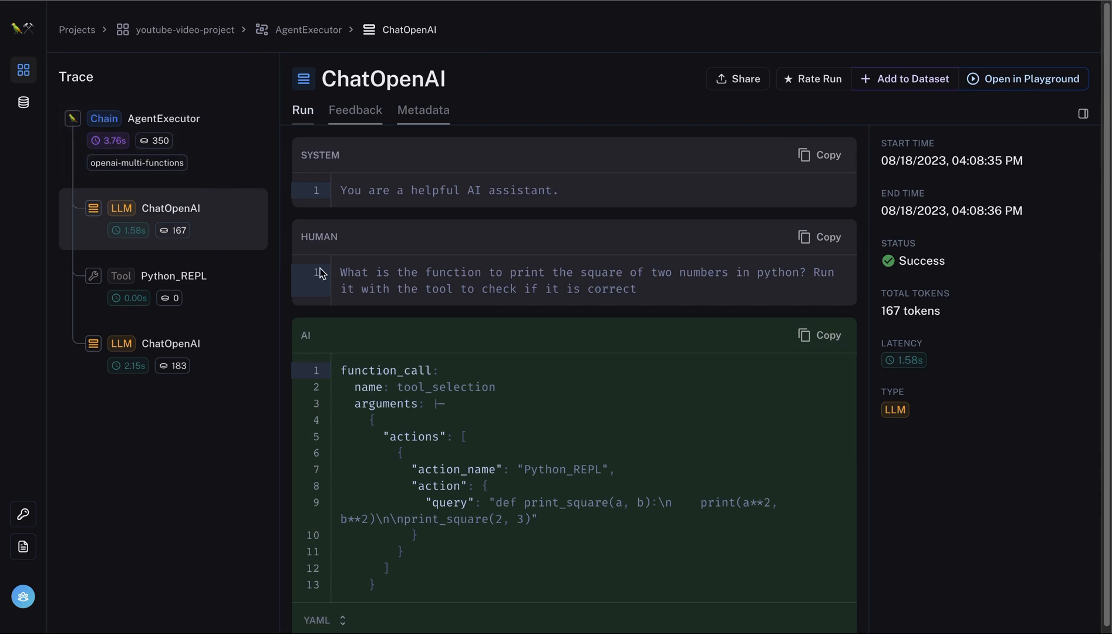
pyautogui.moveTo(417, 256)
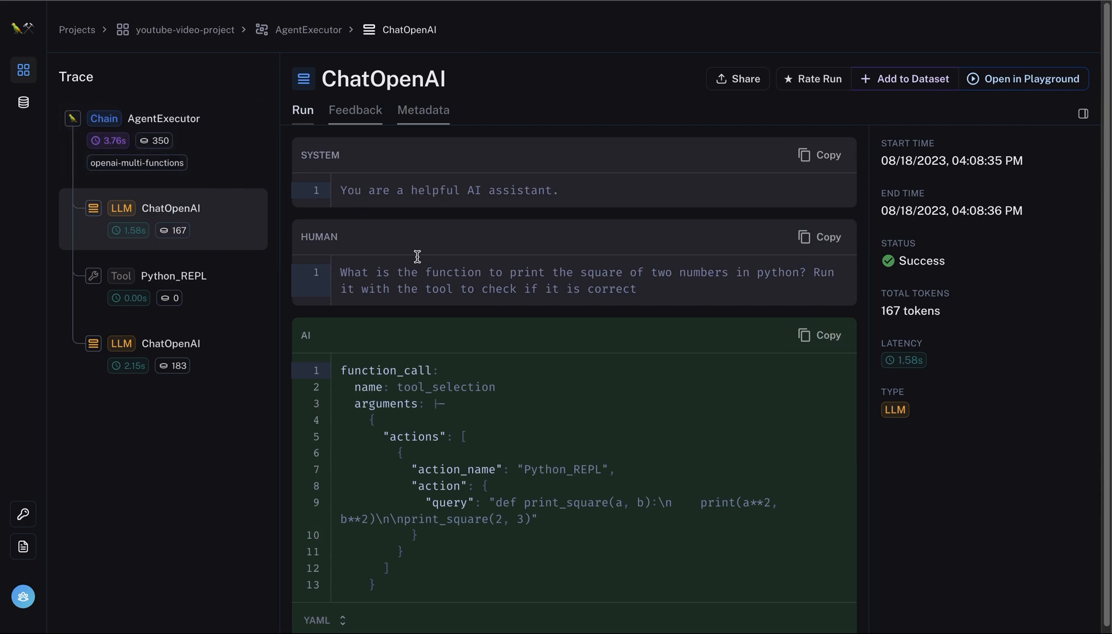
pyautogui.moveTo(401, 283)
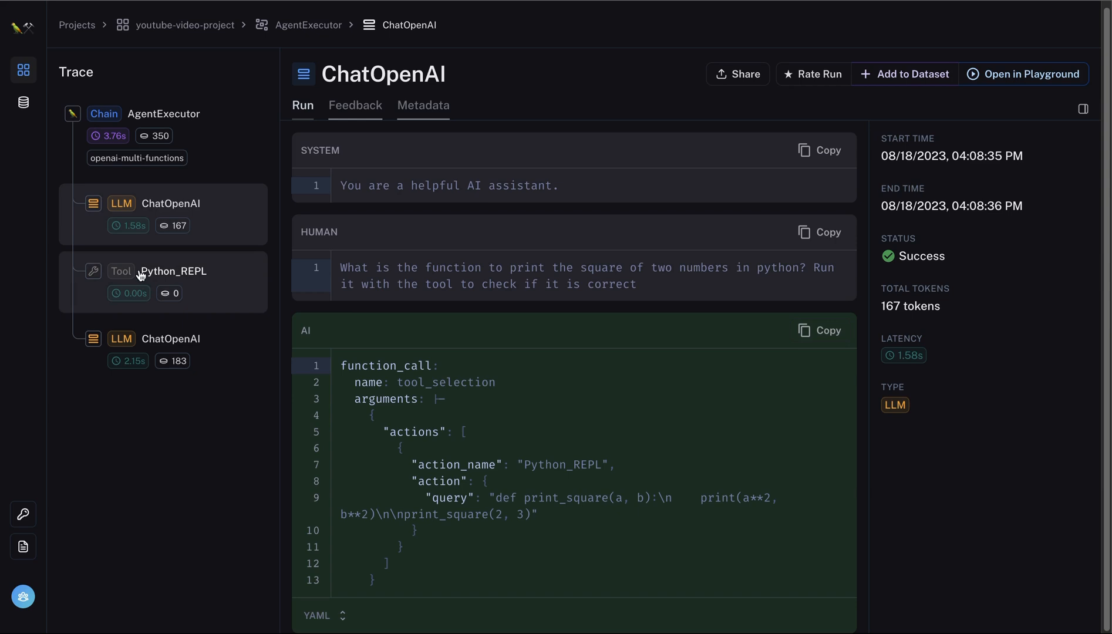
# - Inspect the Python_REPL tool step: print_square code input and output 4 9
pyautogui.click(174, 271)
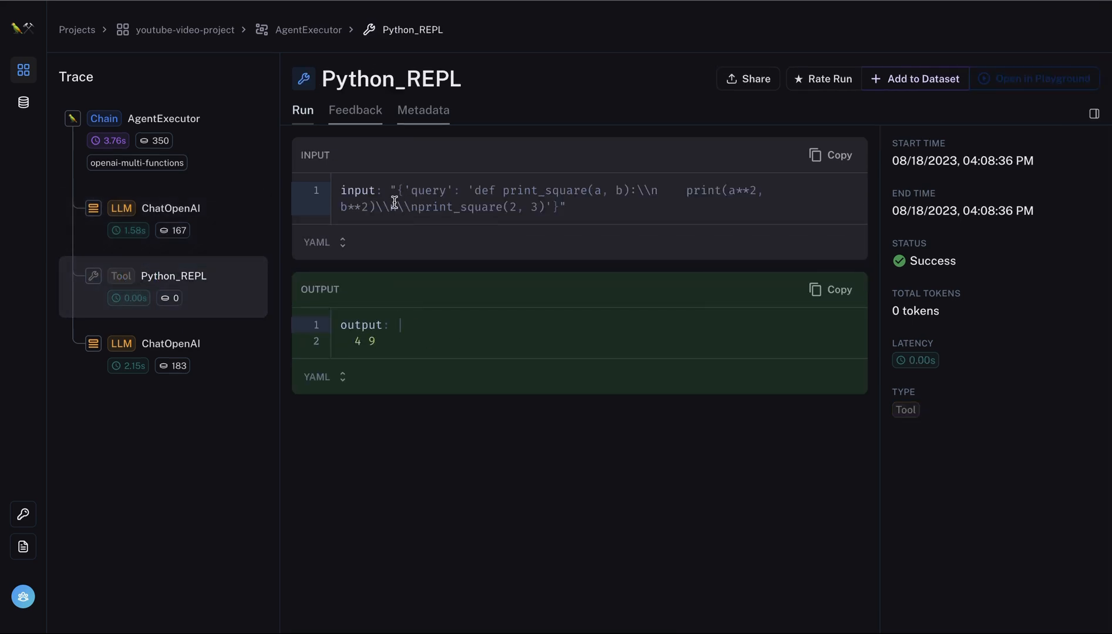
pyautogui.moveTo(406, 388)
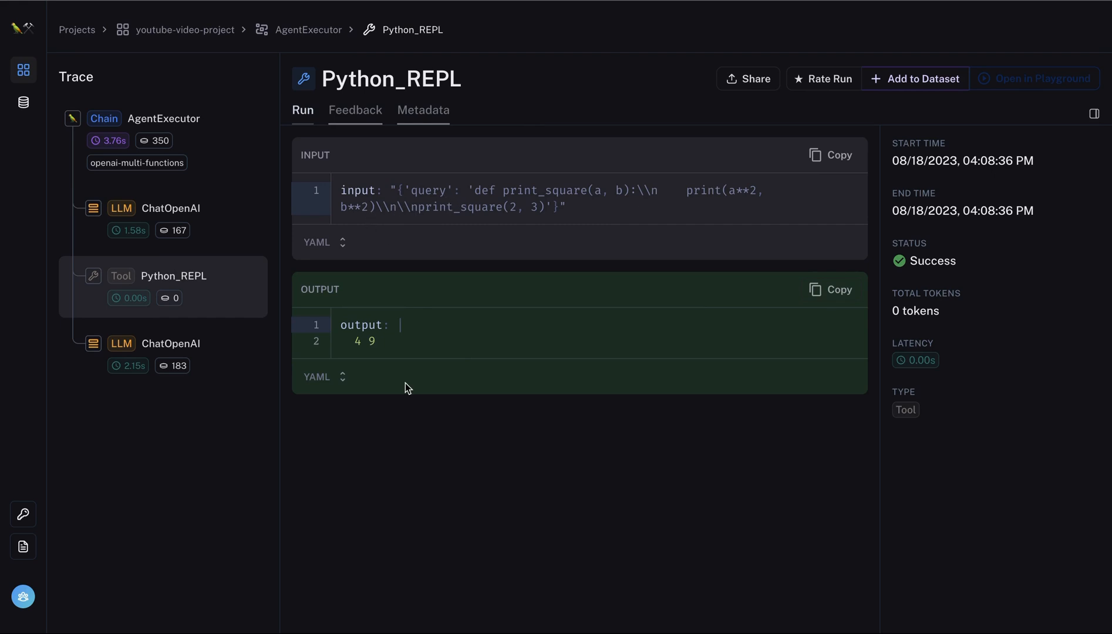
pyautogui.click(405, 341)
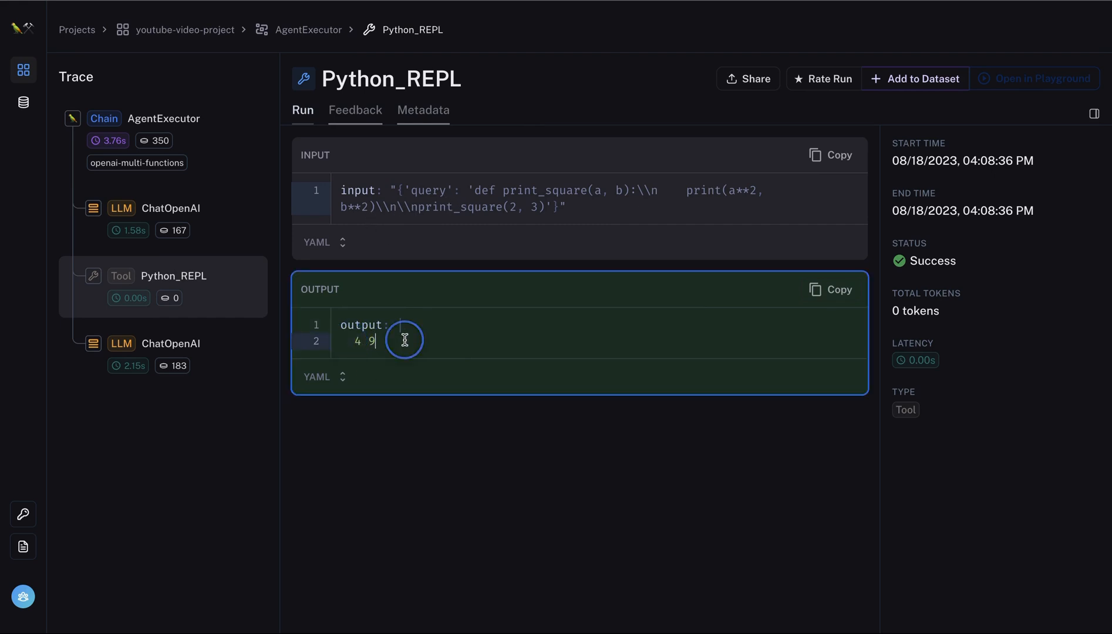
pyautogui.moveTo(202, 352)
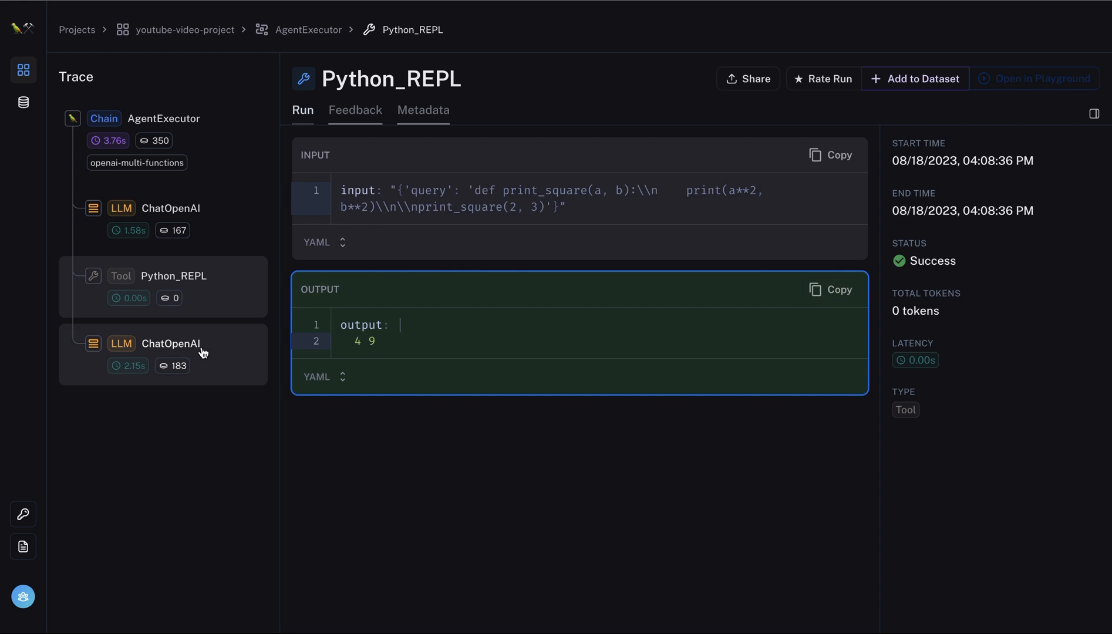
# - Review the final ChatOpenAI call's tool result, final answer and 183-token usage
pyautogui.click(171, 344)
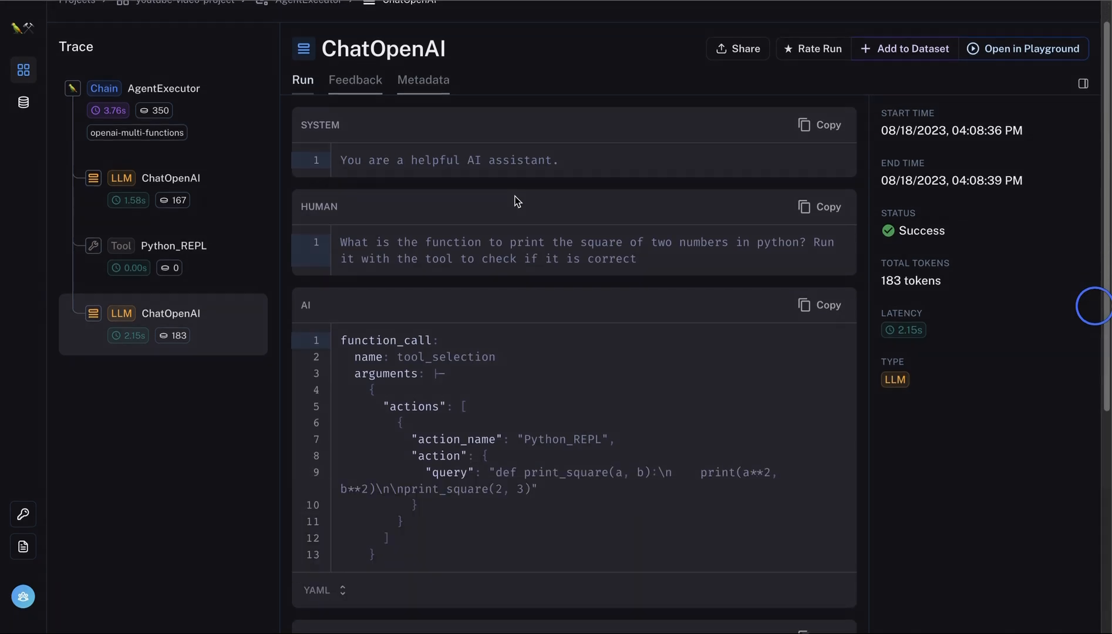
pyautogui.scroll(-3)
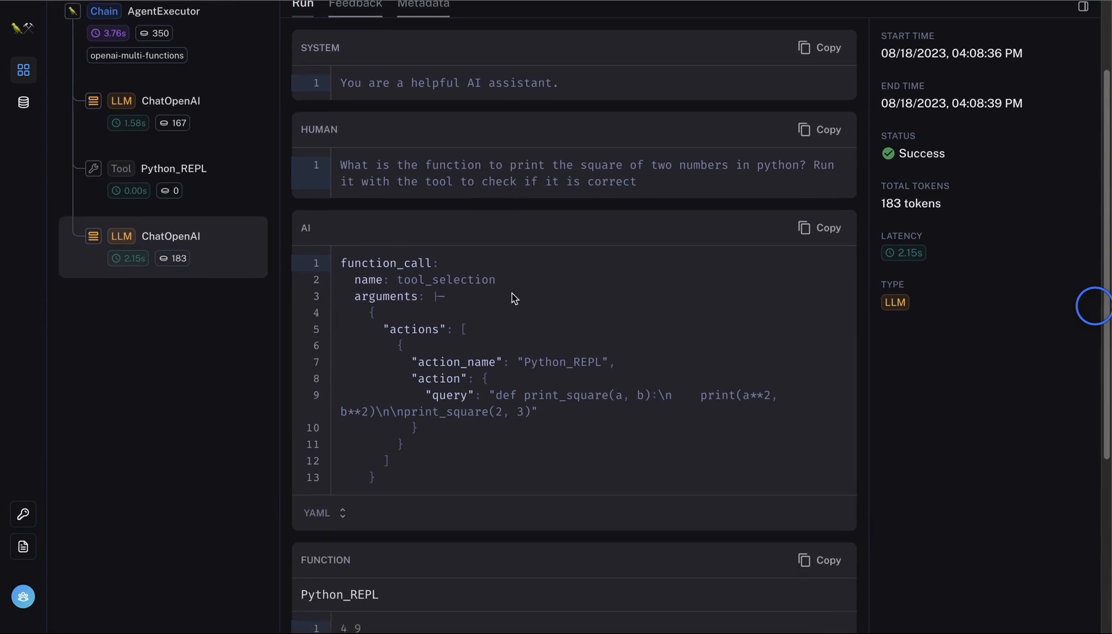
pyautogui.scroll(-3)
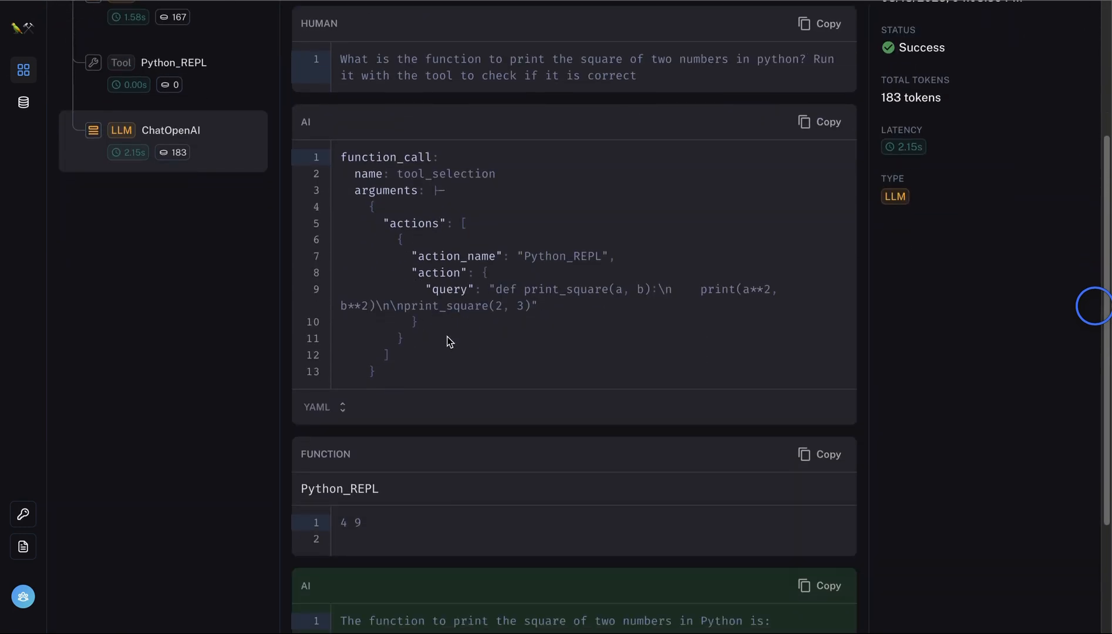
pyautogui.scroll(3)
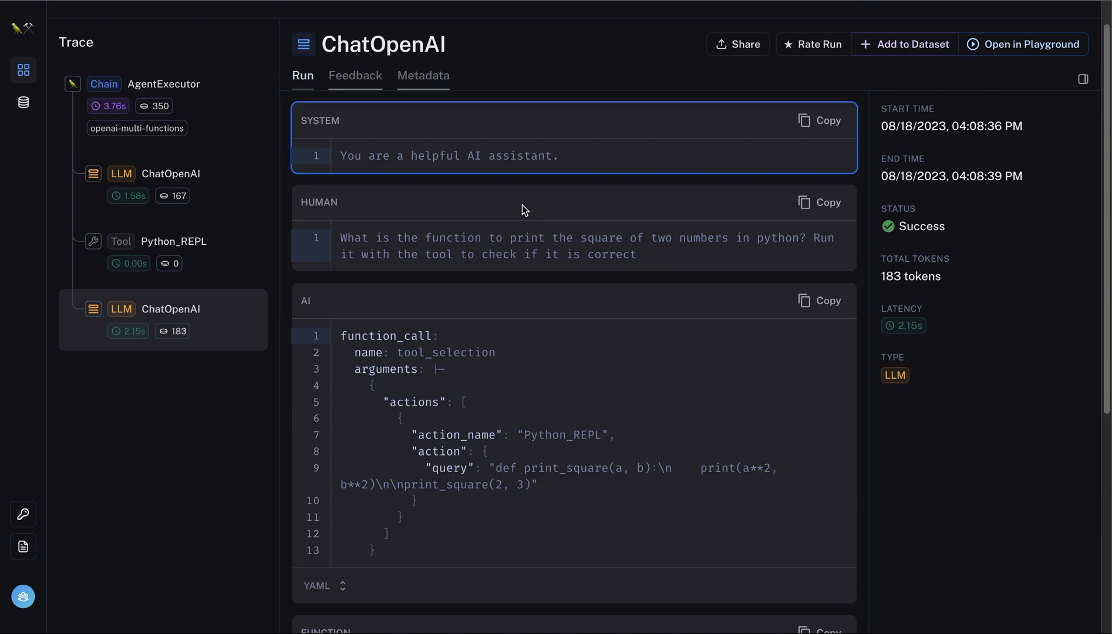
pyautogui.moveTo(528, 249)
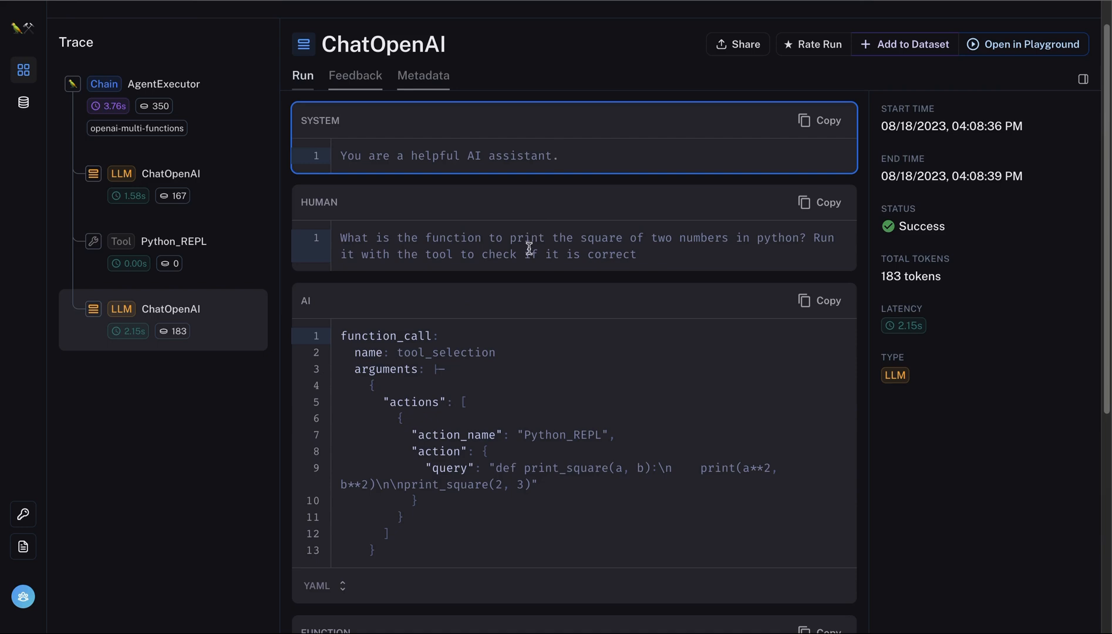
pyautogui.scroll(-3)
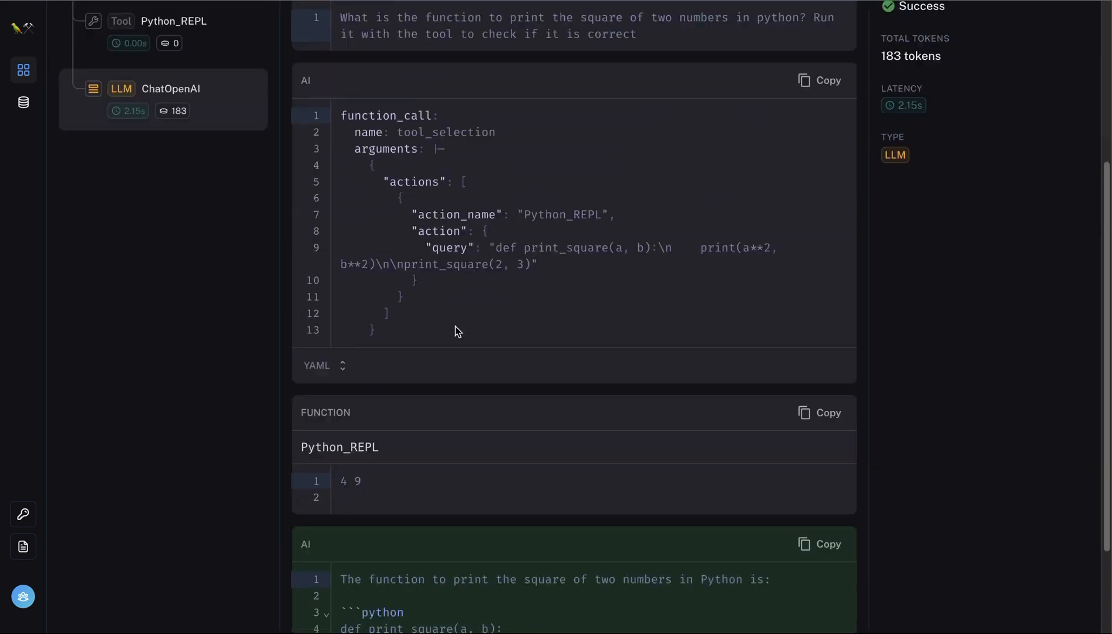
pyautogui.scroll(3)
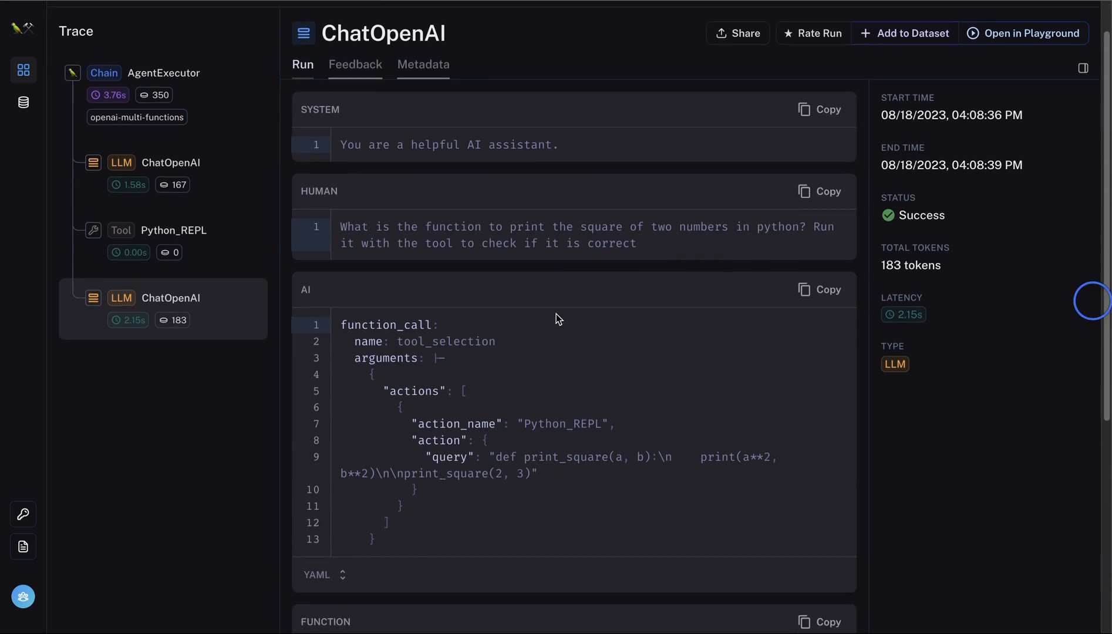
pyautogui.scroll(-3)
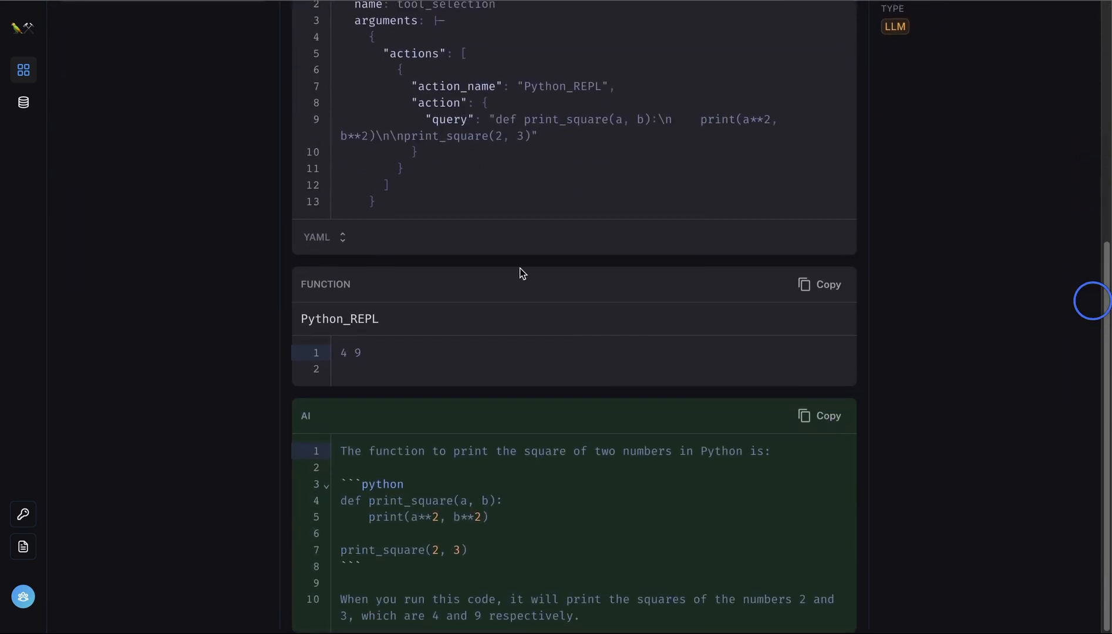
pyautogui.scroll(3)
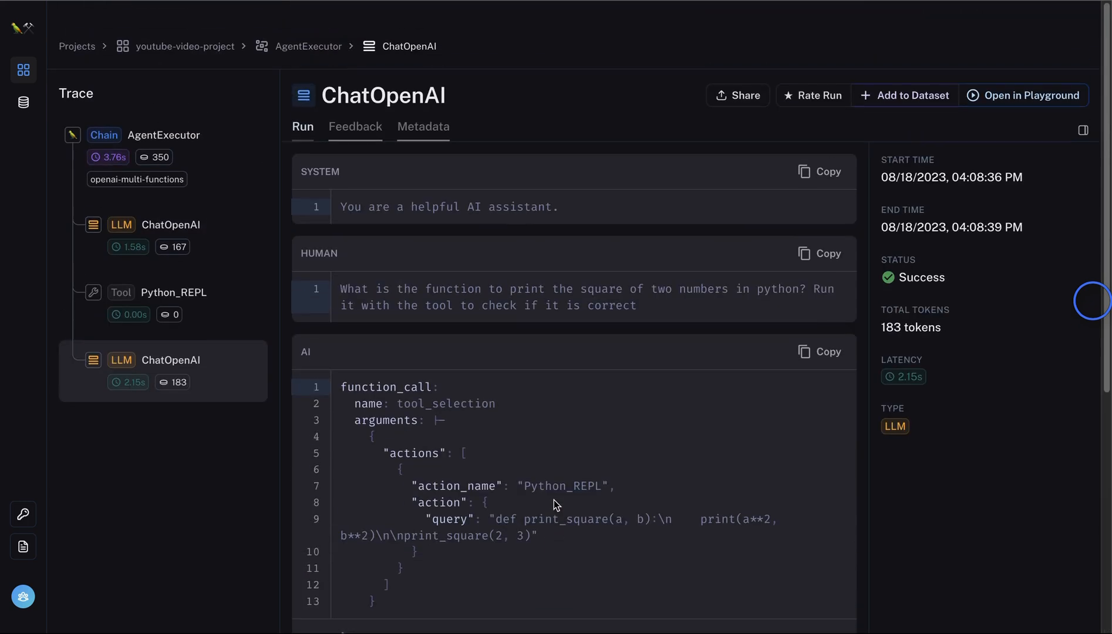
pyautogui.scroll(3)
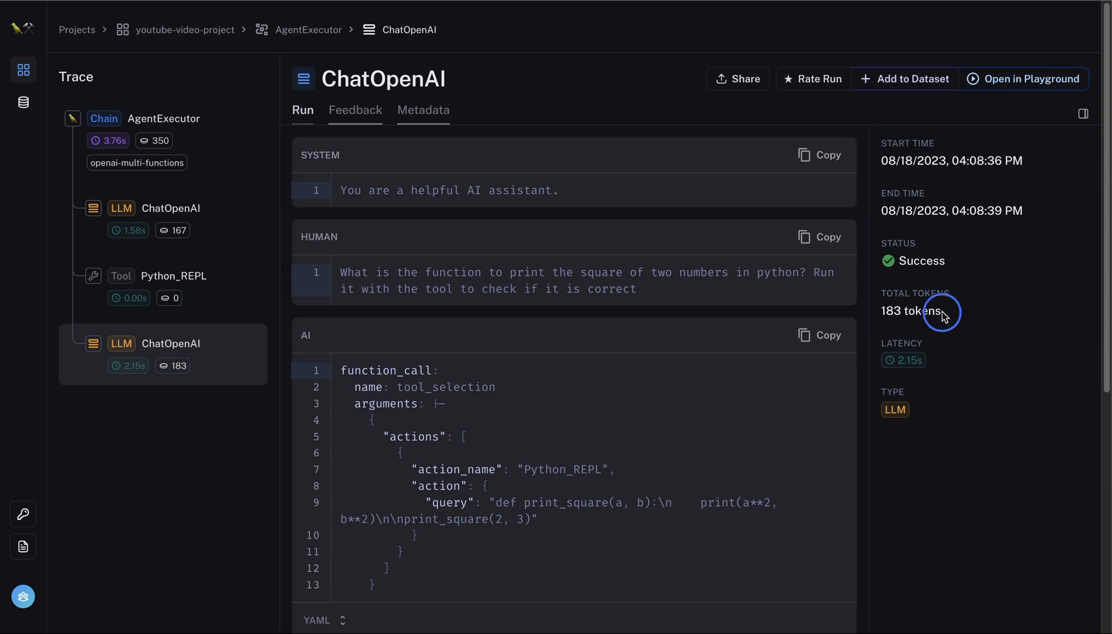
pyautogui.moveTo(911, 311)
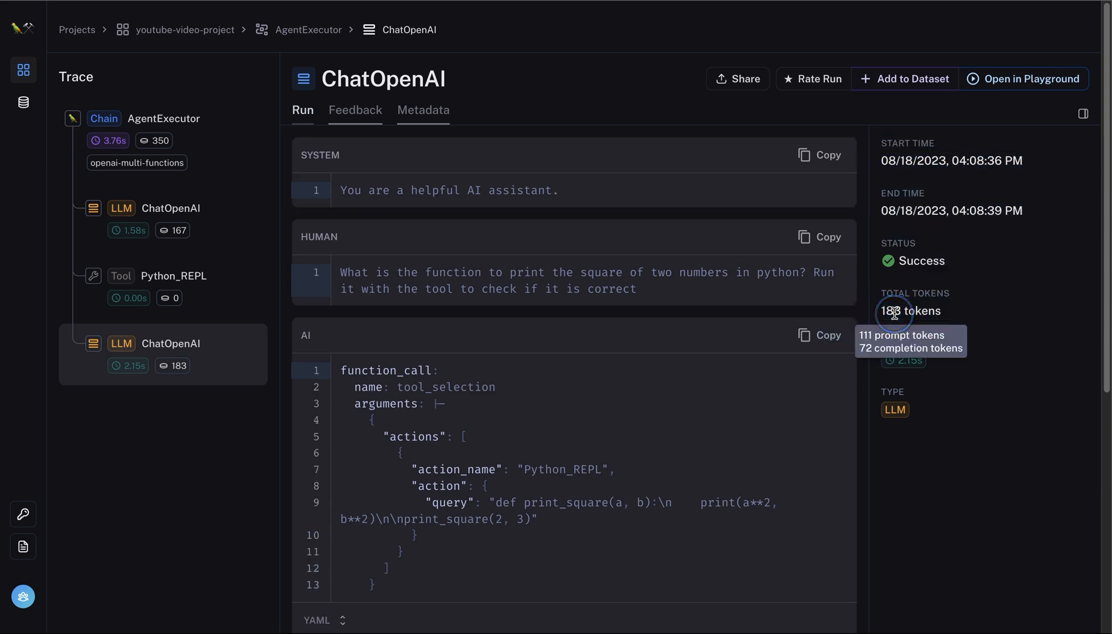
pyautogui.moveTo(965, 317)
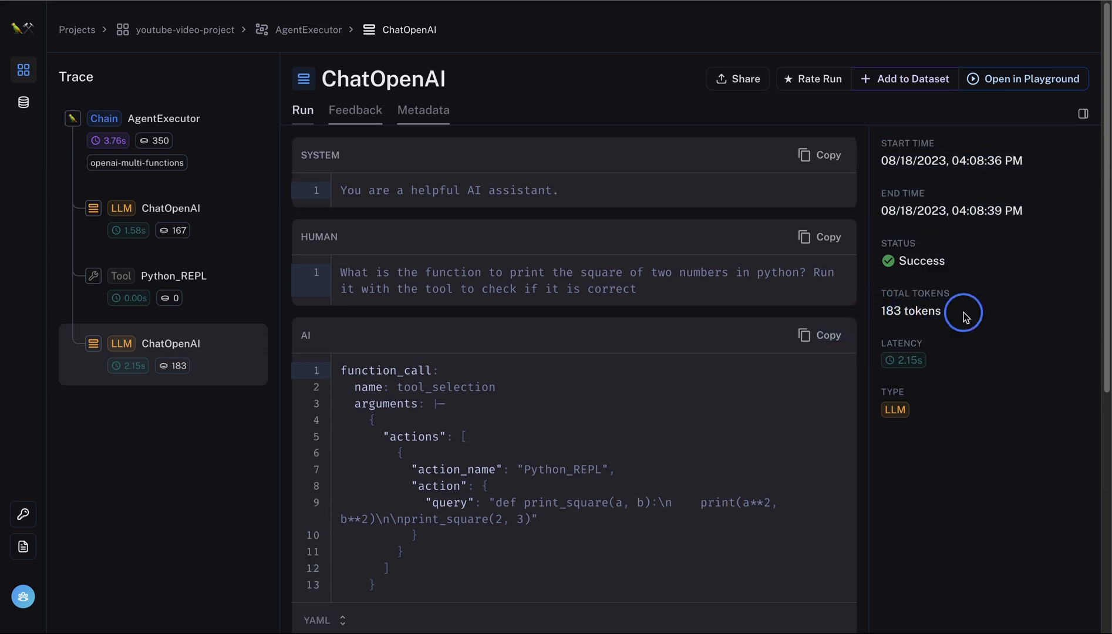
pyautogui.moveTo(168, 51)
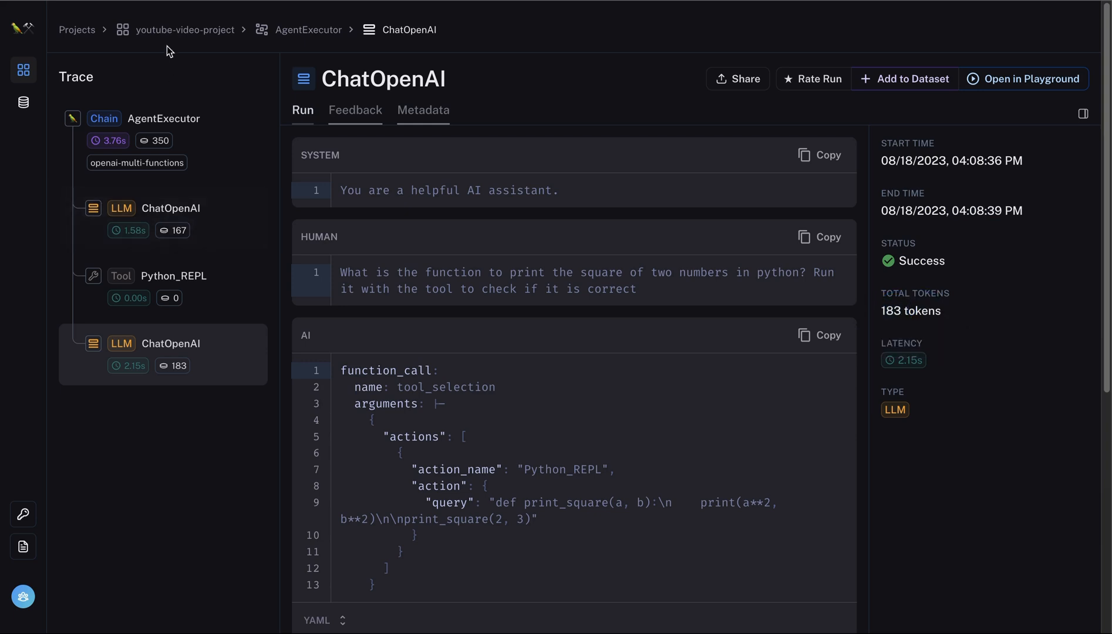
# - Return to the youtube-video-project traces table and scroll through its run and token counts
pyautogui.click(185, 30)
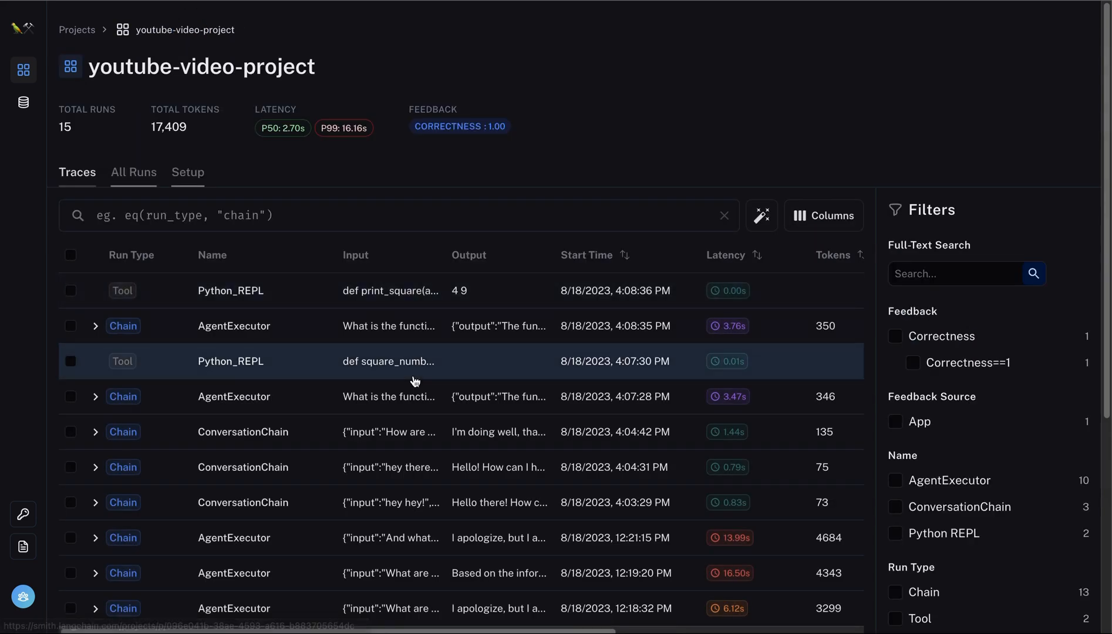
pyautogui.scroll(-3)
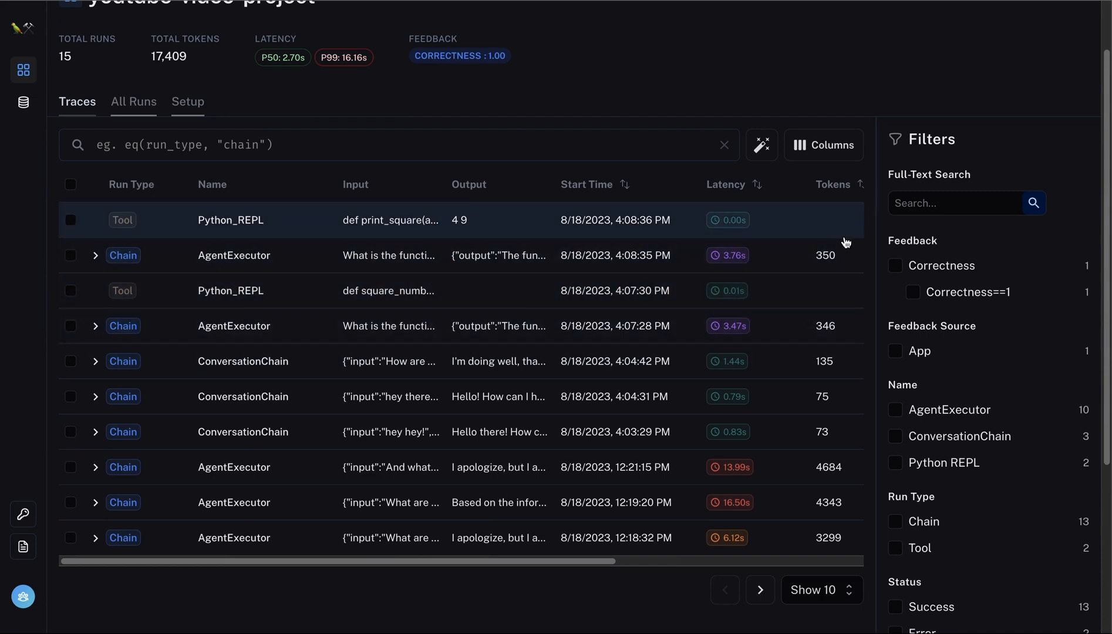
pyautogui.moveTo(844, 467)
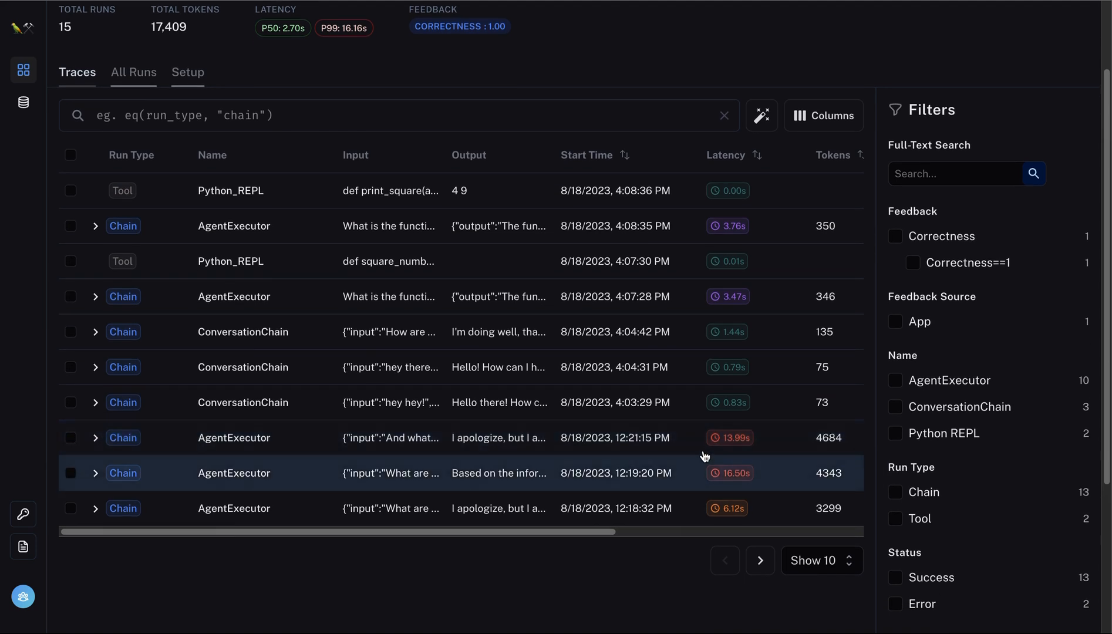
pyautogui.moveTo(713, 480)
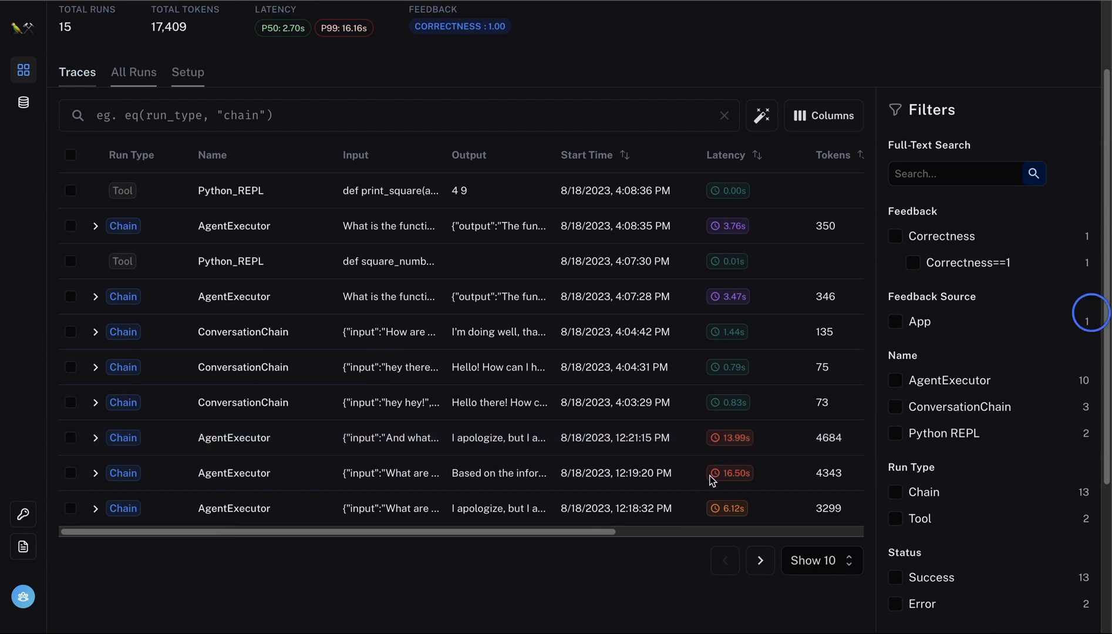
pyautogui.moveTo(687, 448)
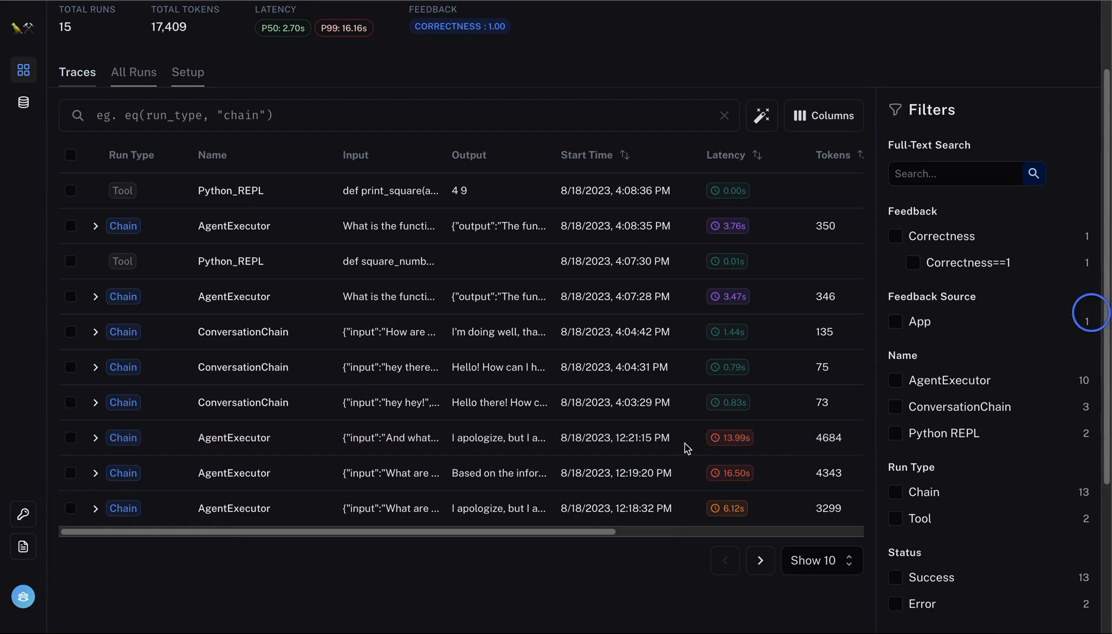
pyautogui.moveTo(795, 453)
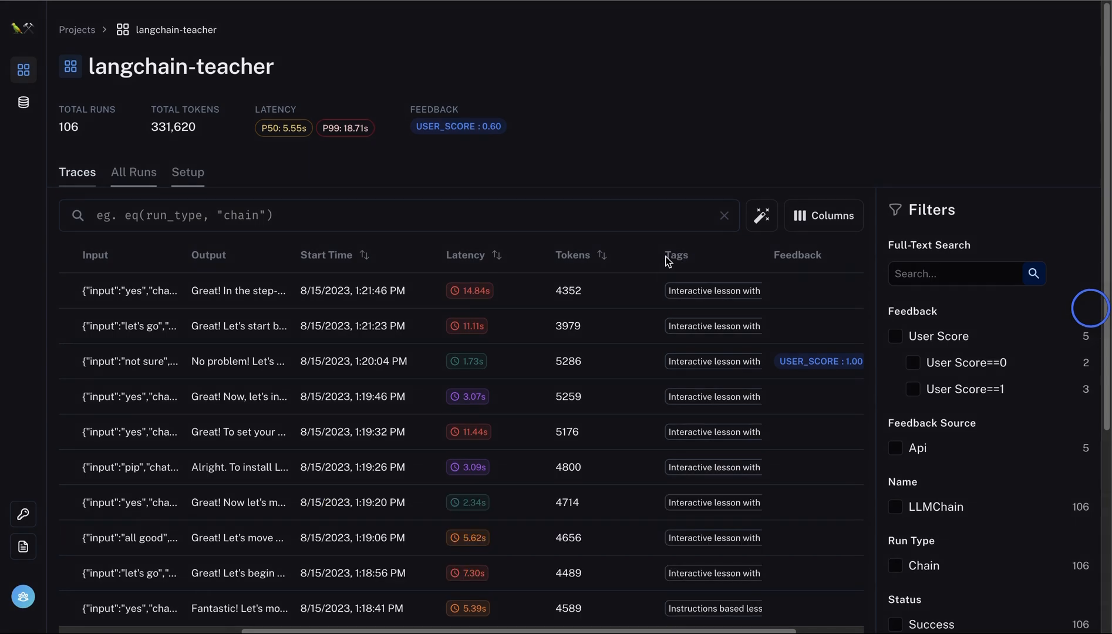
pyautogui.moveTo(693, 264)
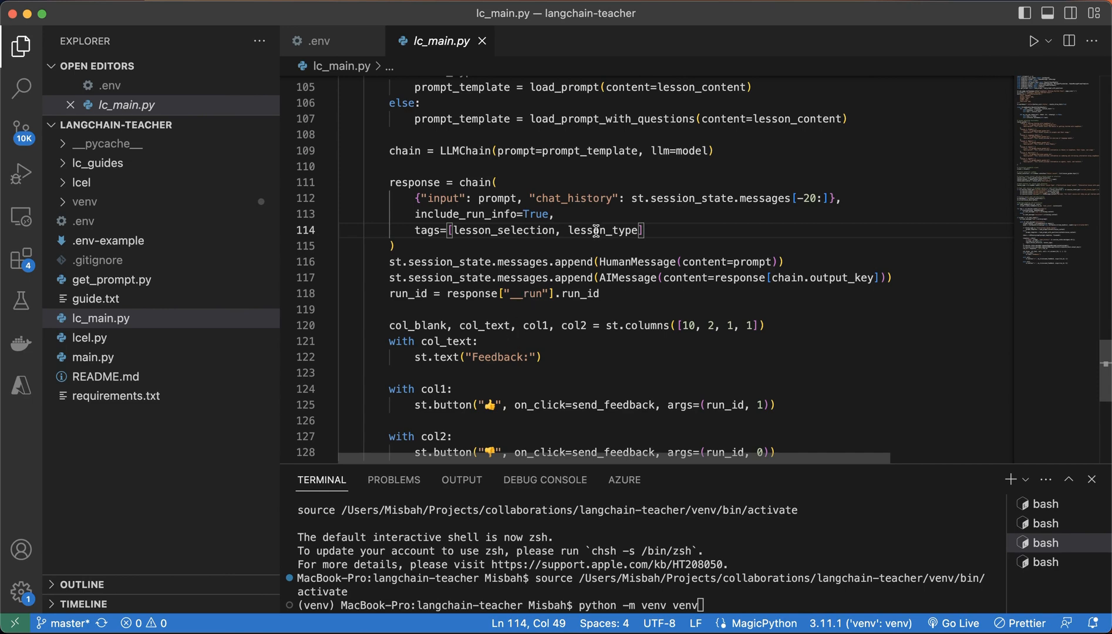
pyautogui.doubleClick(607, 230)
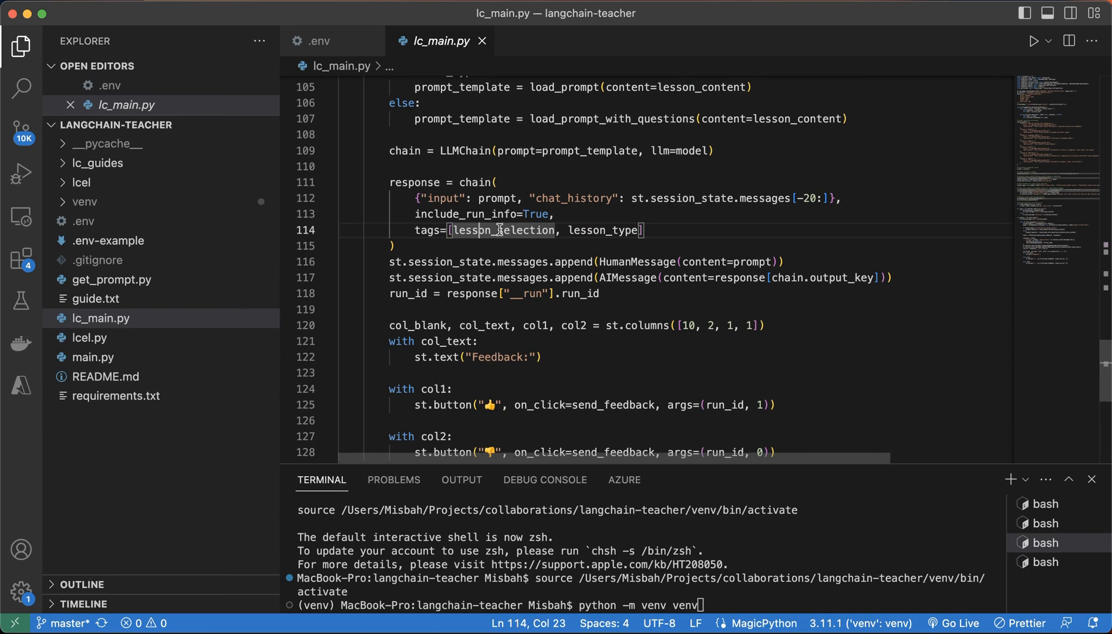
pyautogui.doubleClick(602, 230)
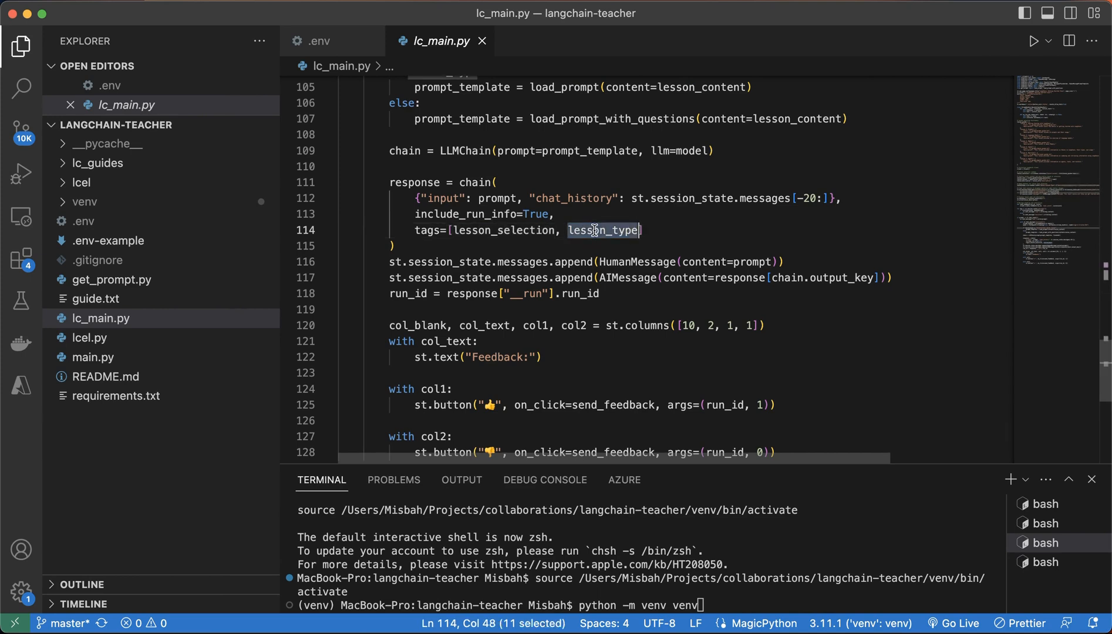
pyautogui.click(647, 230)
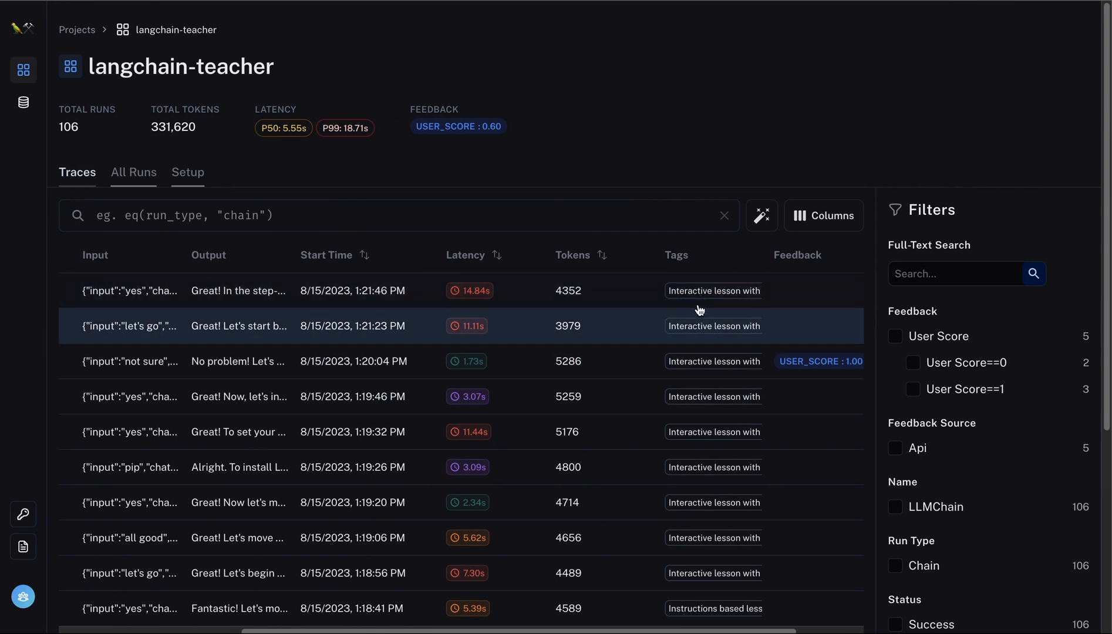
# - Scroll the langchain-teacher traces to view lesson tags and per-lesson tag counts
pyautogui.scroll(-3)
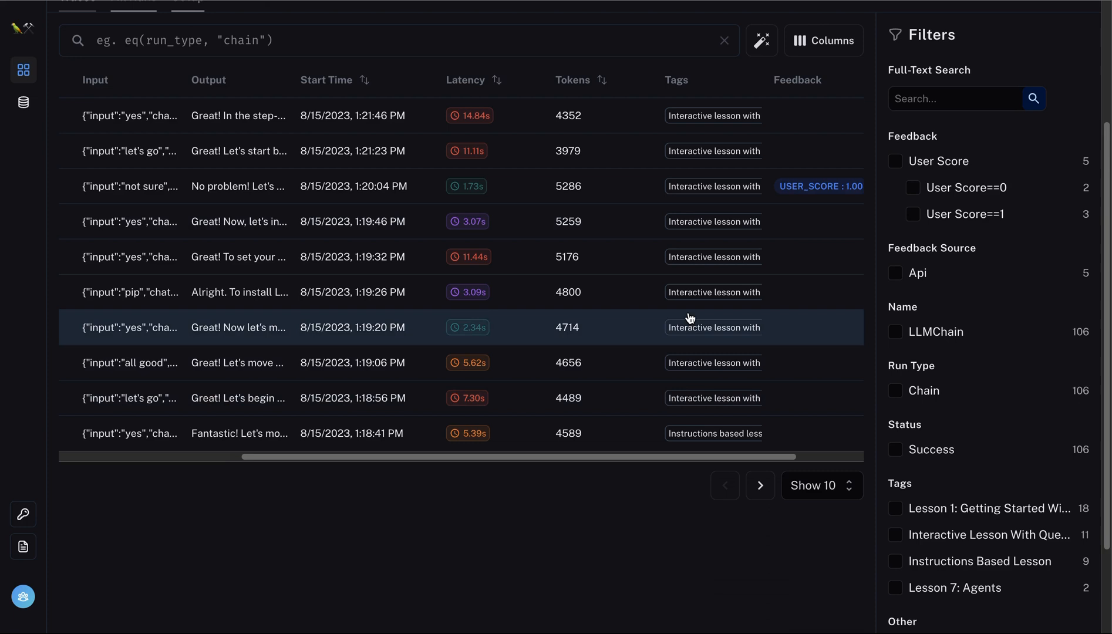
pyautogui.scroll(3)
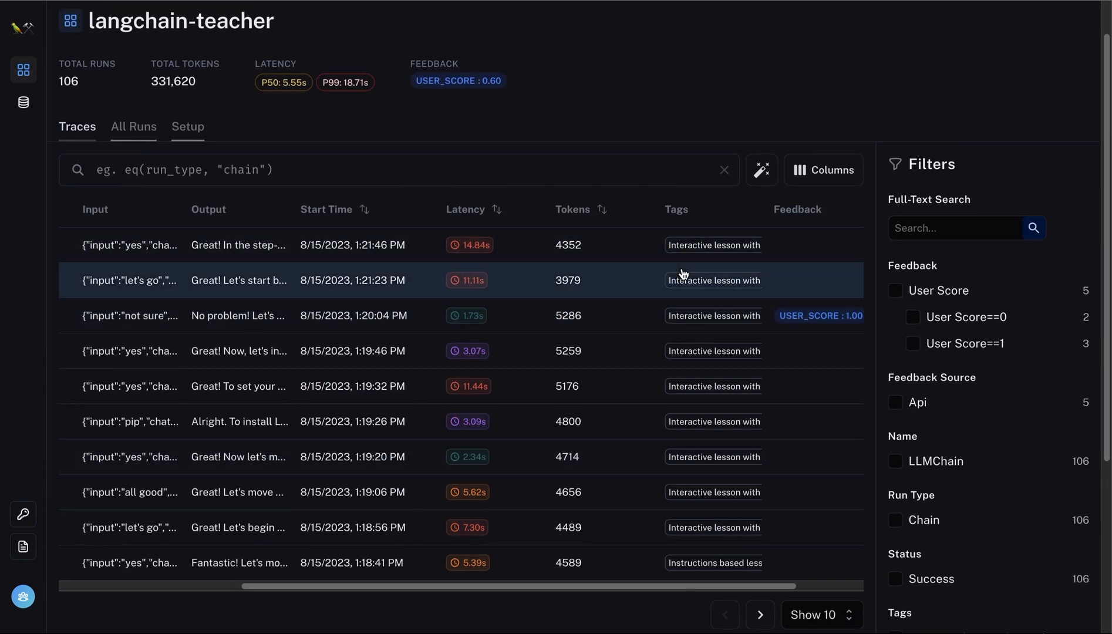
pyautogui.moveTo(717, 291)
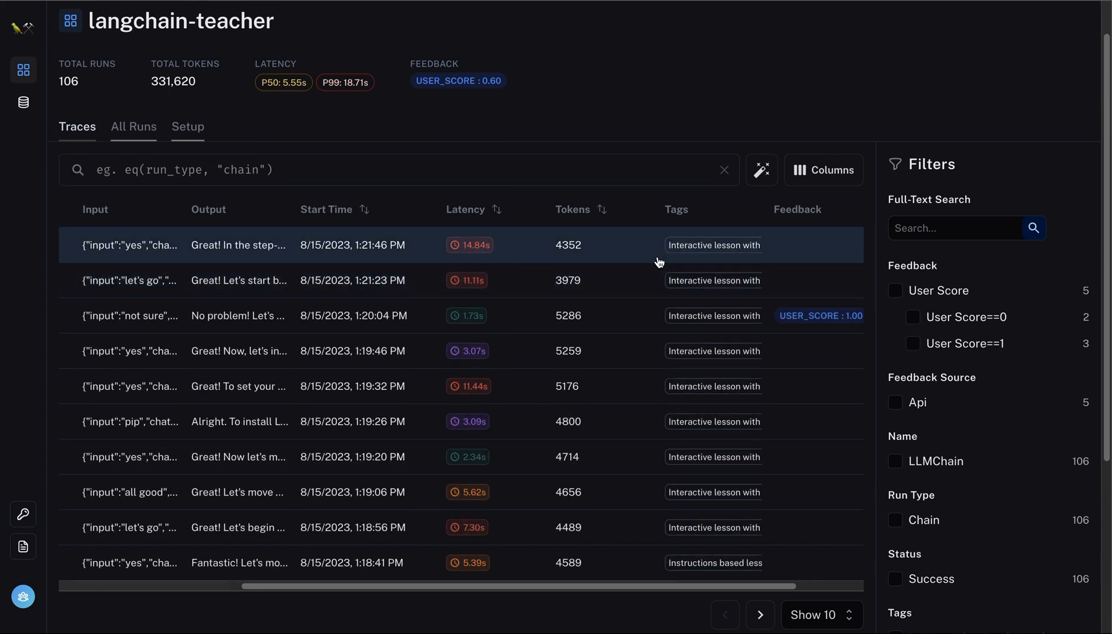
pyautogui.moveTo(728, 248)
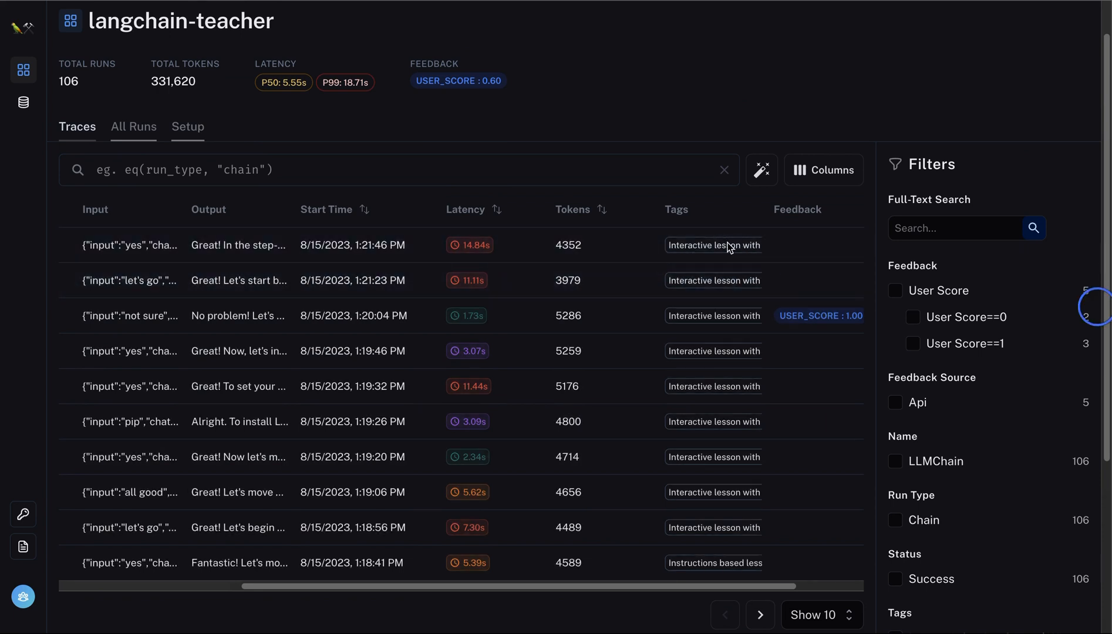
pyautogui.moveTo(699, 262)
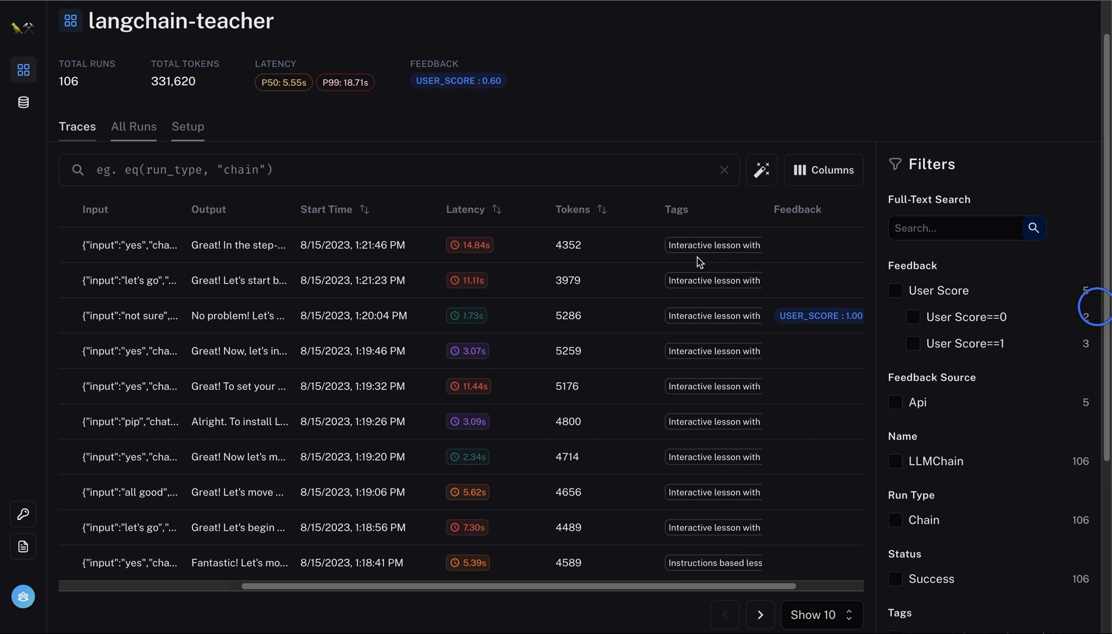
pyautogui.moveTo(727, 252)
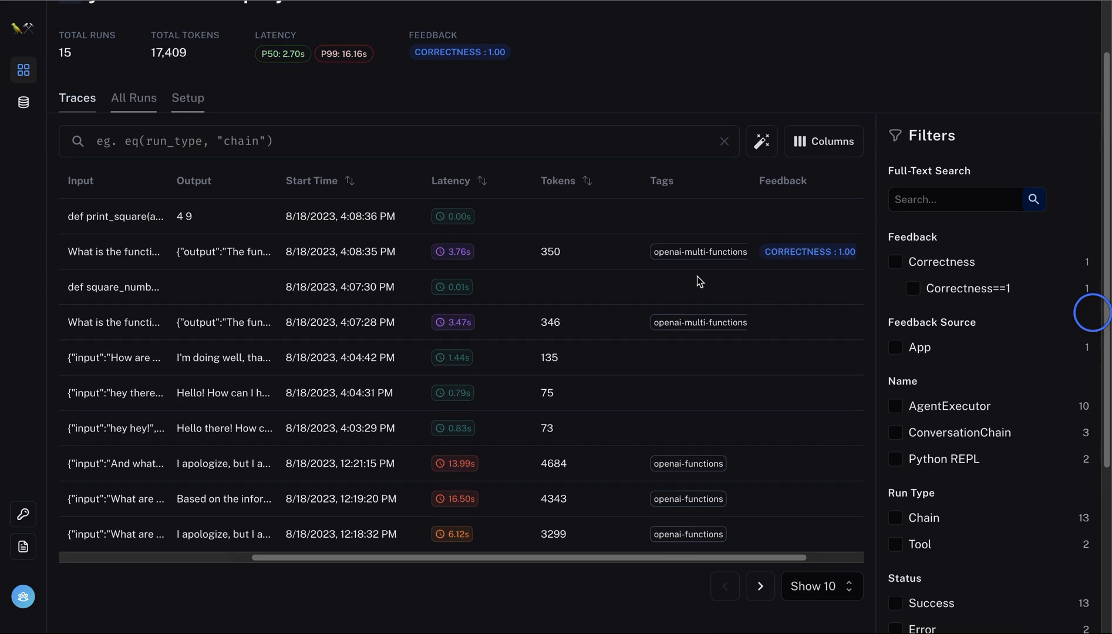
pyautogui.moveTo(567, 372)
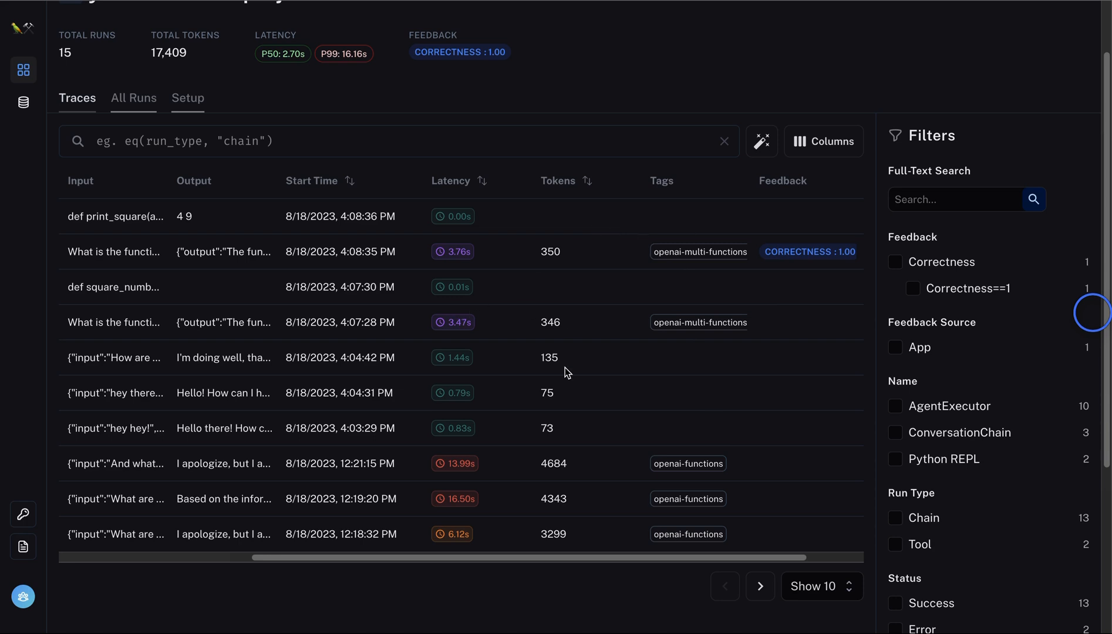
pyautogui.moveTo(666, 443)
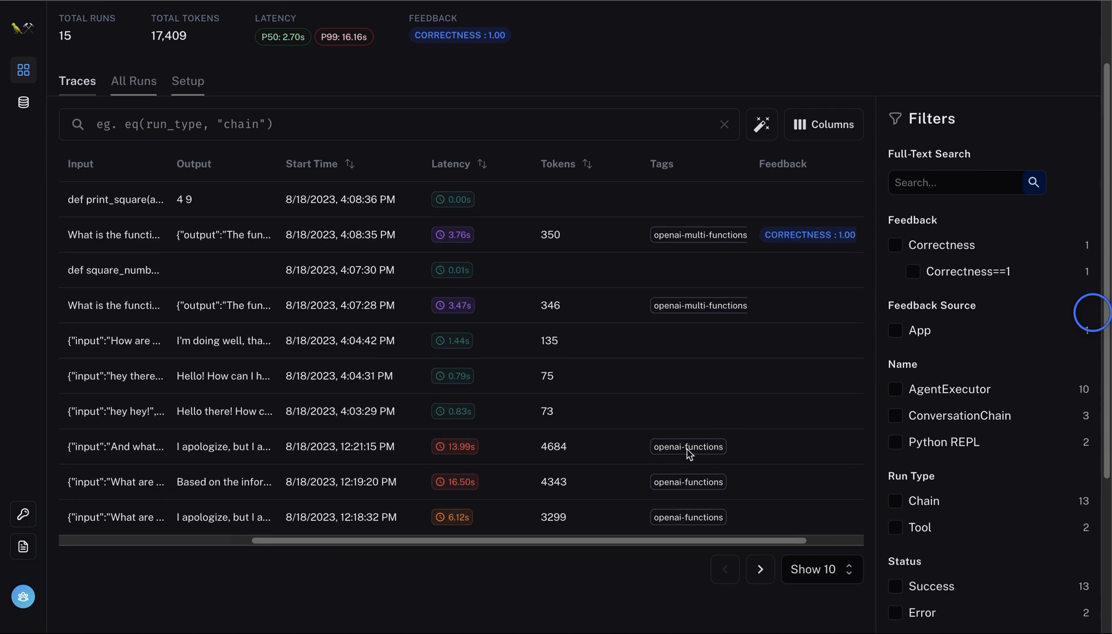
pyautogui.moveTo(695, 461)
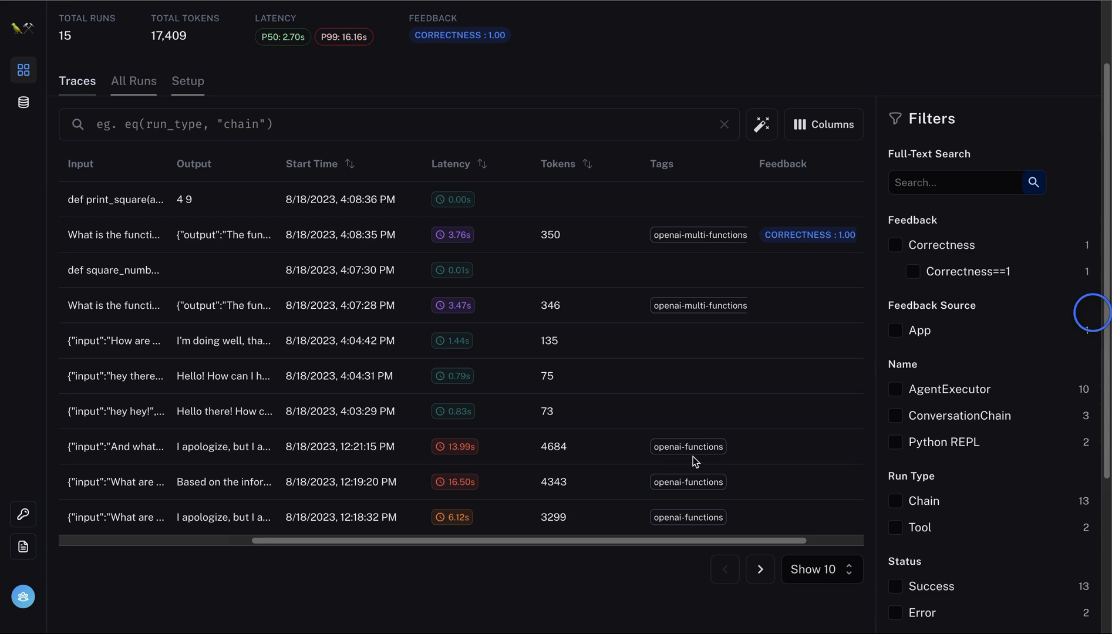
pyautogui.moveTo(743, 278)
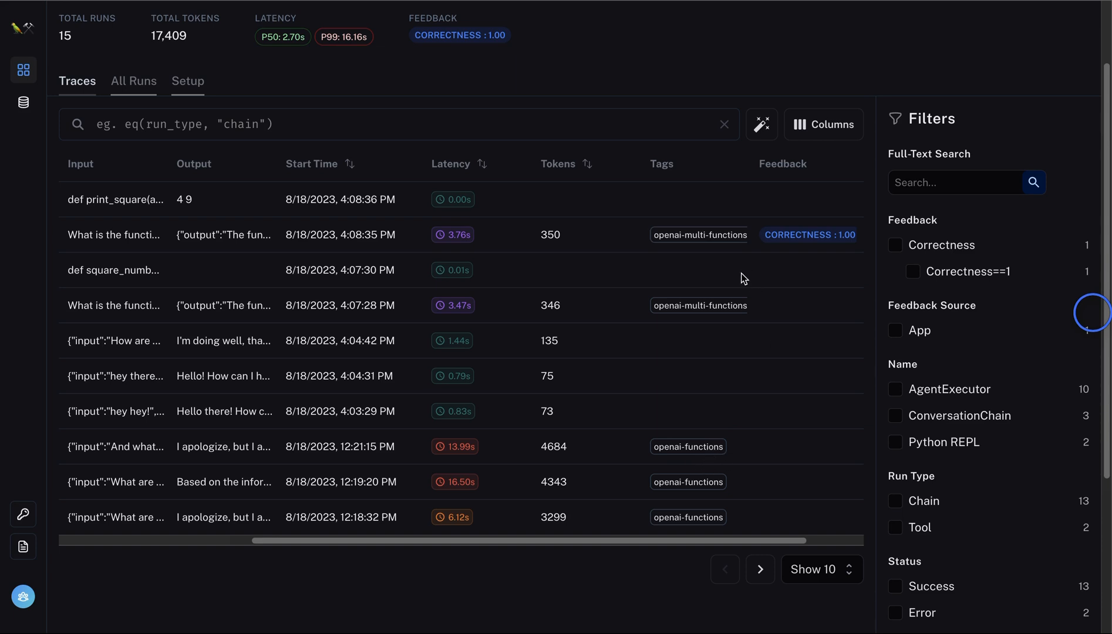
pyautogui.moveTo(731, 235)
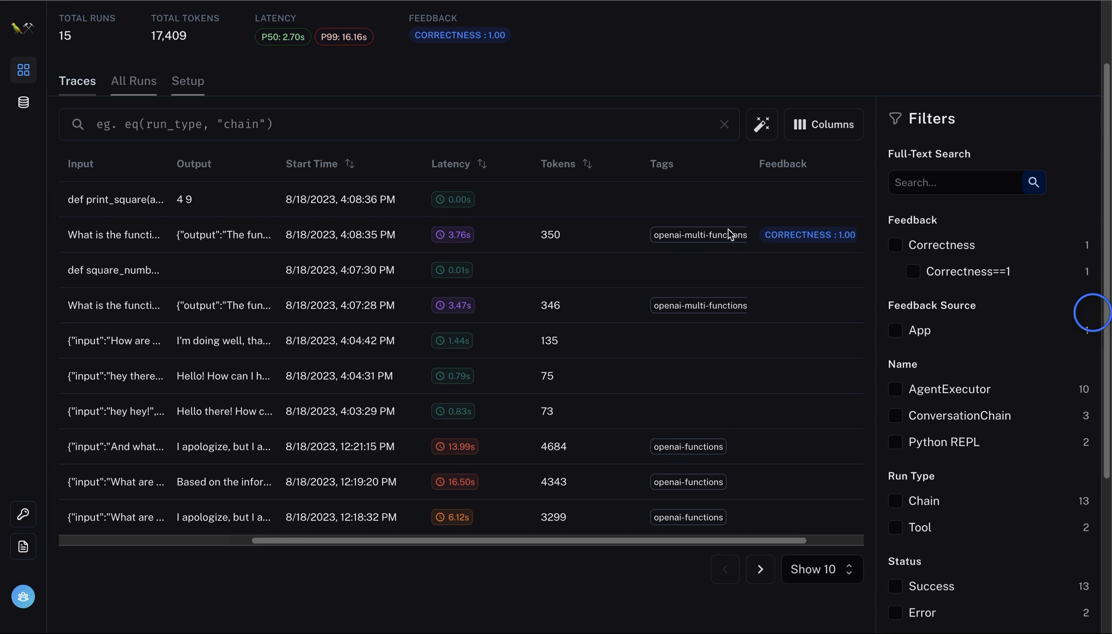
pyautogui.moveTo(769, 437)
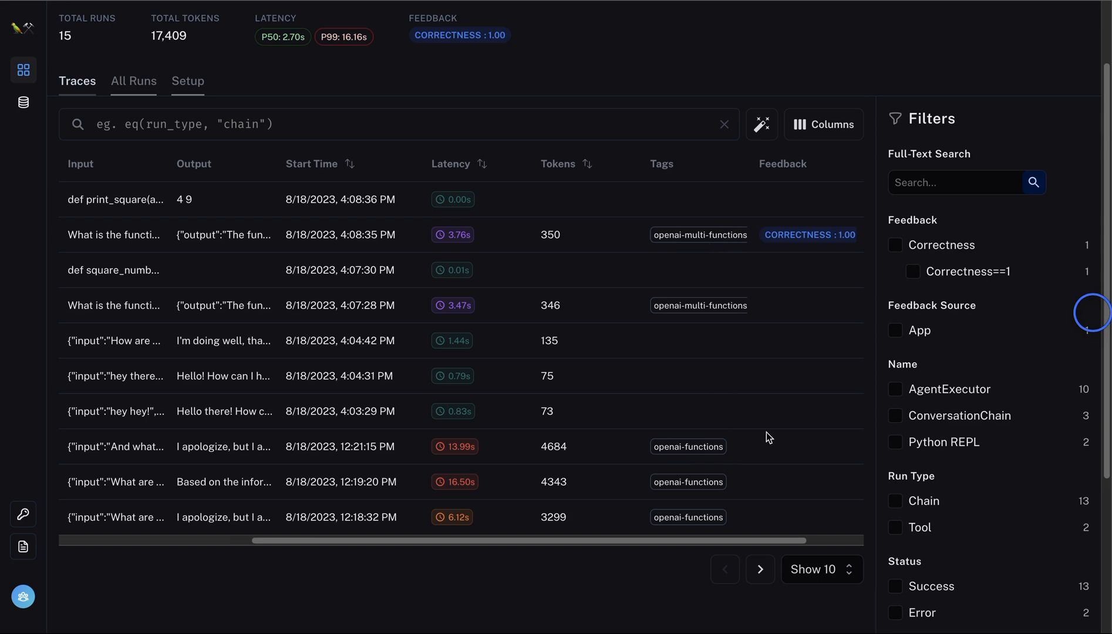
pyautogui.moveTo(700, 457)
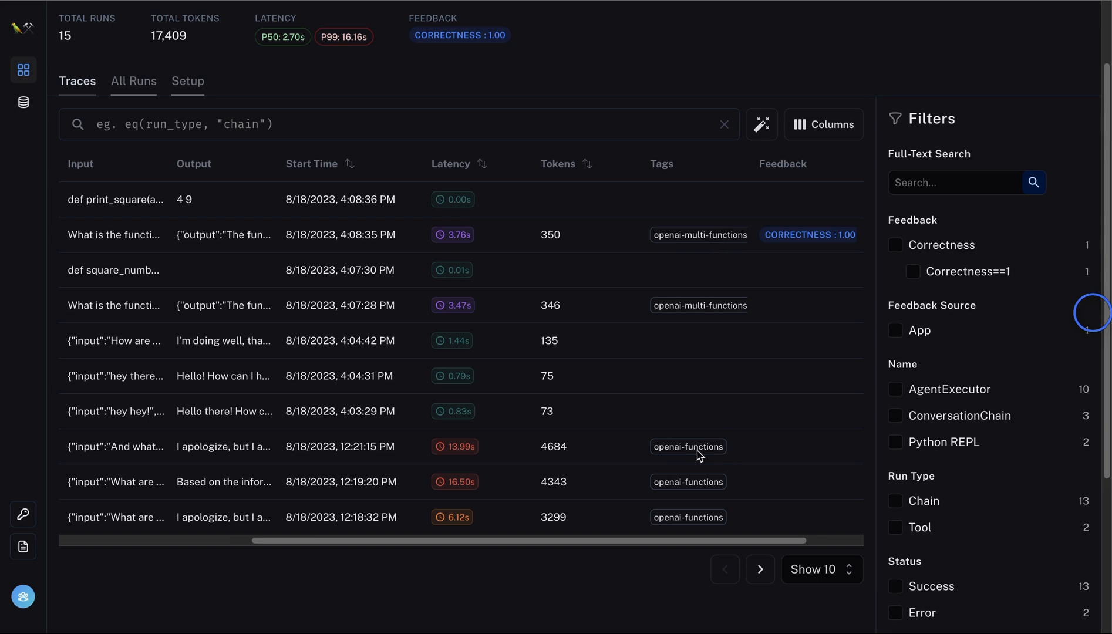
pyautogui.moveTo(686, 453)
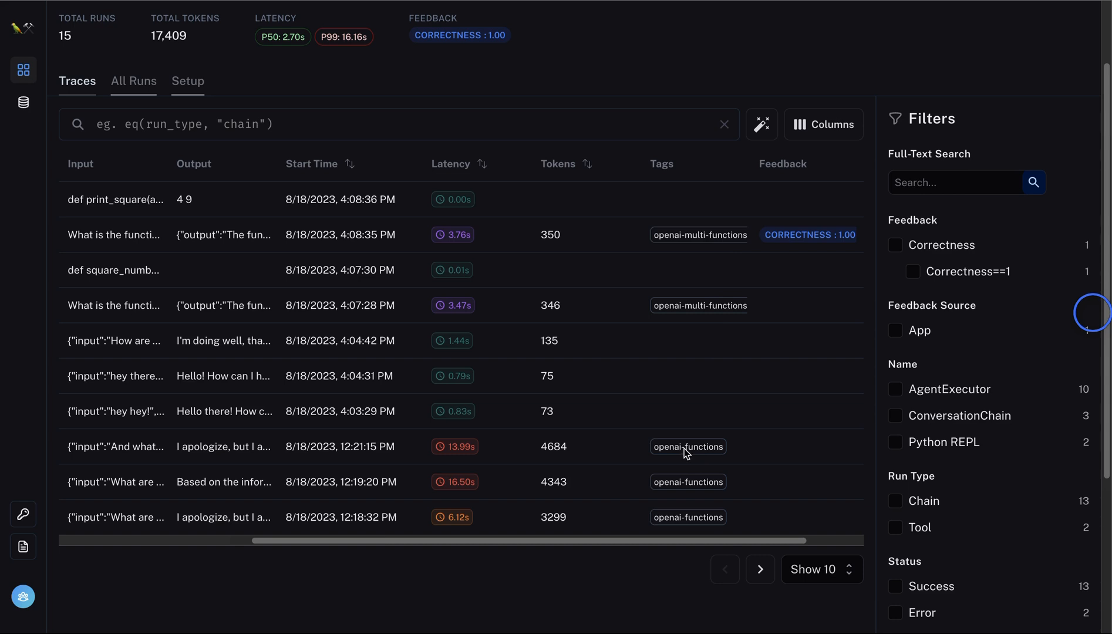
pyautogui.moveTo(746, 386)
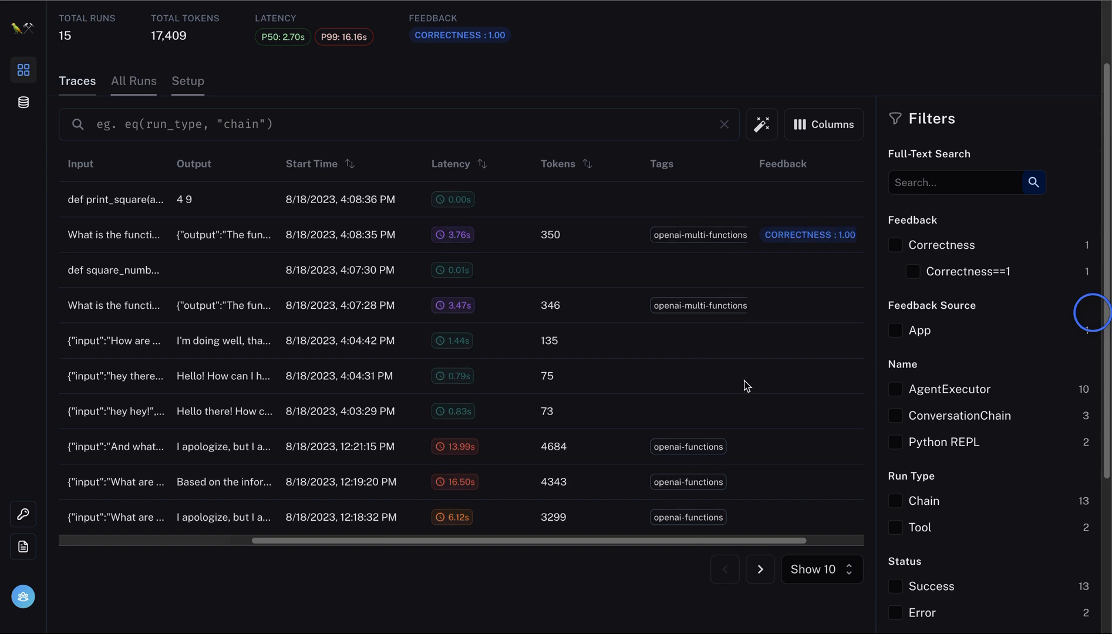
pyautogui.moveTo(703, 491)
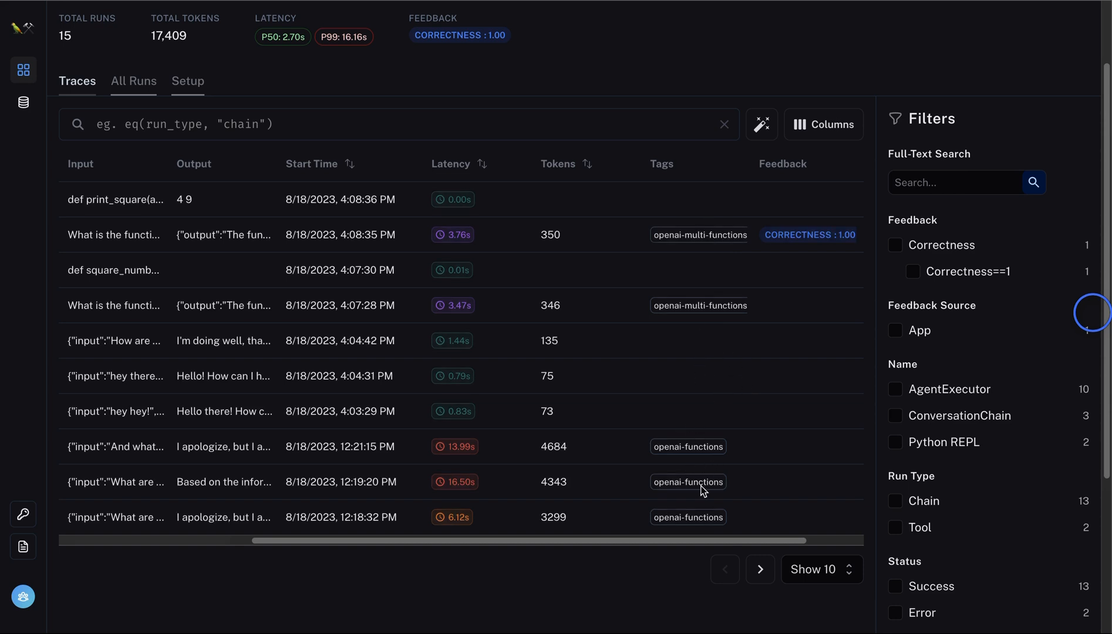
pyautogui.moveTo(712, 483)
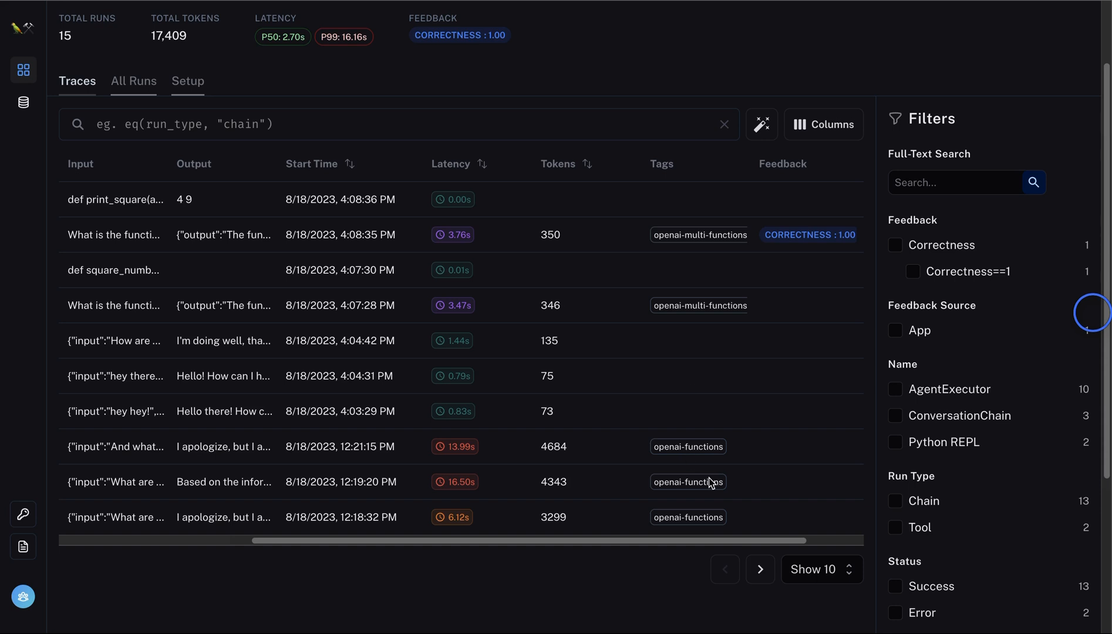
pyautogui.moveTo(694, 458)
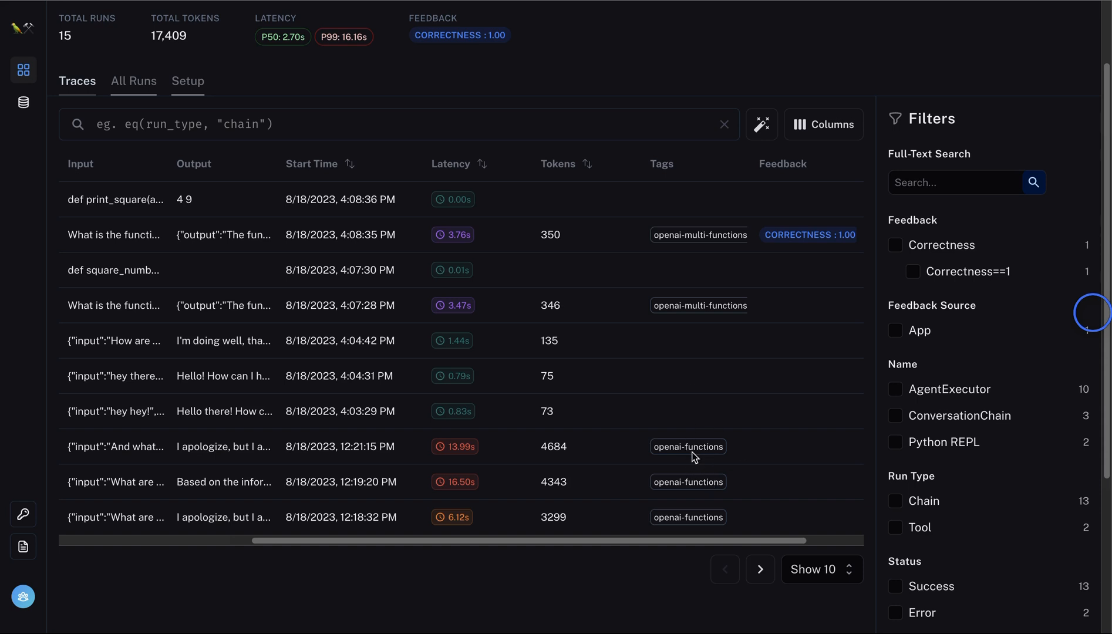
# - Scroll the youtube-video-project traces right to reveal the Tags and Feedback columns
pyautogui.hscroll(3)
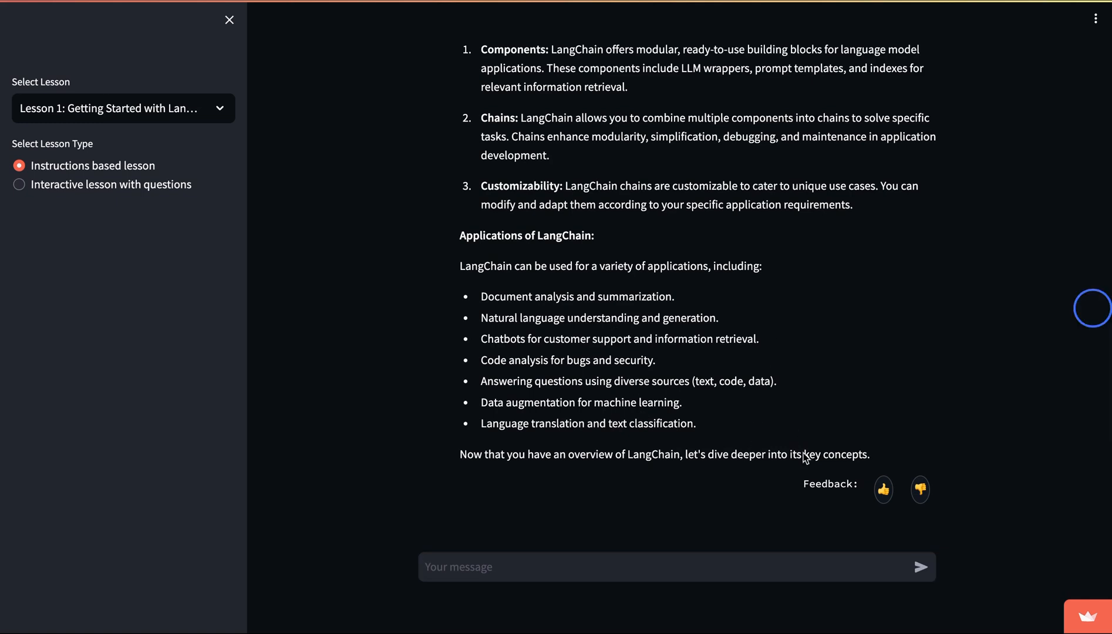
pyautogui.moveTo(815, 501)
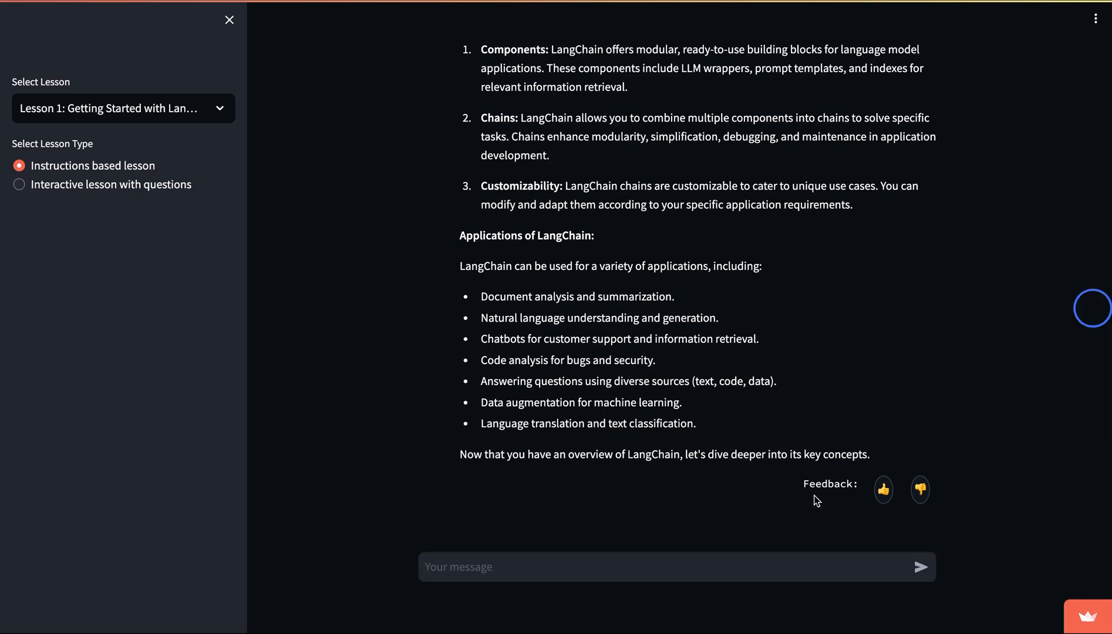
pyautogui.moveTo(832, 497)
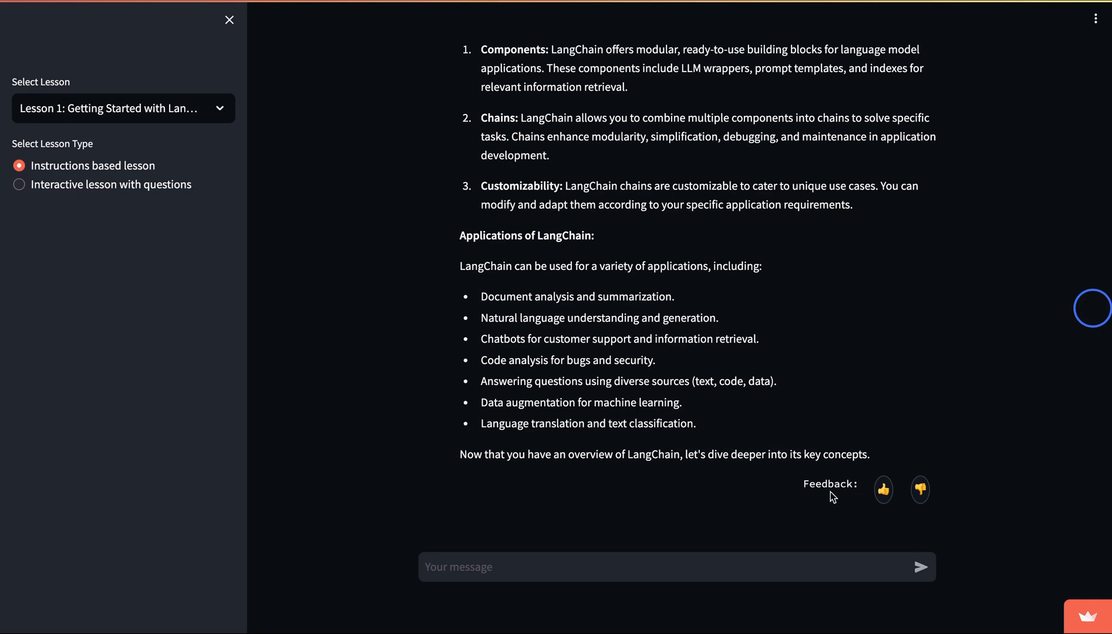
pyautogui.scroll(3)
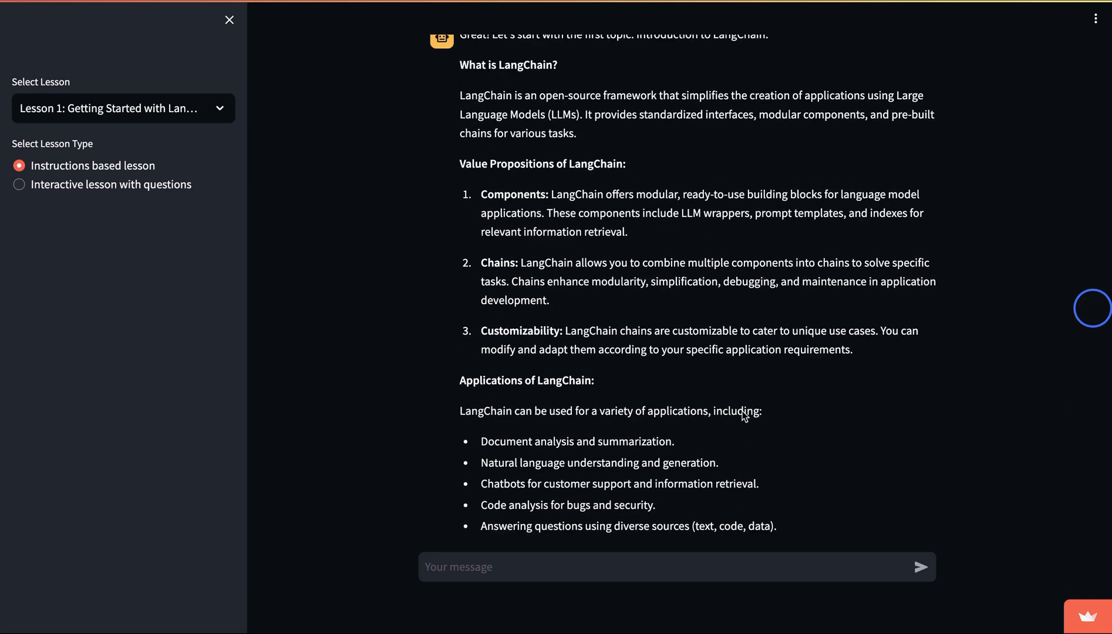
pyautogui.scroll(-3)
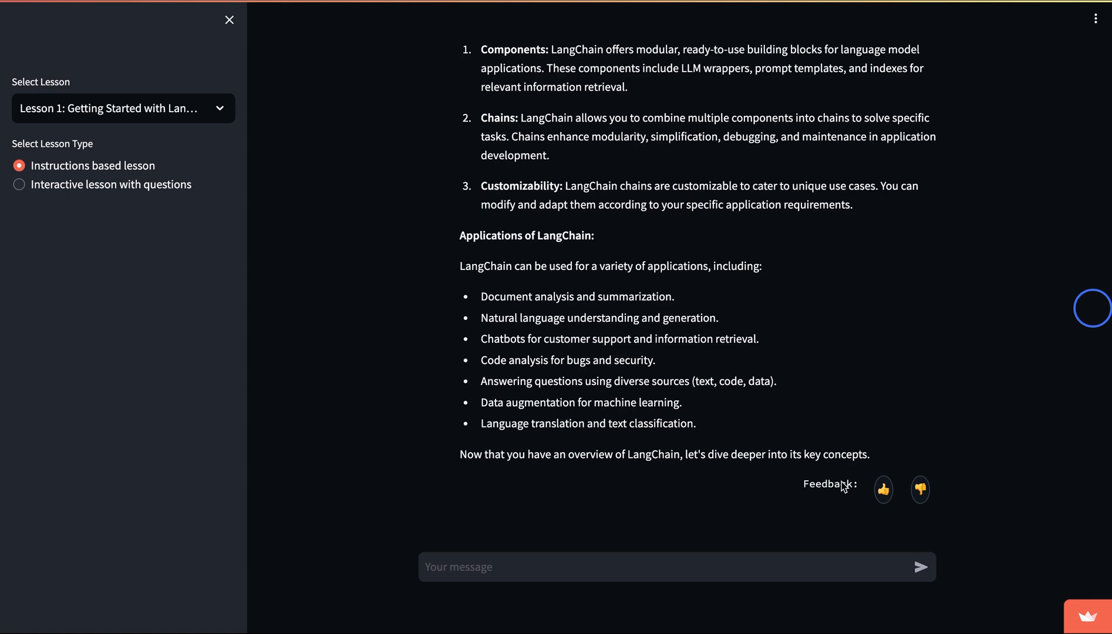
pyautogui.moveTo(938, 504)
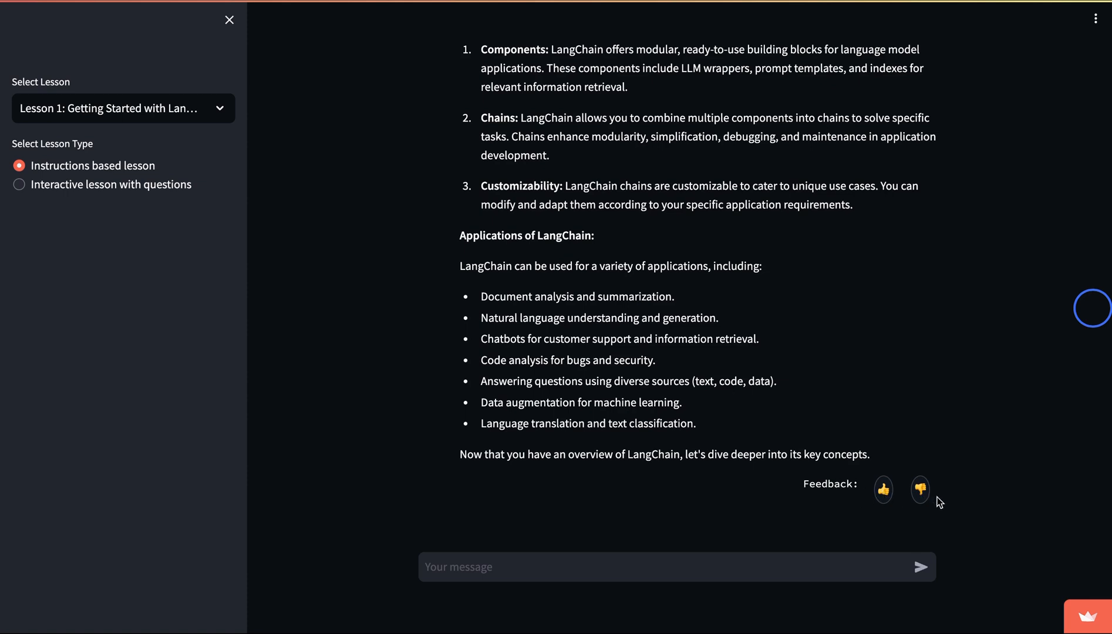
pyautogui.moveTo(322, 107)
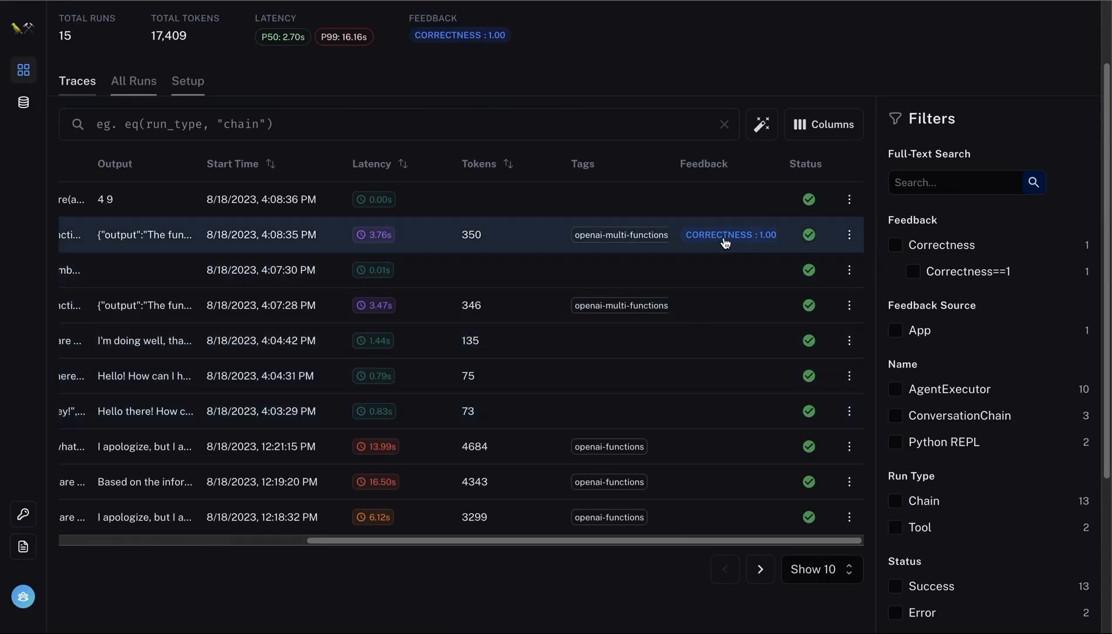
pyautogui.moveTo(754, 244)
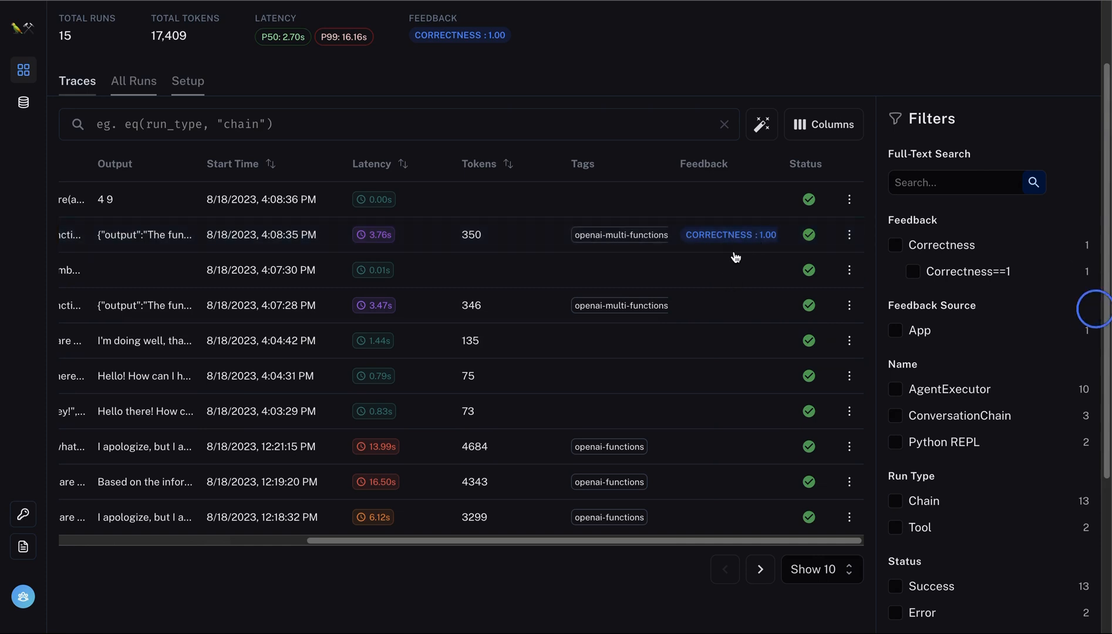
pyautogui.moveTo(767, 272)
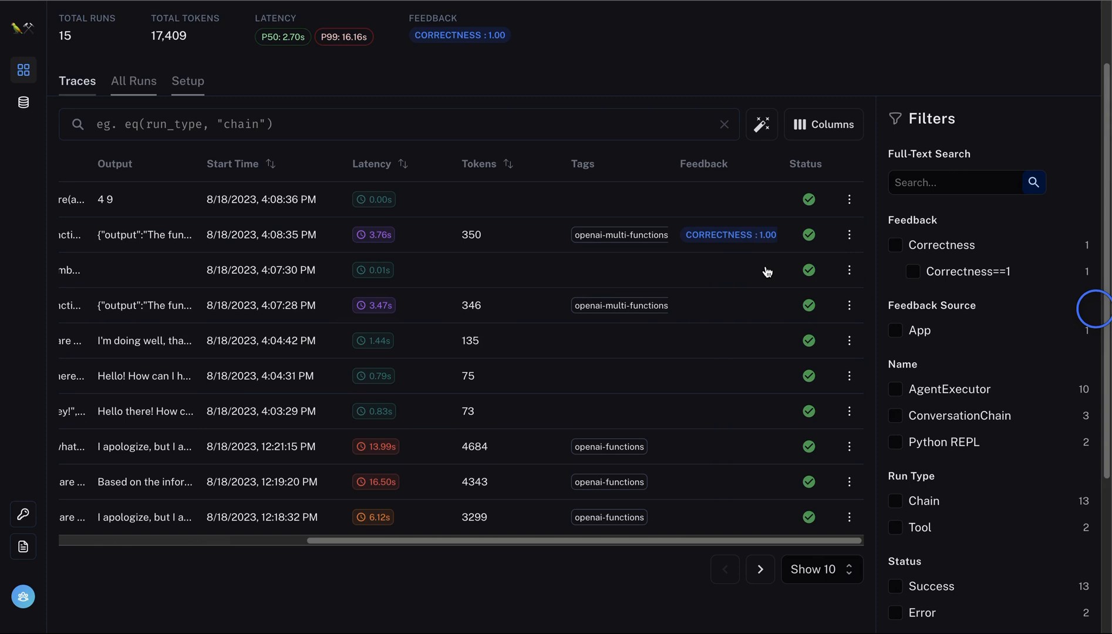
pyautogui.moveTo(740, 235)
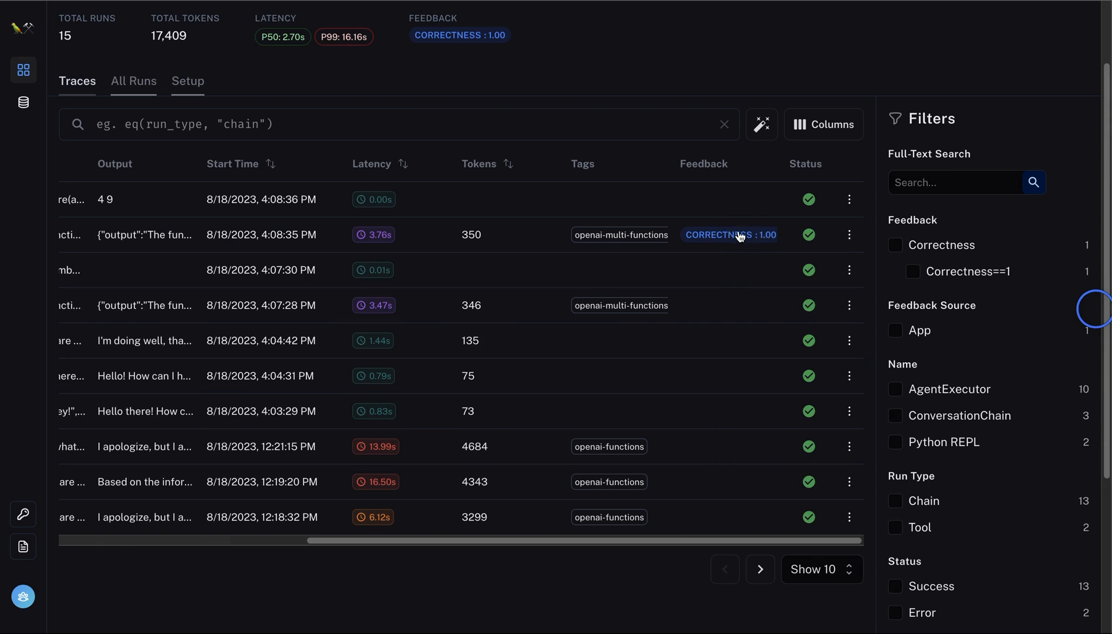
pyautogui.moveTo(468, 297)
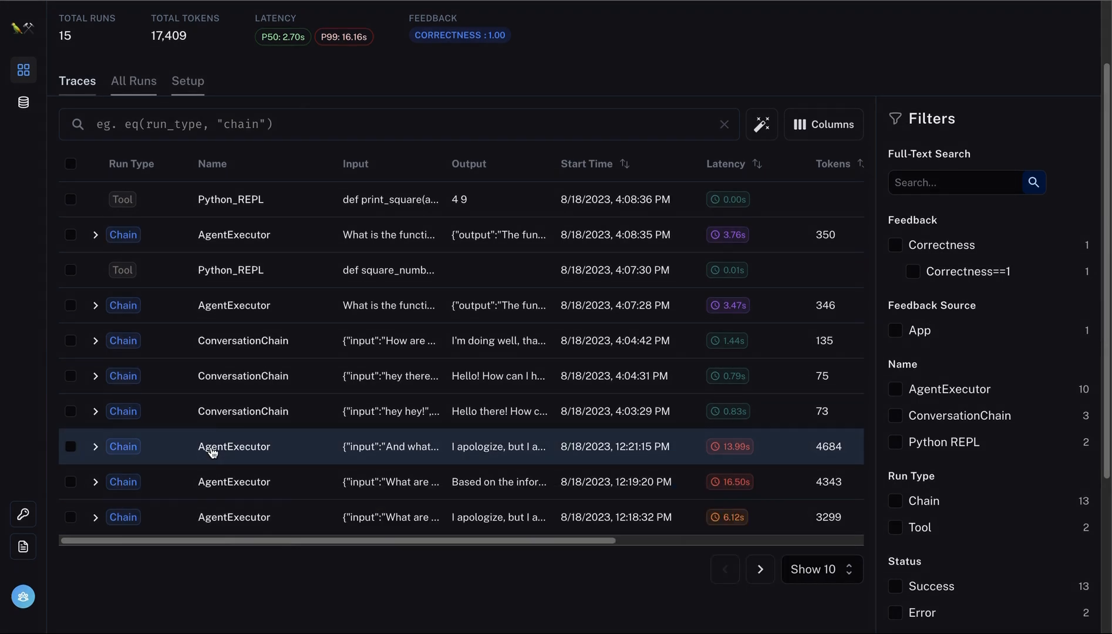
# - Open the 12:21:15 PM AgentExecutor run, share it publicly, and bring up the correctness rating
pyautogui.click(233, 447)
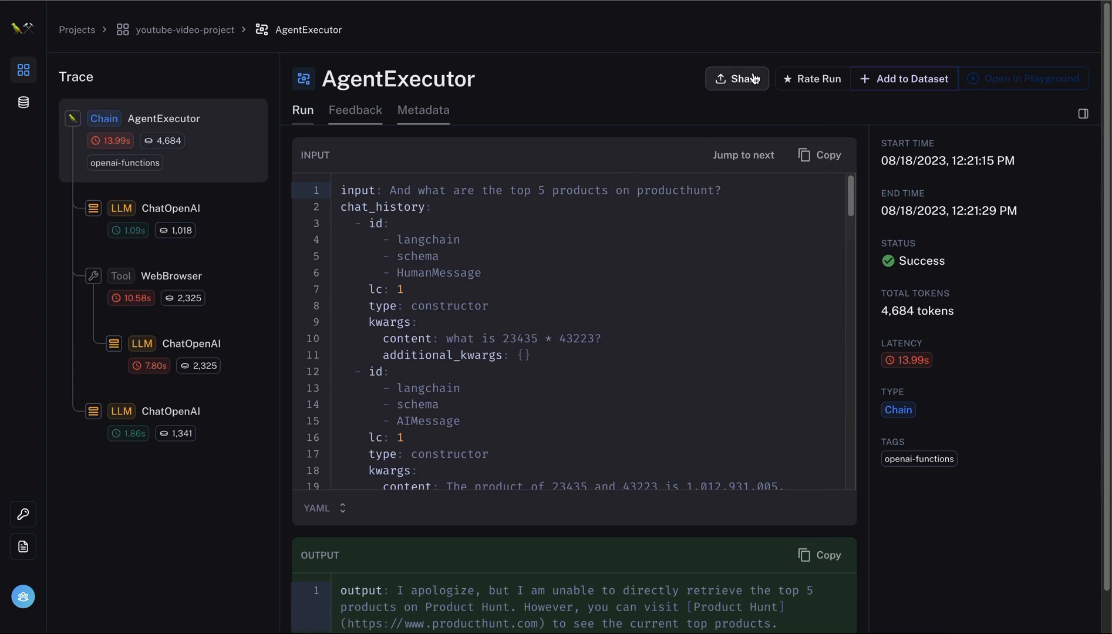
pyautogui.click(736, 78)
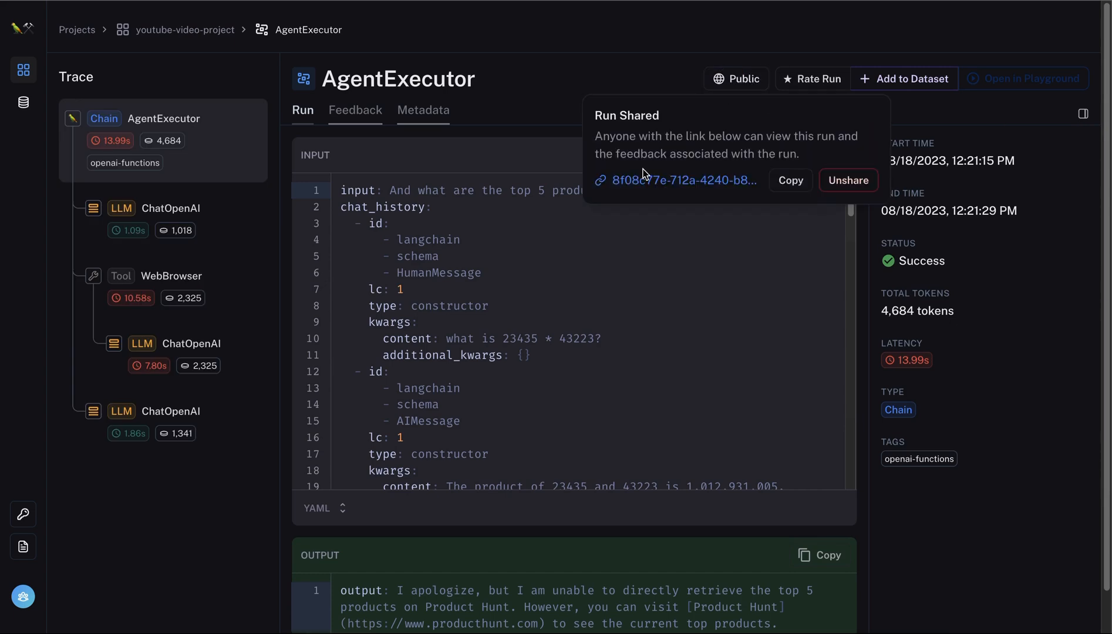
pyautogui.click(811, 78)
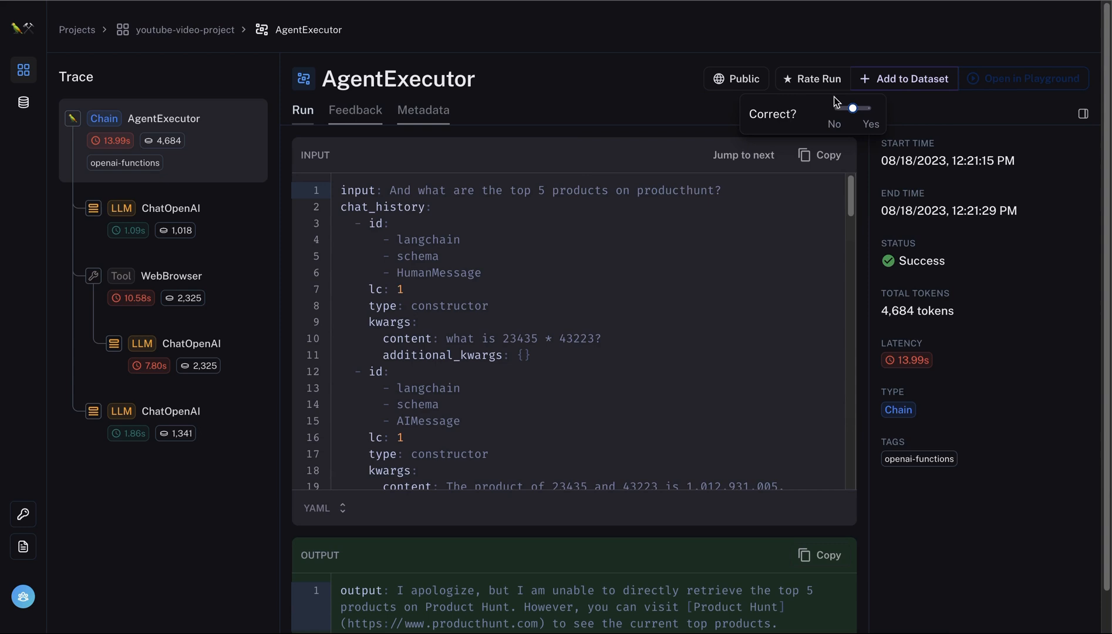
pyautogui.moveTo(713, 140)
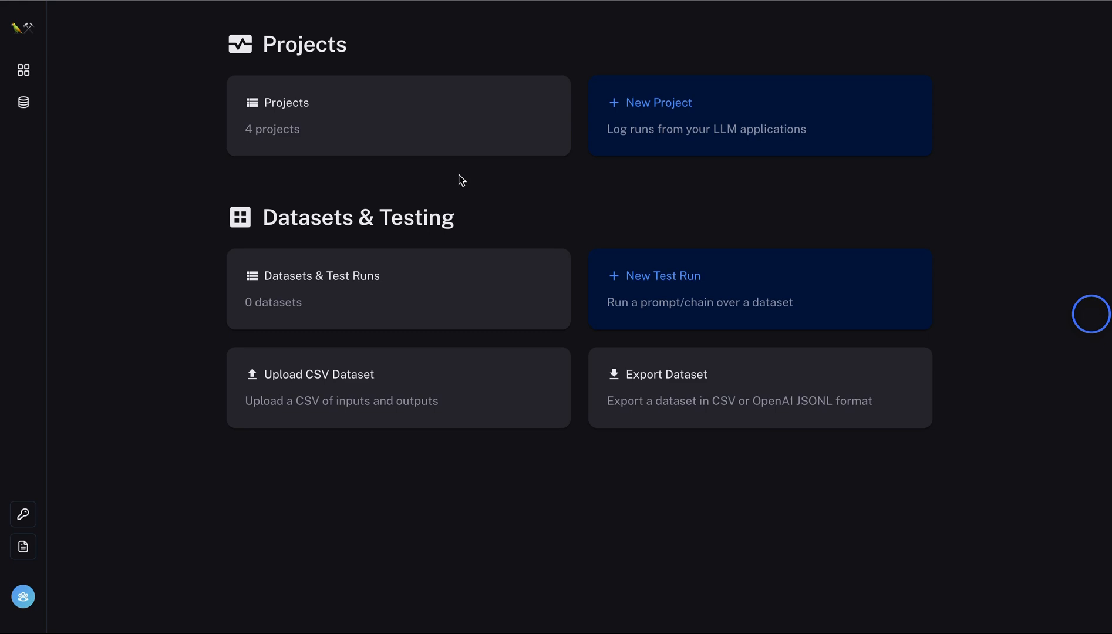
pyautogui.moveTo(454, 155)
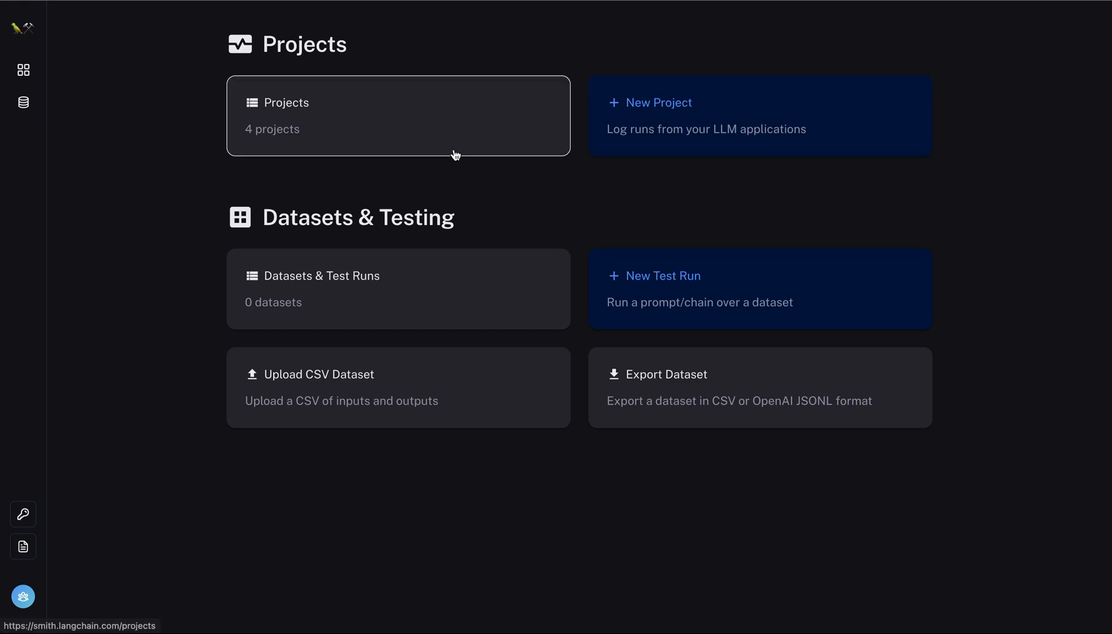
pyautogui.moveTo(302, 238)
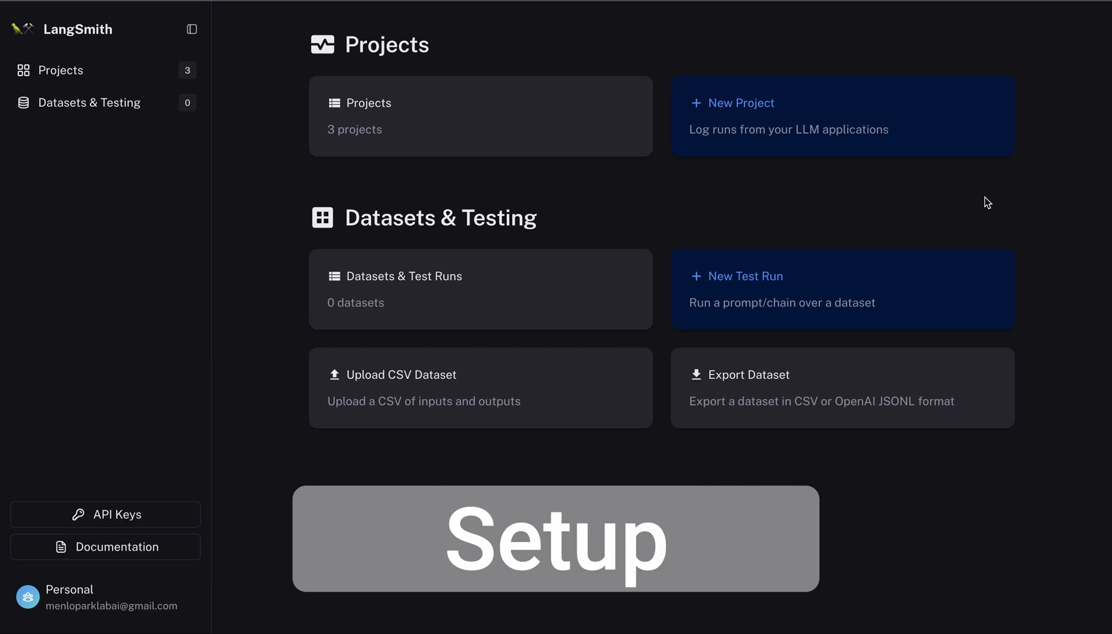
pyautogui.moveTo(250, 206)
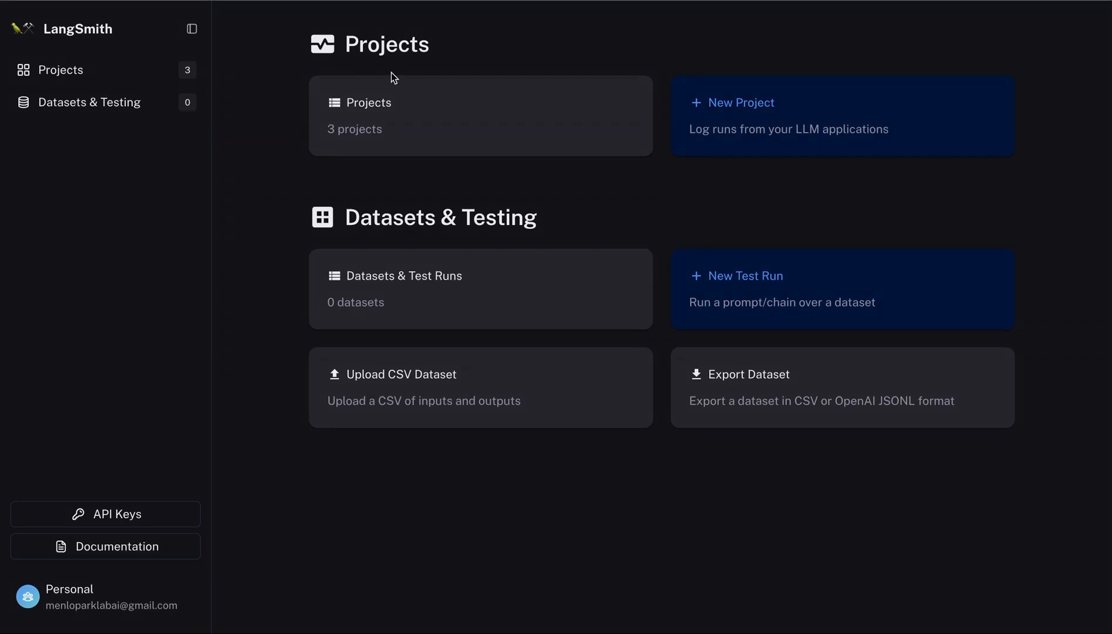
pyautogui.moveTo(887, 212)
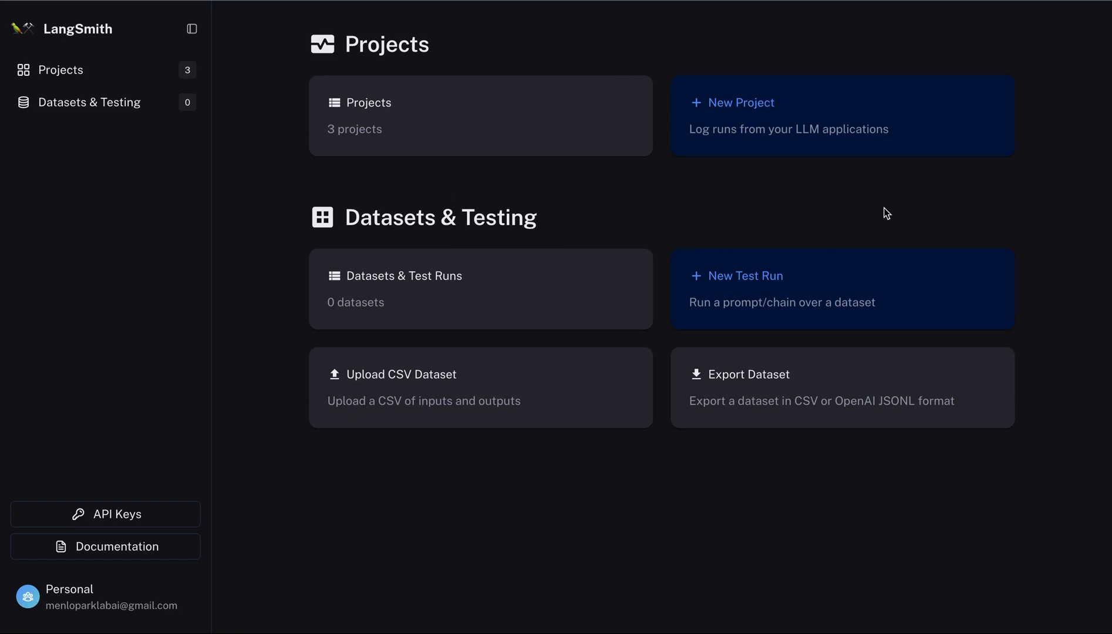
# - Start a new LangSmith project from the home overview
pyautogui.click(741, 103)
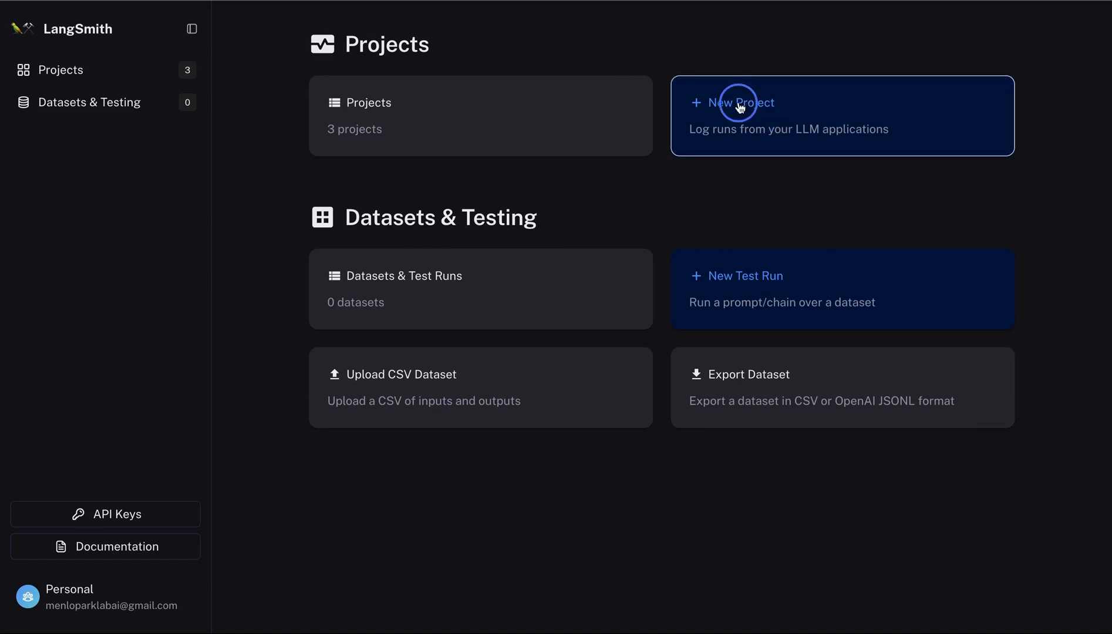
# - Create project pt-puzzled-plowman-10 and copy its LANGCHAIN_* environment variable exports
pyautogui.click(741, 102)
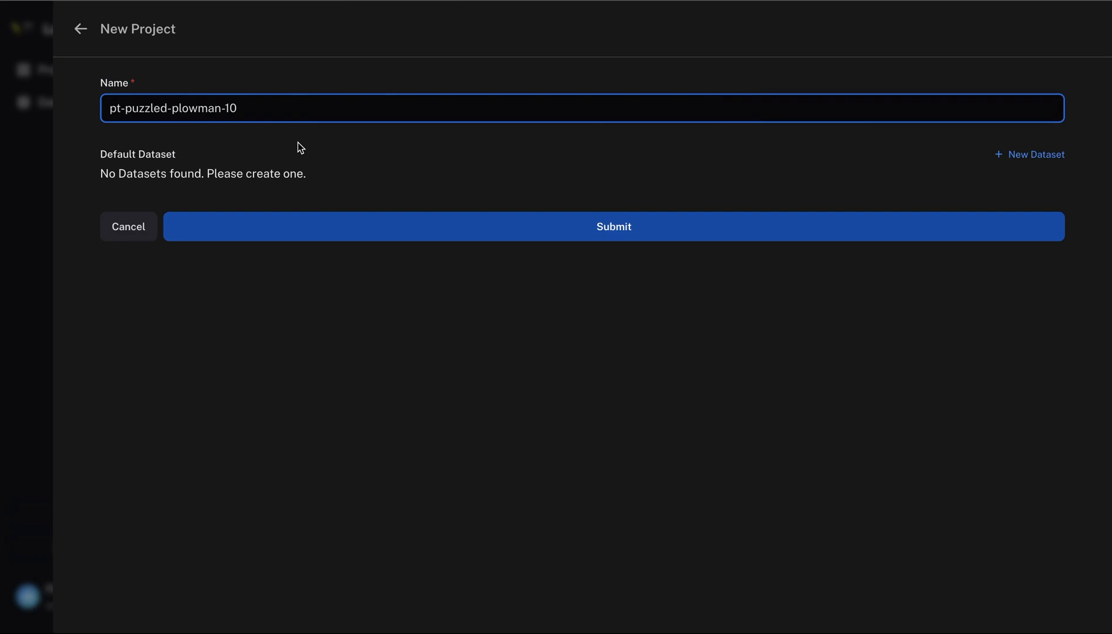
pyautogui.click(613, 227)
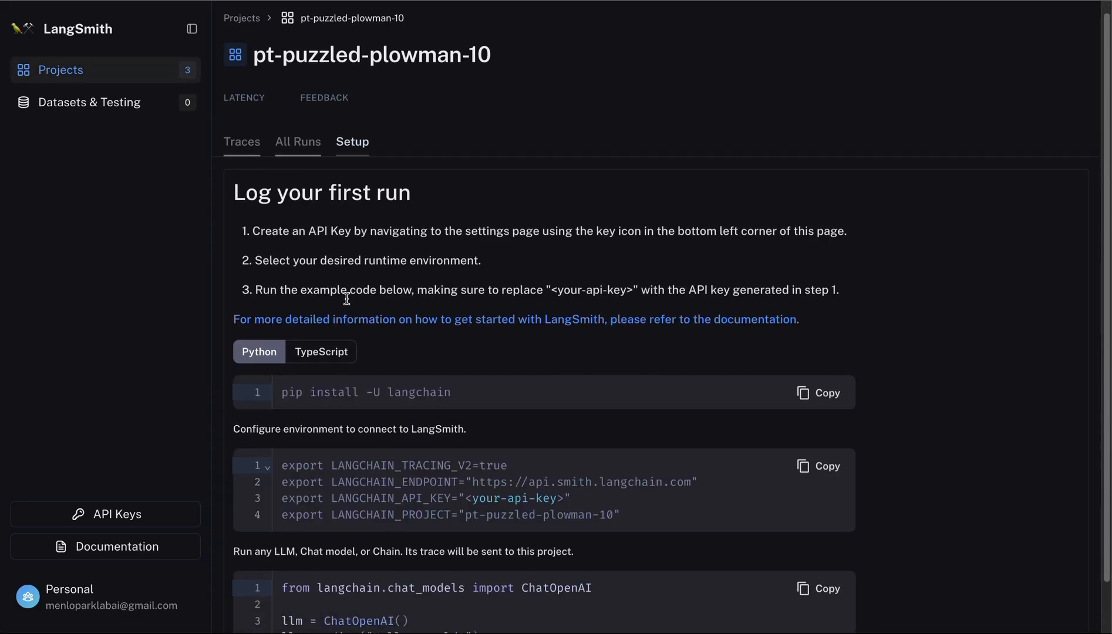
pyautogui.scroll(-3)
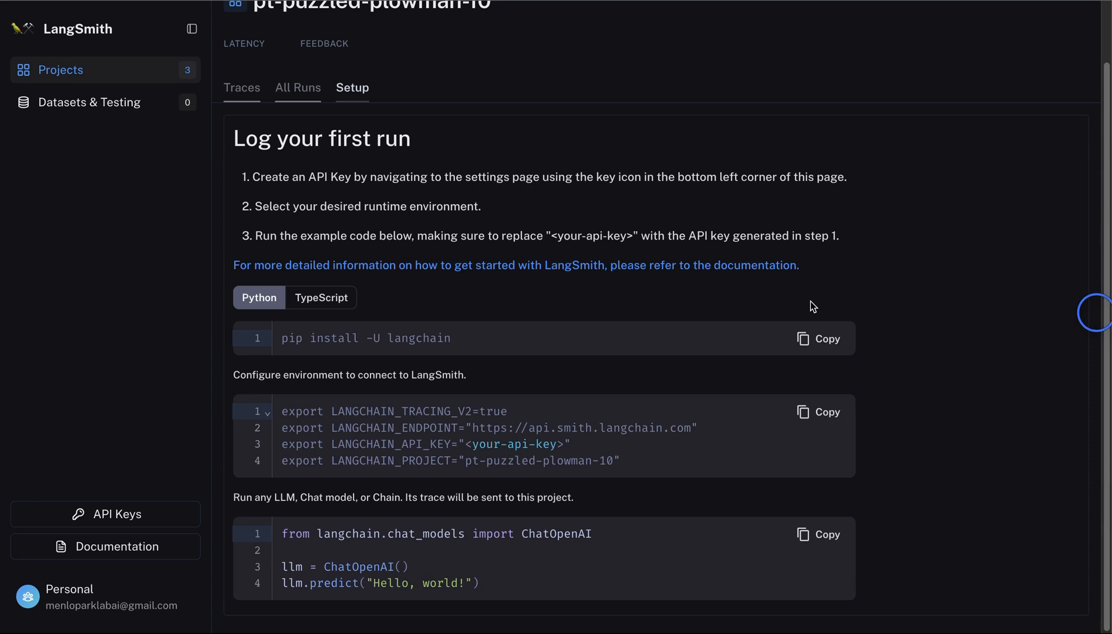
pyautogui.moveTo(556, 332)
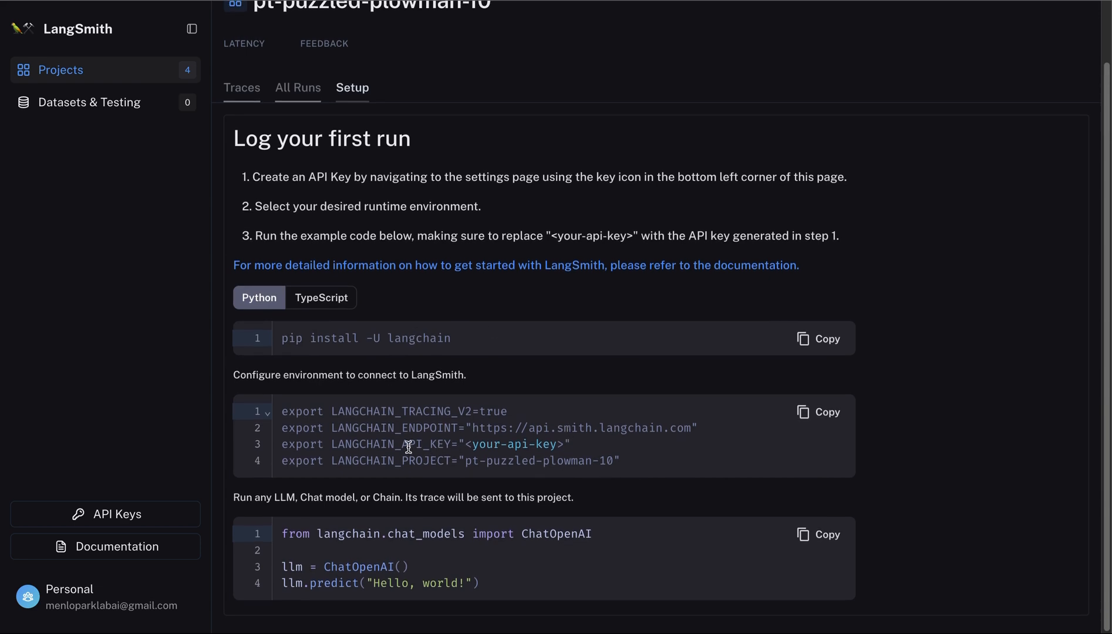
pyautogui.moveTo(316, 419)
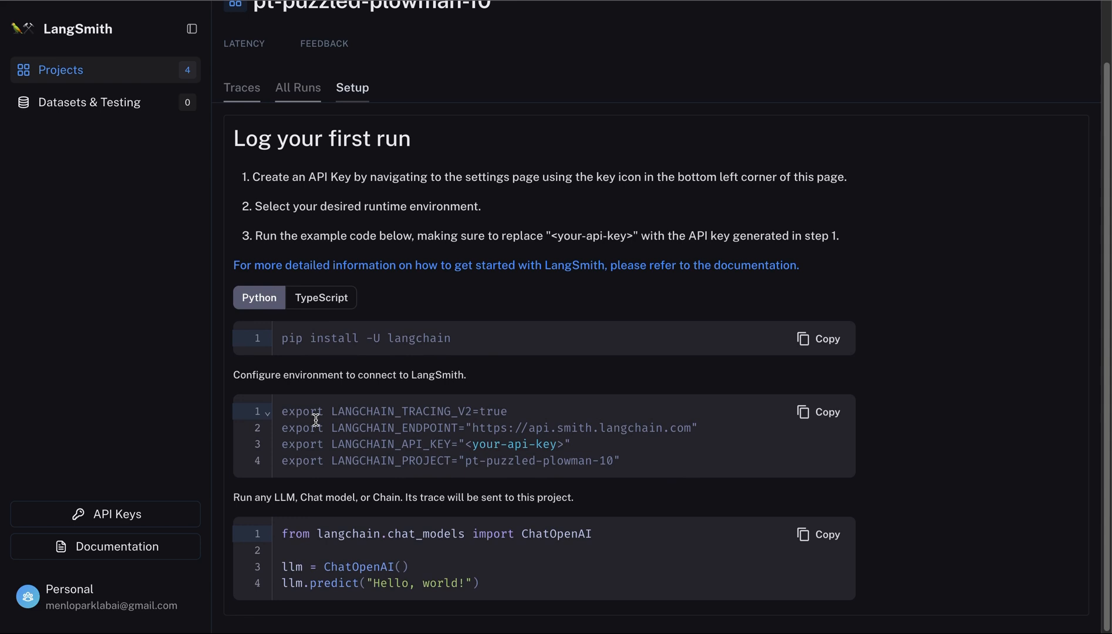
pyautogui.moveTo(818, 415)
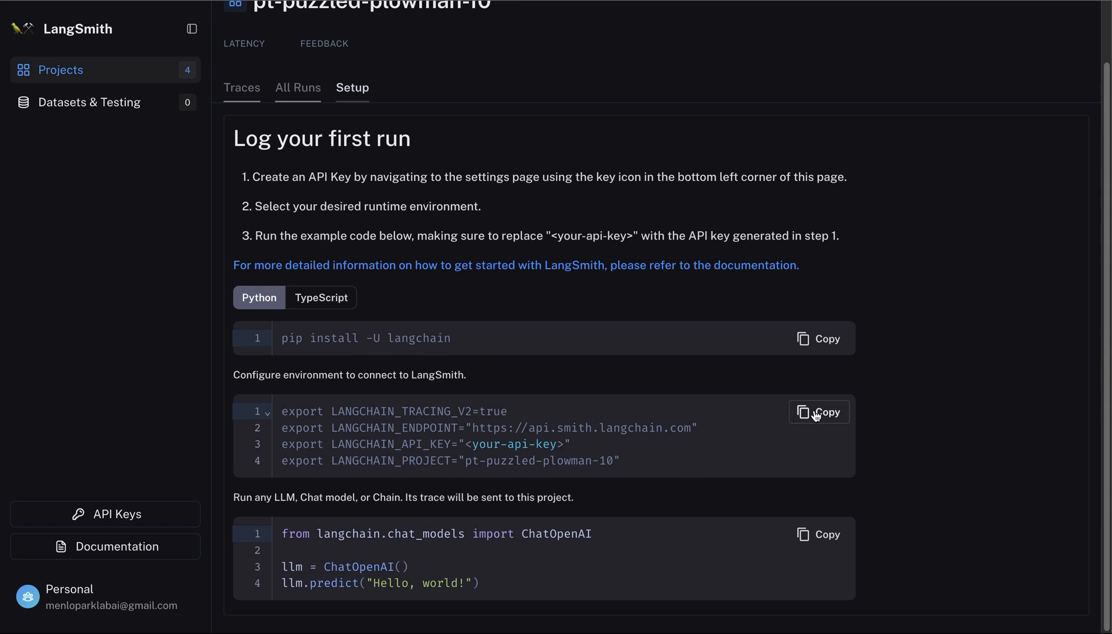
pyautogui.click(819, 412)
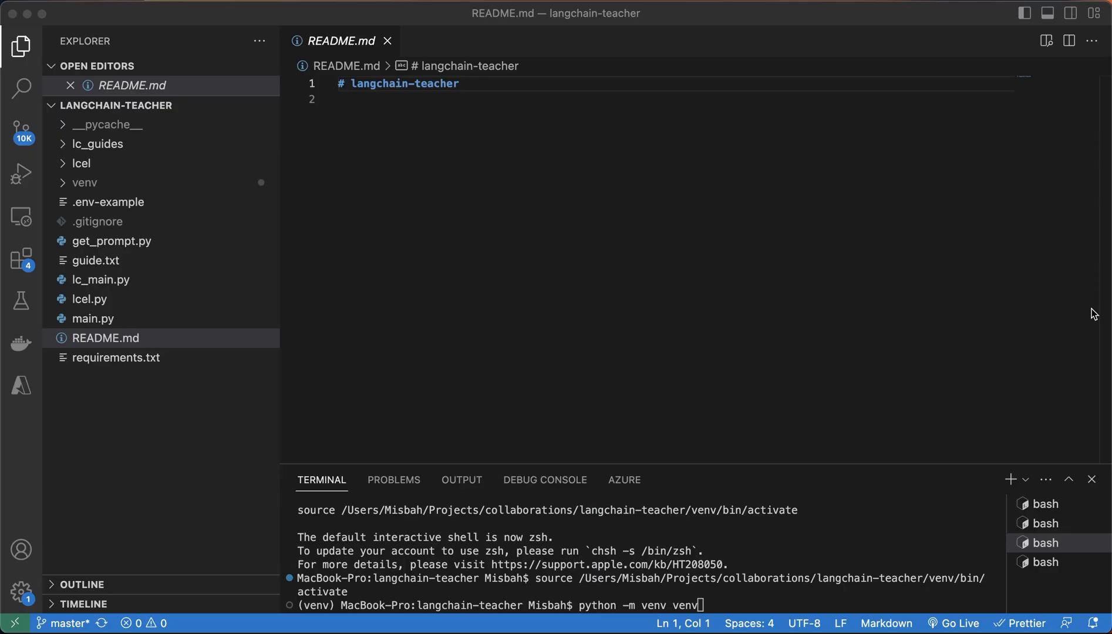
pyautogui.moveTo(383, 330)
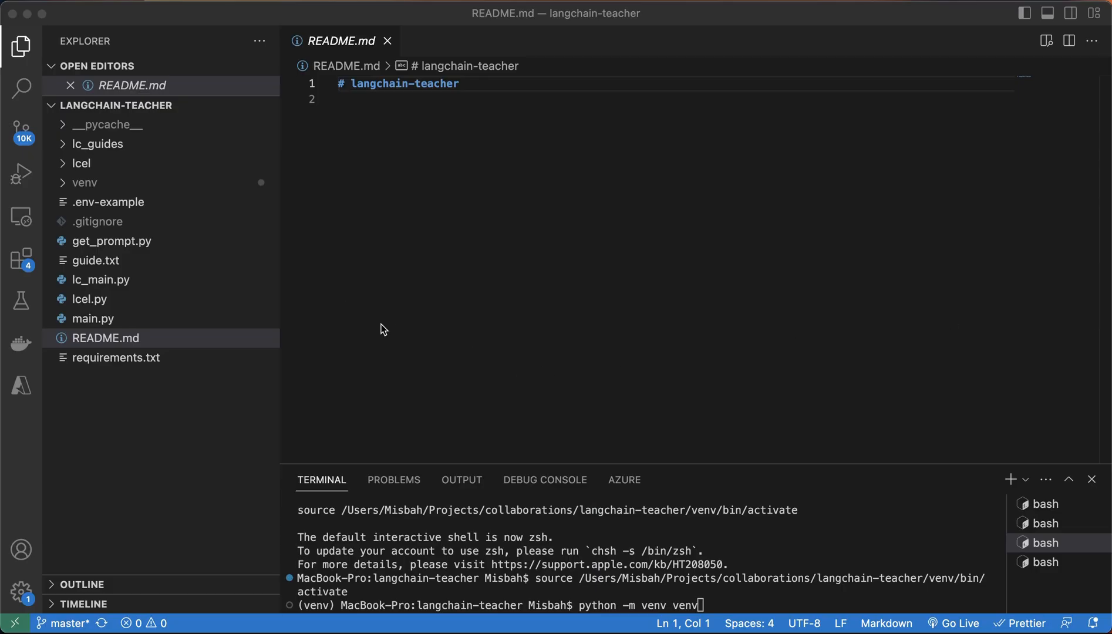
pyautogui.moveTo(152, 419)
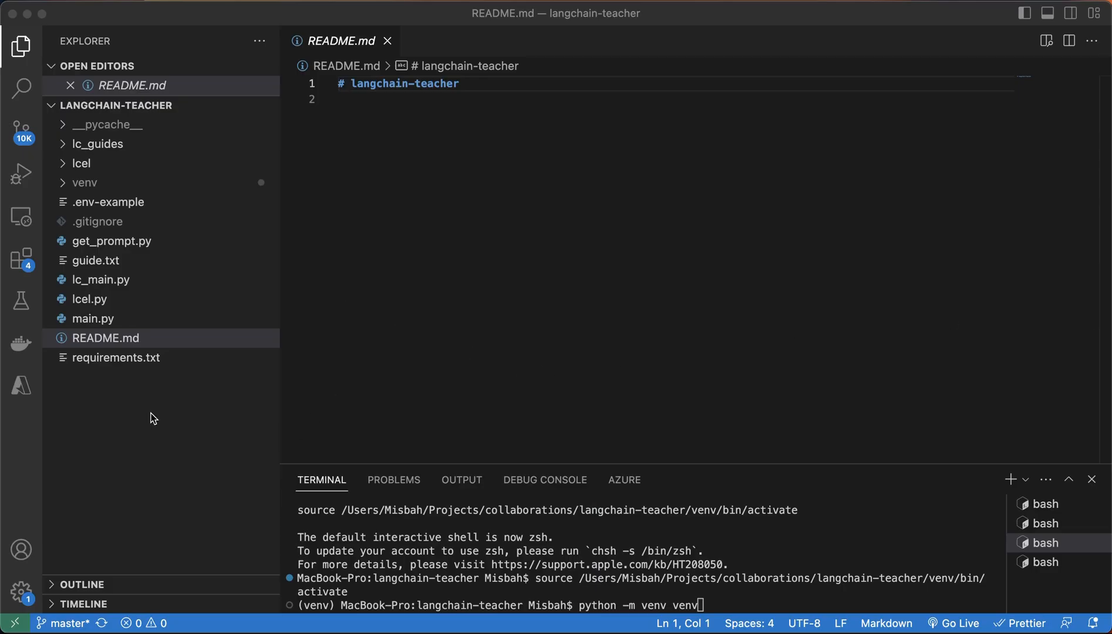
# - Create .env in langchain-teacher with the four LangChain exports and select the API key placeholder
pyautogui.click(204, 105)
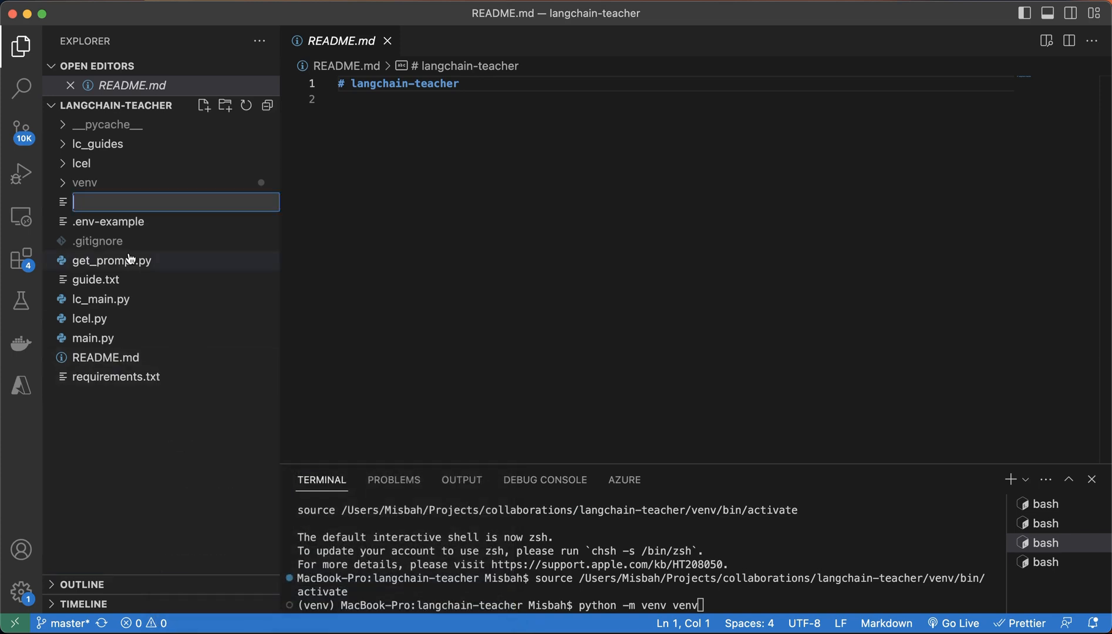
pyautogui.write('.e')
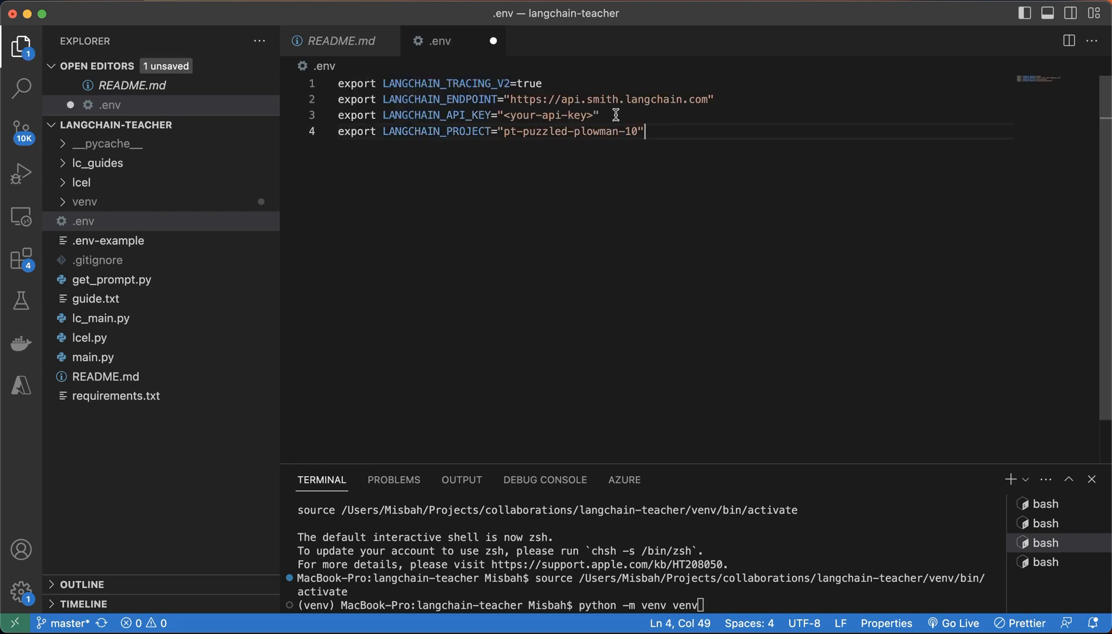
pyautogui.click(599, 115)
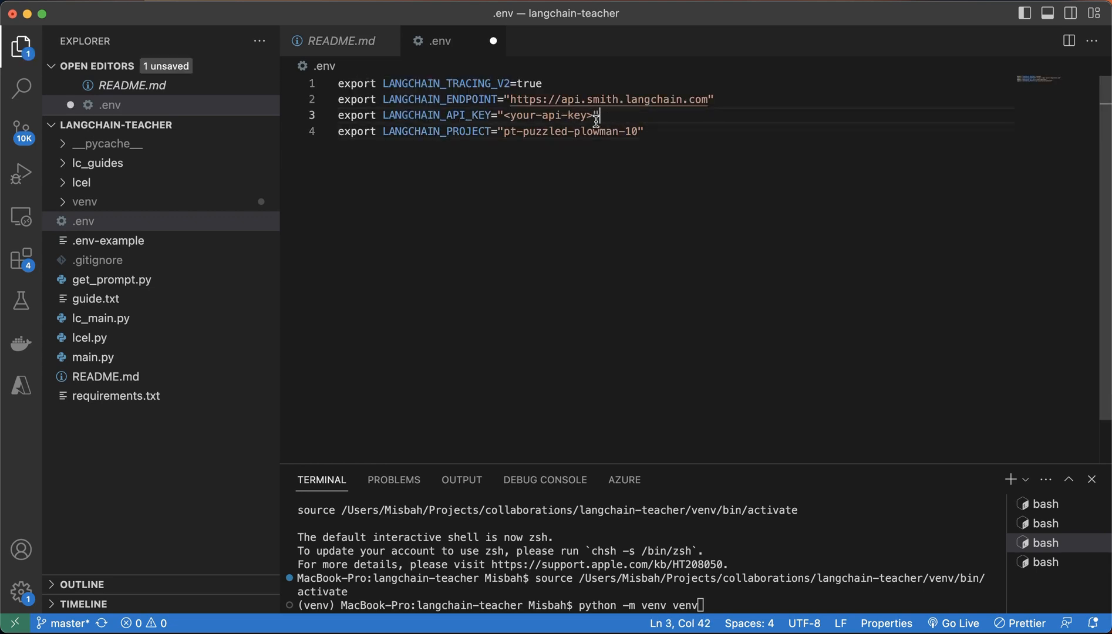
pyautogui.doubleClick(550, 115)
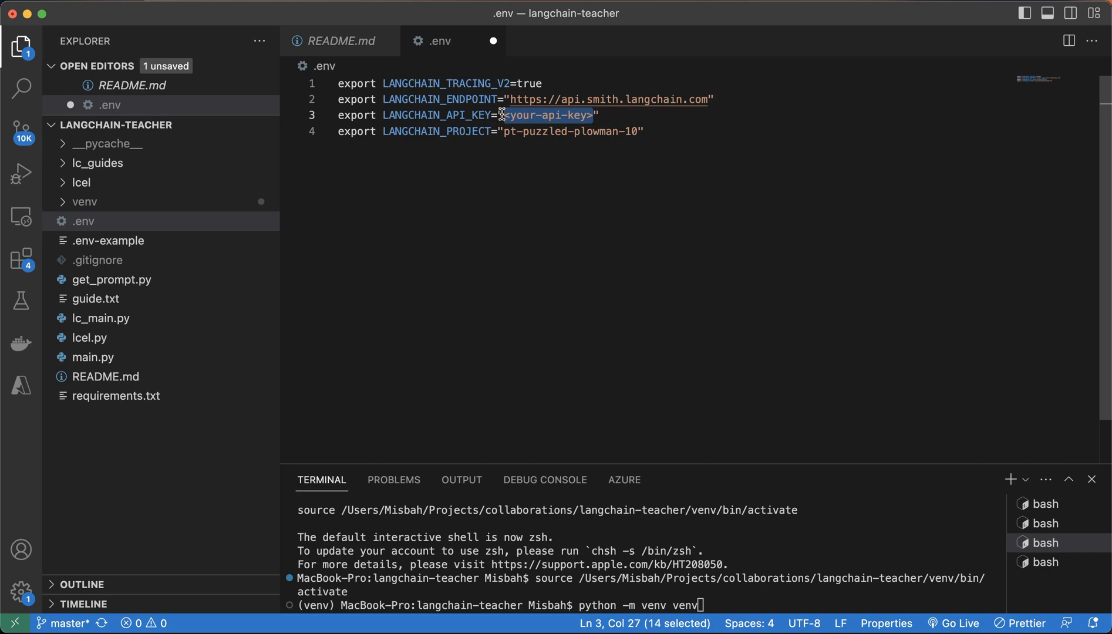
pyautogui.moveTo(503, 114)
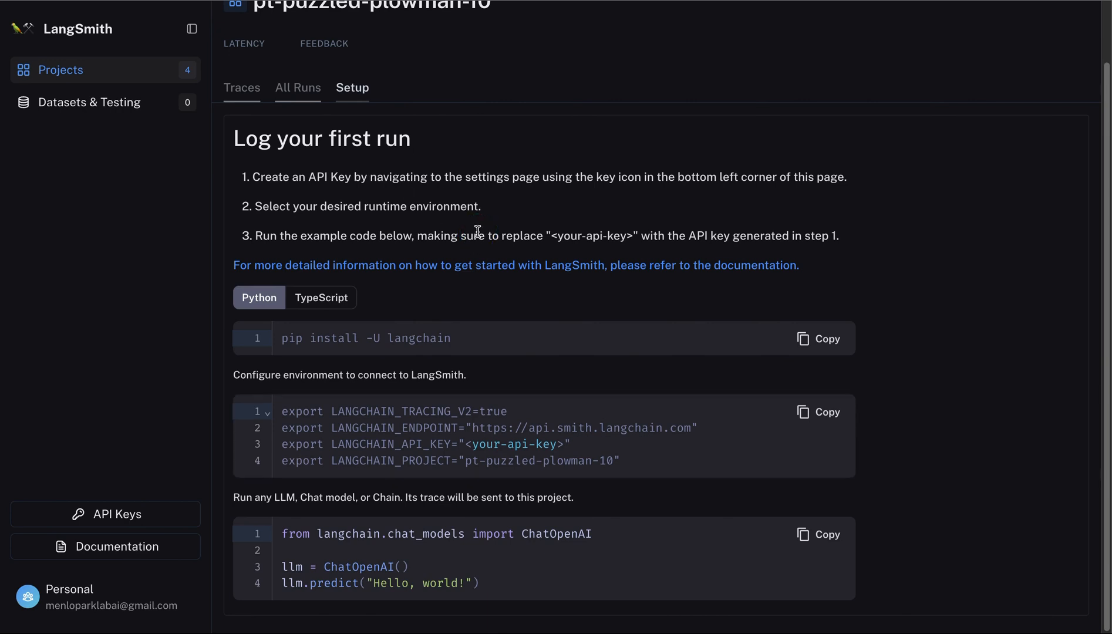
pyautogui.moveTo(58, 515)
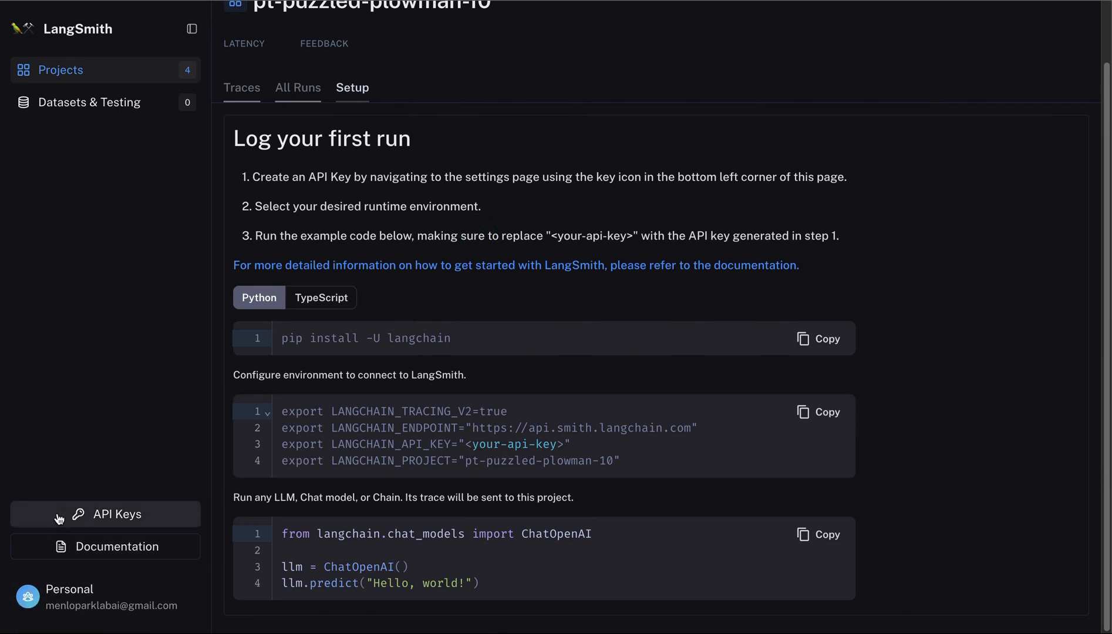
# - Generate a new personal LangSmith API key on the API Keys page and copy it
pyautogui.click(105, 514)
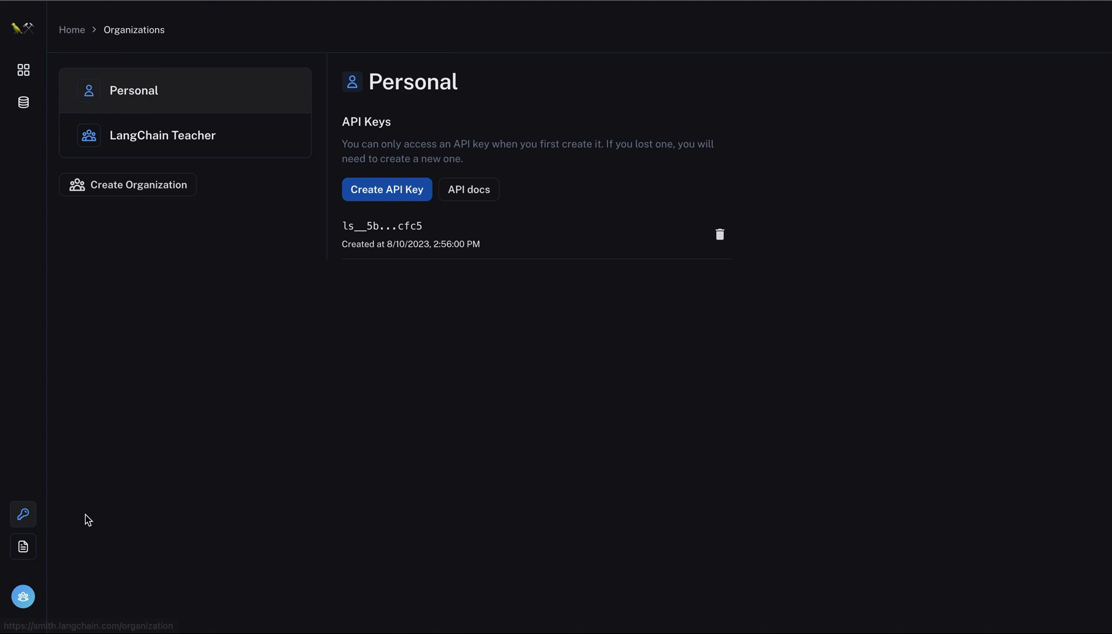
pyautogui.click(386, 190)
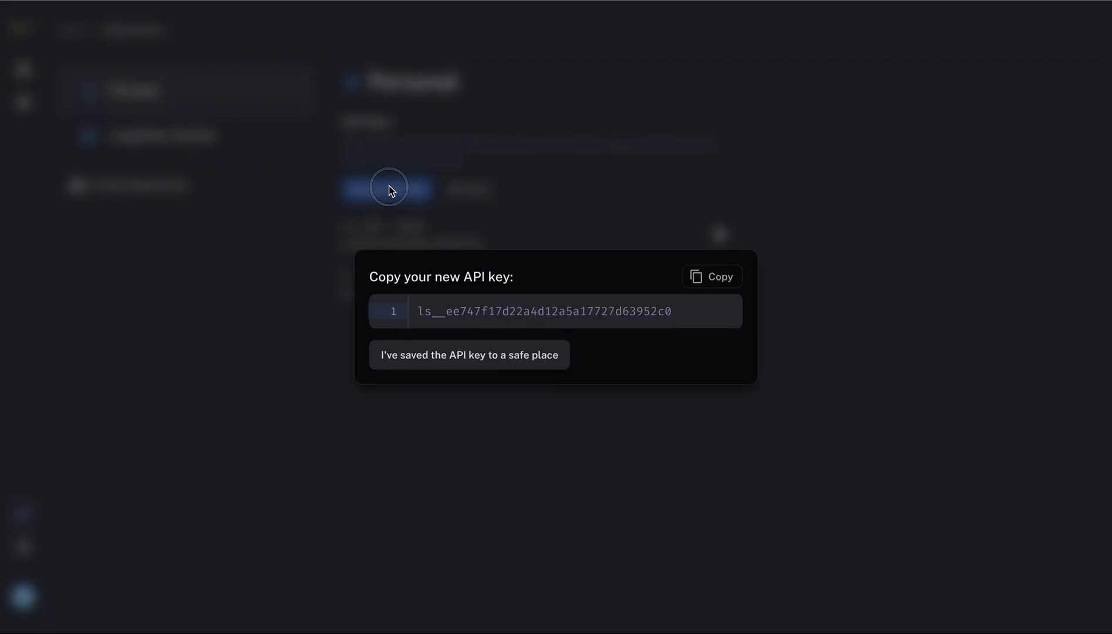
pyautogui.click(557, 311)
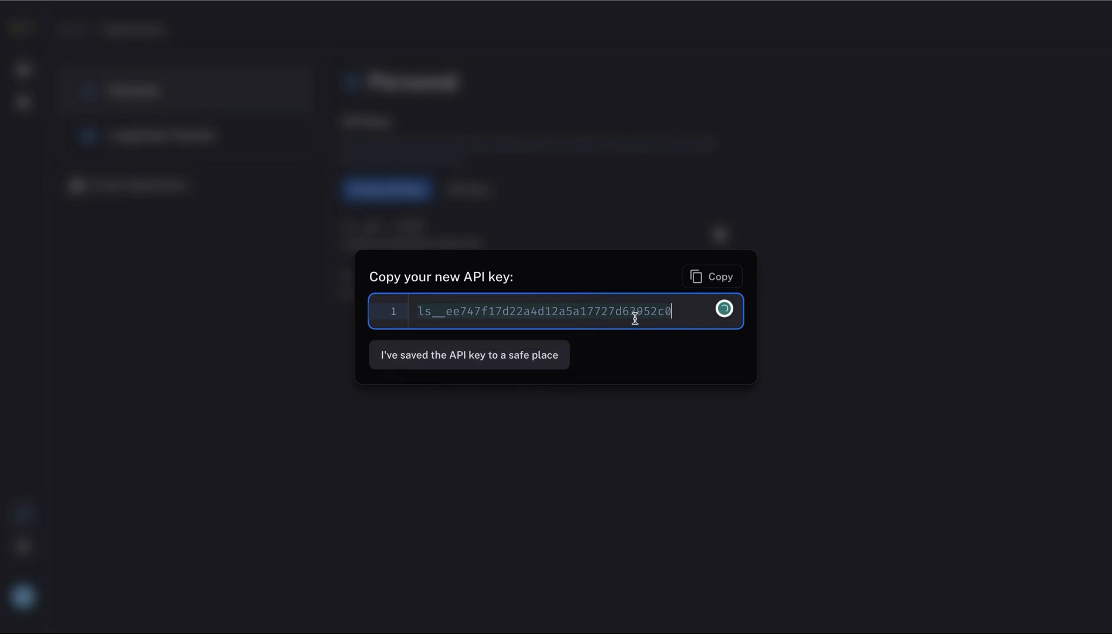
pyautogui.click(711, 276)
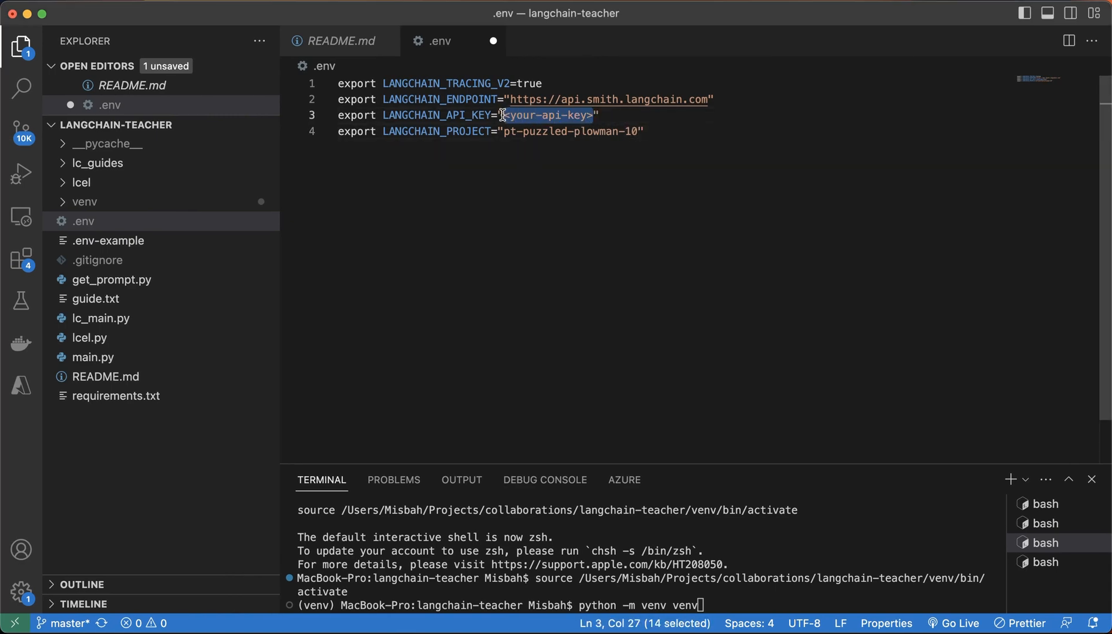
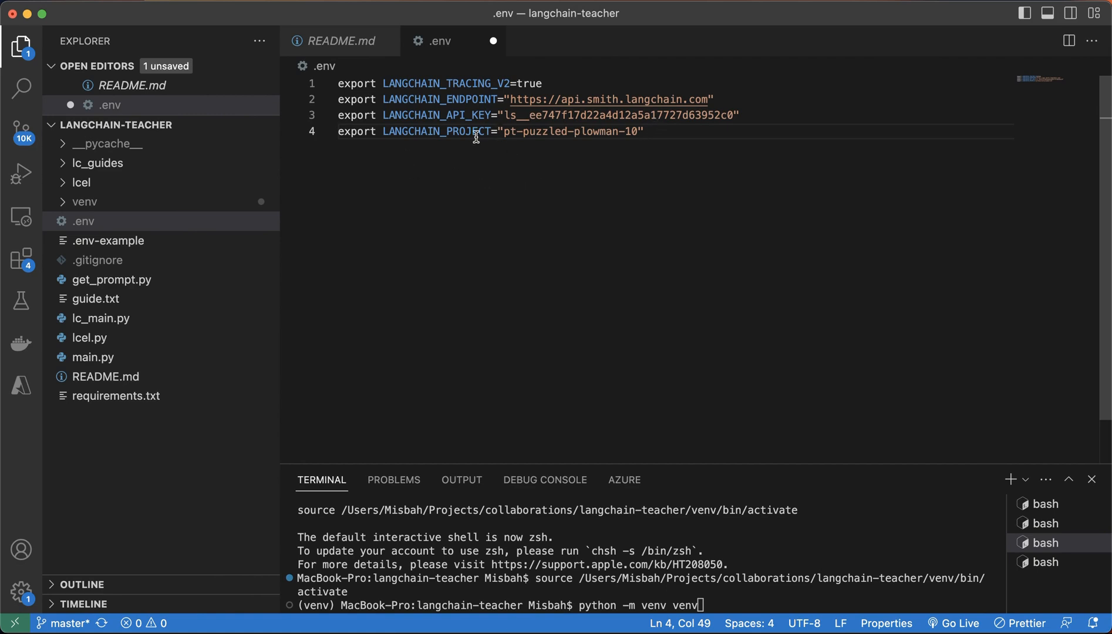
pyautogui.moveTo(675, 139)
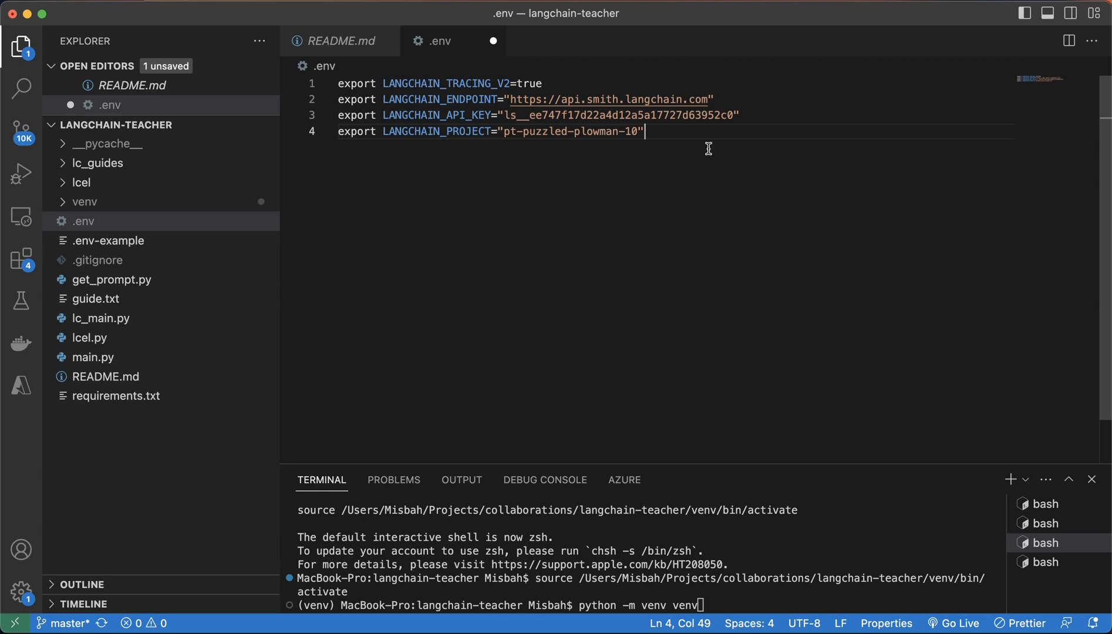
pyautogui.moveTo(641, 203)
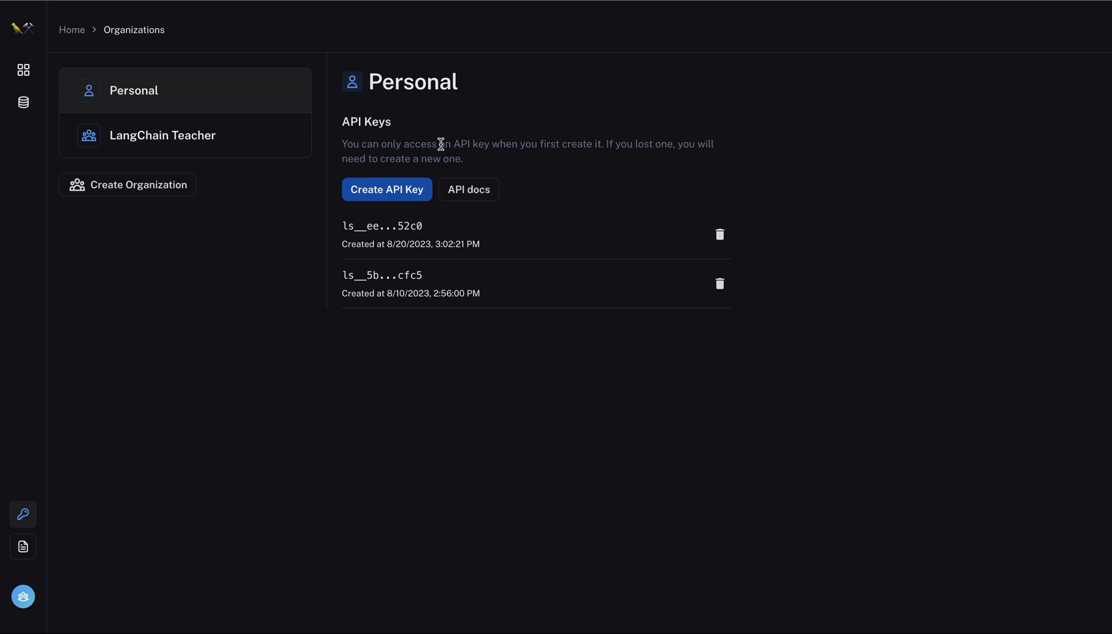
pyautogui.moveTo(69, 147)
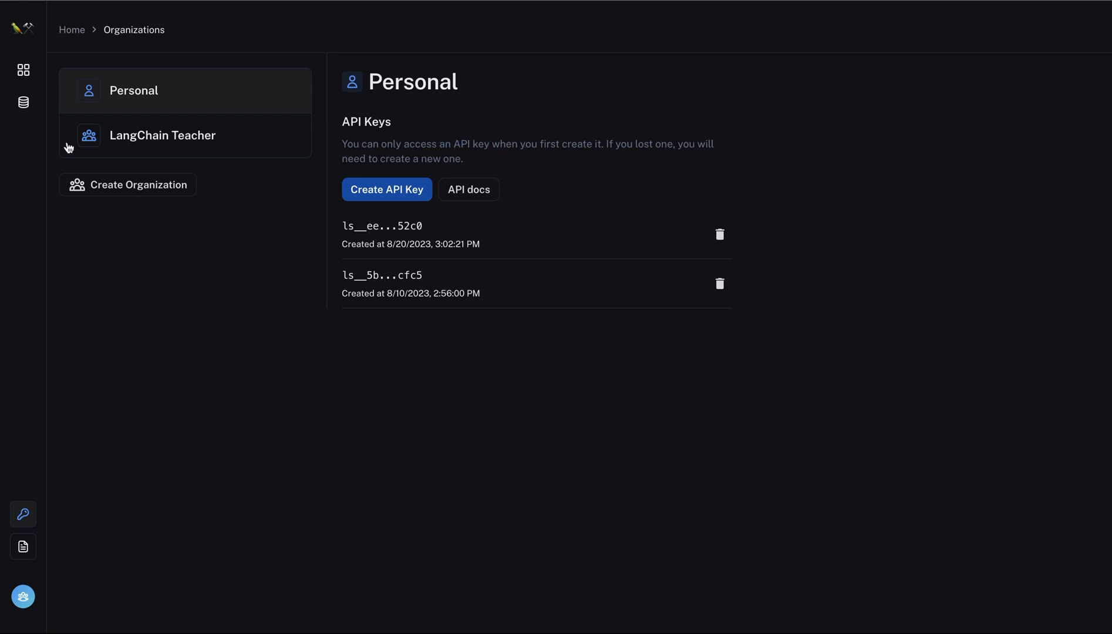
# - Return to the LangSmith projects list and open youtube-video-project's traces
pyautogui.click(23, 69)
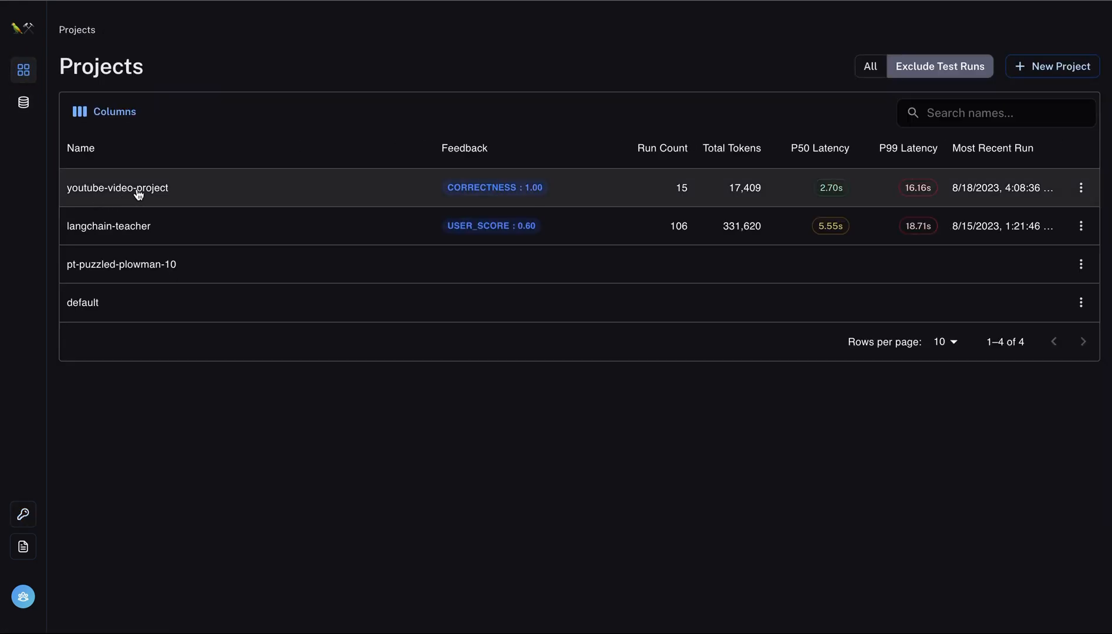
pyautogui.click(117, 187)
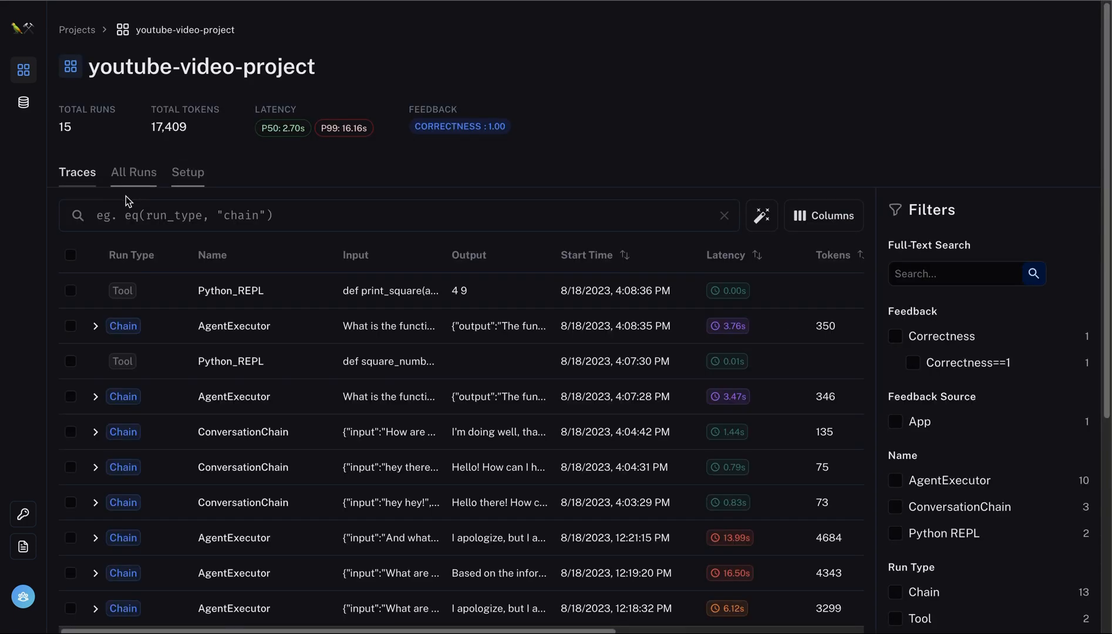
pyautogui.moveTo(324, 348)
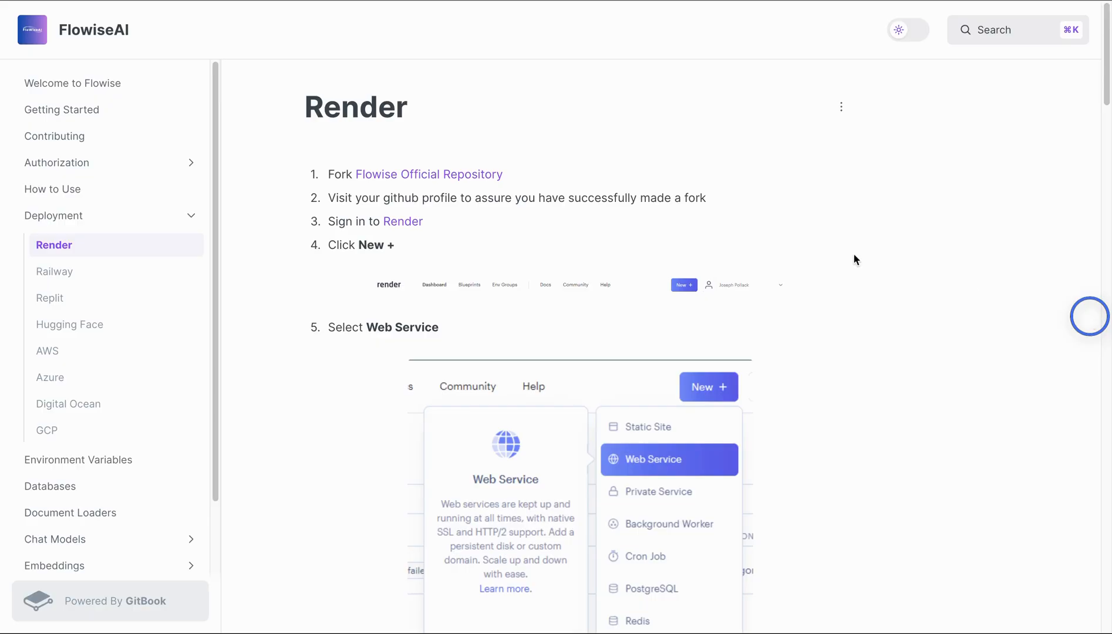
pyautogui.moveTo(262, 235)
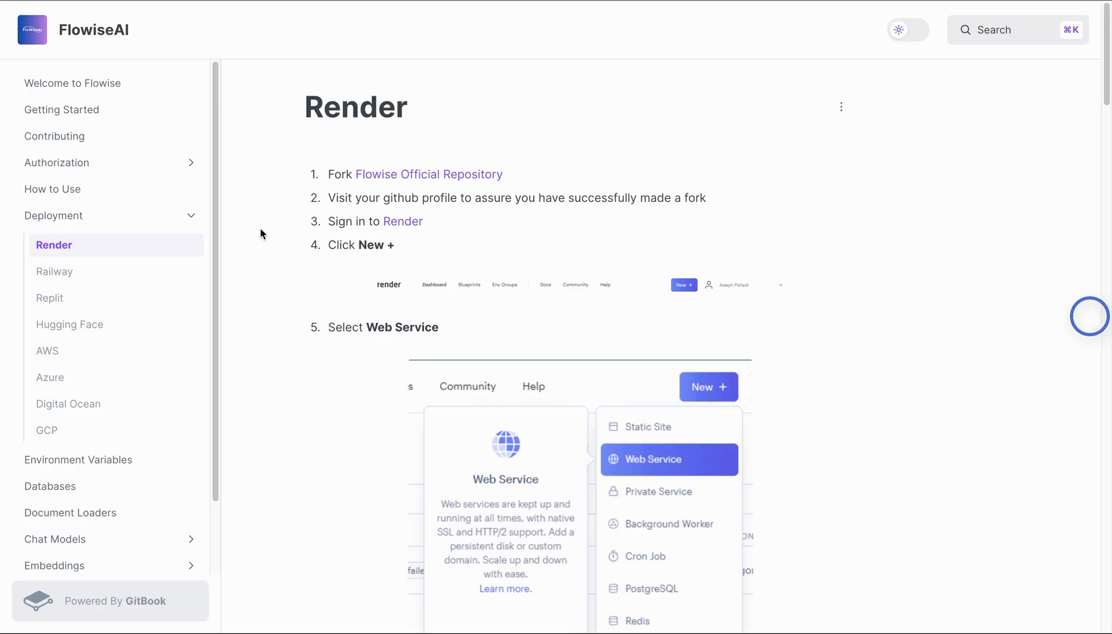
pyautogui.moveTo(288, 286)
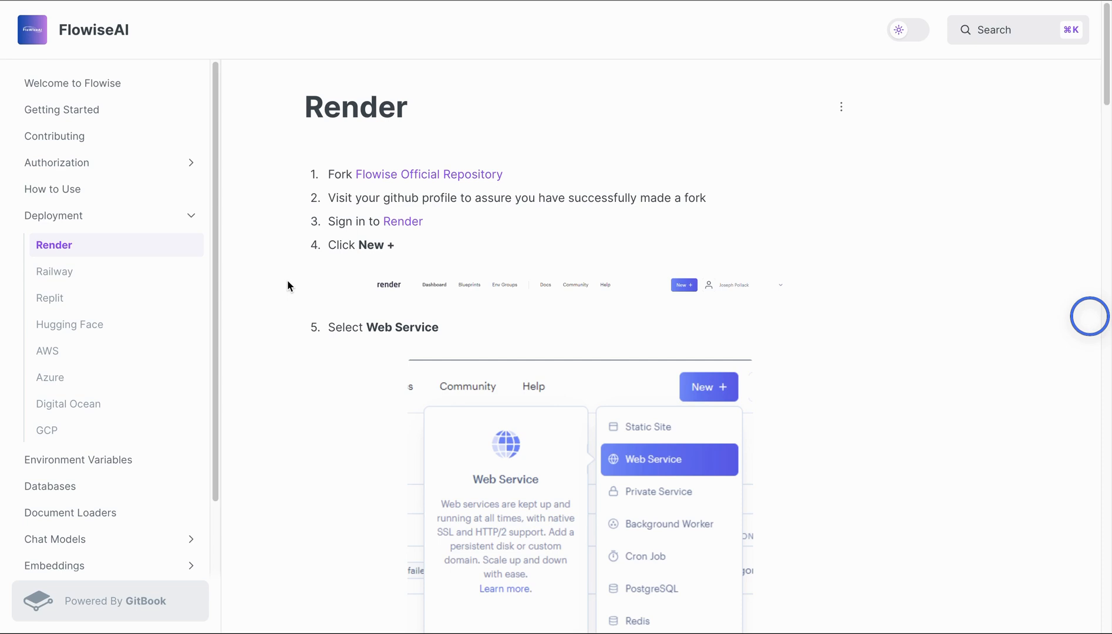
pyautogui.moveTo(463, 191)
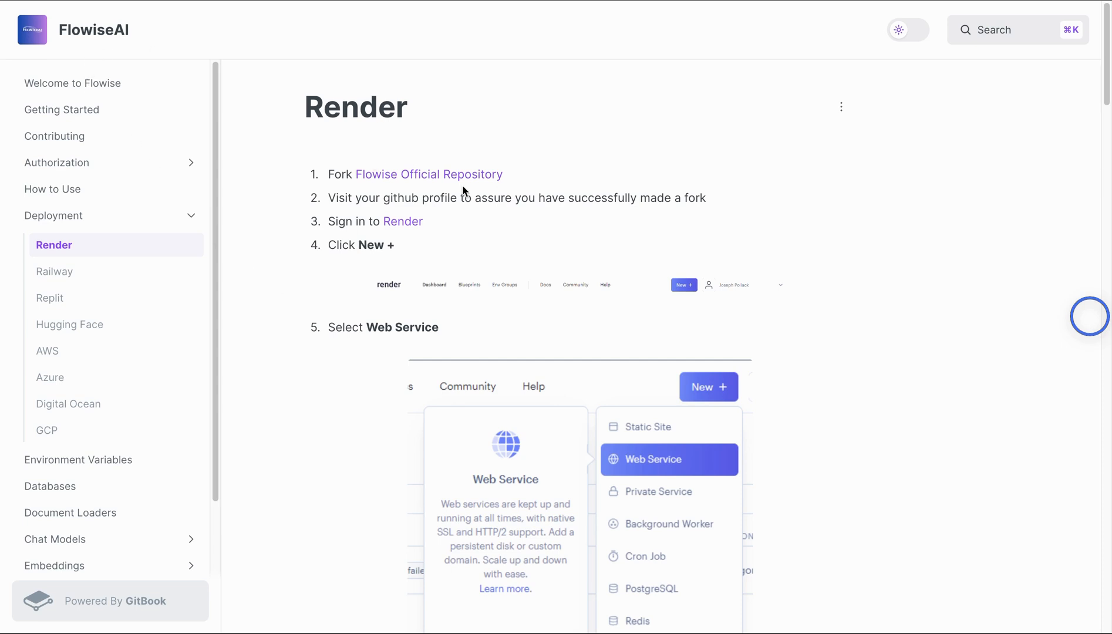
pyautogui.moveTo(68, 255)
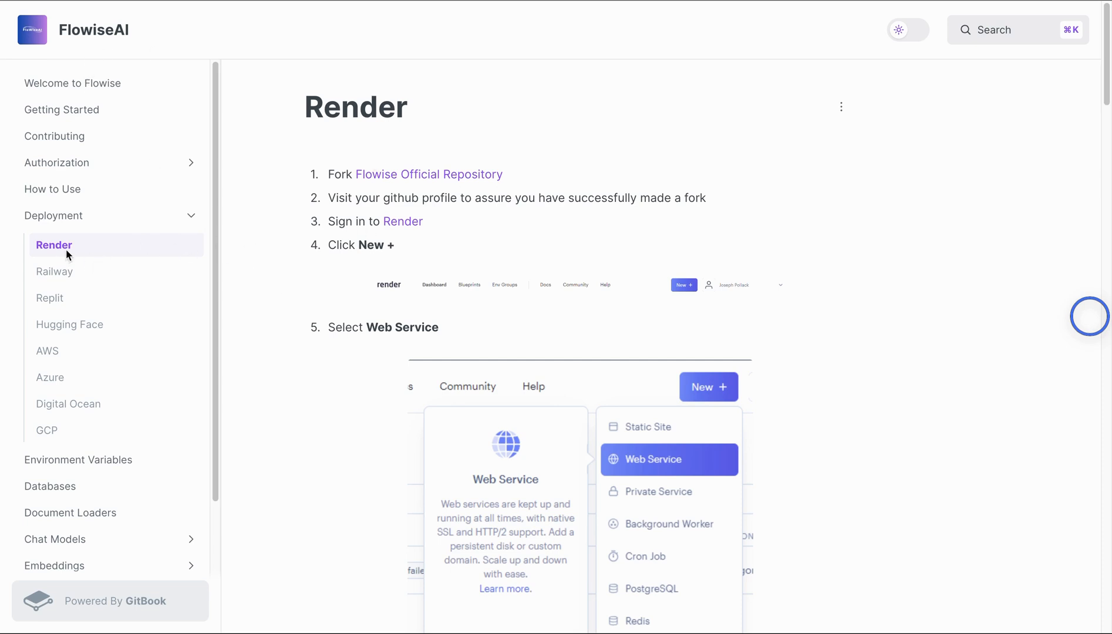
pyautogui.moveTo(83, 250)
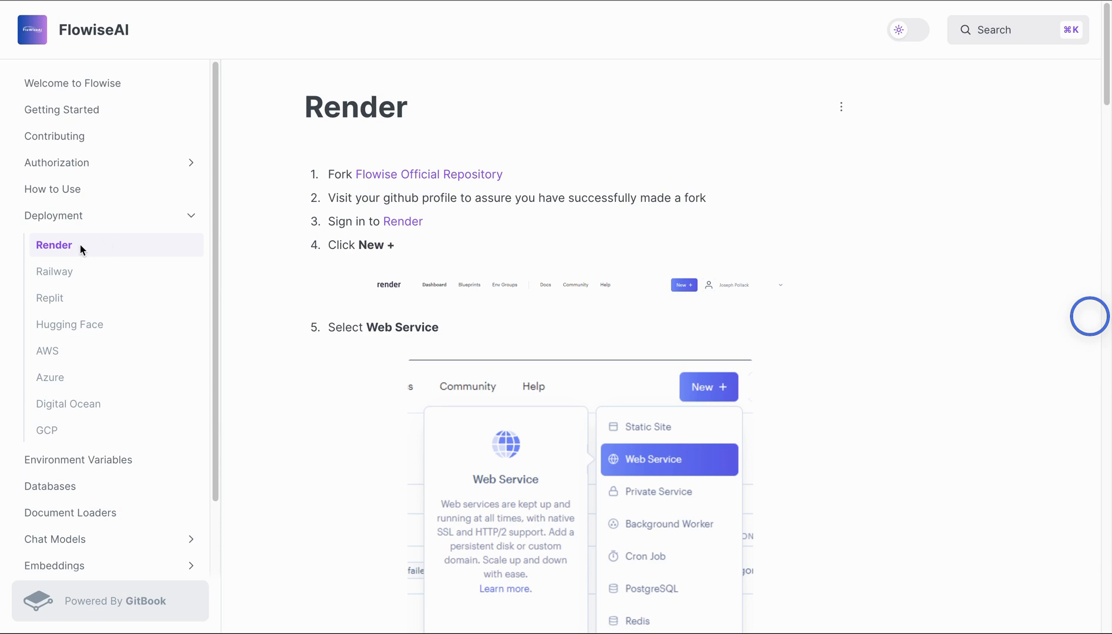
pyautogui.moveTo(614, 50)
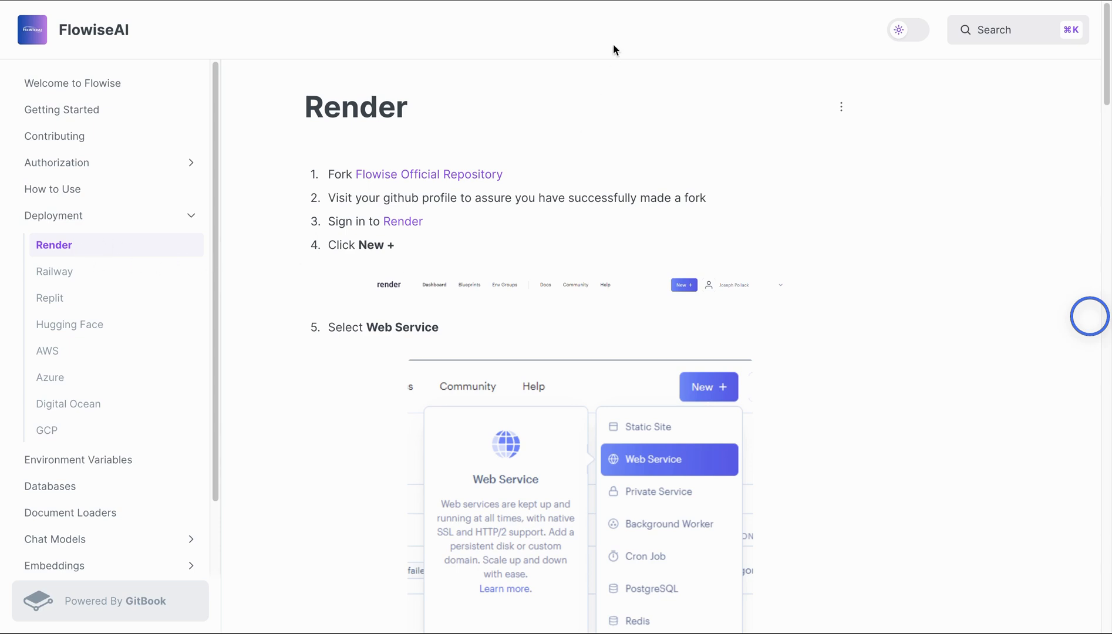
# - Follow the Flowise Official Repository link from the Render deployment guide to GitHub
pyautogui.click(430, 175)
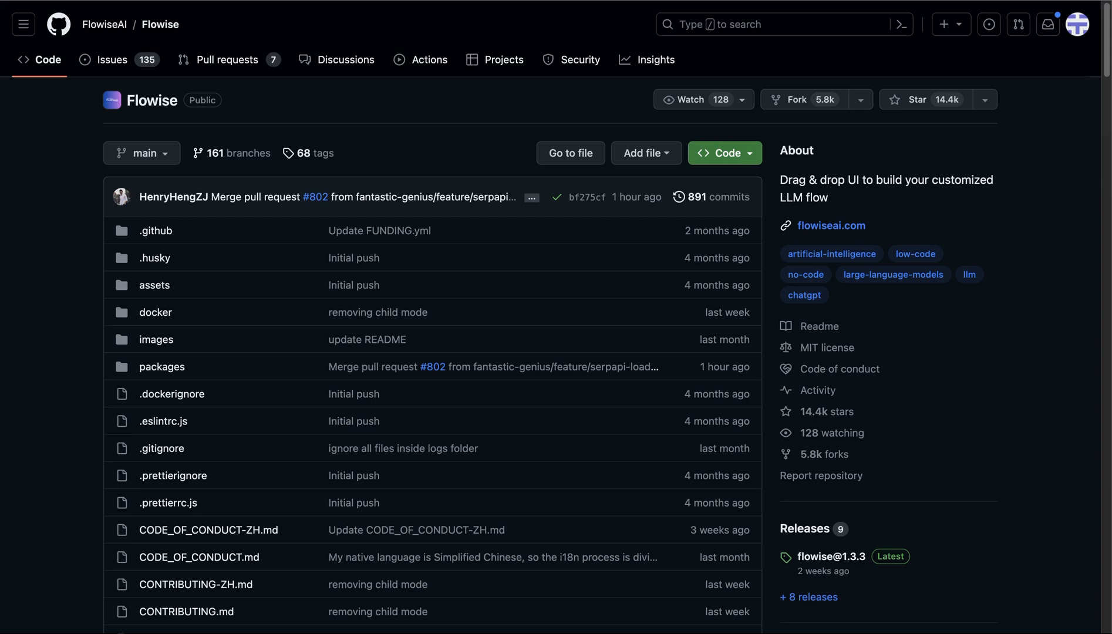
pyautogui.moveTo(151, 99)
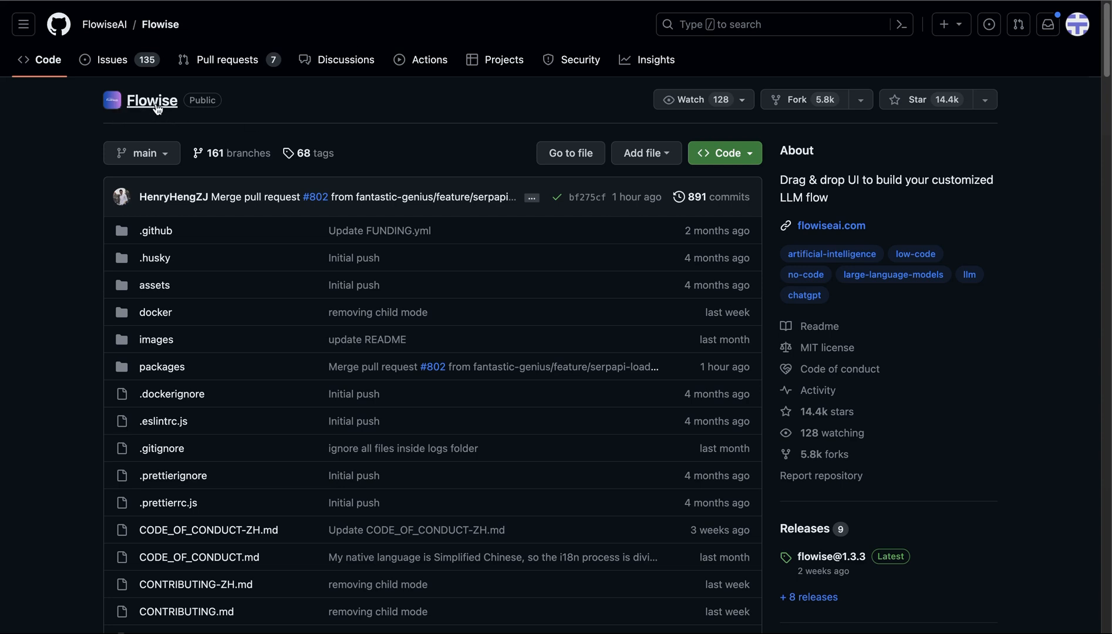
pyautogui.moveTo(800, 100)
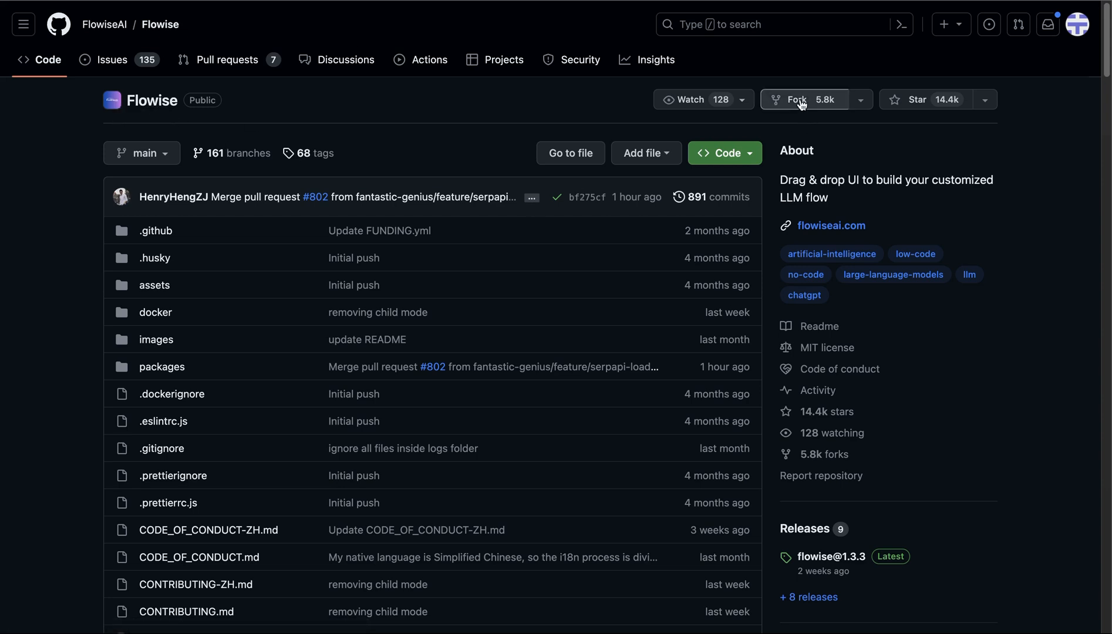
# - Sync the menloparklab/Flowise fork, pulling the 70 upstream commits from FlowiseAI main
pyautogui.click(860, 100)
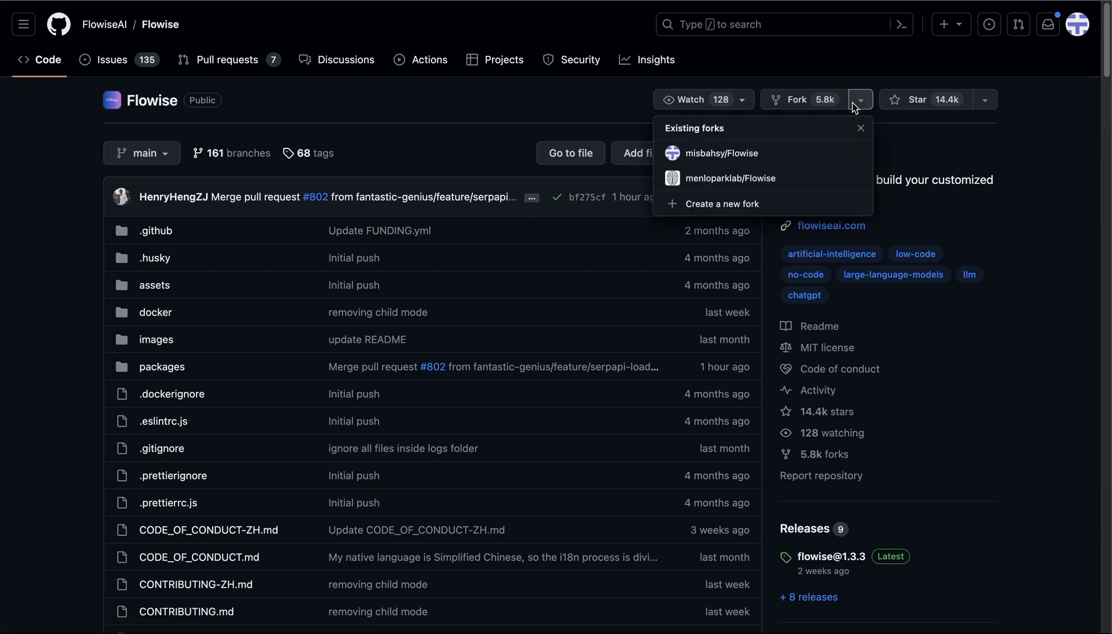
pyautogui.moveTo(950, 128)
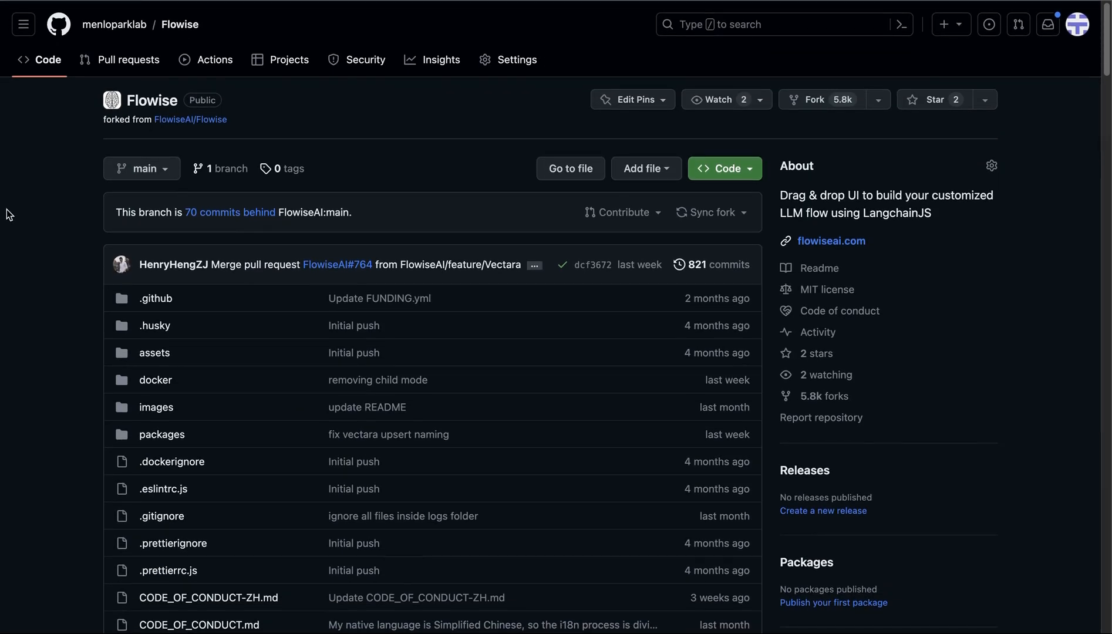
pyautogui.moveTo(760, 218)
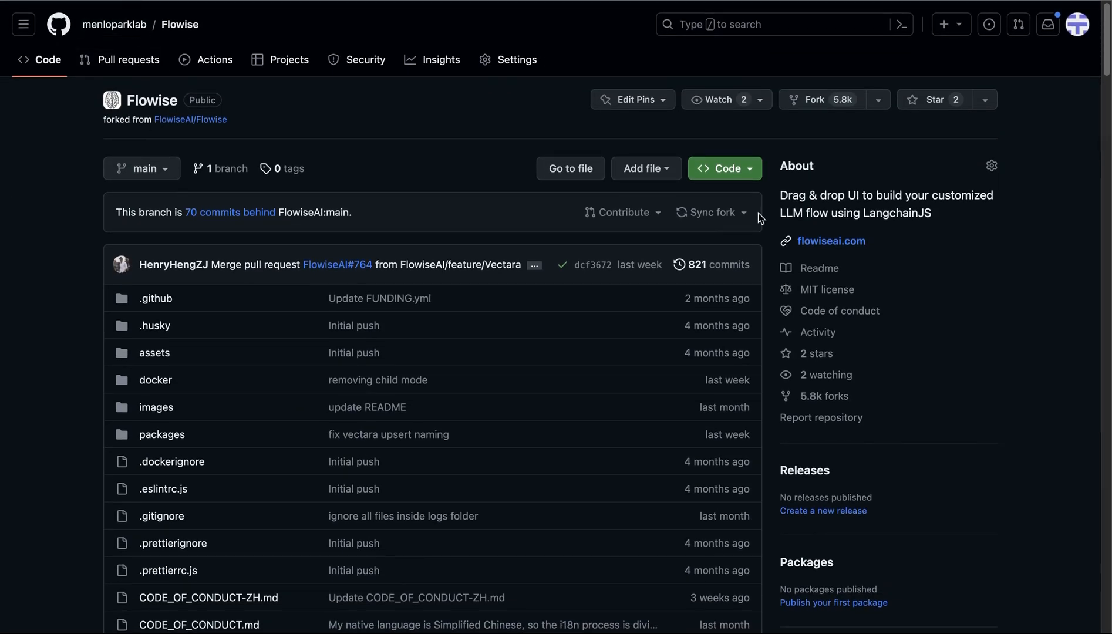
pyautogui.moveTo(723, 219)
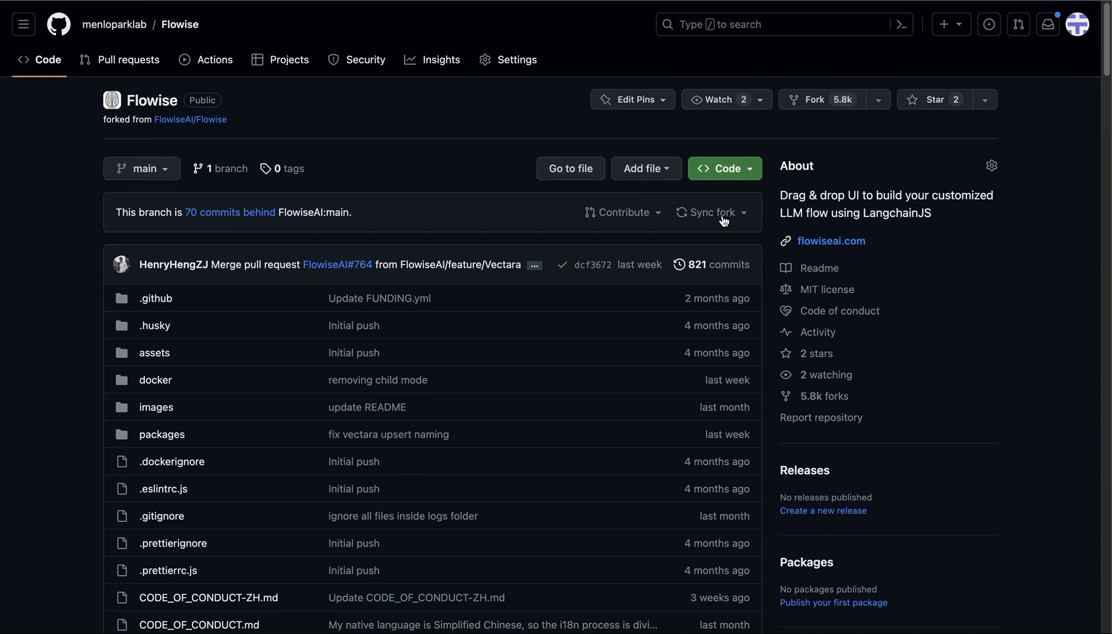
pyautogui.click(707, 212)
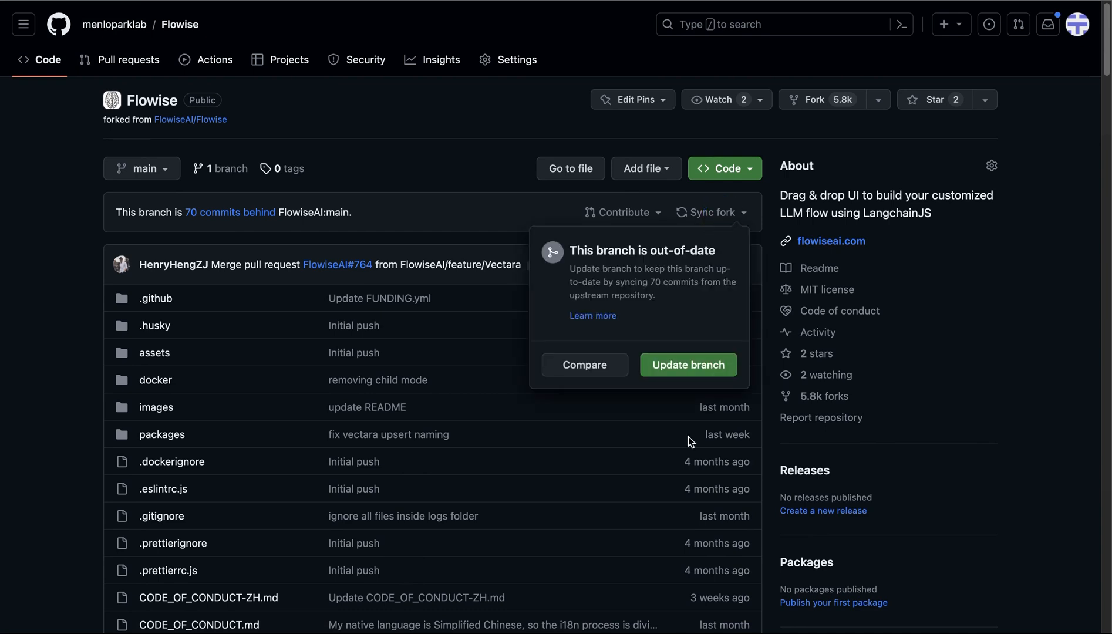
pyautogui.click(687, 365)
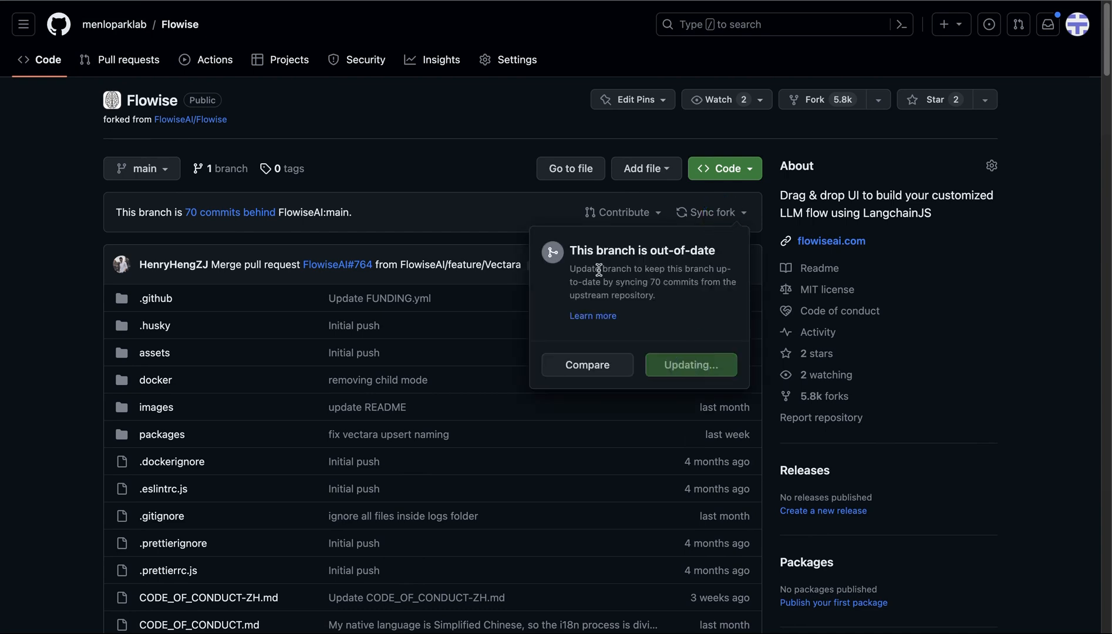
pyautogui.click(689, 365)
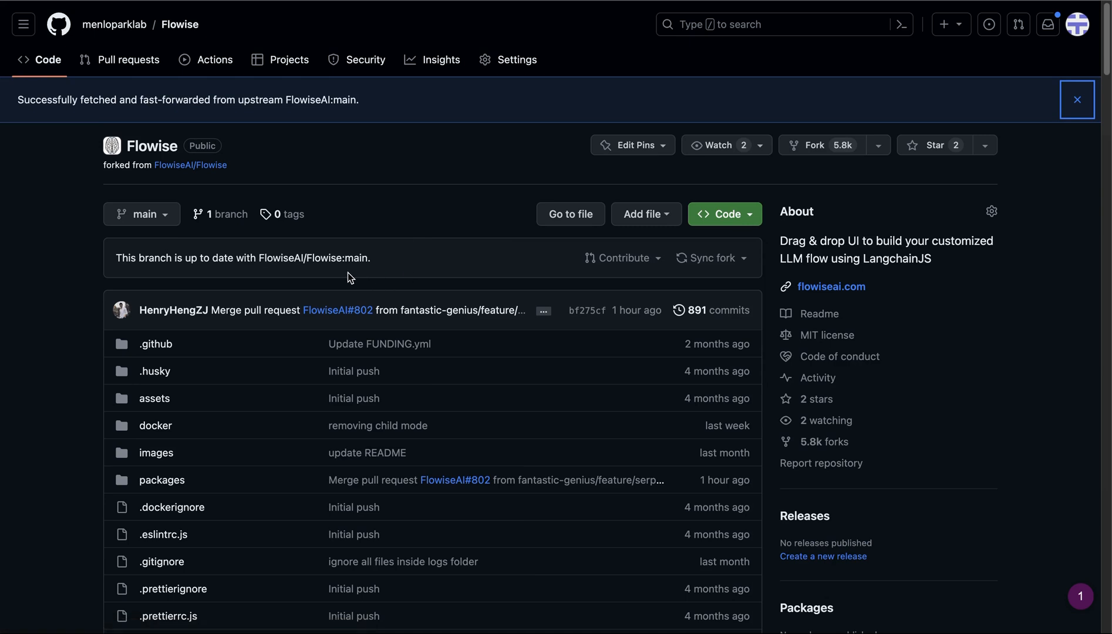
pyautogui.moveTo(203, 277)
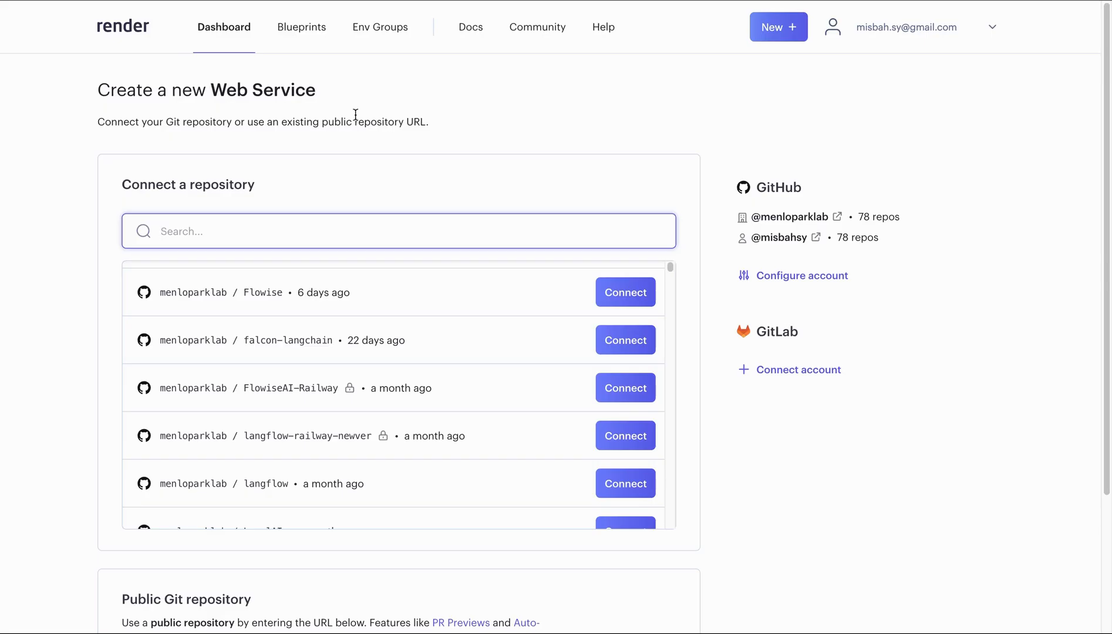
# - Connect menloparklab/Flowise in Render and review the flowise-langsmith name, Node runtime and yarn commands
pyautogui.click(778, 27)
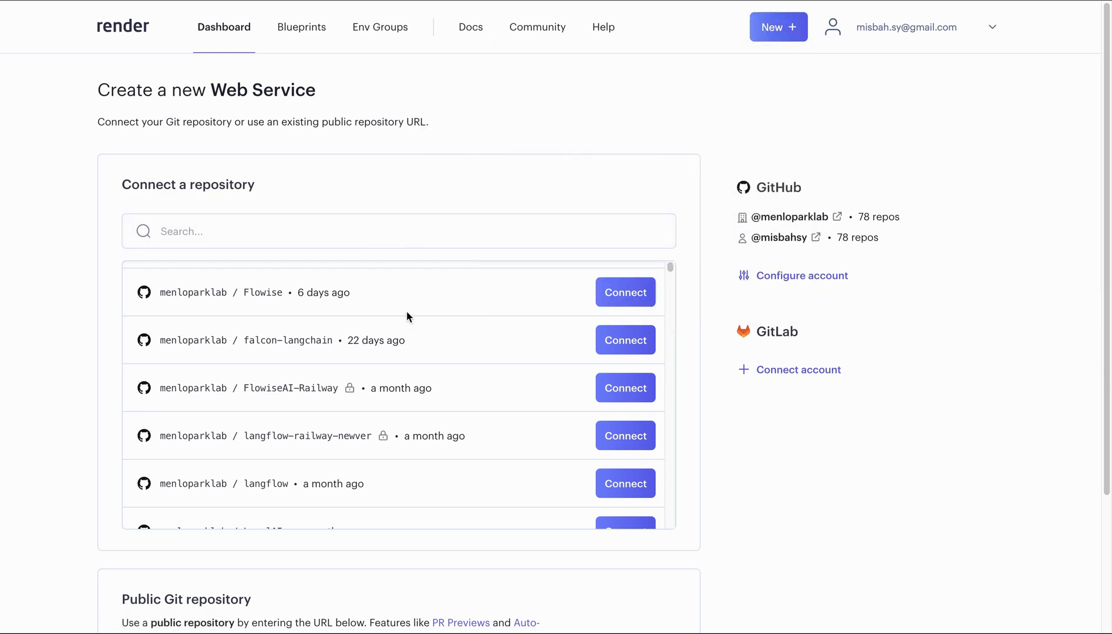
pyautogui.moveTo(532, 300)
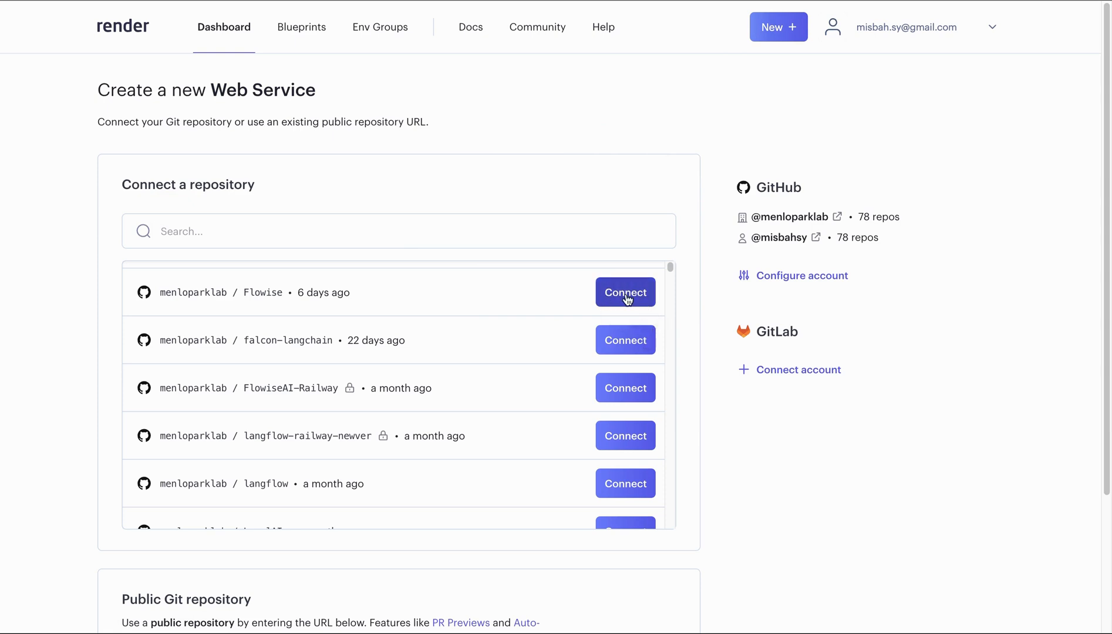
pyautogui.click(625, 292)
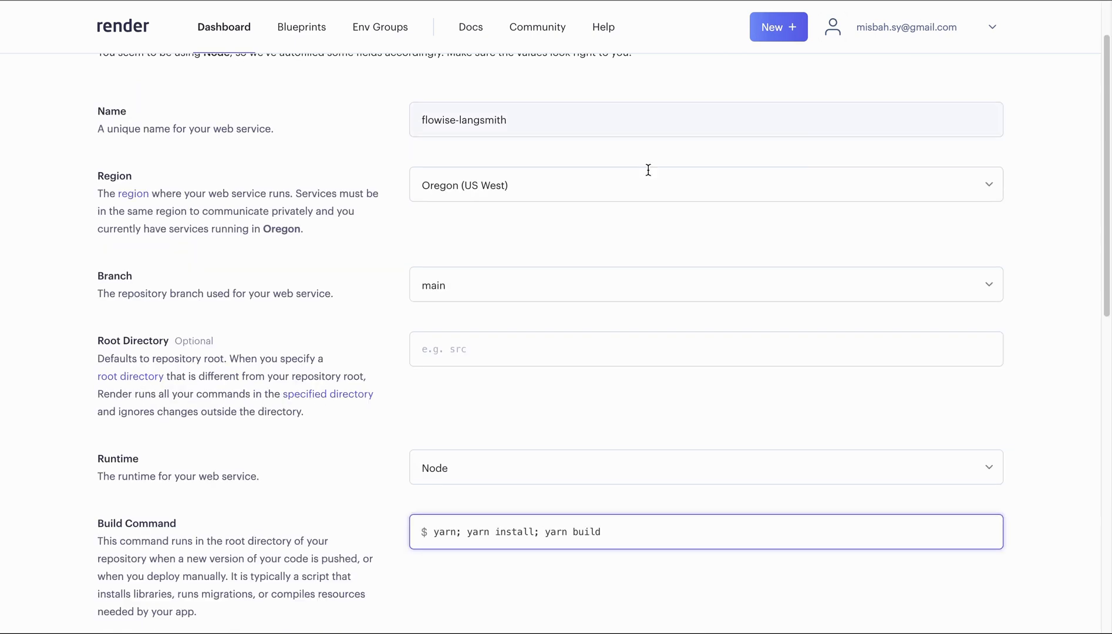
pyautogui.scroll(3)
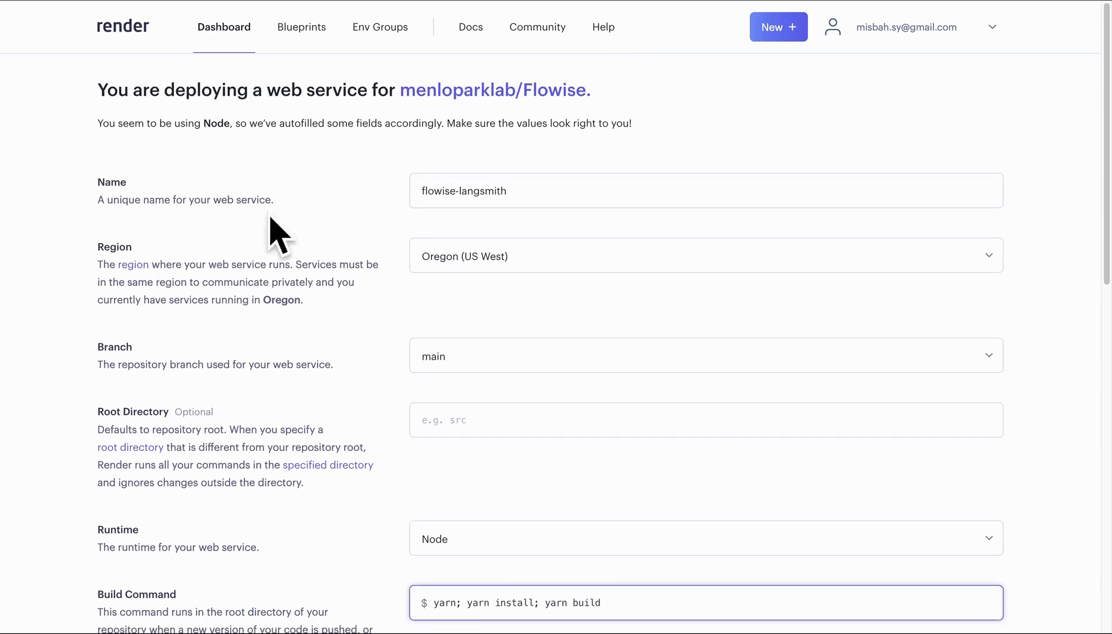
pyautogui.scroll(-3)
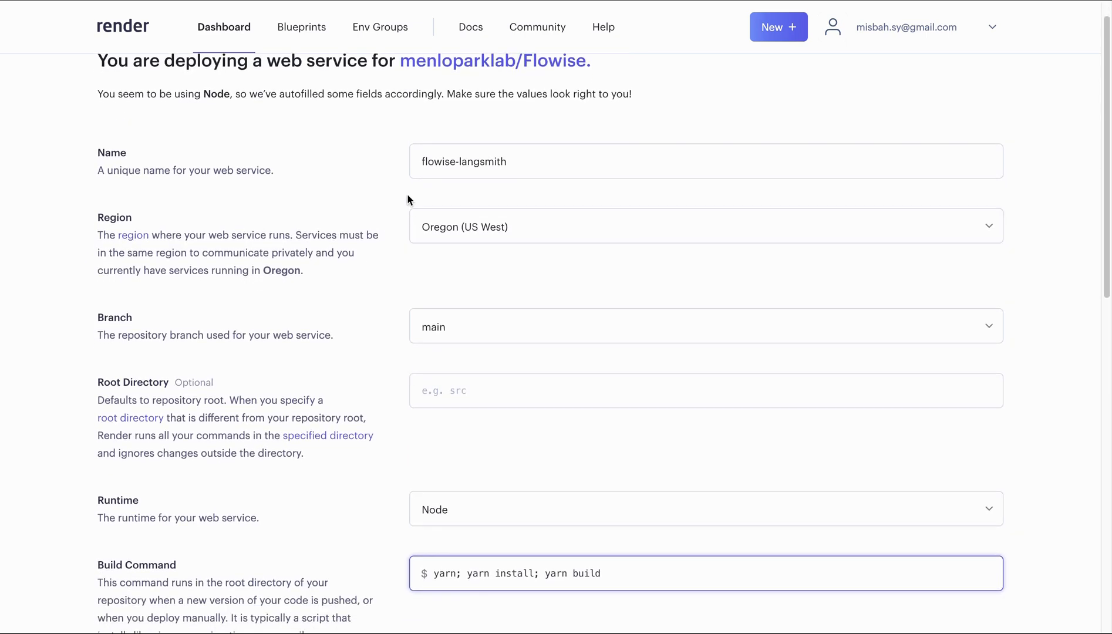
pyautogui.scroll(-3)
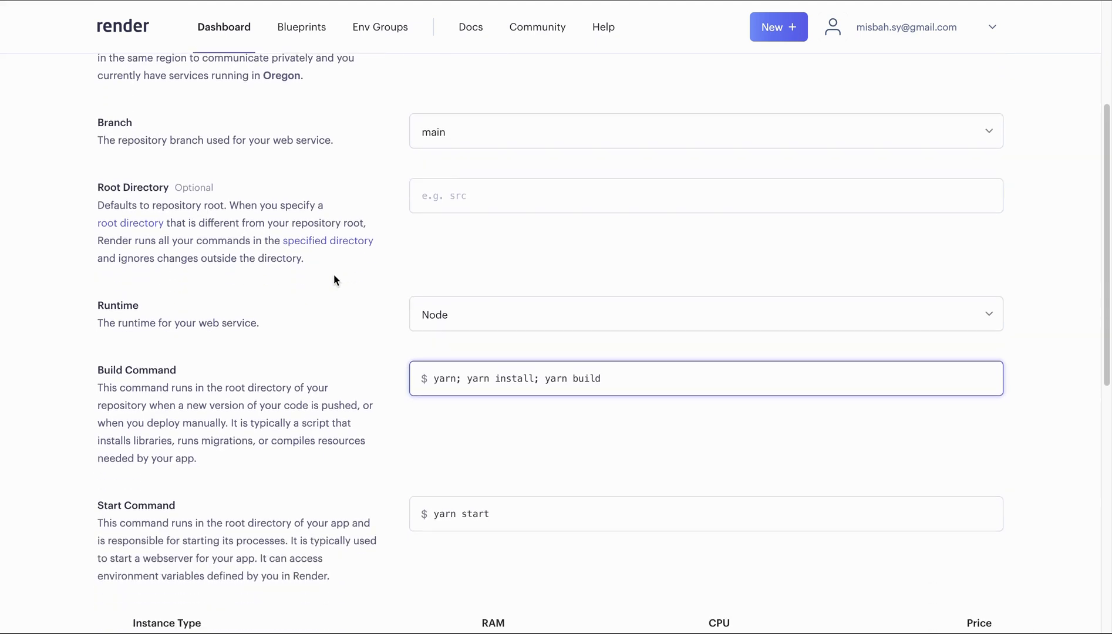
pyautogui.scroll(-3)
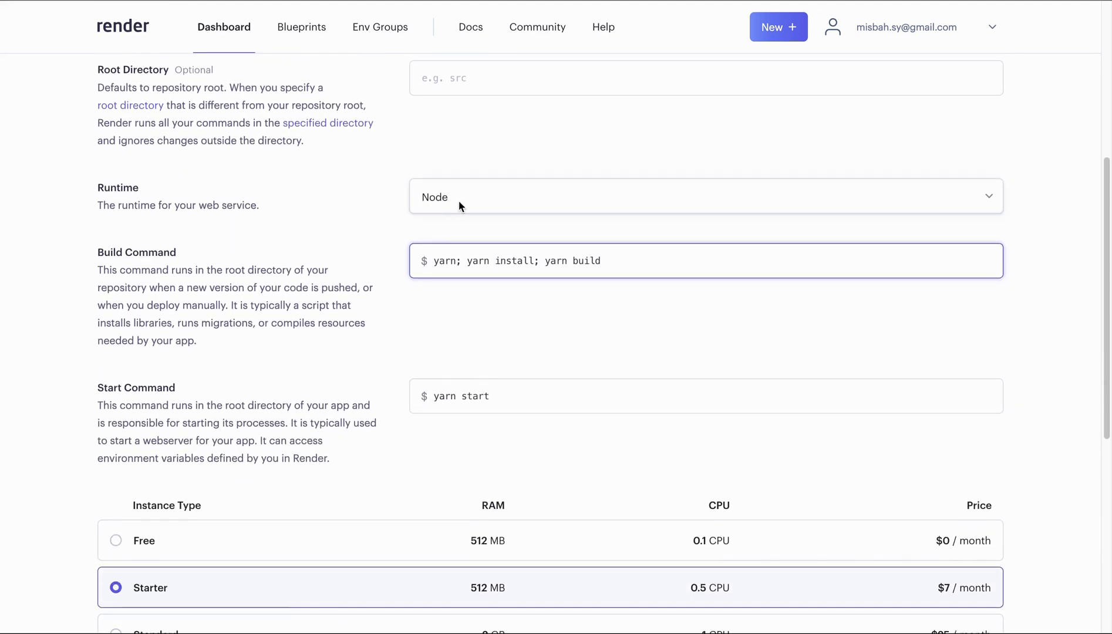
pyautogui.moveTo(499, 209)
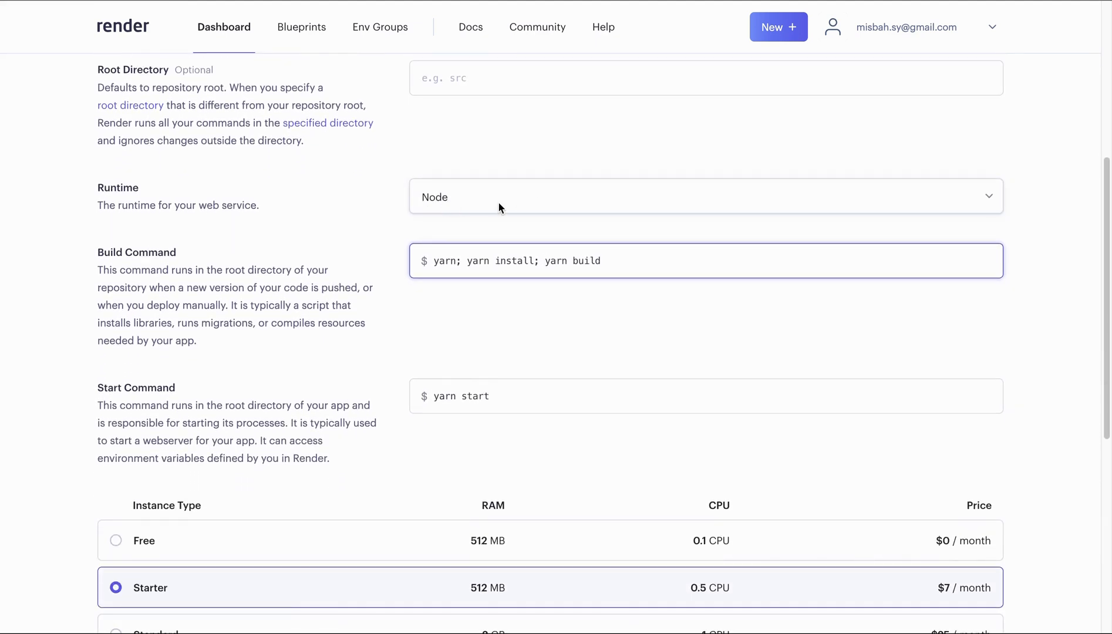
pyautogui.moveTo(442, 215)
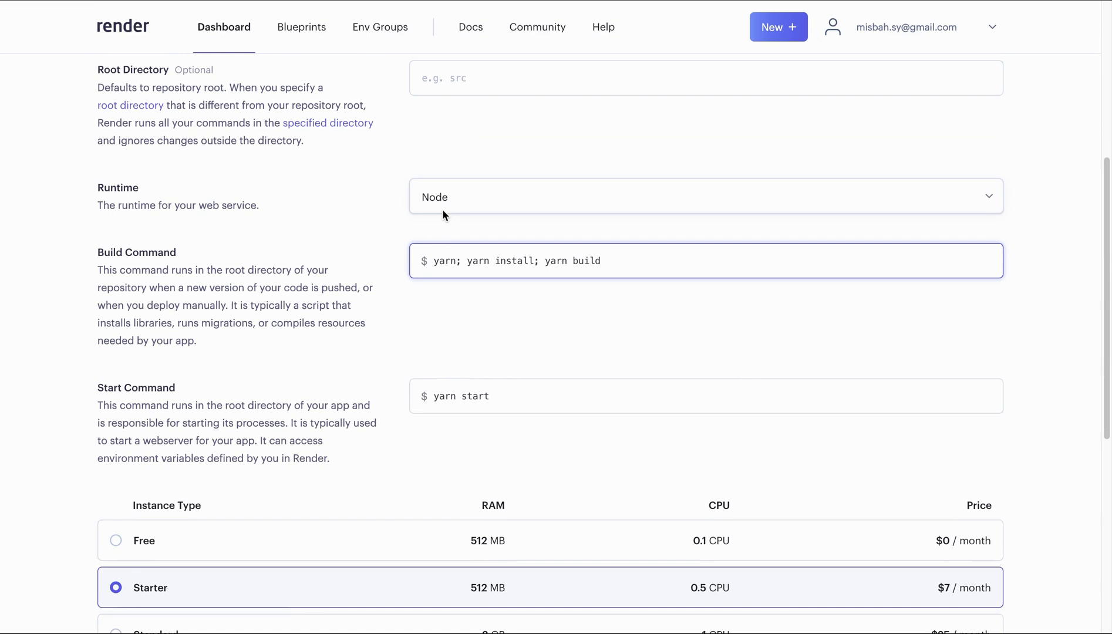
pyautogui.scroll(-3)
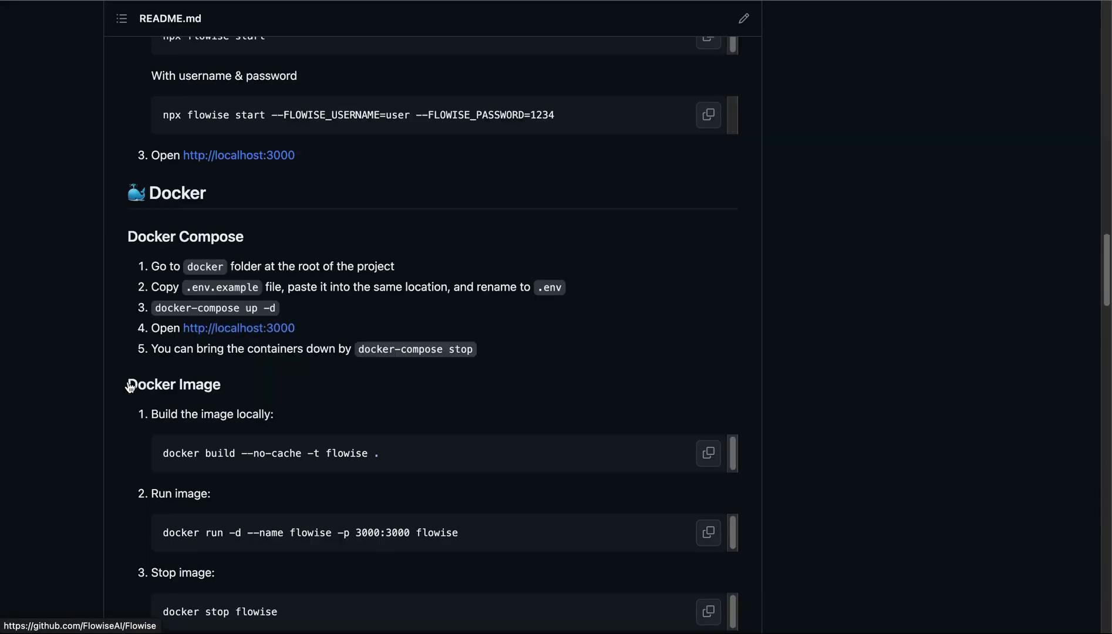
pyautogui.scroll(3)
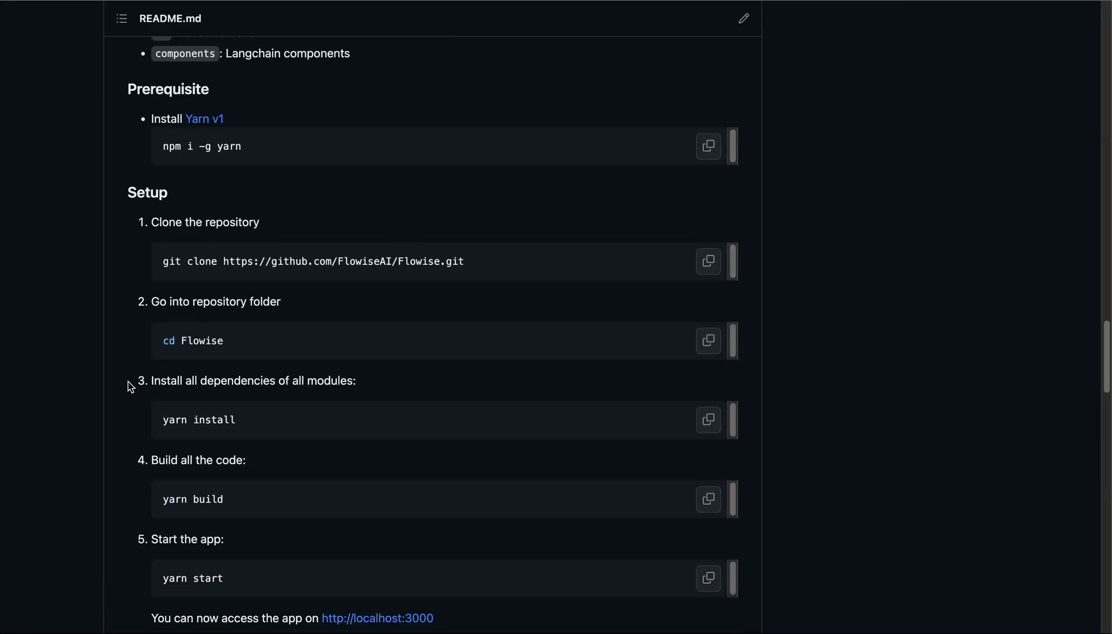
pyautogui.scroll(-3)
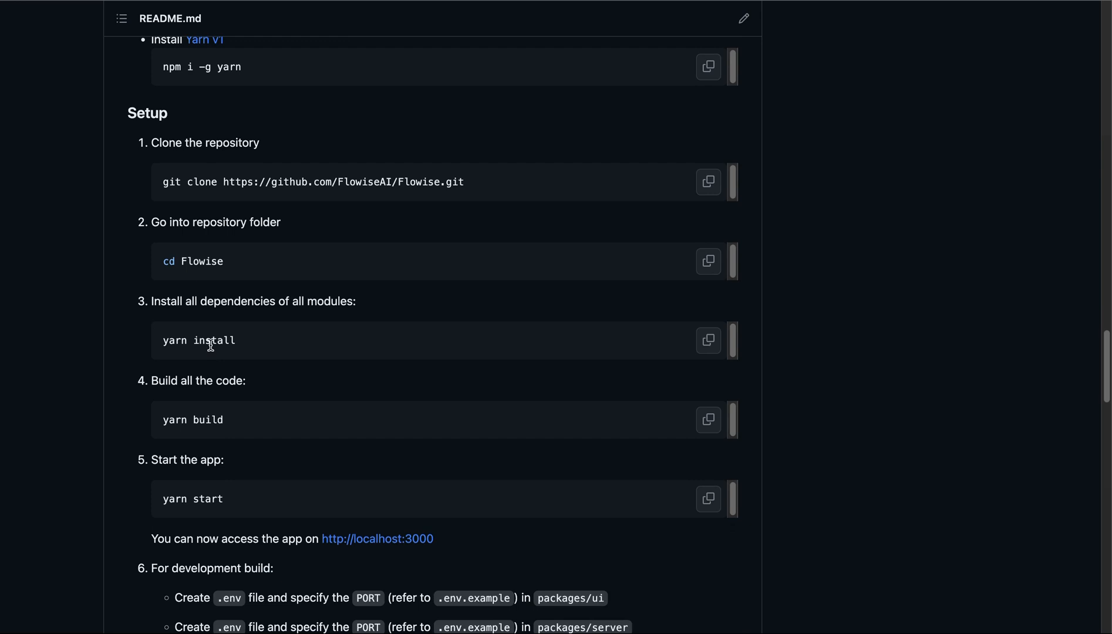
pyautogui.moveTo(250, 418)
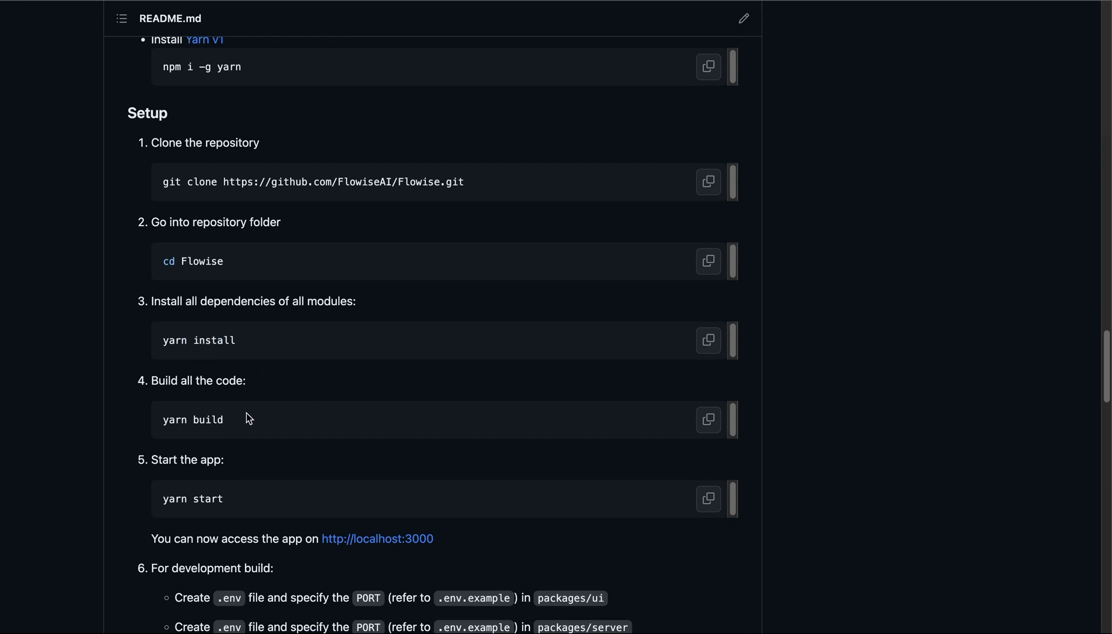
pyautogui.moveTo(248, 419)
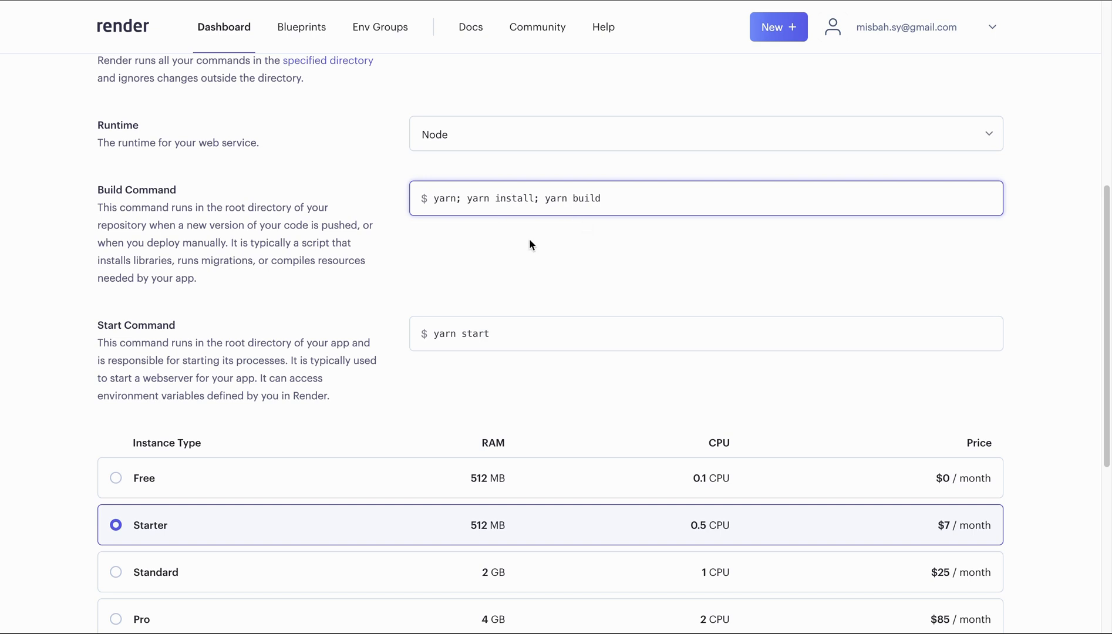
# - Scroll past the Starter instance type and expand the service's Advanced settings
pyautogui.scroll(-3)
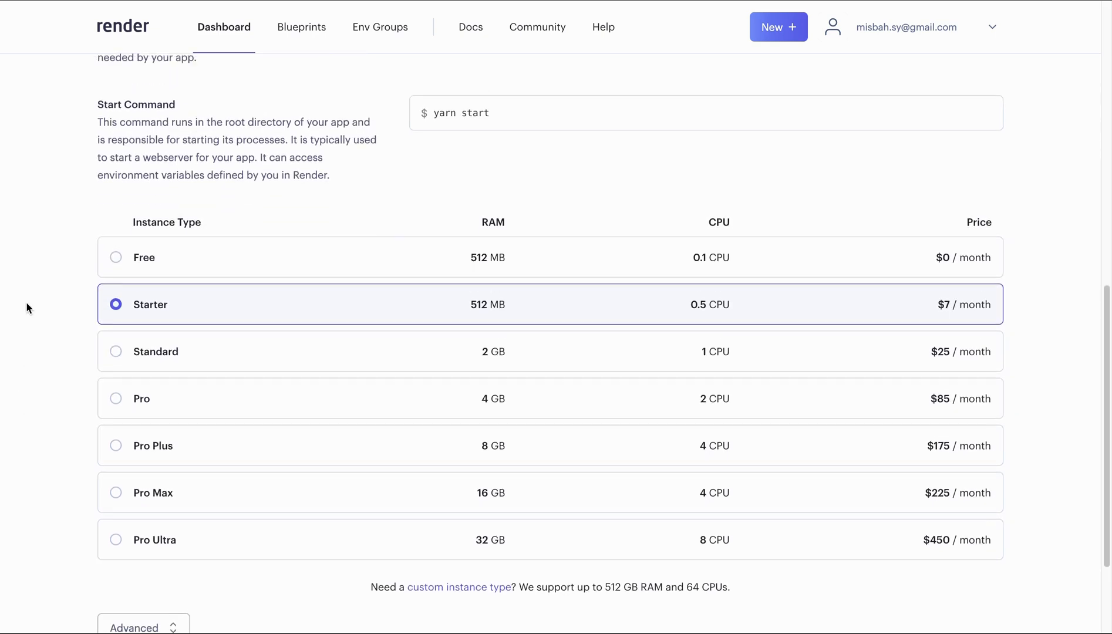
pyautogui.scroll(-3)
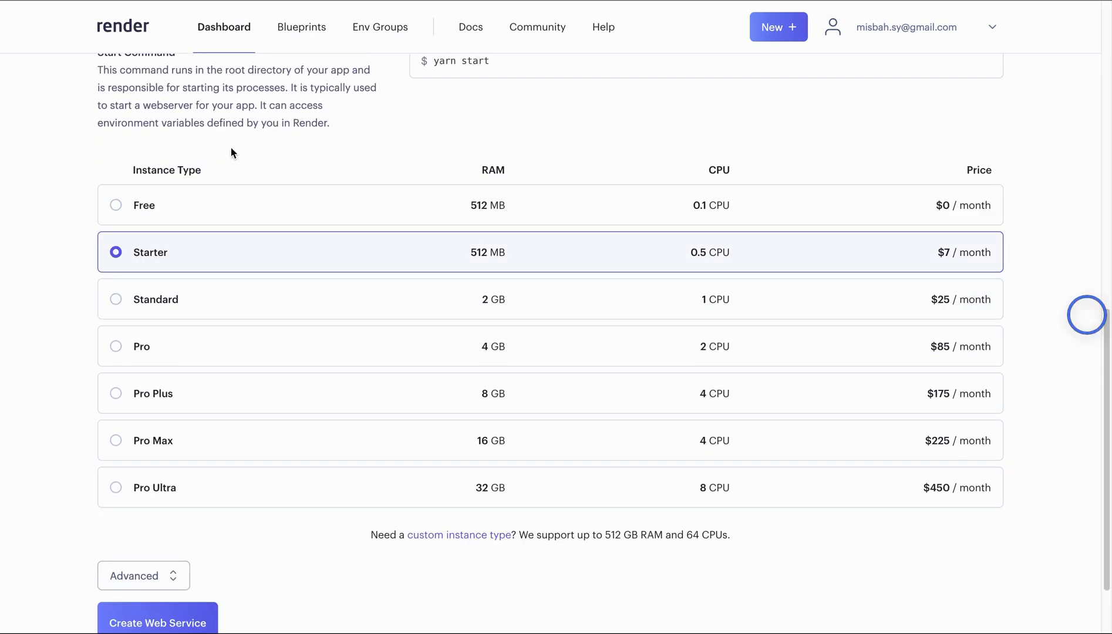
pyautogui.moveTo(242, 159)
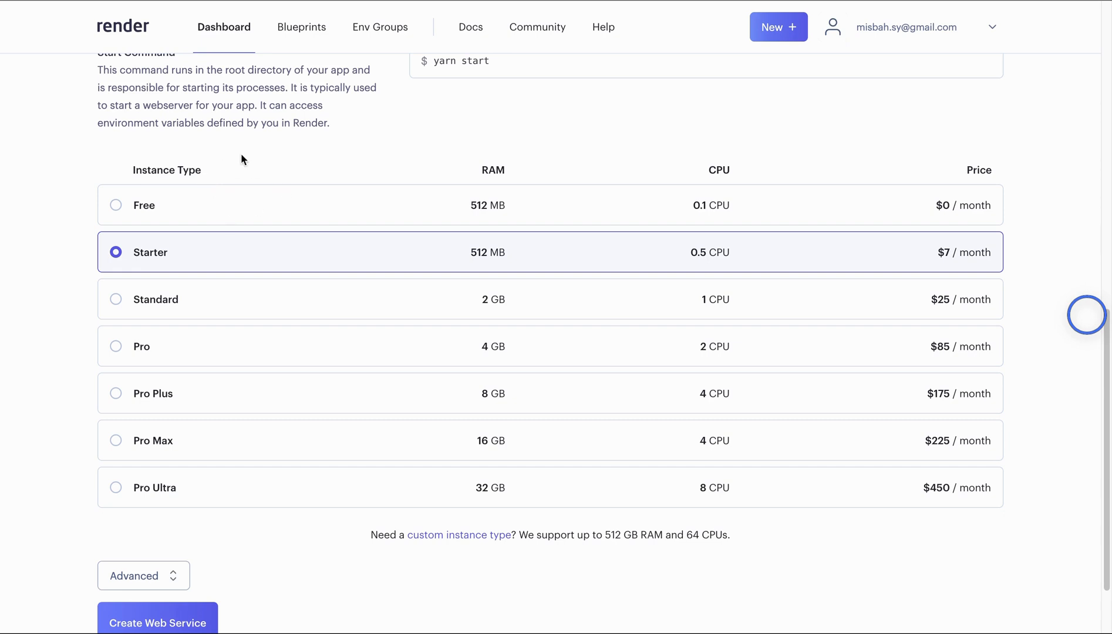
pyautogui.moveTo(298, 170)
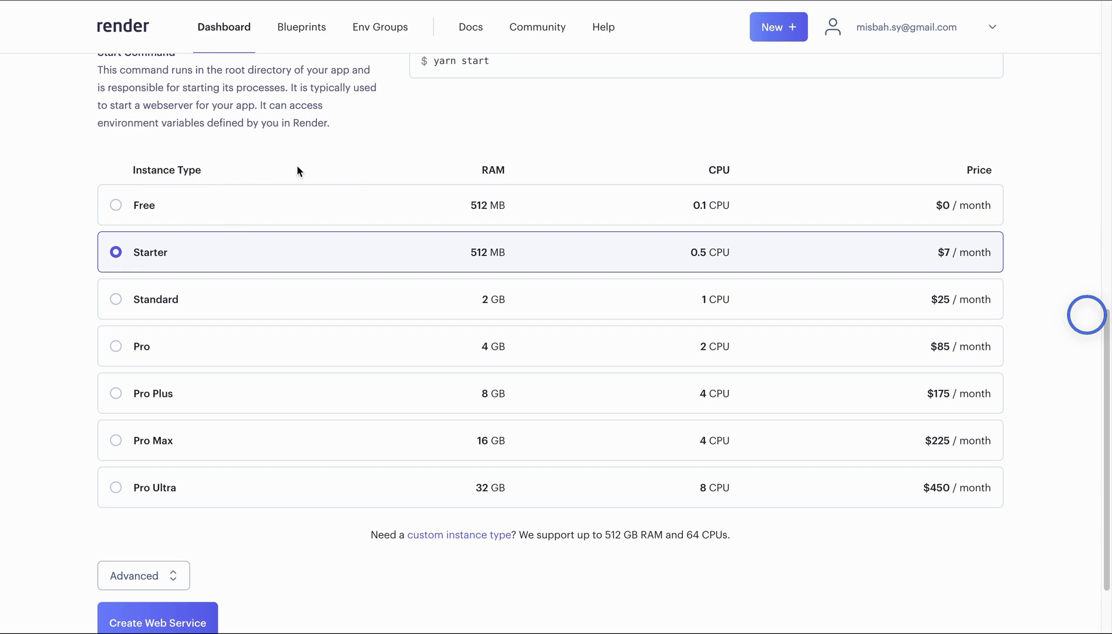
pyautogui.moveTo(107, 265)
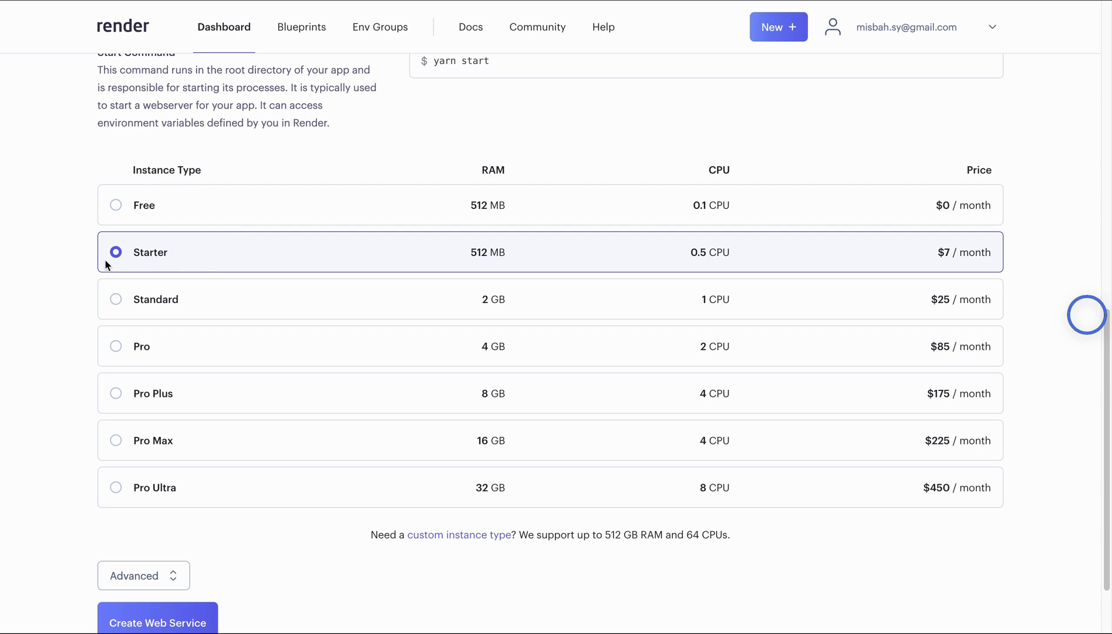
pyautogui.moveTo(88, 319)
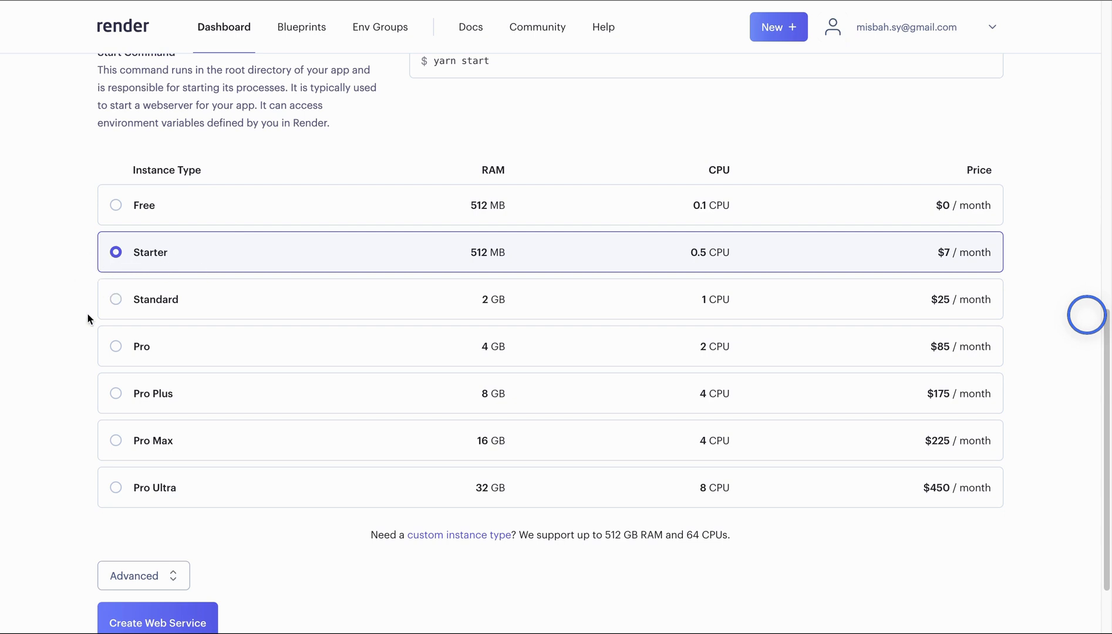
pyautogui.scroll(-3)
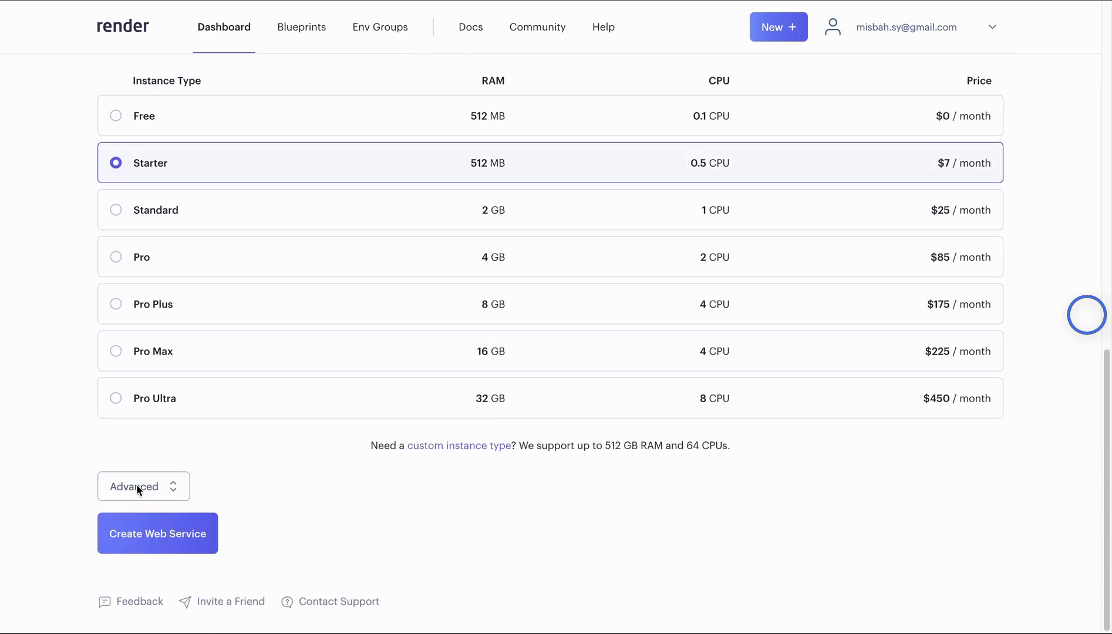
pyautogui.click(142, 487)
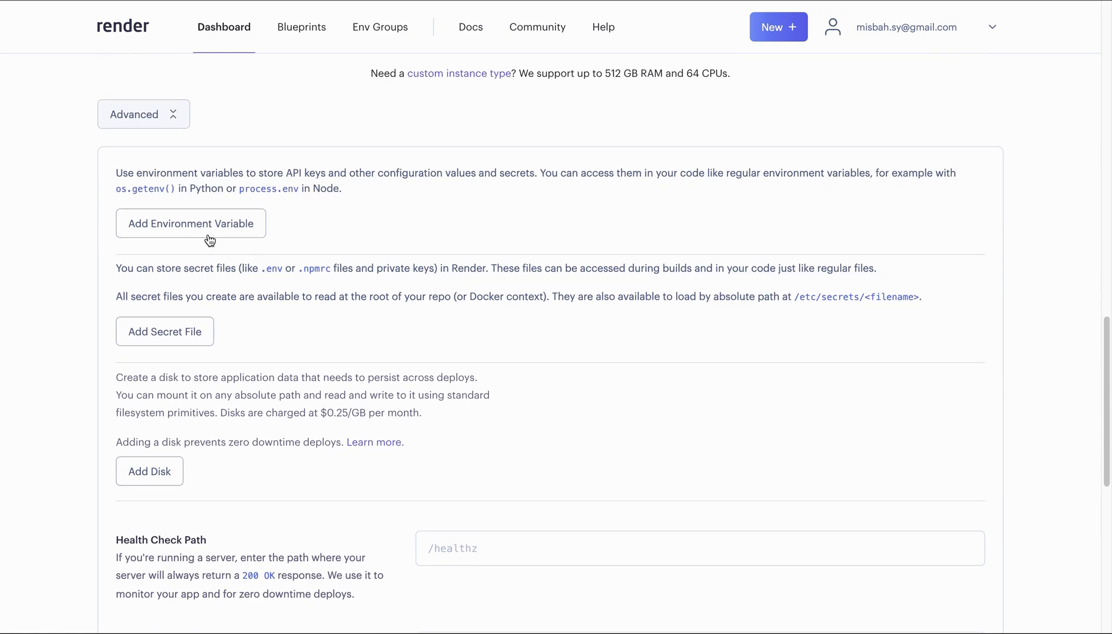
pyautogui.moveTo(1088, 303)
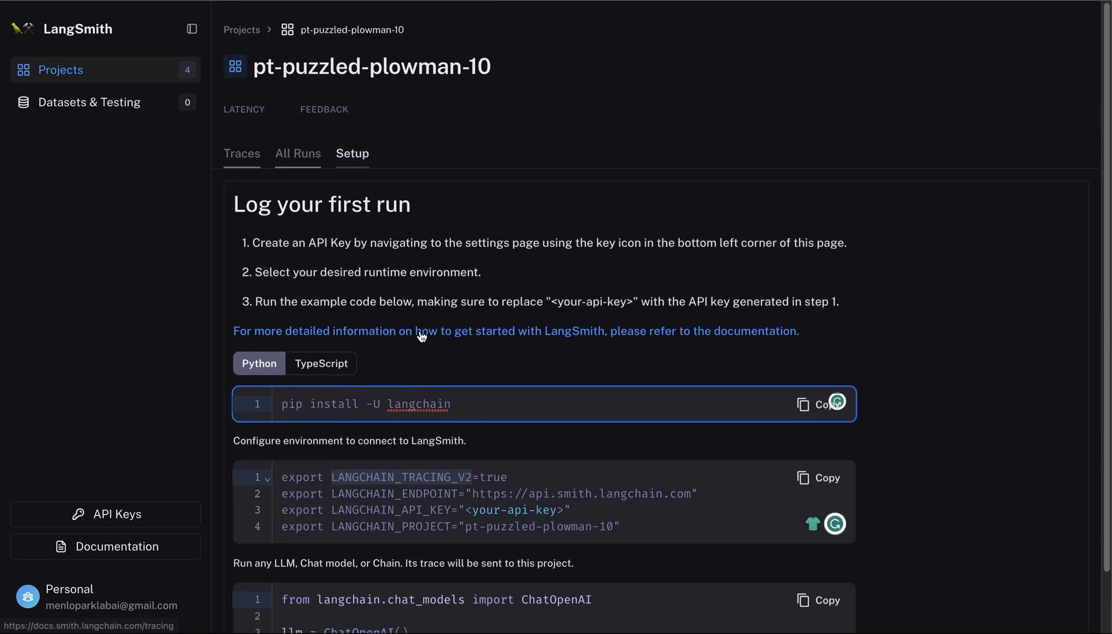
pyautogui.moveTo(364, 332)
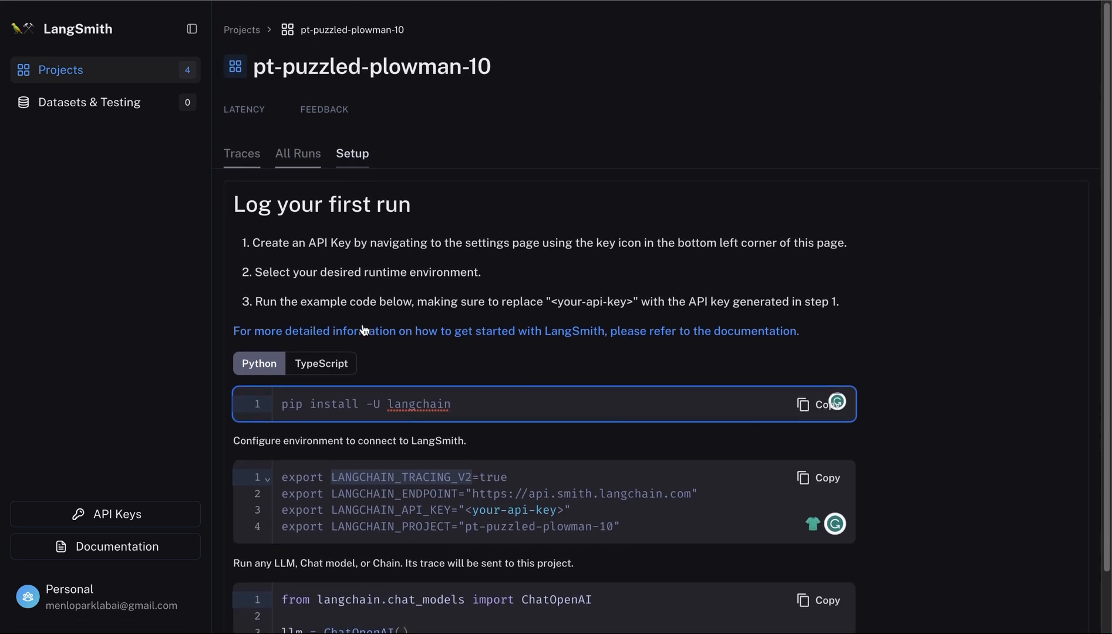
# - Copy the tracing export lines from pt-puzzled-plowman-10's LangSmith setup instructions
pyautogui.scroll(-3)
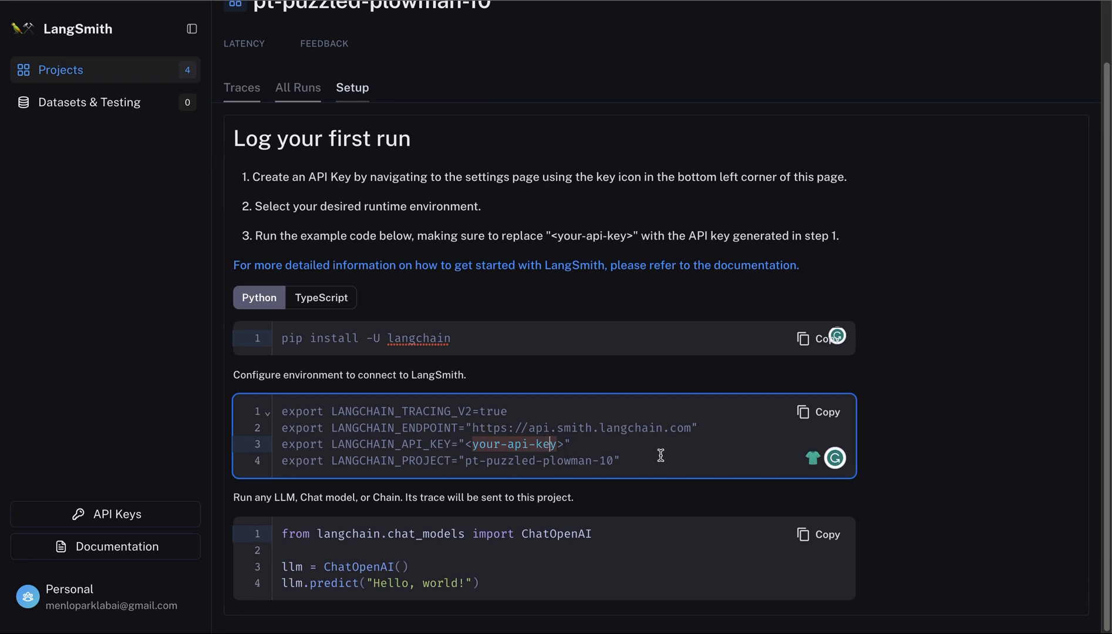
pyautogui.click(817, 412)
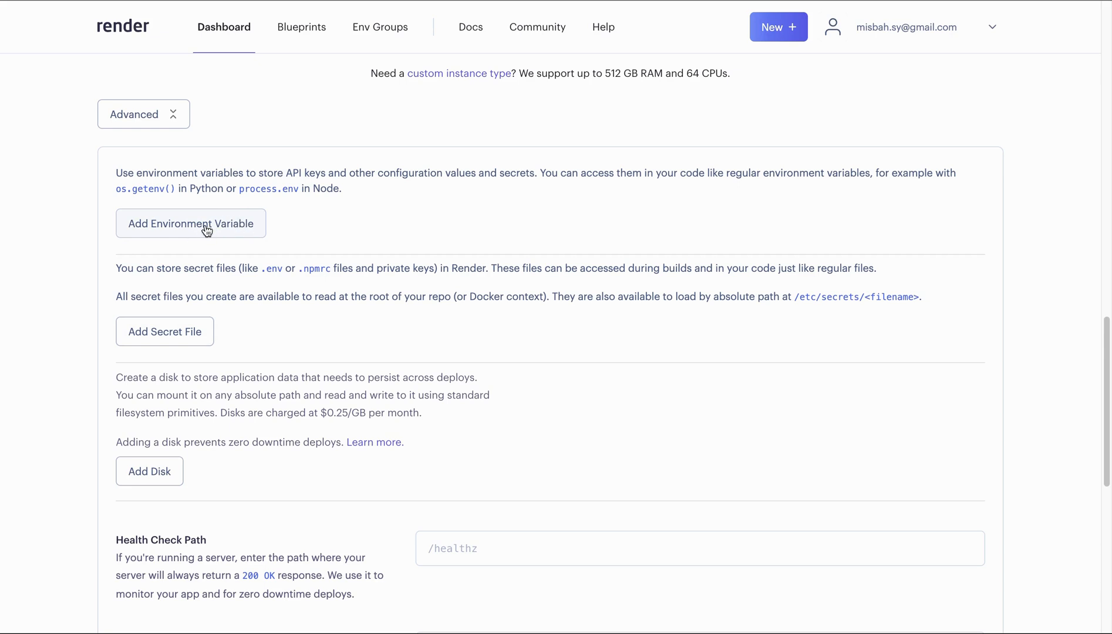
# - Save a .env secret file with the four LANGCHAIN variables, export prefixes removed, and the real key
pyautogui.click(164, 331)
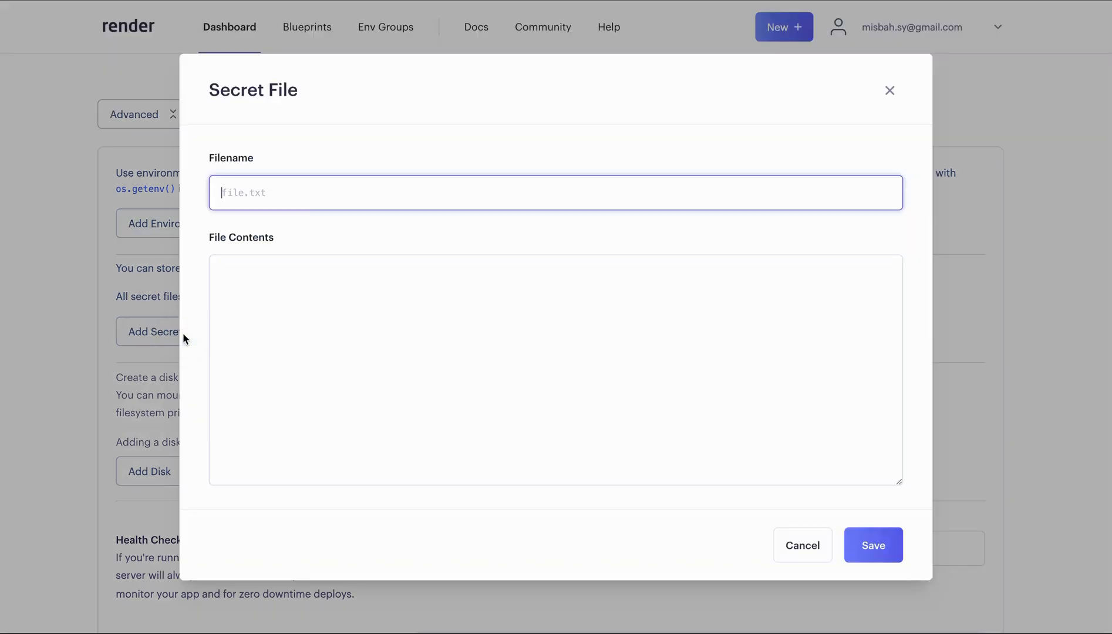
pyautogui.write('.e')
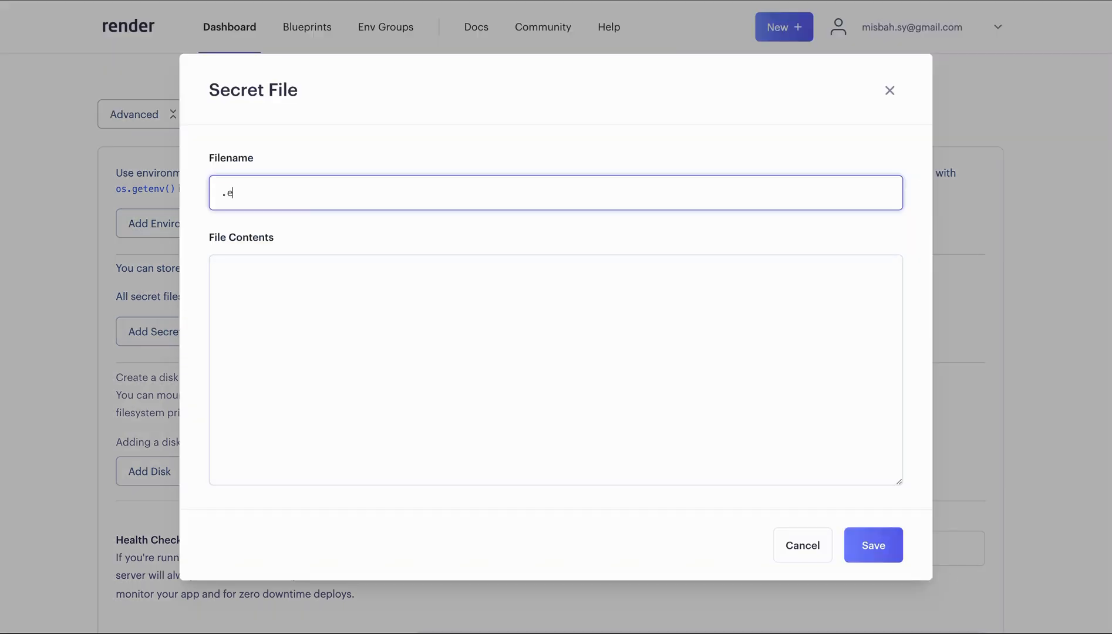
pyautogui.write('export LANGCHAIN_TRACING_V2=true')
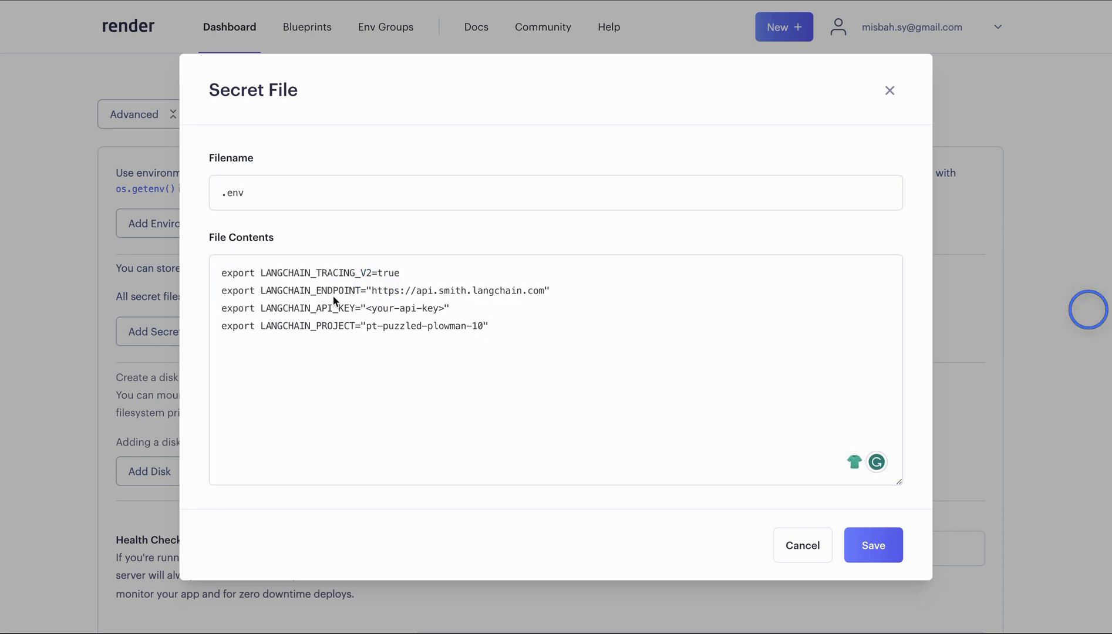
pyautogui.click(259, 272)
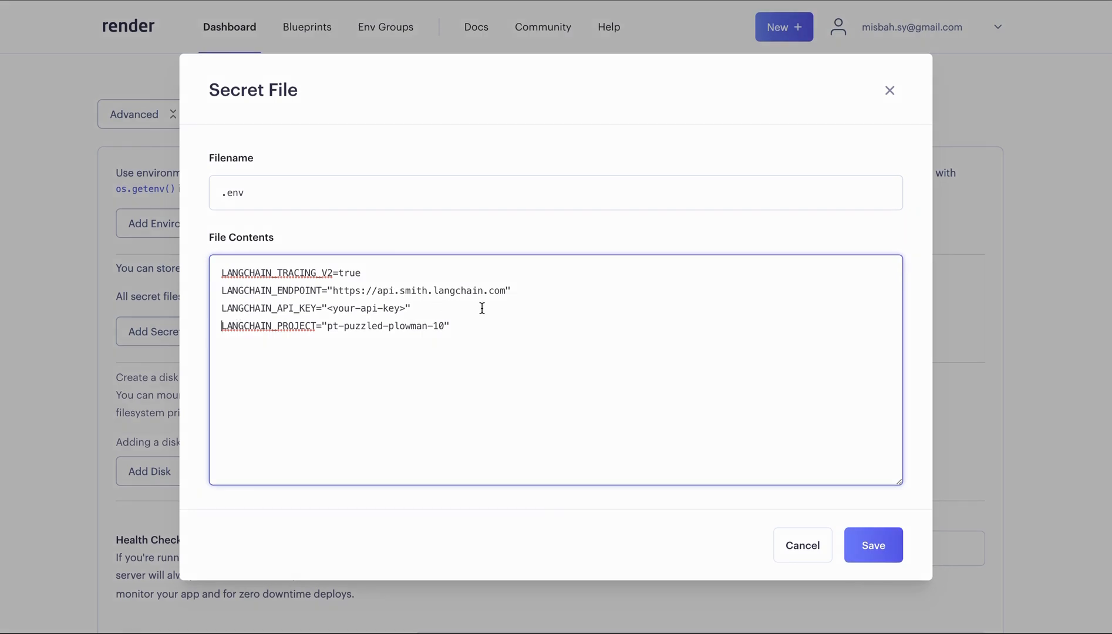
pyautogui.moveTo(360, 321)
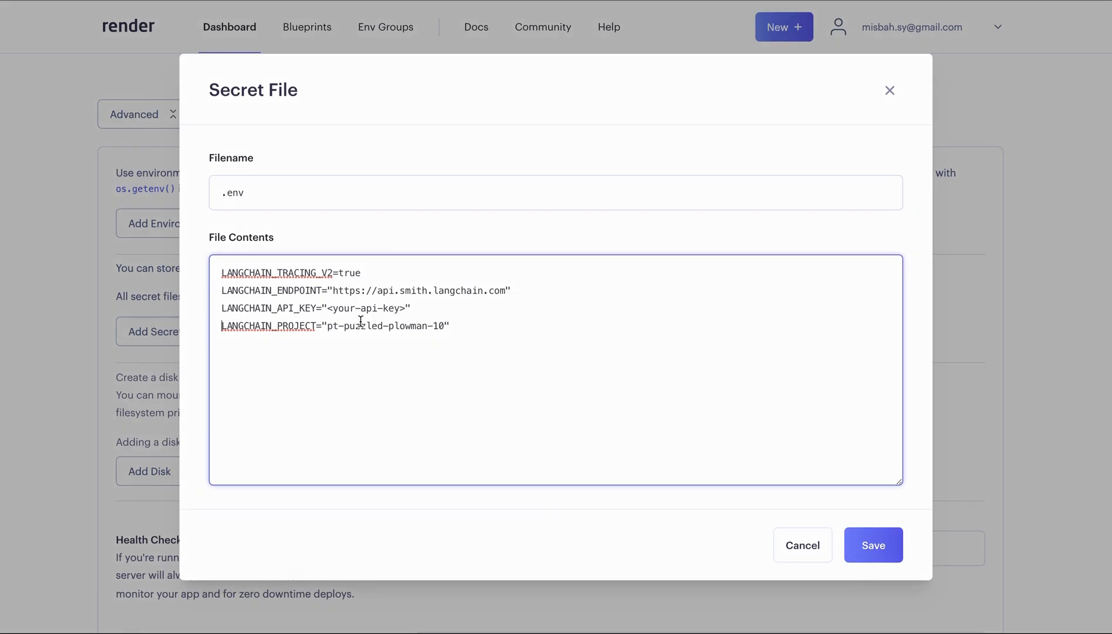
pyautogui.moveTo(439, 316)
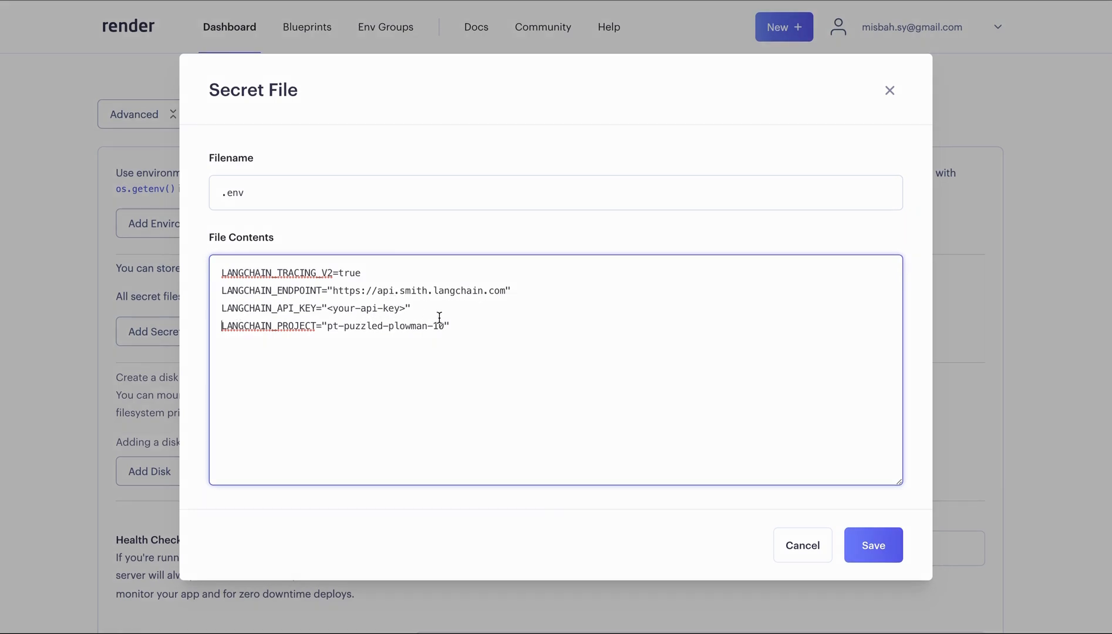
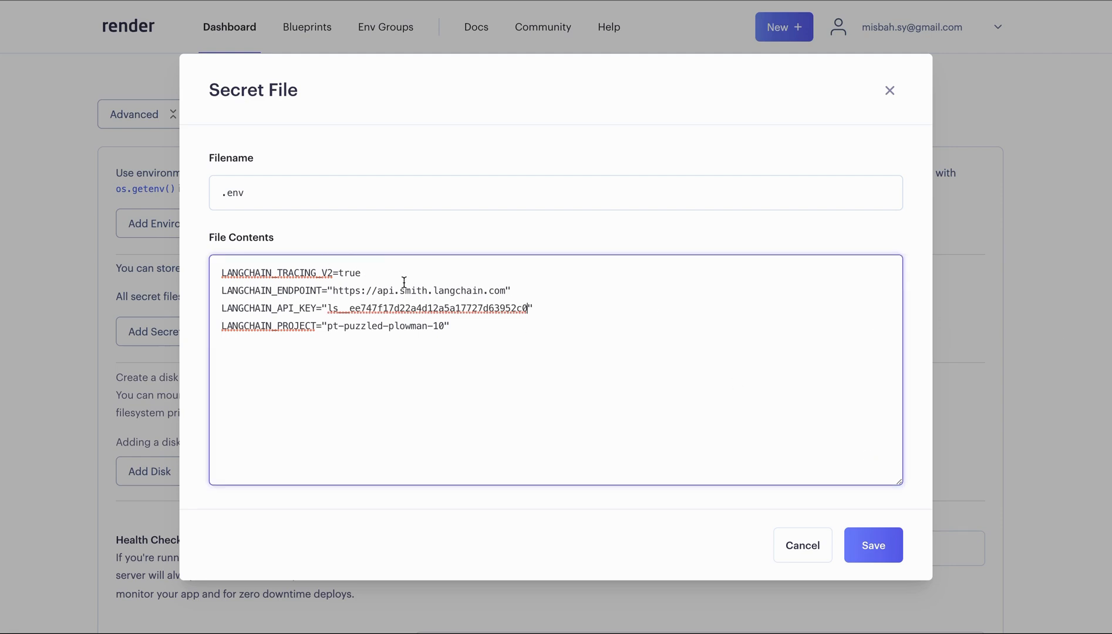
pyautogui.click(874, 545)
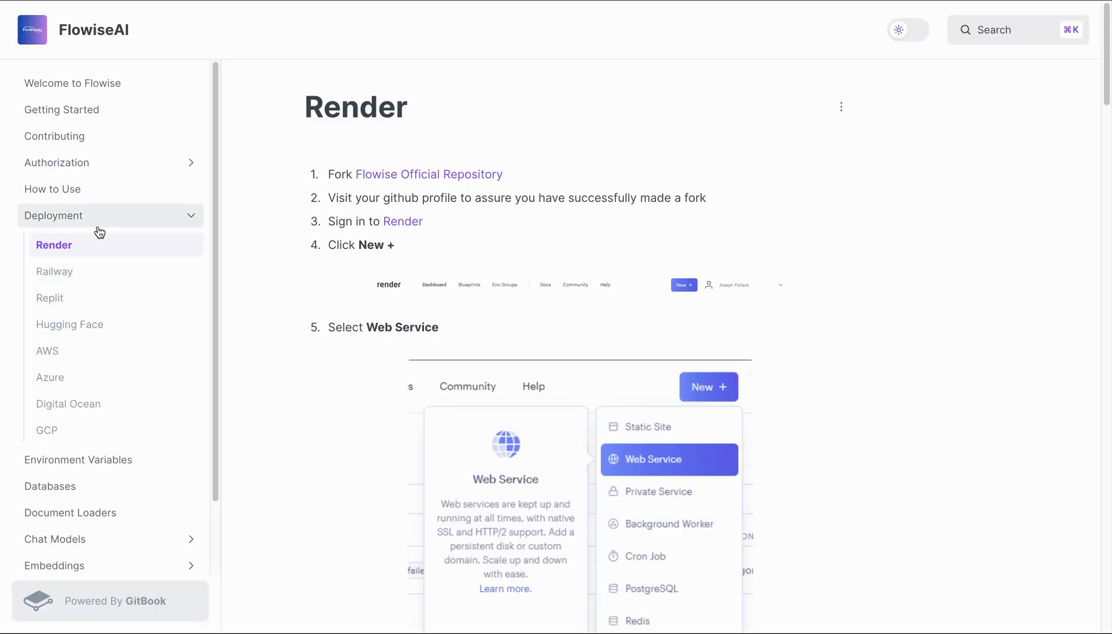
pyautogui.moveTo(336, 436)
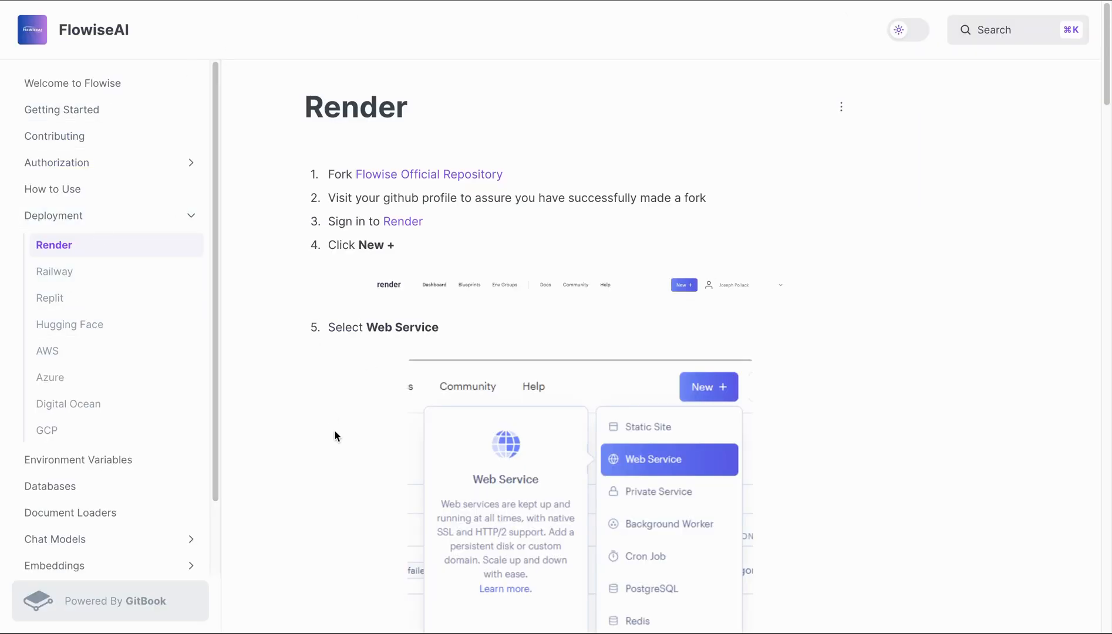
# - Read the Render guide's persistent disk steps, selecting the FLOWISE_USERNAME variable name
pyautogui.scroll(-3)
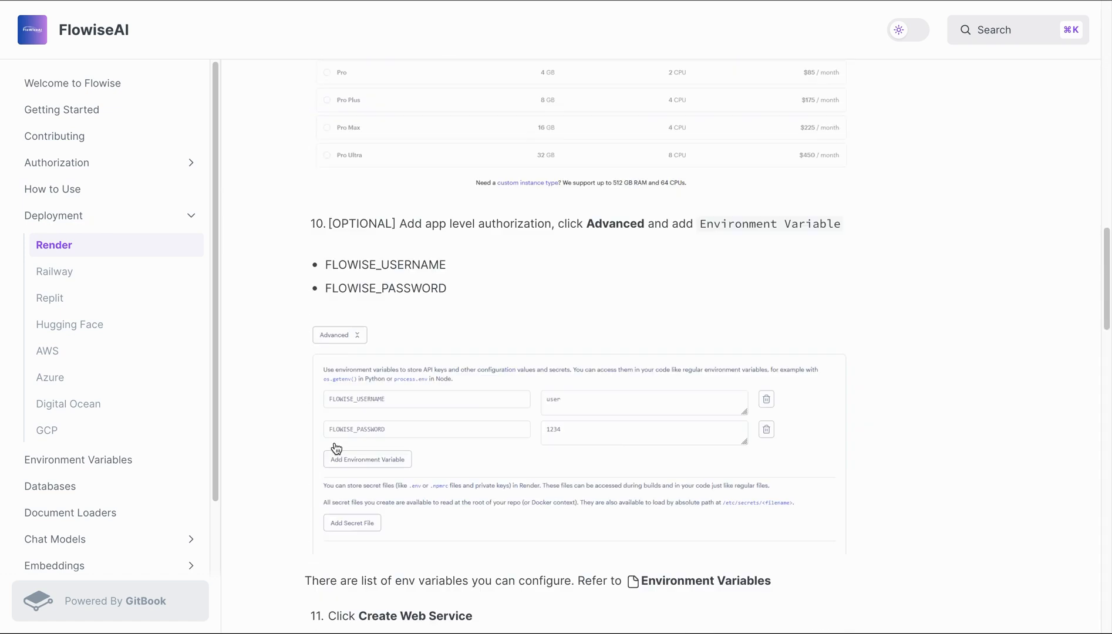
pyautogui.scroll(-3)
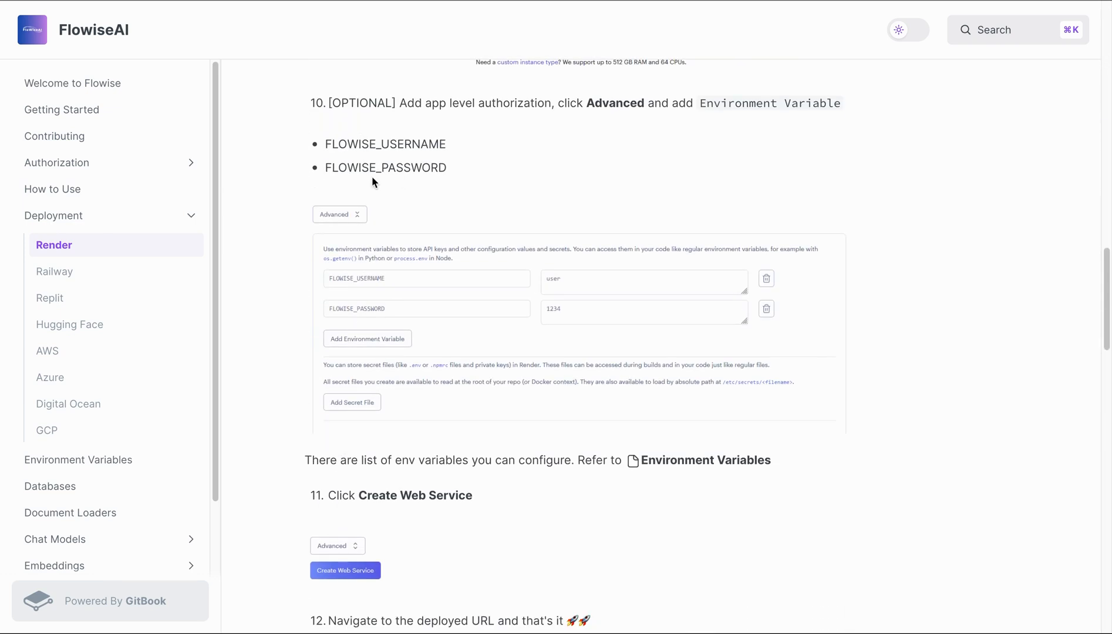
pyautogui.doubleClick(385, 143)
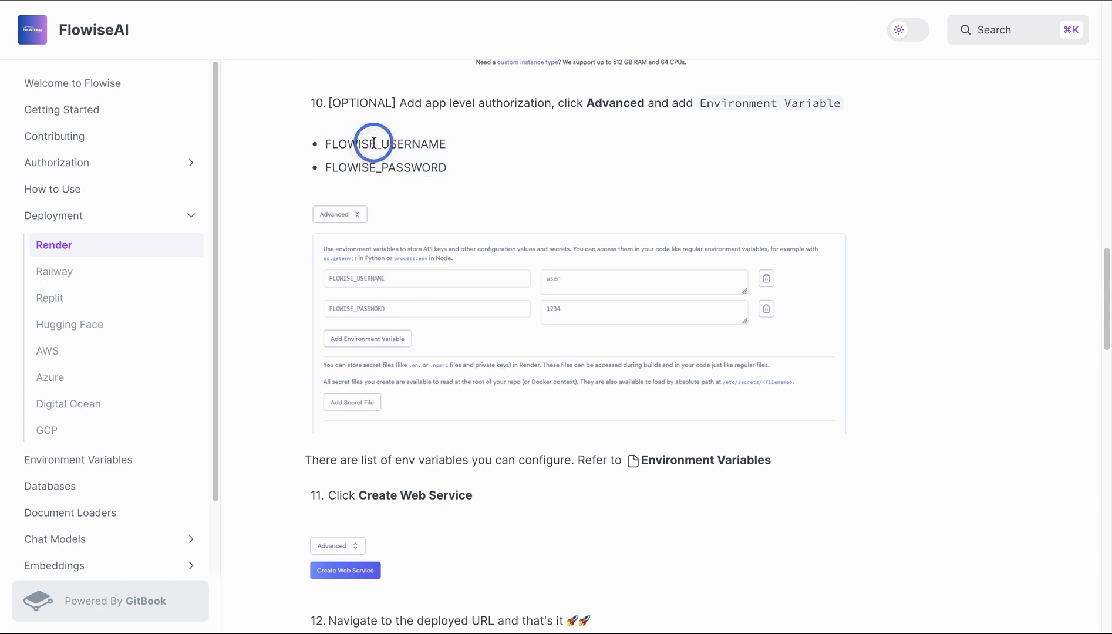
pyautogui.scroll(-3)
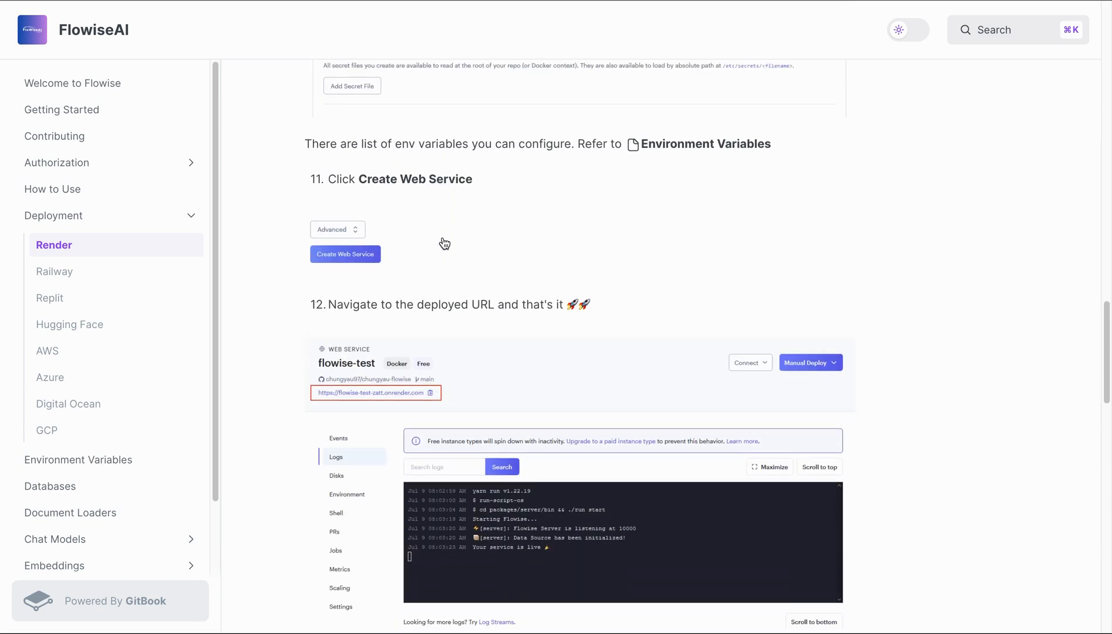
pyautogui.scroll(-3)
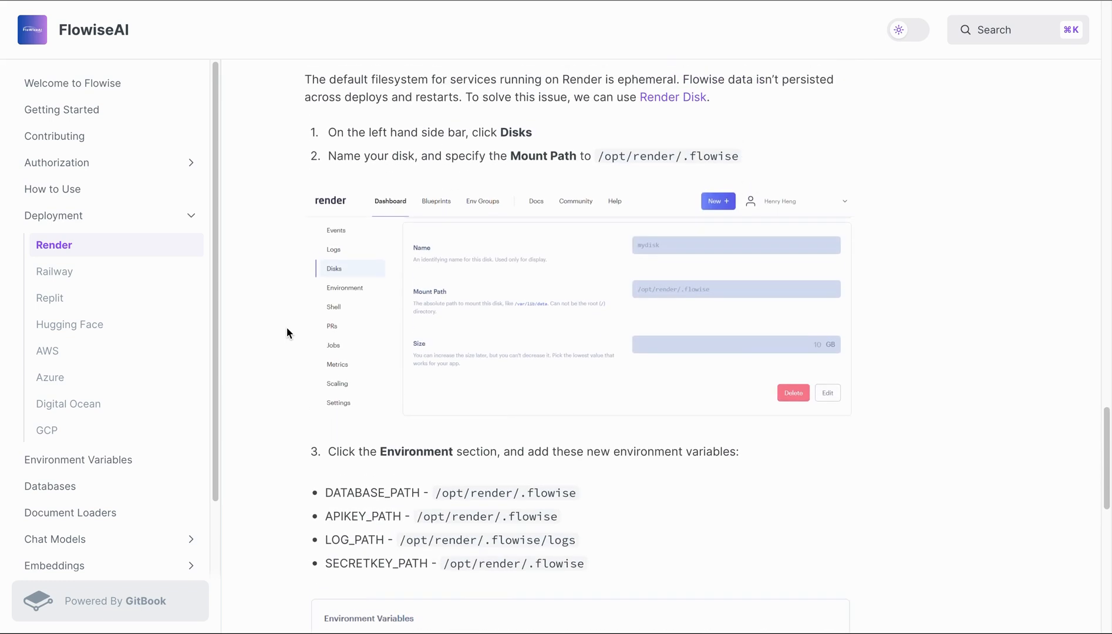
pyautogui.scroll(3)
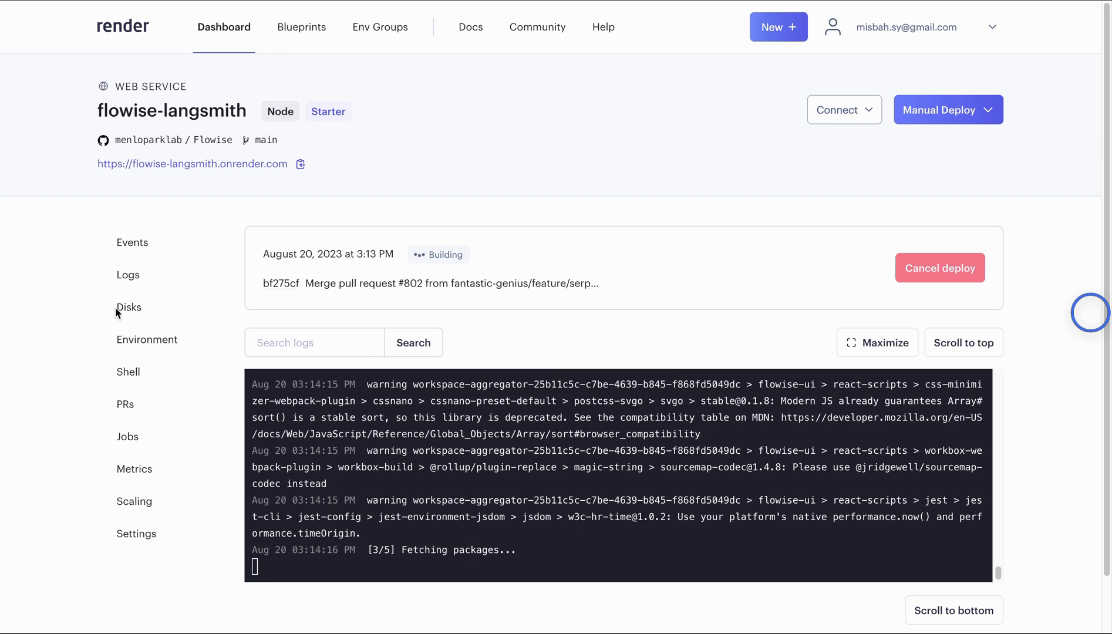
# - Start adding a new persistent disk for flowise-langsmith and select its Mount Path field
pyautogui.click(129, 307)
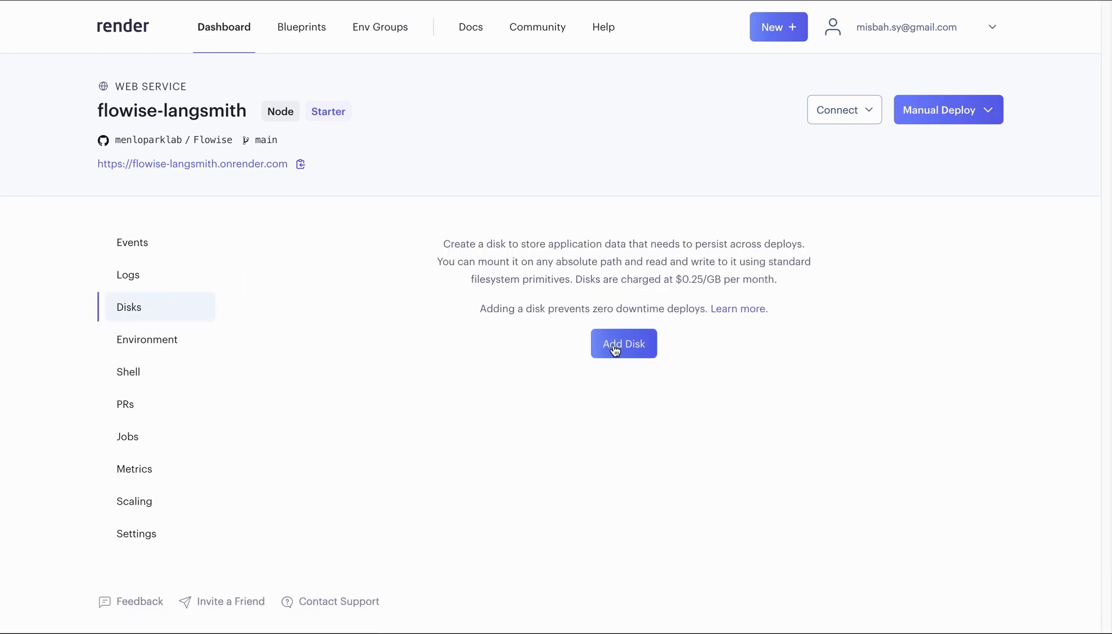
pyautogui.click(624, 345)
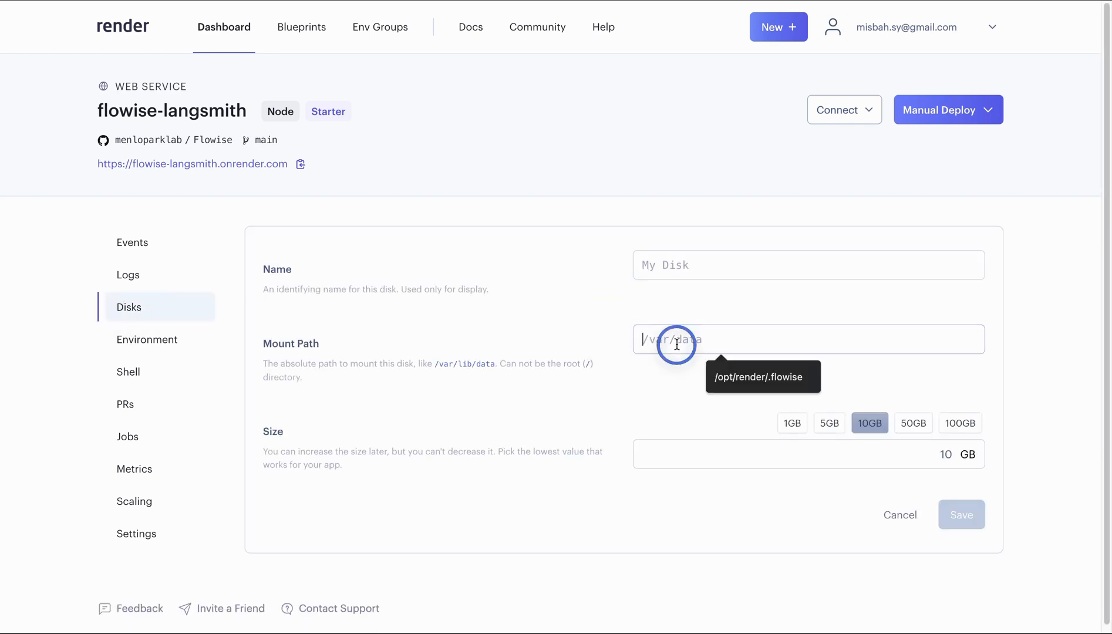
pyautogui.click(962, 514)
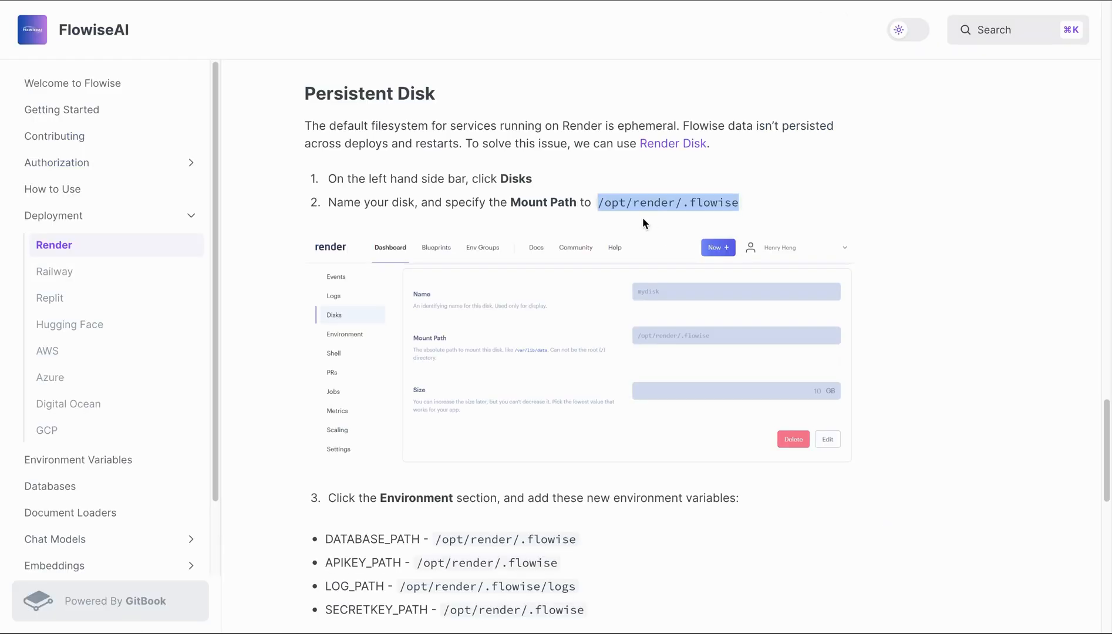
pyautogui.moveTo(518, 194)
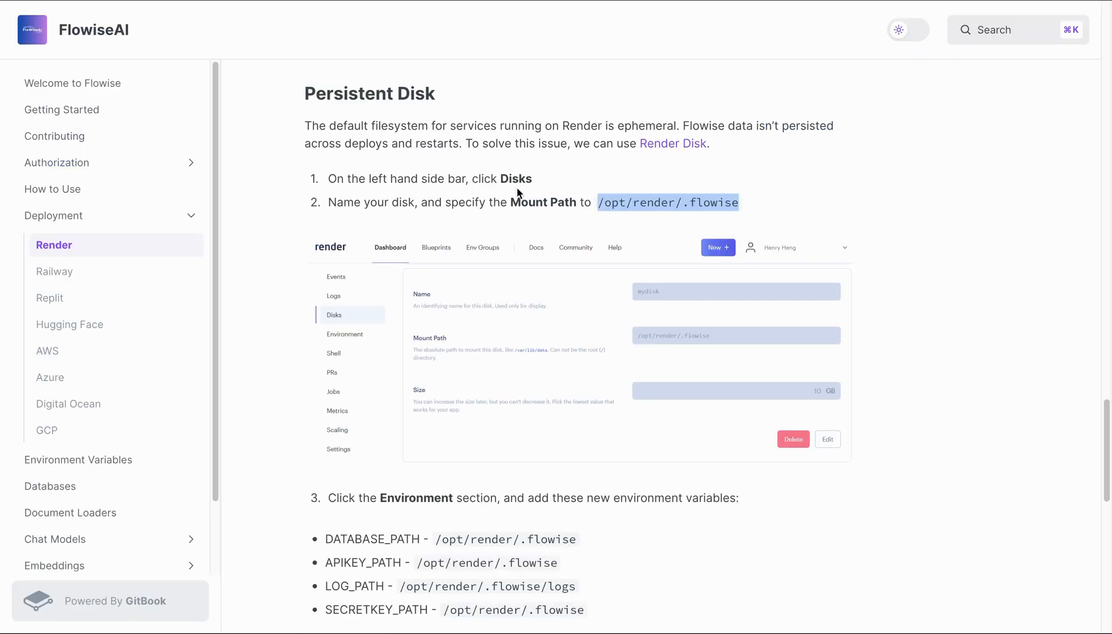
# - Check the docs for the disk mount path and environment variables
pyautogui.scroll(-3)
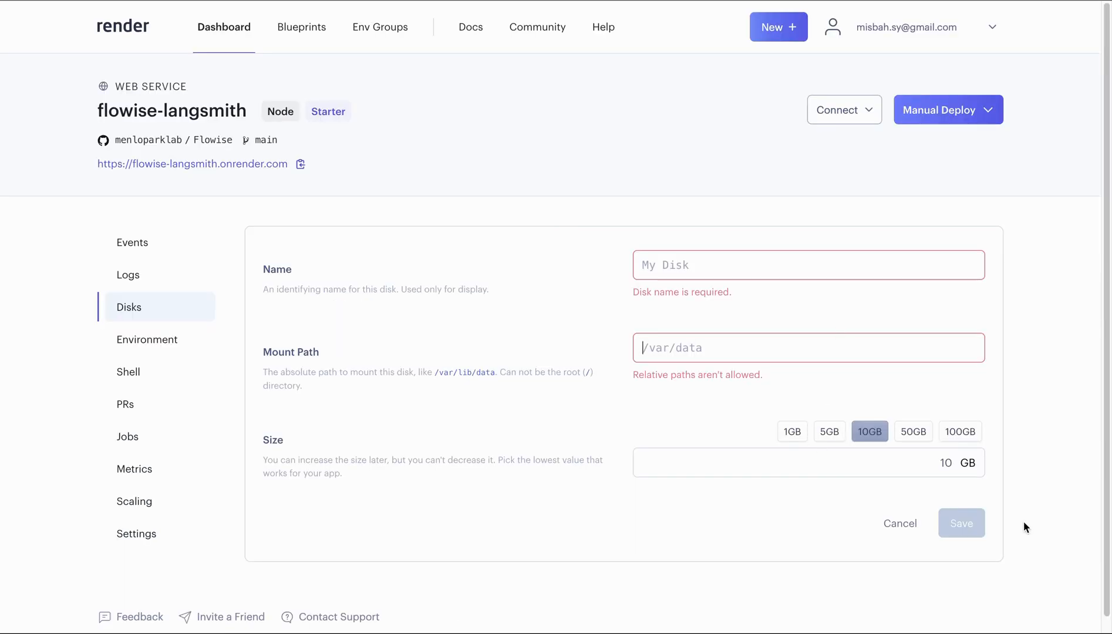
pyautogui.click(146, 340)
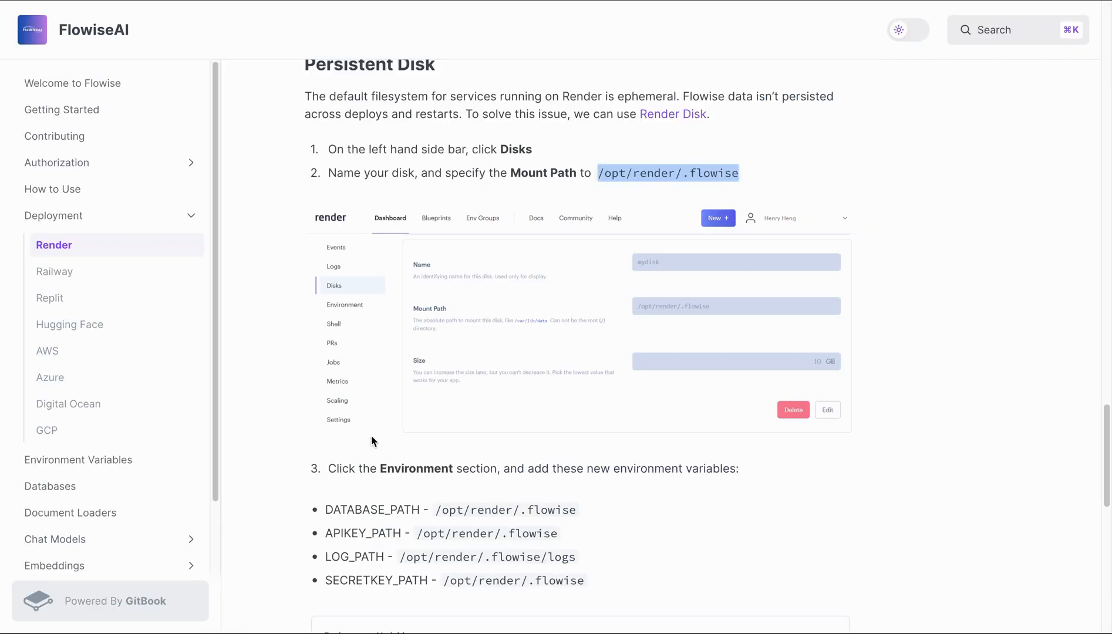
pyautogui.scroll(-3)
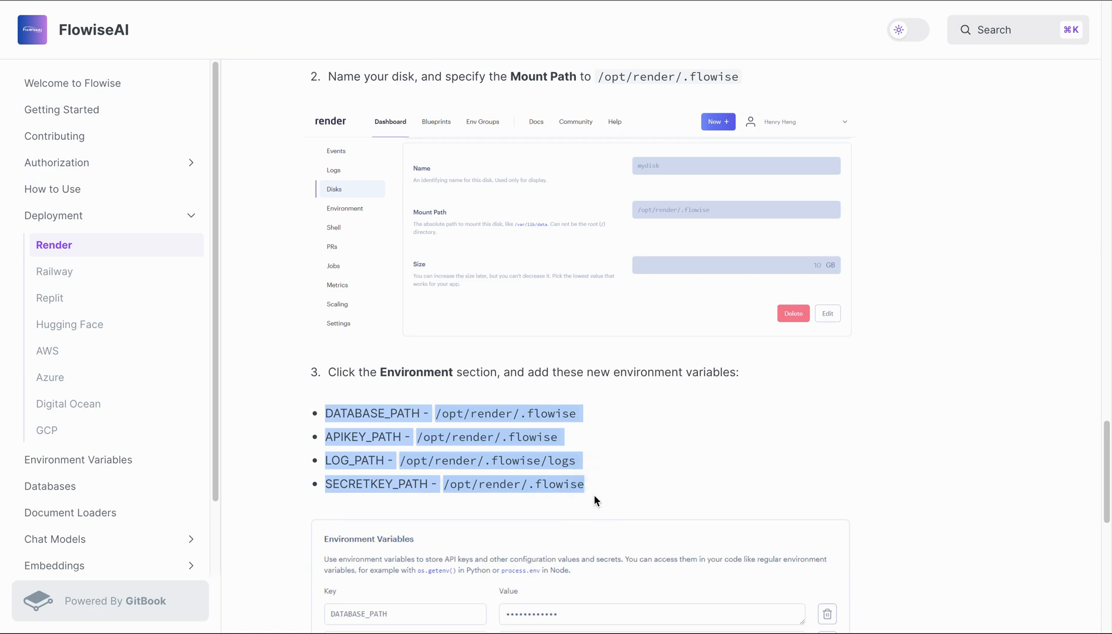
pyautogui.scroll(-3)
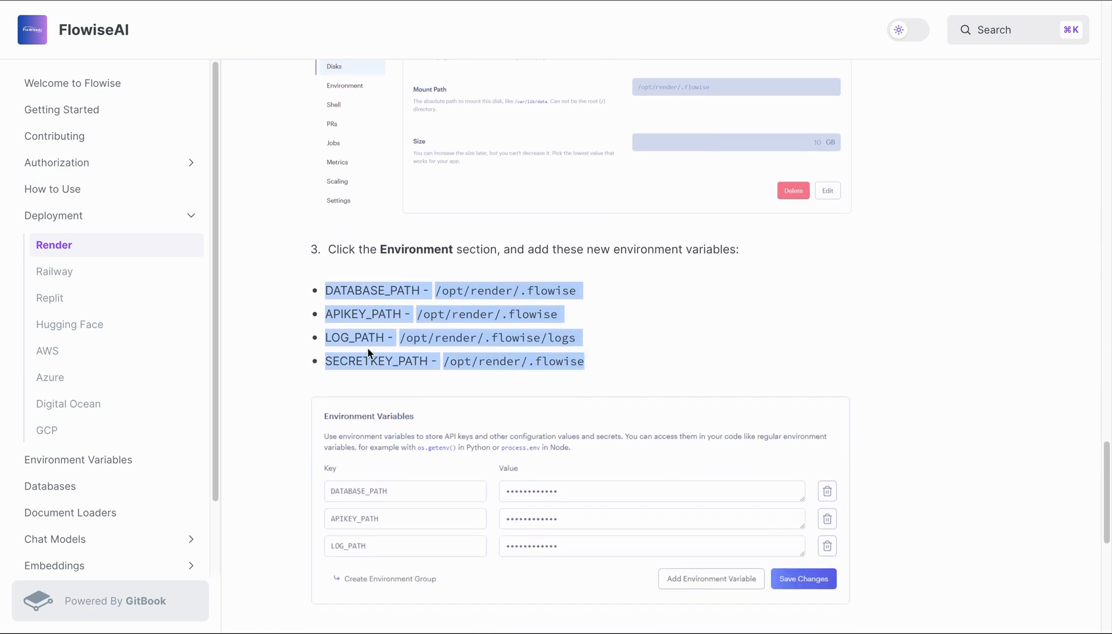
pyautogui.scroll(-3)
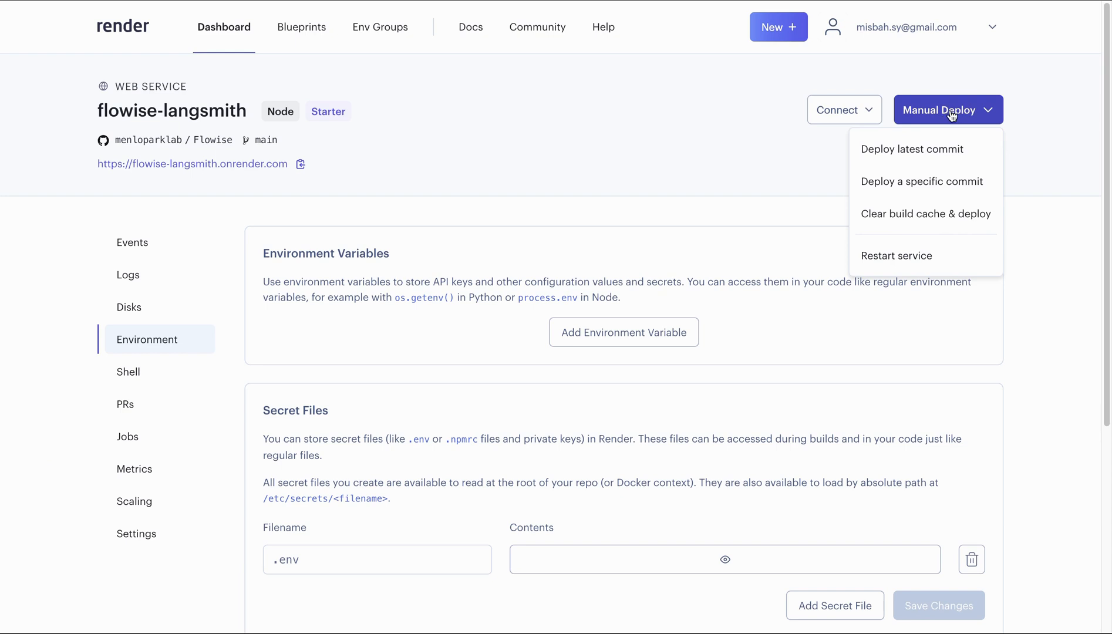
pyautogui.moveTo(893, 216)
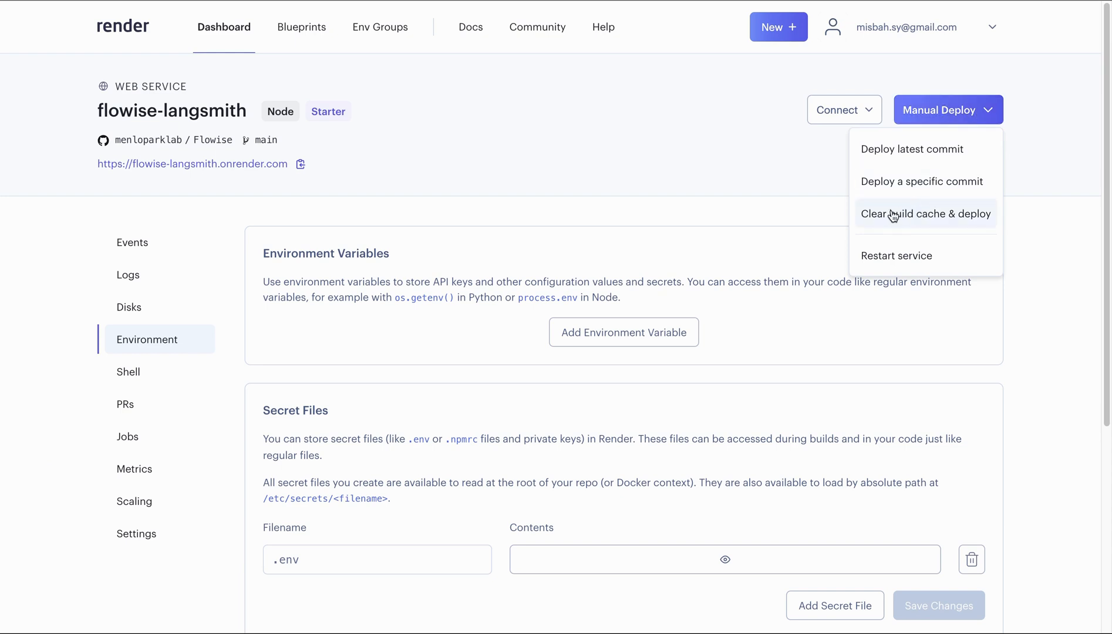
pyautogui.moveTo(699, 186)
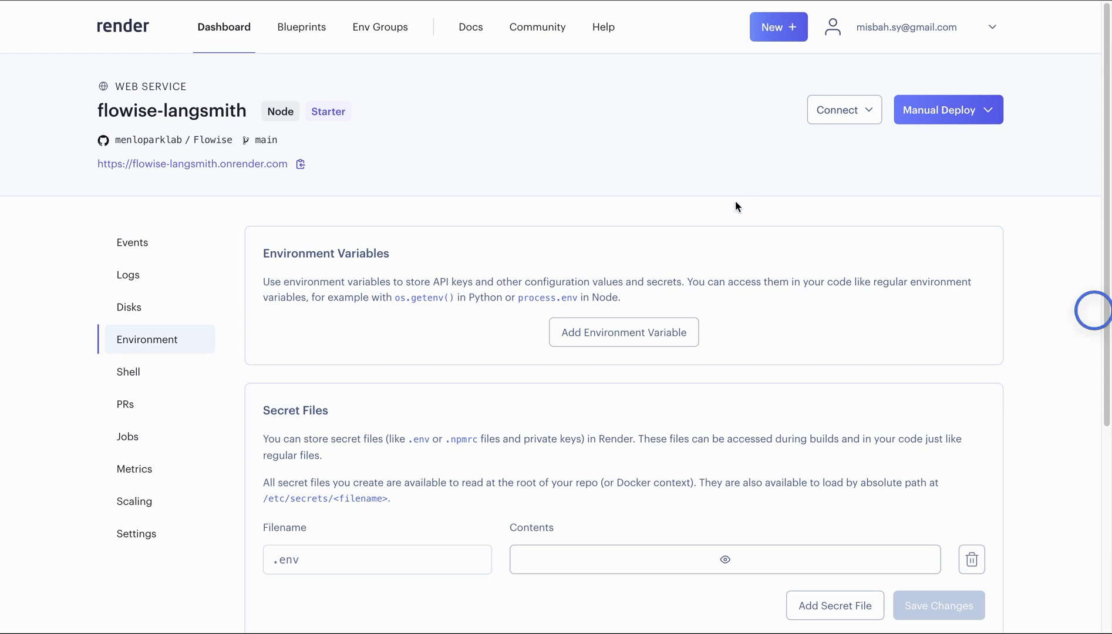
pyautogui.moveTo(752, 206)
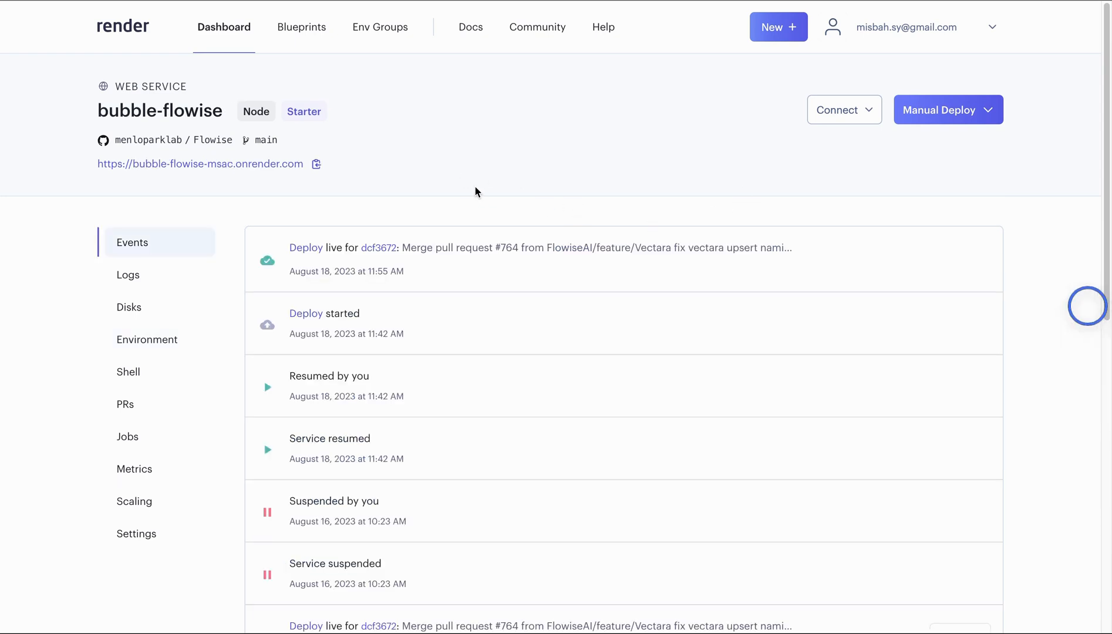
pyautogui.moveTo(436, 90)
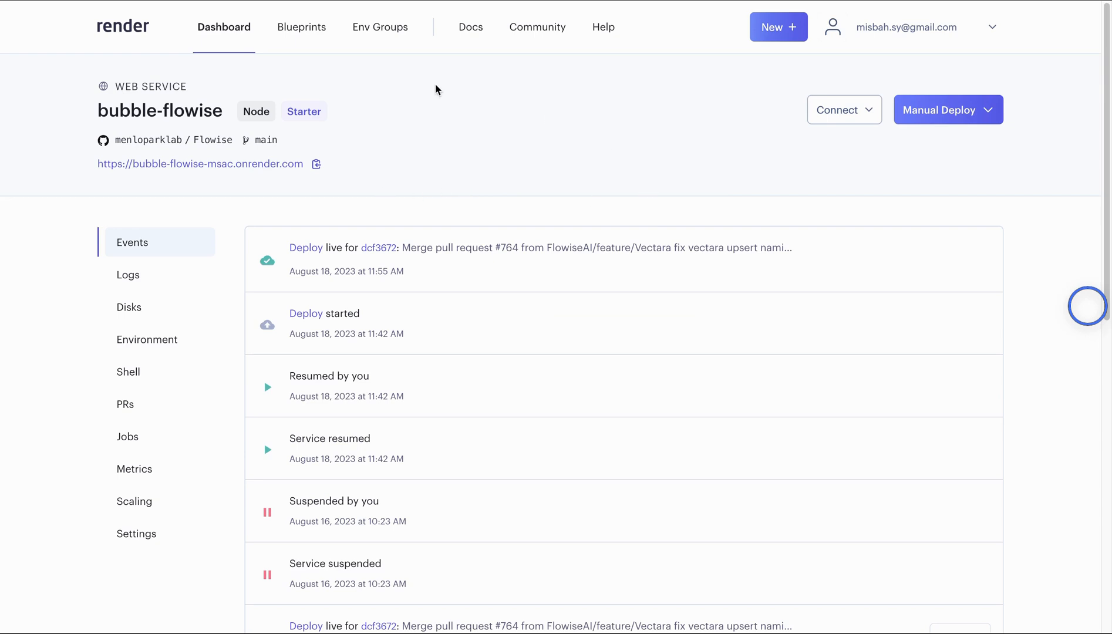
pyautogui.moveTo(330, 245)
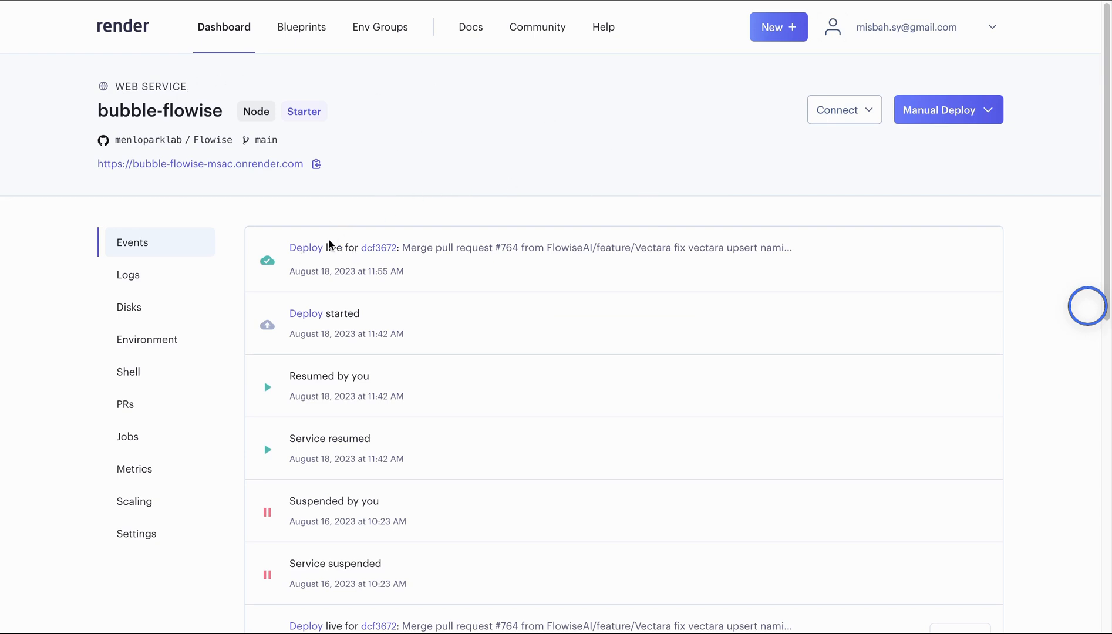
pyautogui.moveTo(434, 185)
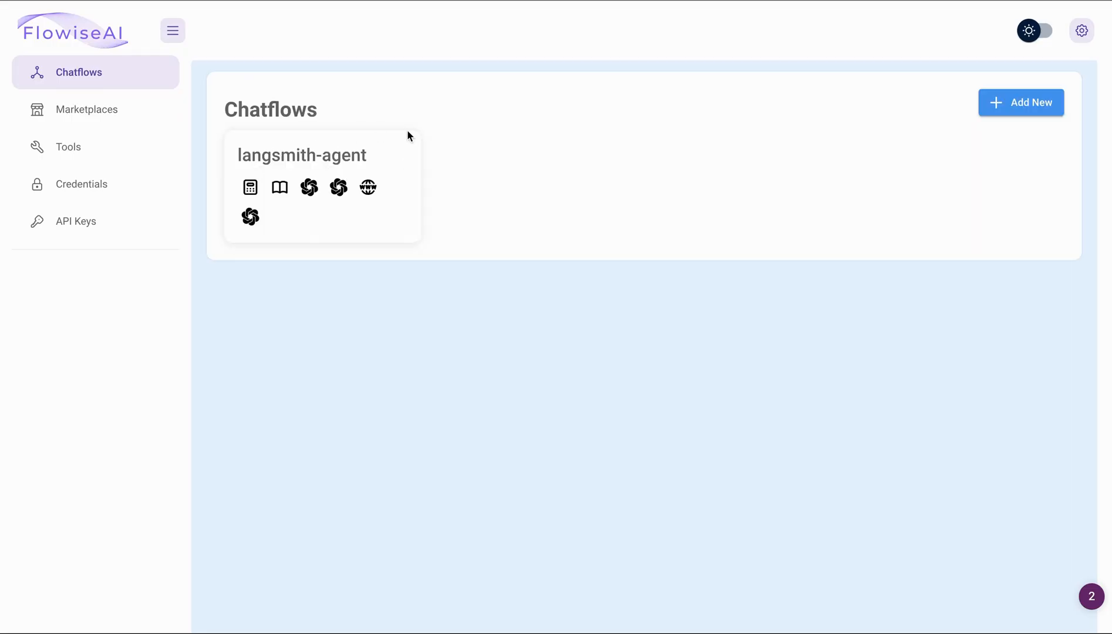
pyautogui.moveTo(341, 161)
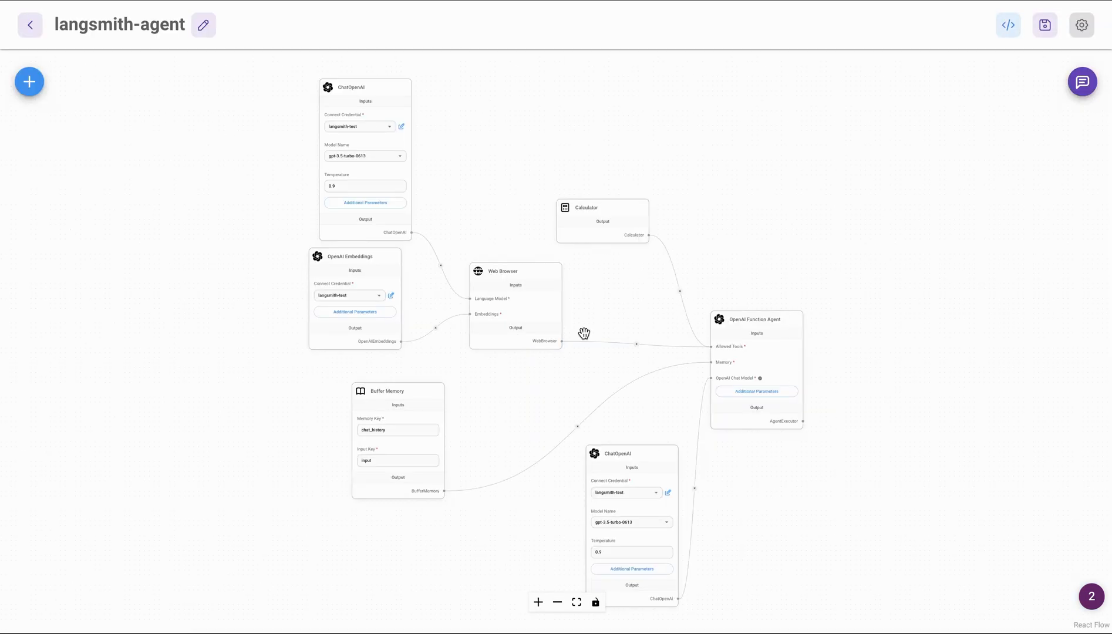
pyautogui.moveTo(510, 198)
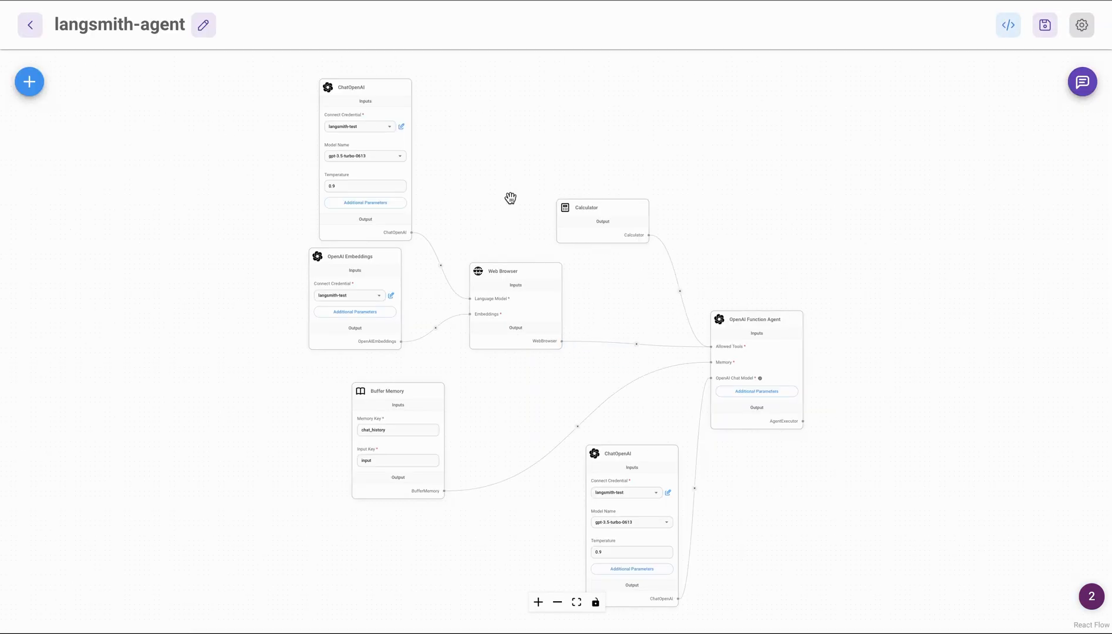
pyautogui.moveTo(678, 139)
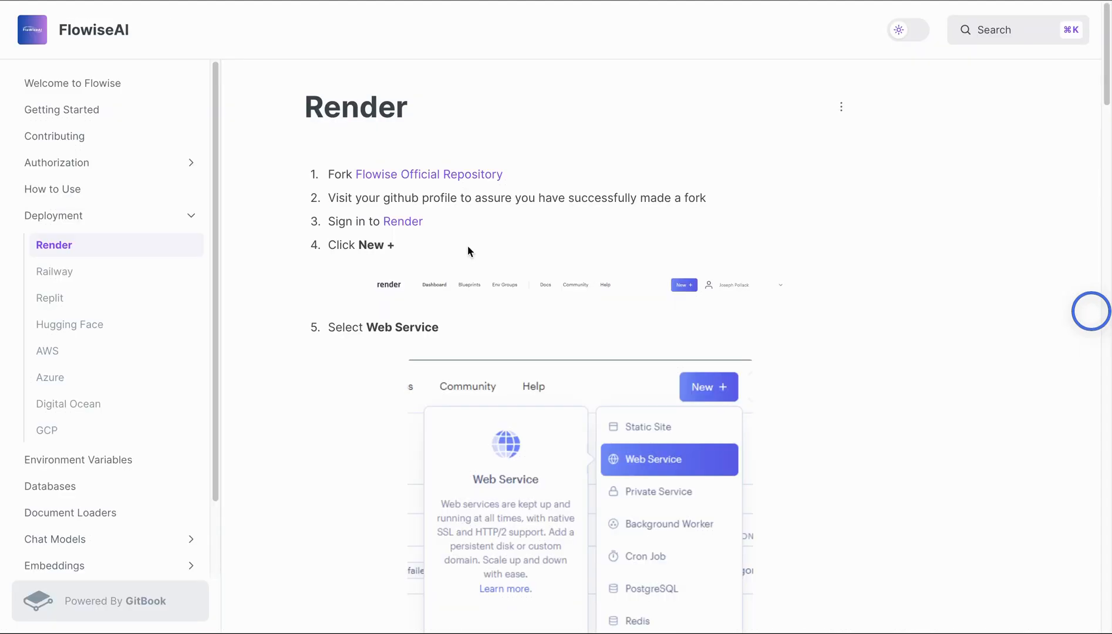
# - Scroll the FlowiseAI Render guide through the forking, repo-connect and Docker runtime steps
pyautogui.scroll(3)
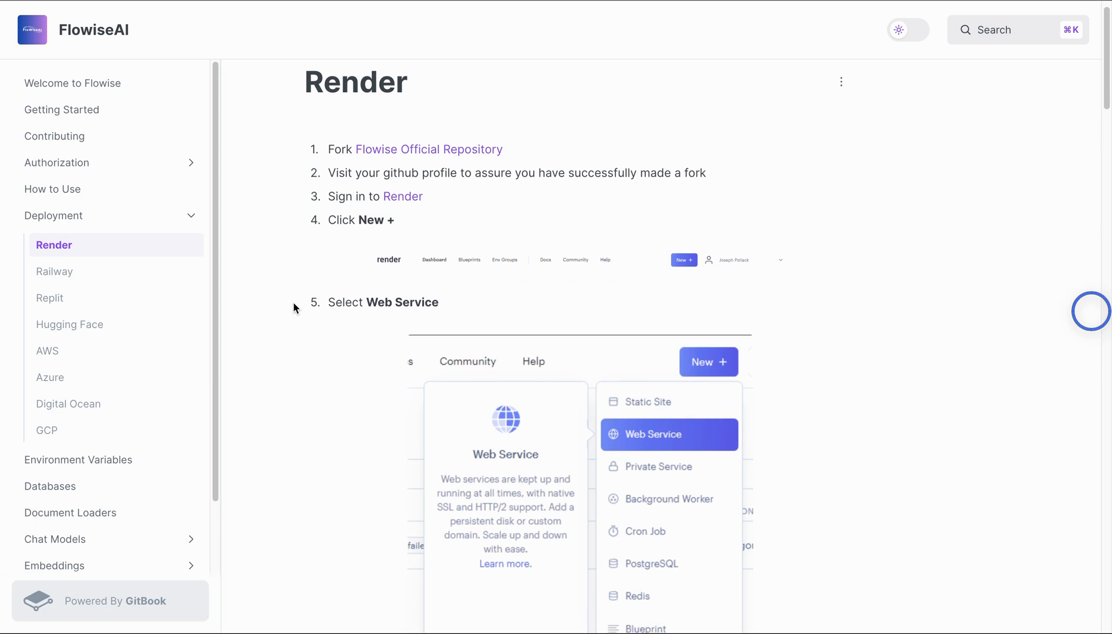
pyautogui.scroll(-3)
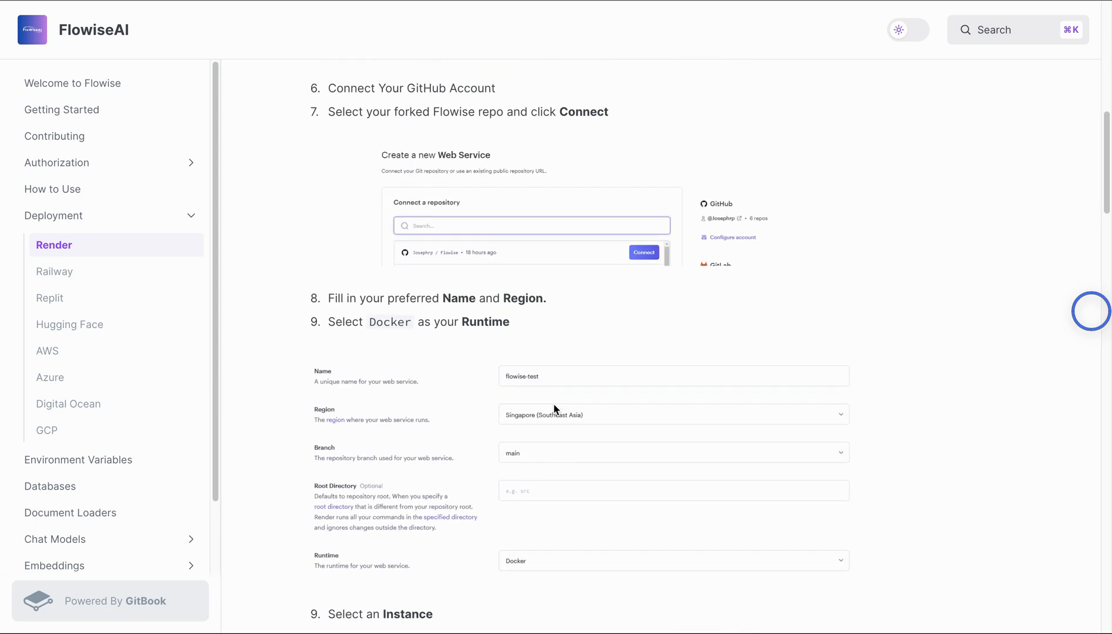
pyautogui.scroll(-3)
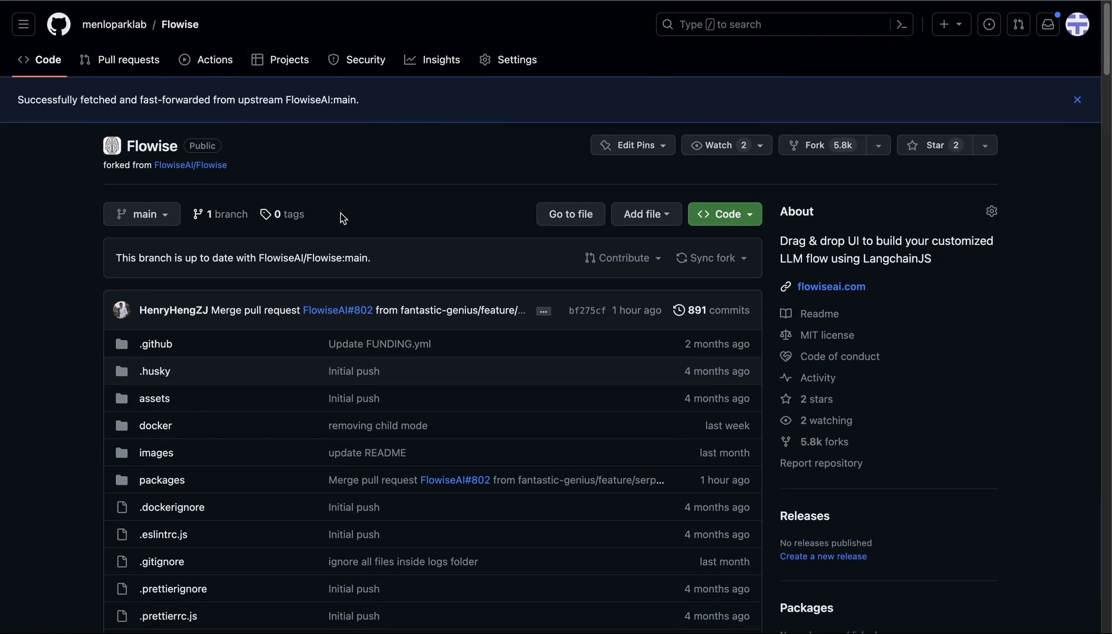
# - Review docker/.env.example, then start creating a new file in the fork's docker folder
pyautogui.scroll(-3)
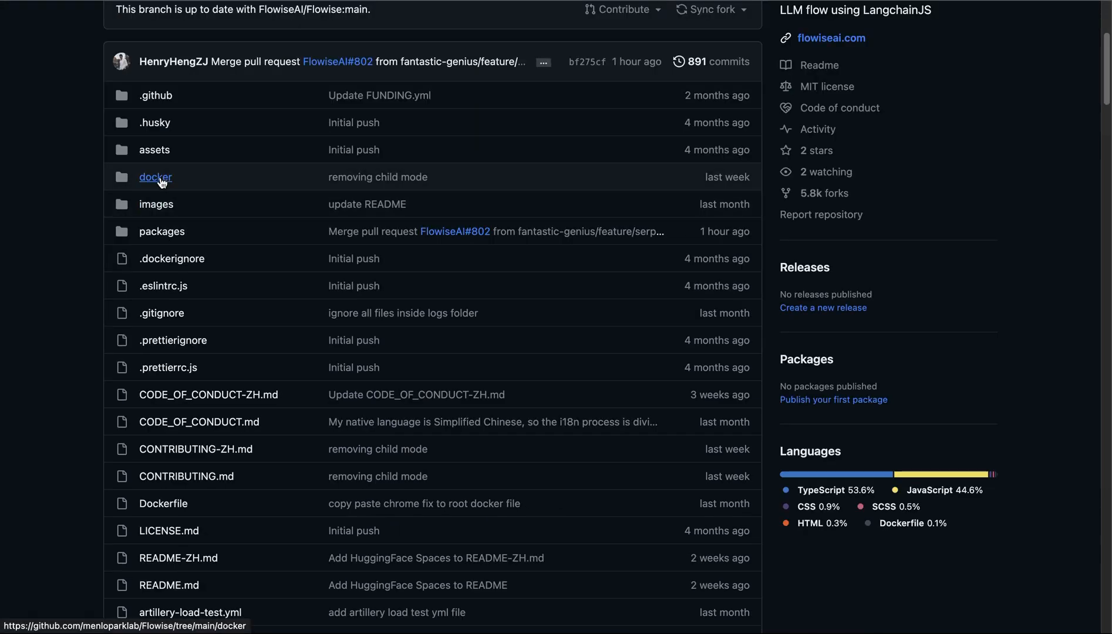
pyautogui.click(155, 177)
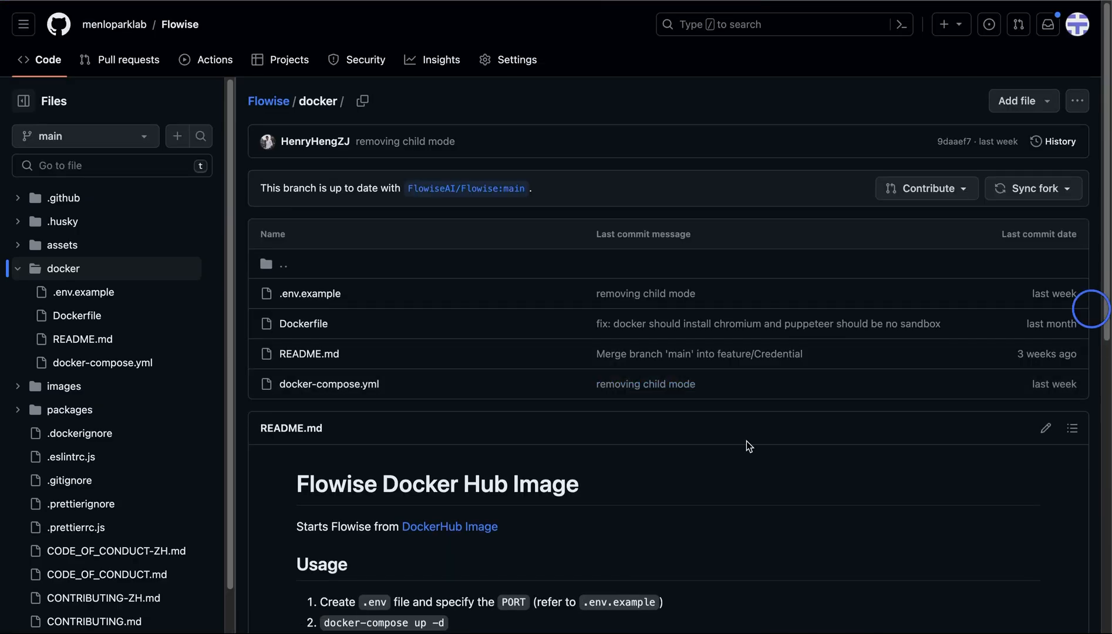
pyautogui.moveTo(303, 306)
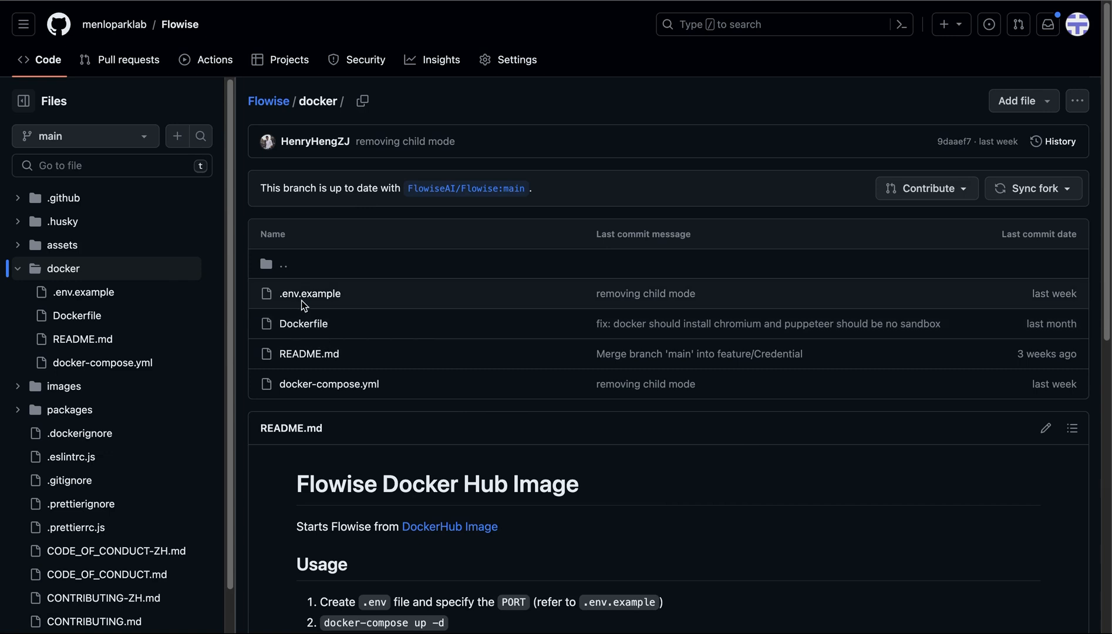
pyautogui.moveTo(310, 293)
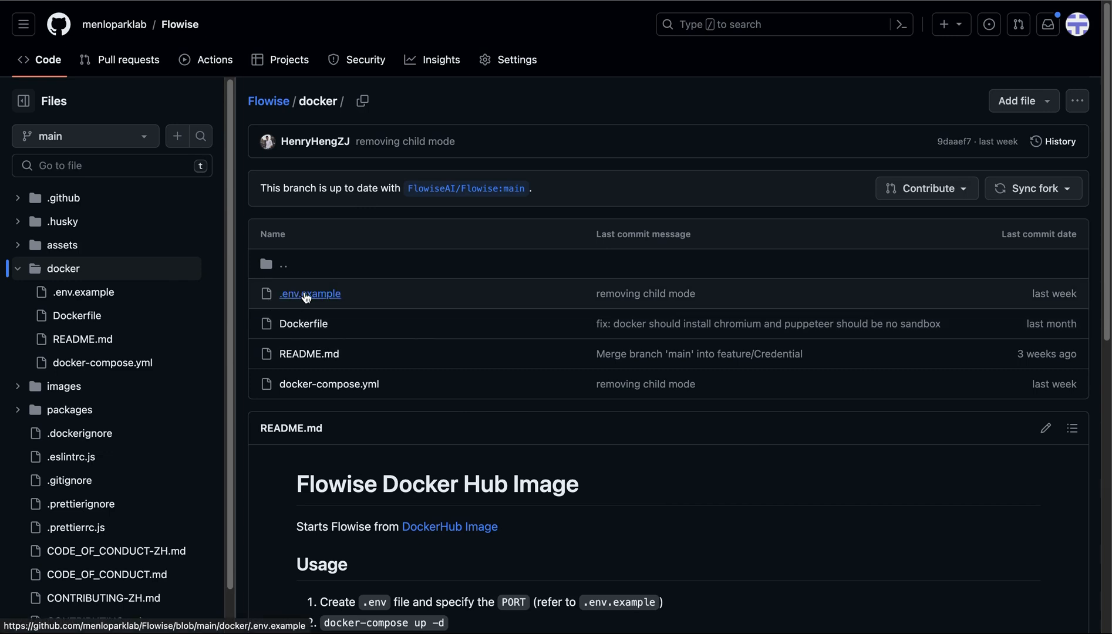
pyautogui.click(310, 293)
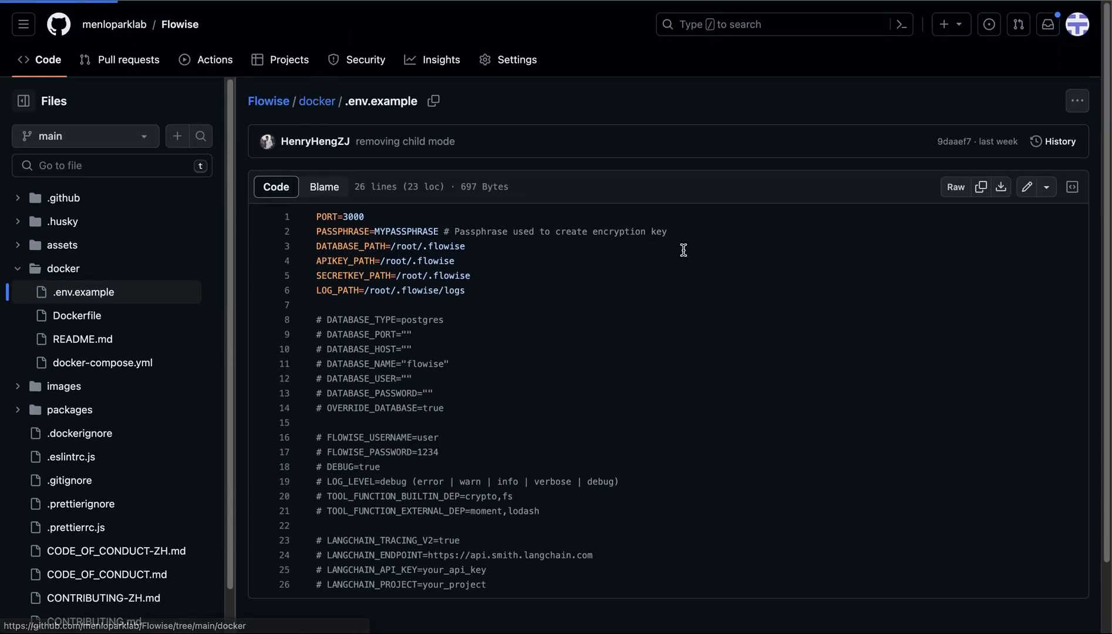
pyautogui.click(318, 101)
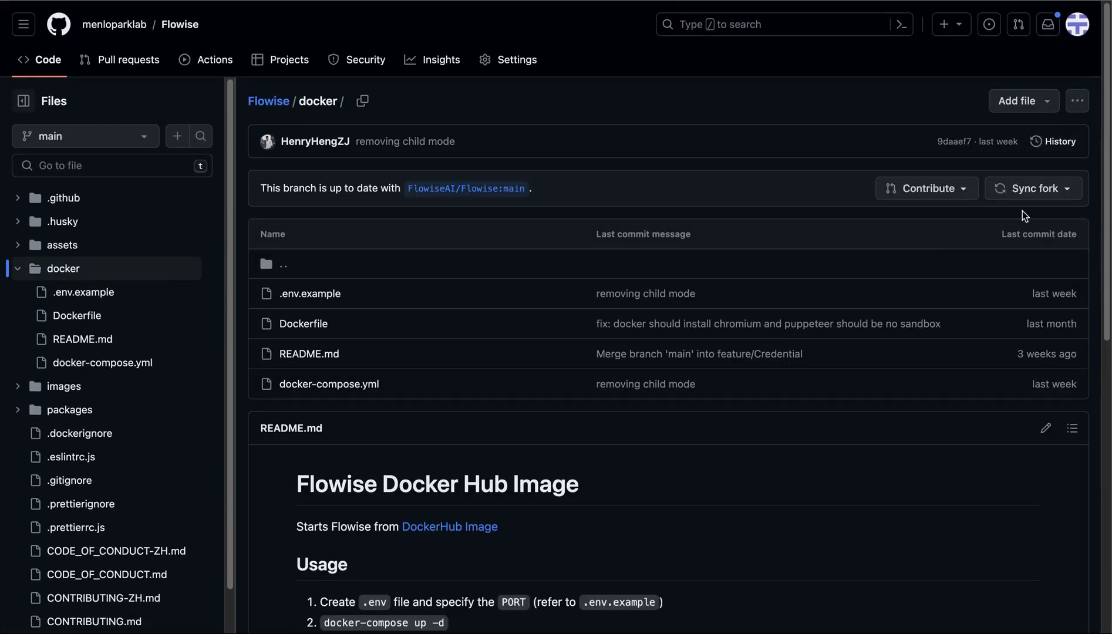
pyautogui.click(1047, 102)
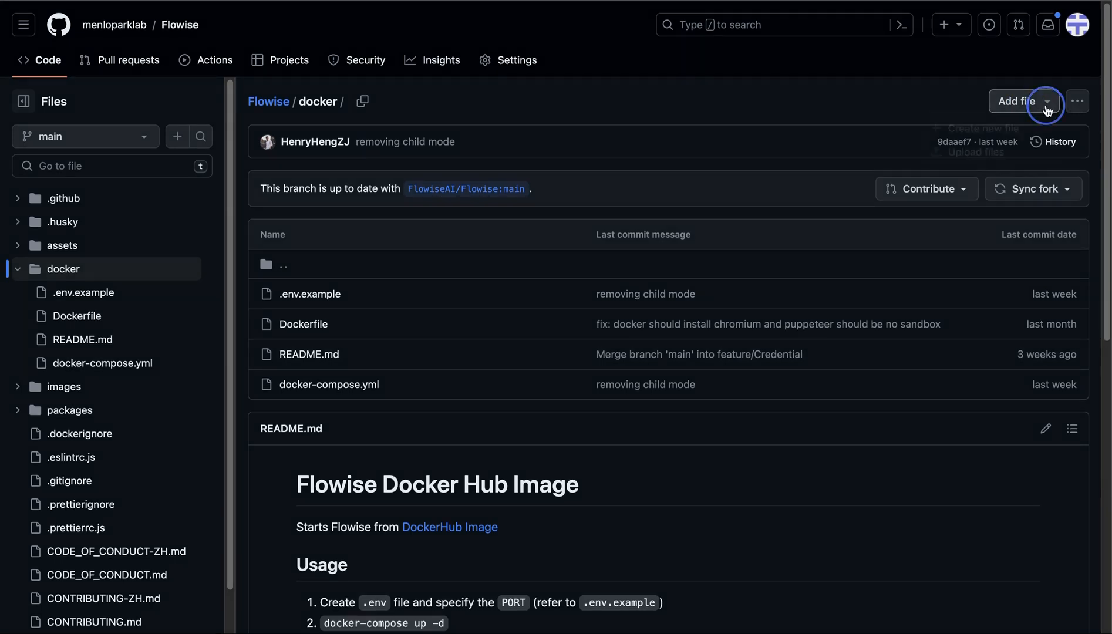
pyautogui.click(969, 128)
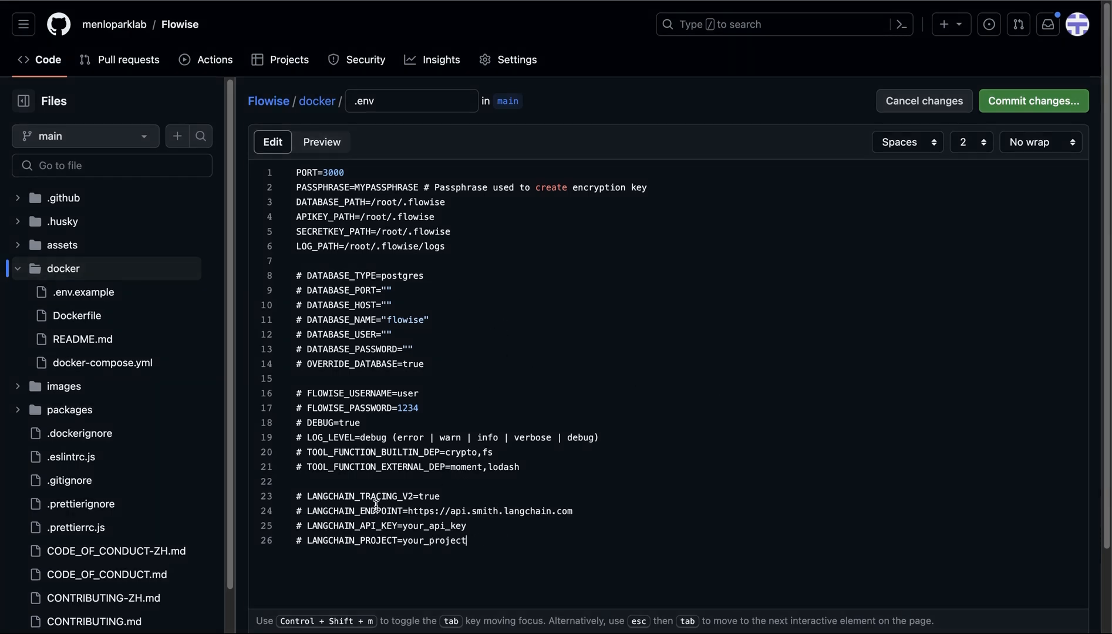
pyautogui.moveTo(468, 537)
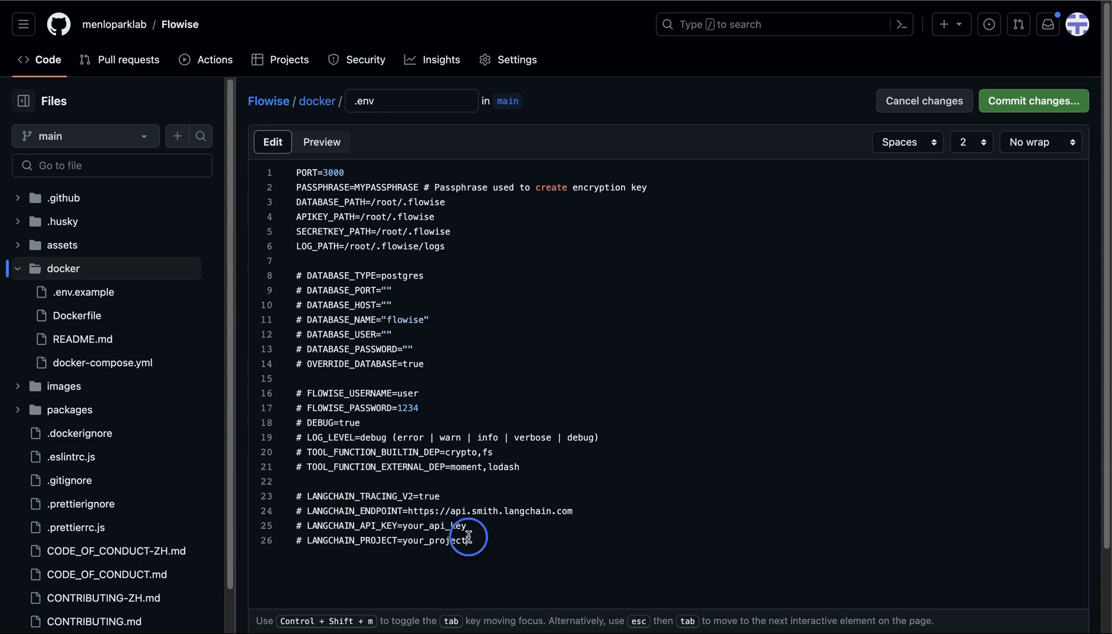
pyautogui.moveTo(461, 540)
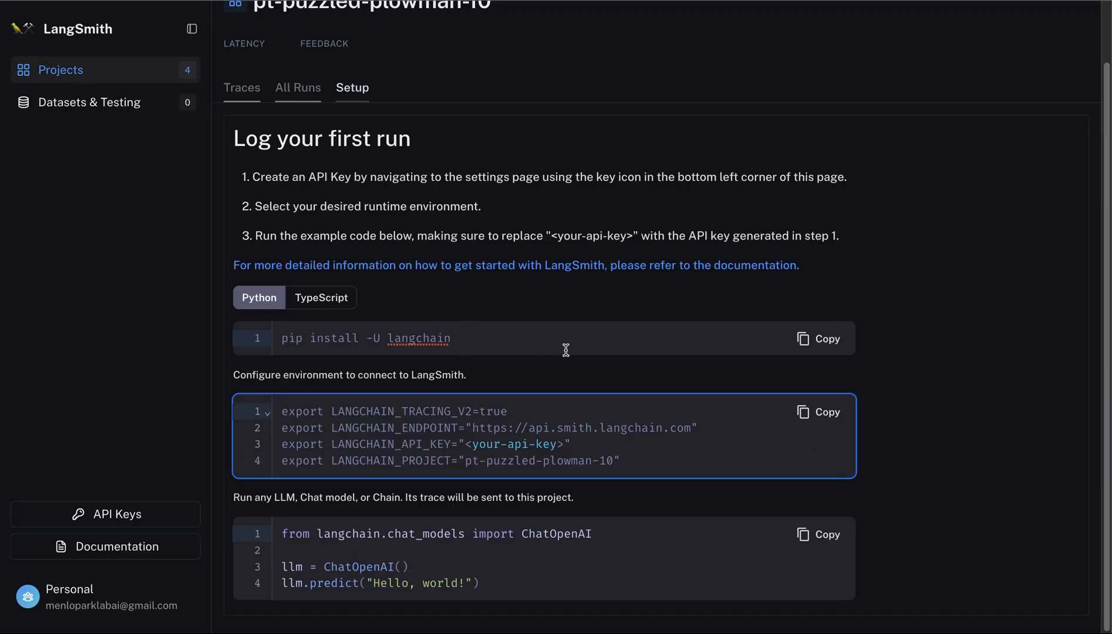
# - Review the docker/.env draft with the four LangChain tracing variables filled in
pyautogui.scroll(3)
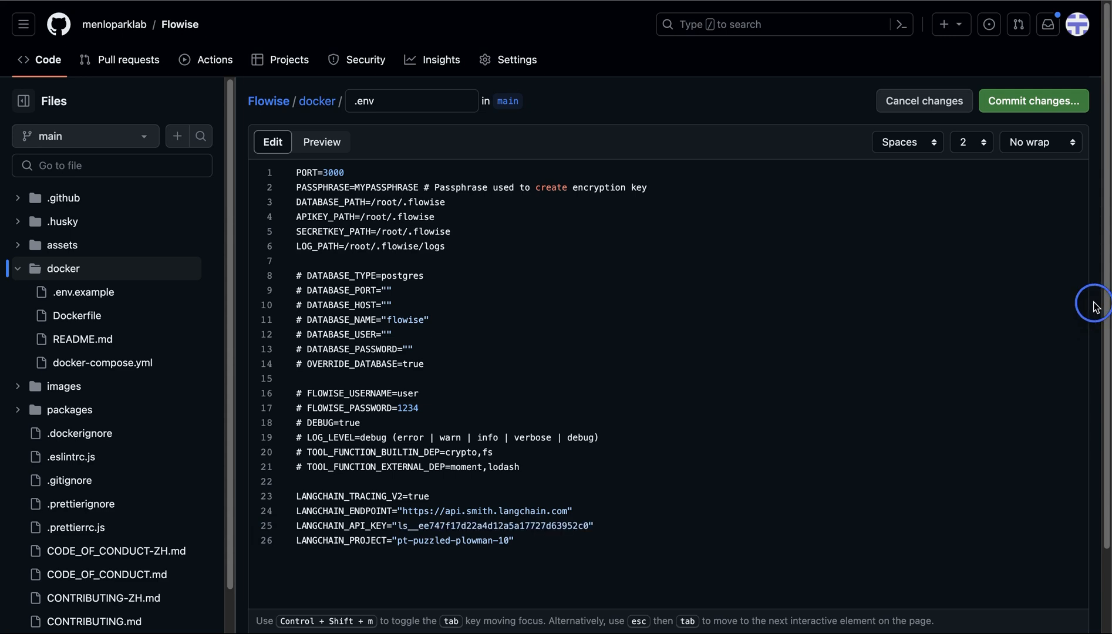
pyautogui.moveTo(736, 340)
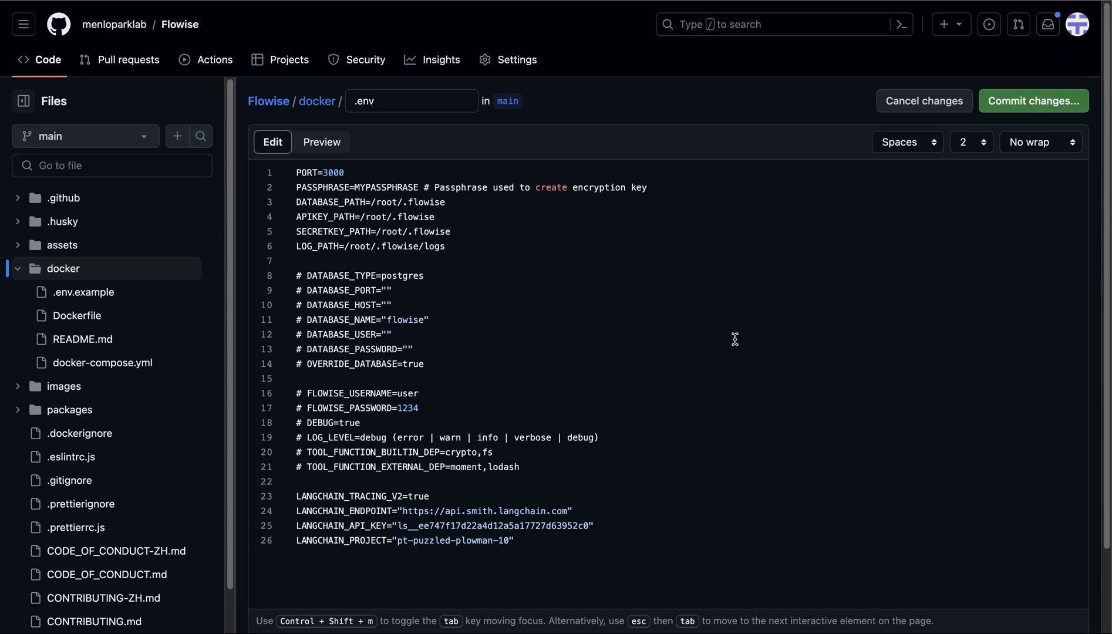
# - Commit docker/.env directly to the fork's main branch as 'Create .env'
pyautogui.click(1033, 101)
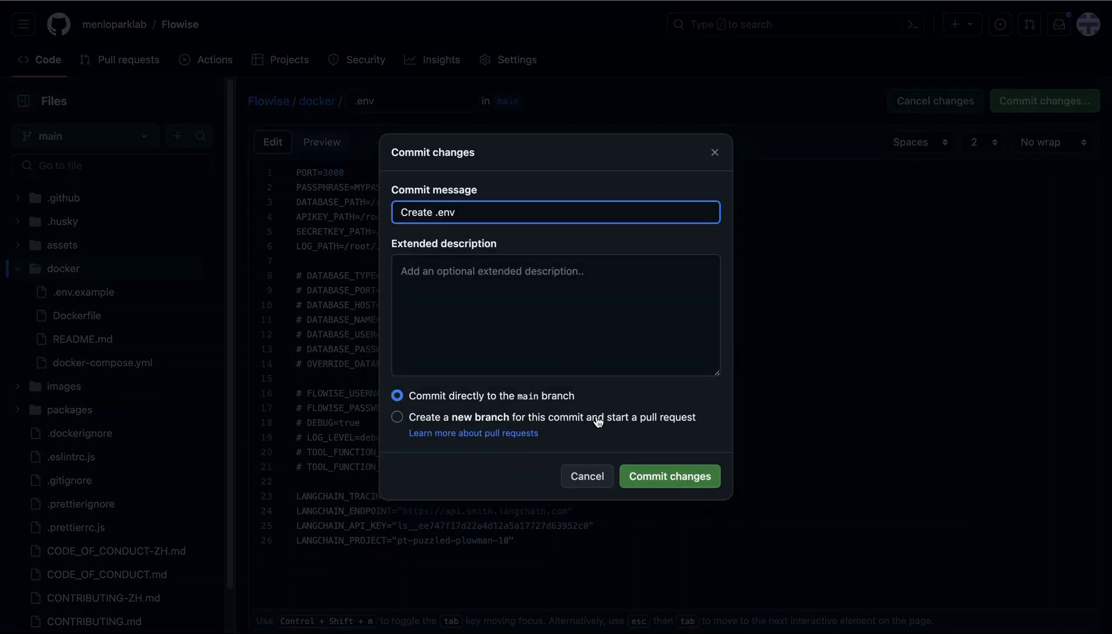
pyautogui.click(669, 476)
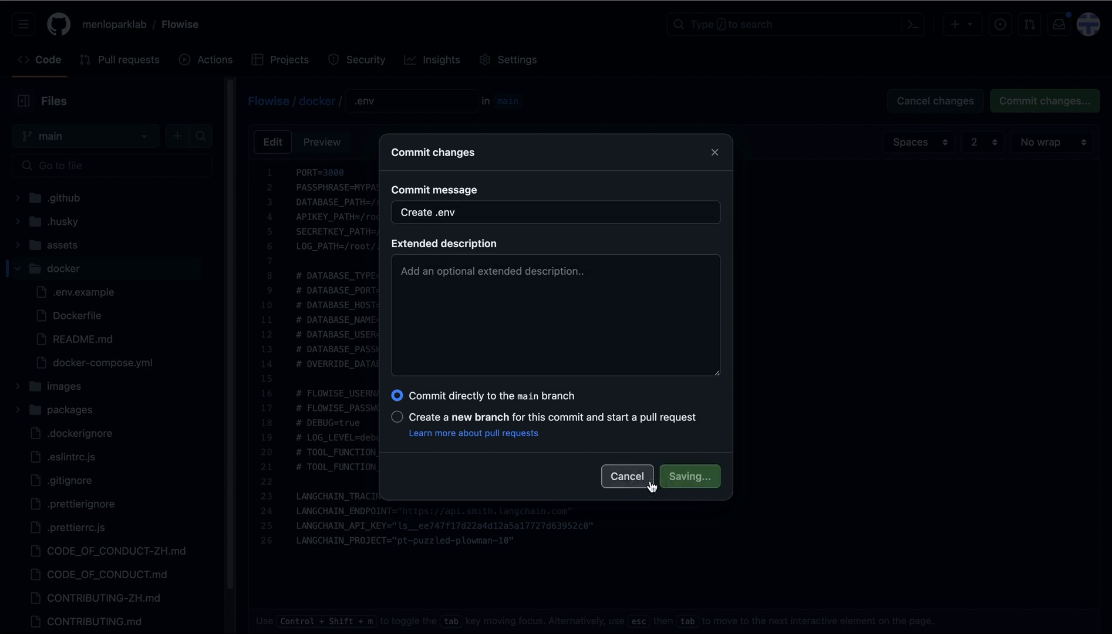
pyautogui.click(689, 477)
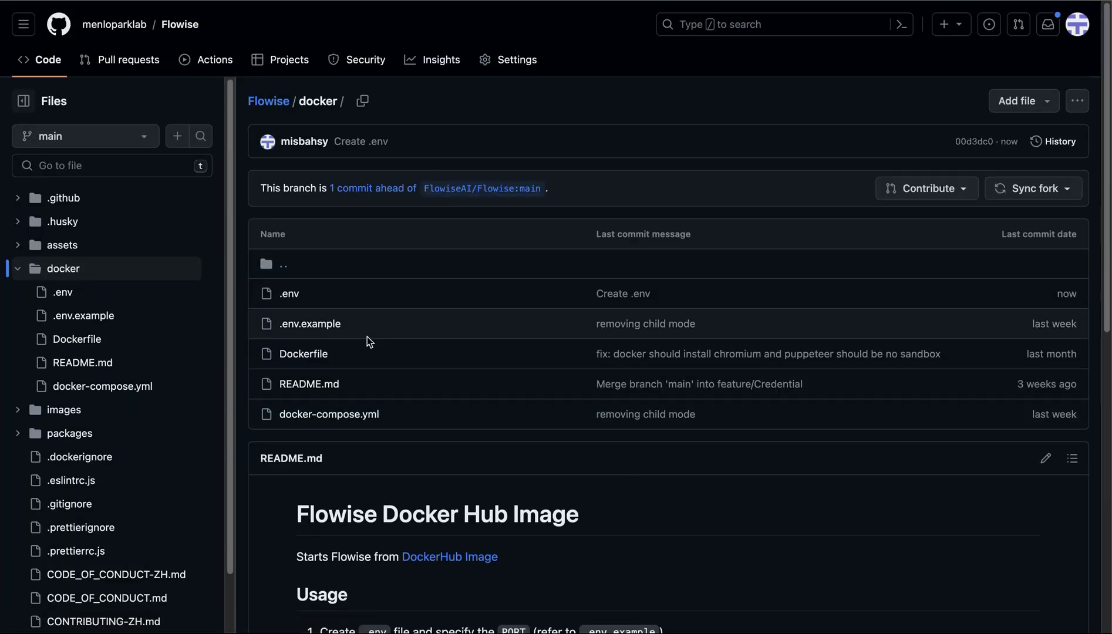
pyautogui.moveTo(413, 391)
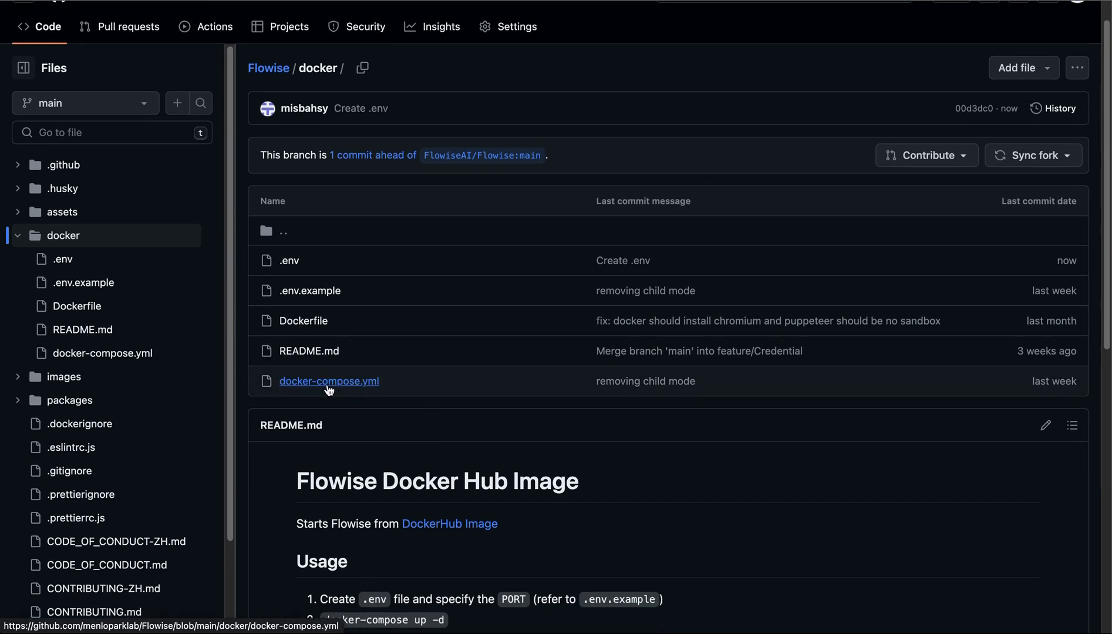
pyautogui.moveTo(359, 395)
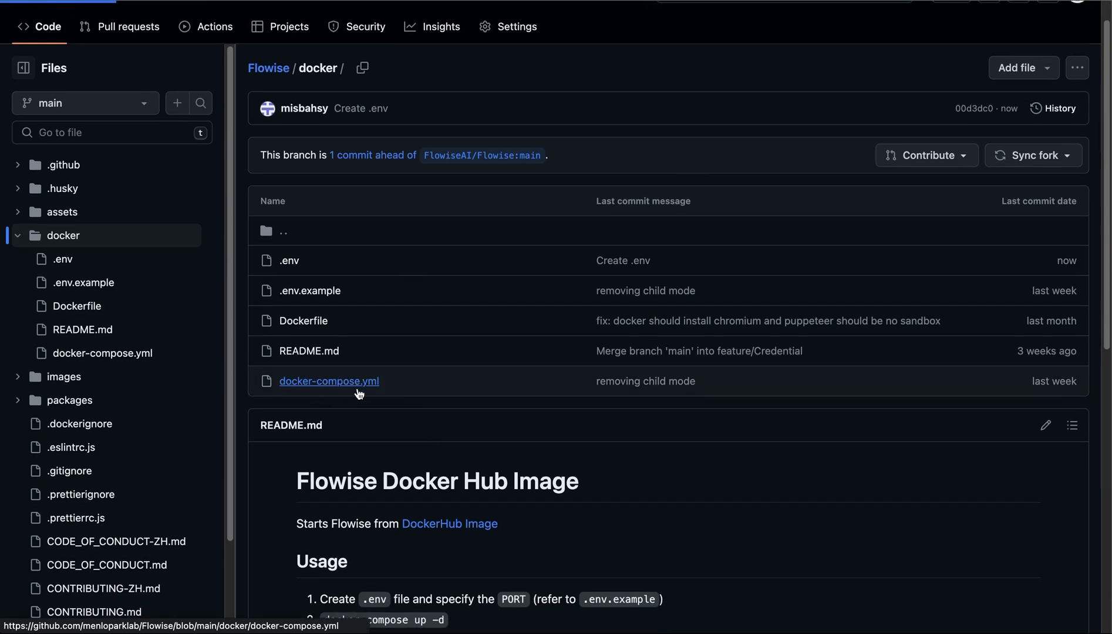
# - Add the four LANGCHAIN_* environment entries to docker-compose.yml and commit them to main
pyautogui.click(329, 382)
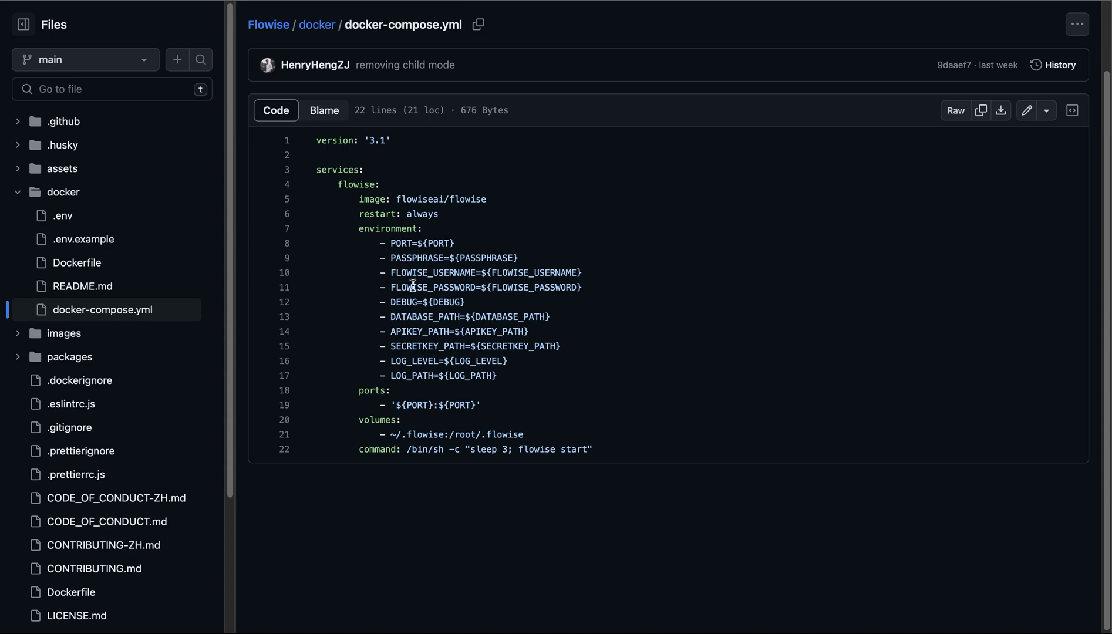
pyautogui.moveTo(1064, 349)
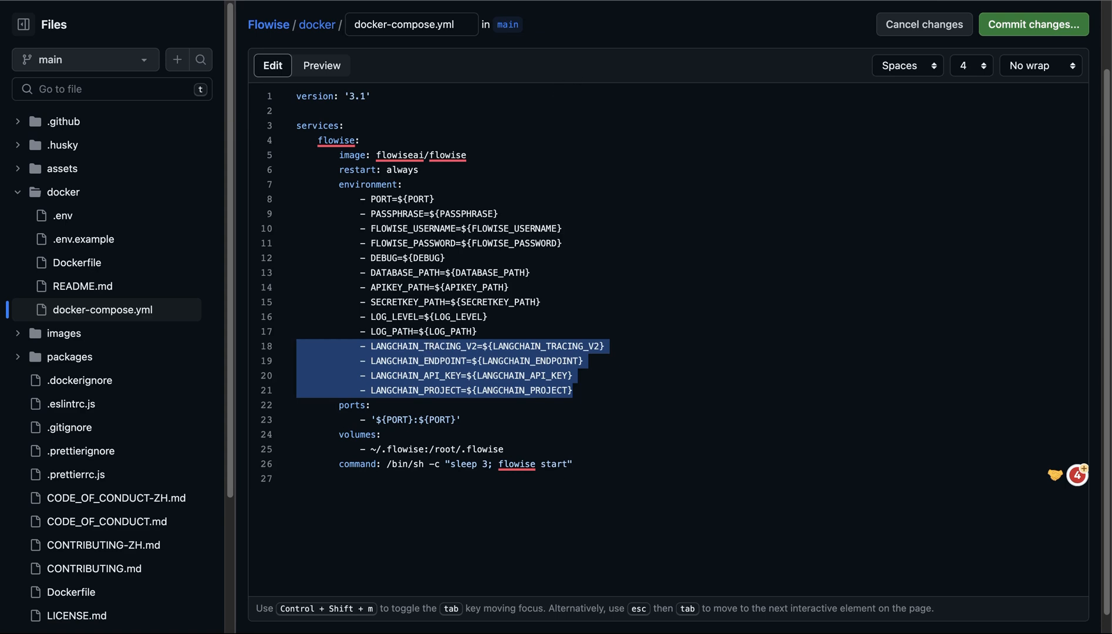
pyautogui.click(63, 215)
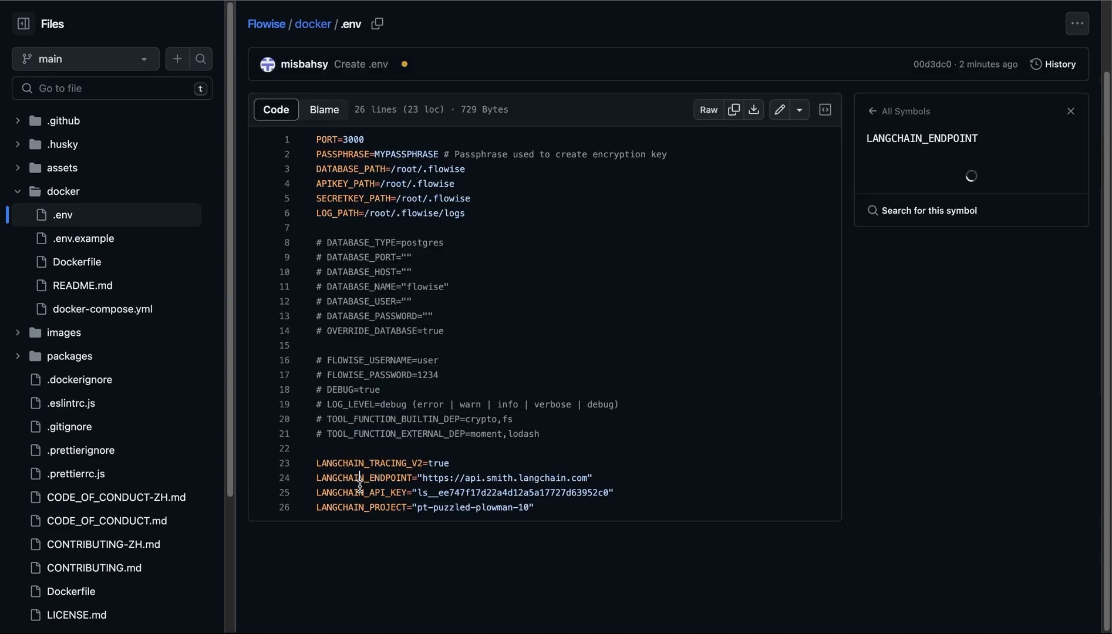
pyautogui.click(103, 310)
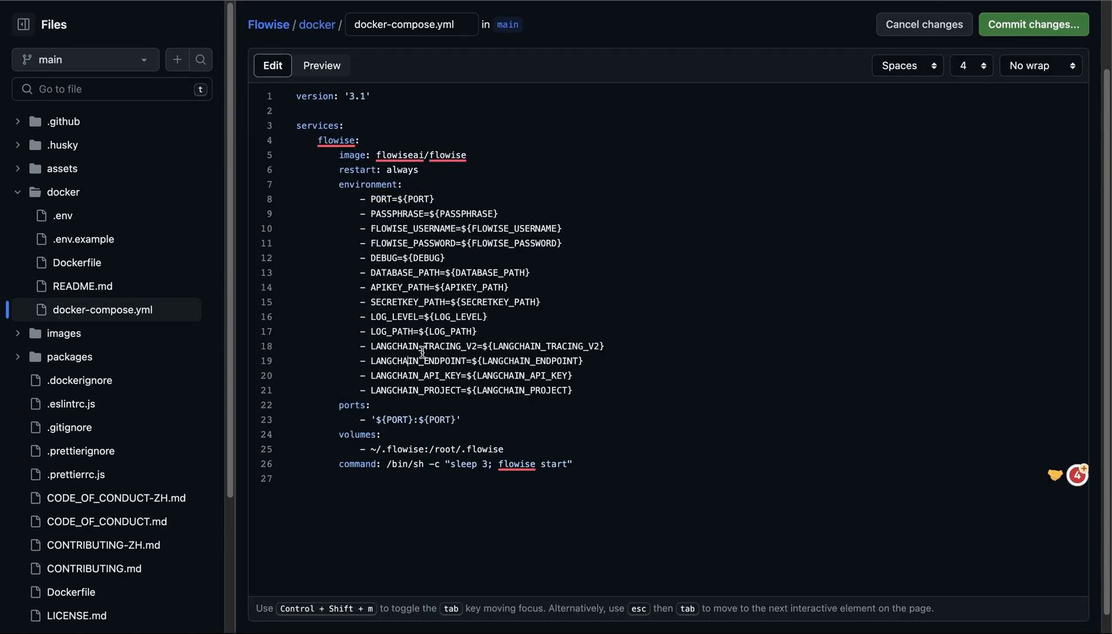
pyautogui.moveTo(515, 354)
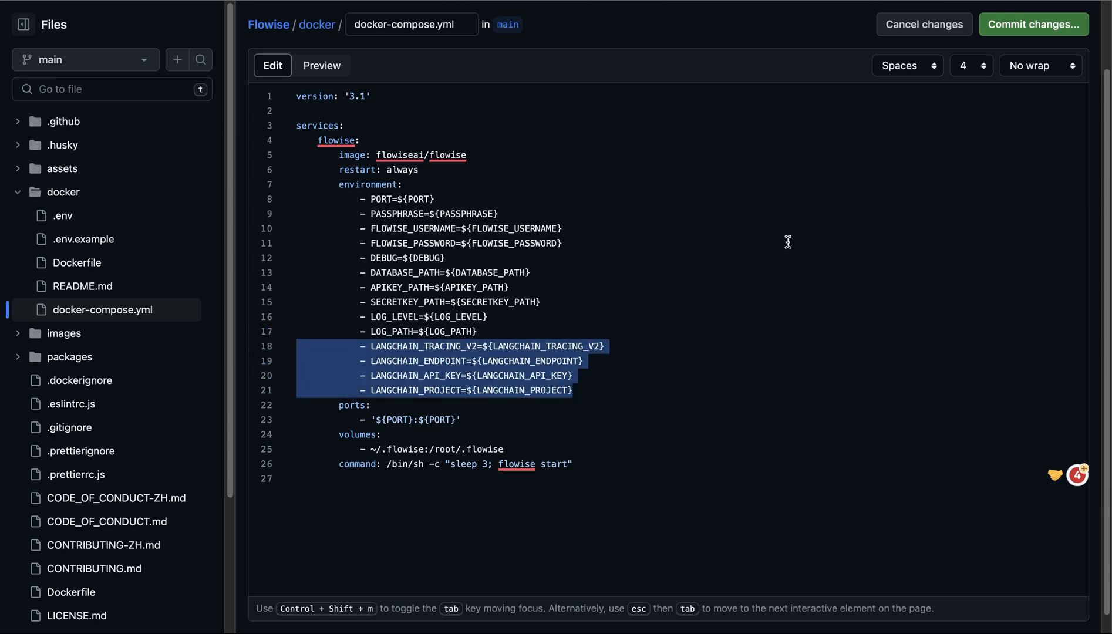
pyautogui.click(1033, 24)
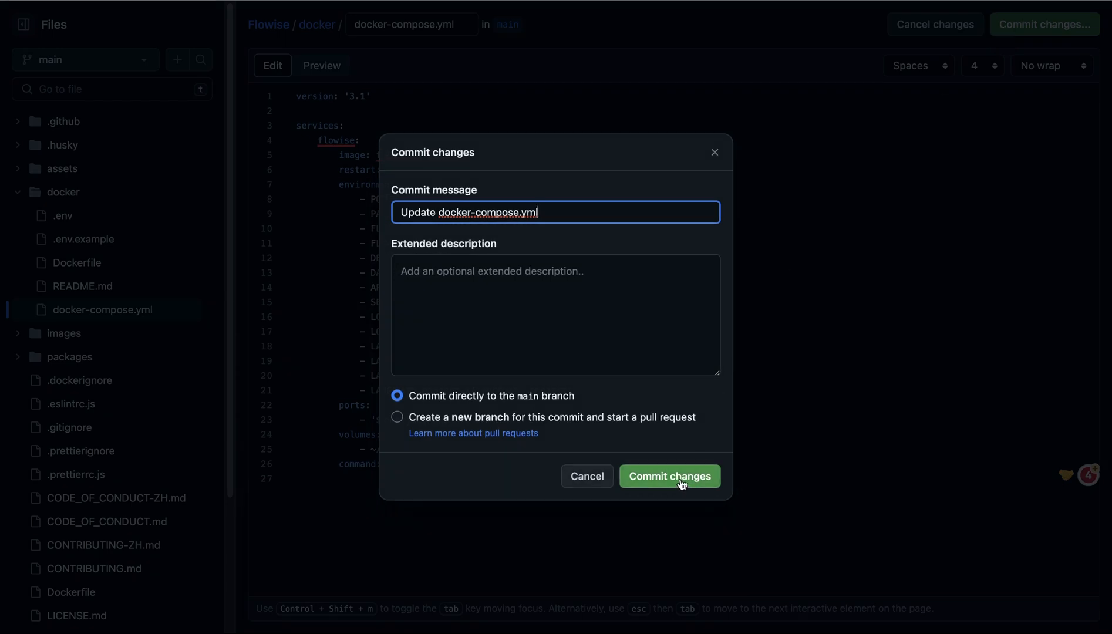
pyautogui.click(668, 477)
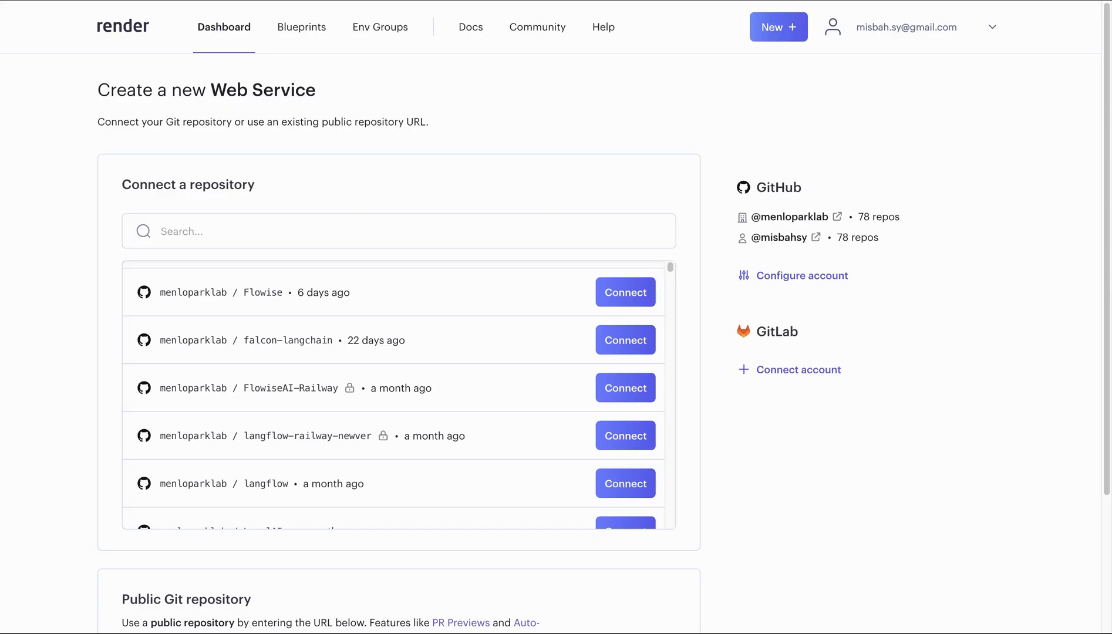
# - Connect menloparklab/Flowise to a new Render web service and review the Docker-runtime form
pyautogui.click(625, 293)
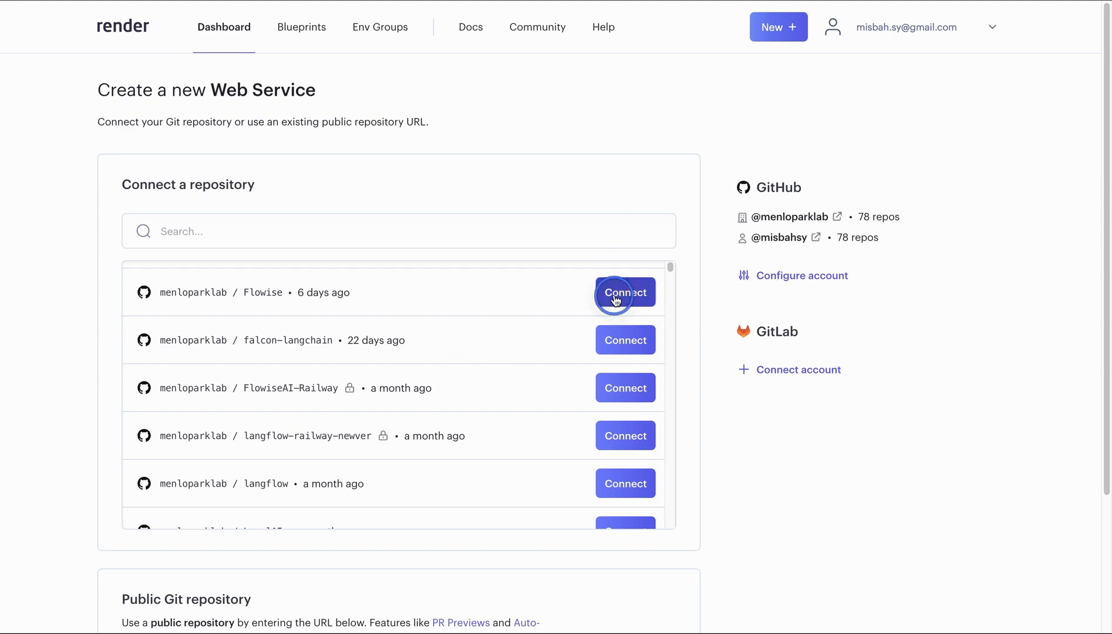
pyautogui.click(625, 293)
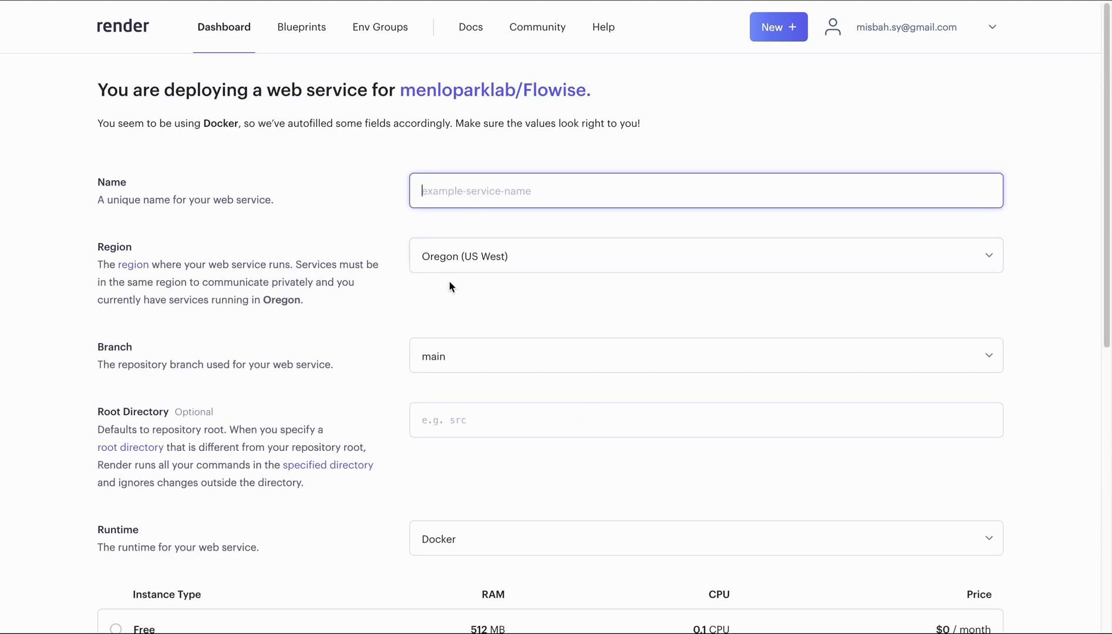
pyautogui.scroll(-3)
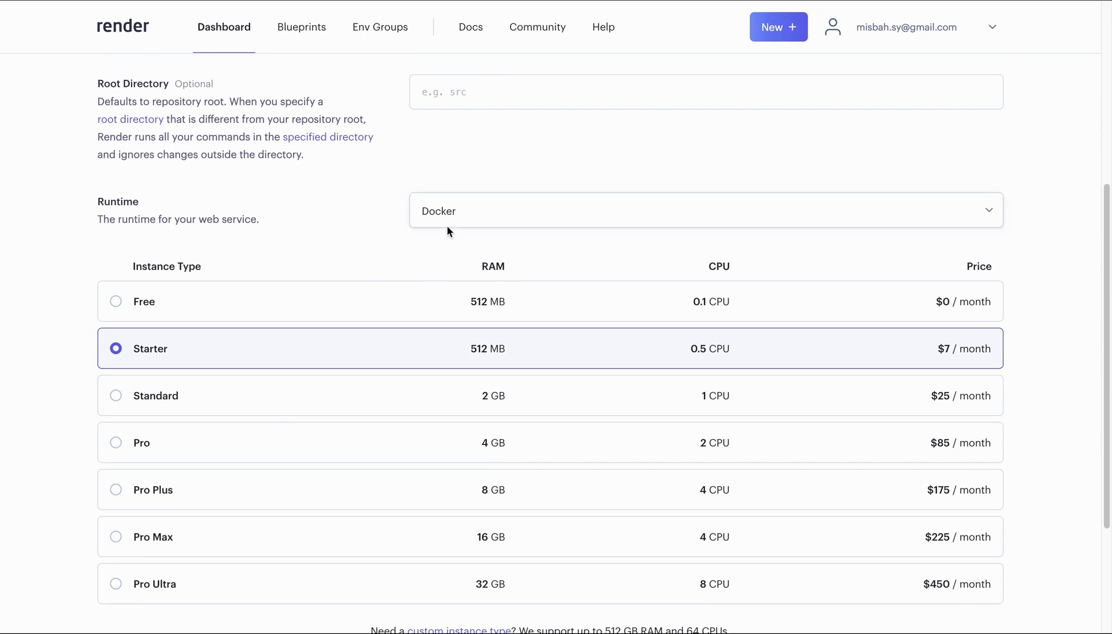
pyautogui.scroll(-3)
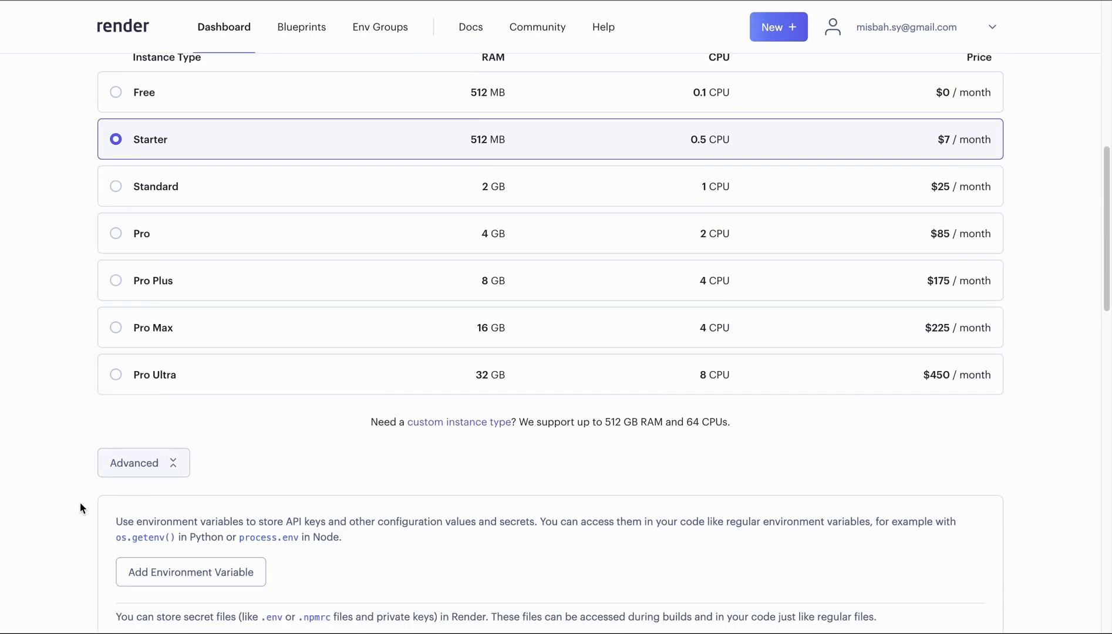
pyautogui.scroll(-3)
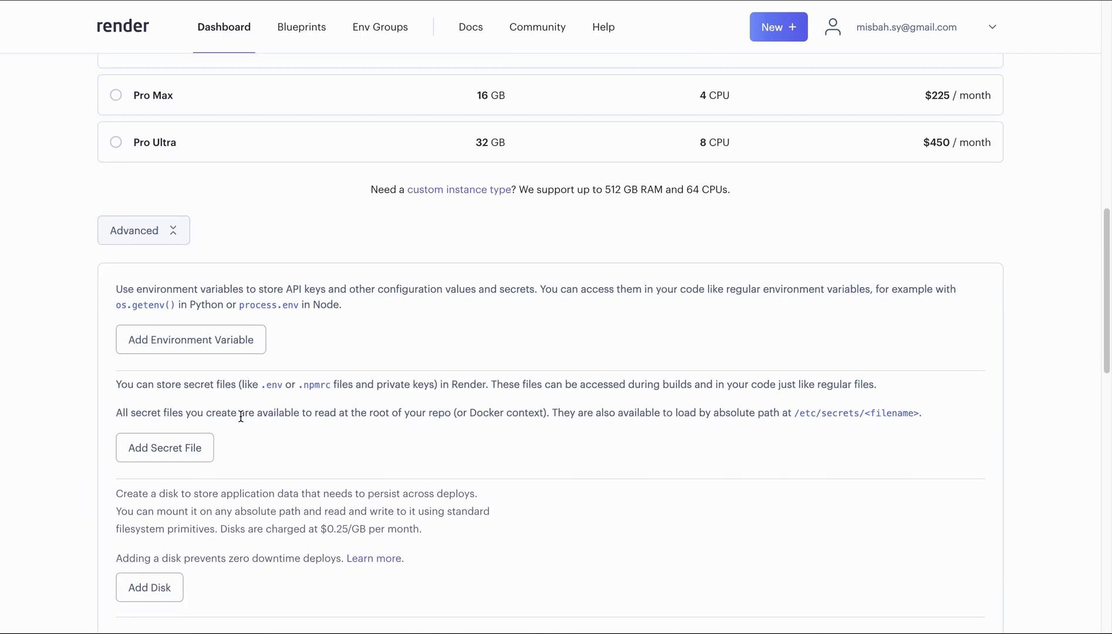
pyautogui.scroll(3)
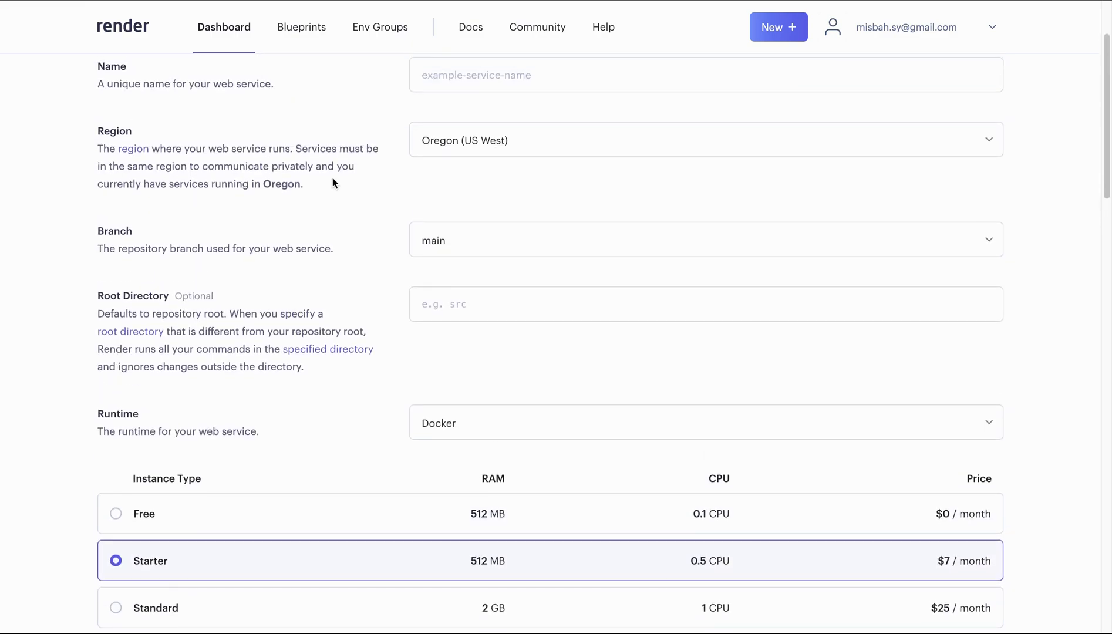
pyautogui.scroll(-3)
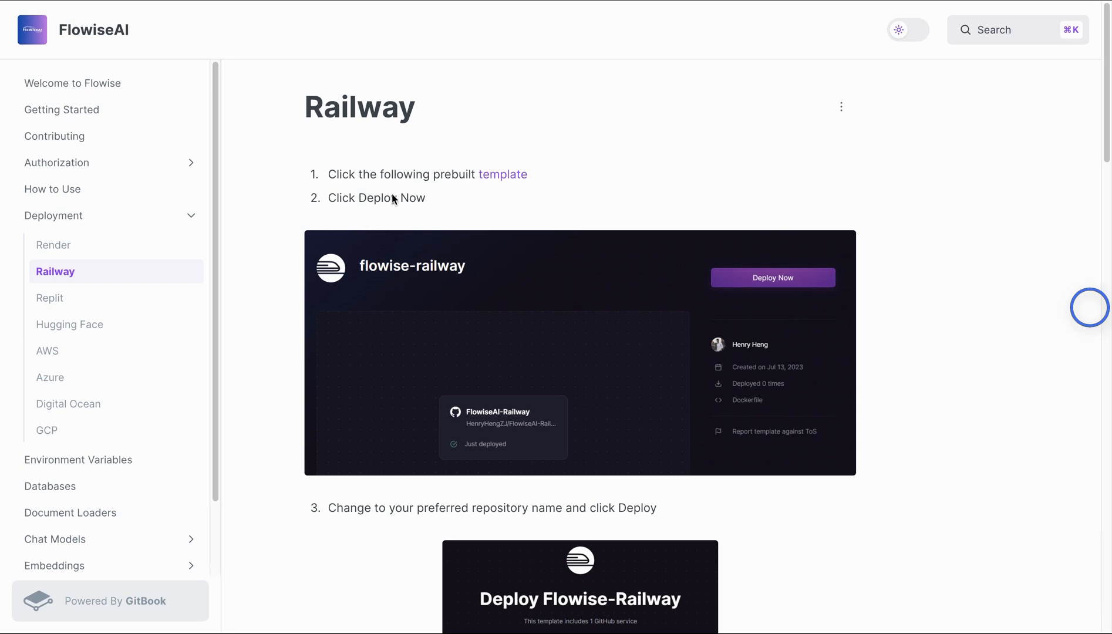
pyautogui.moveTo(515, 178)
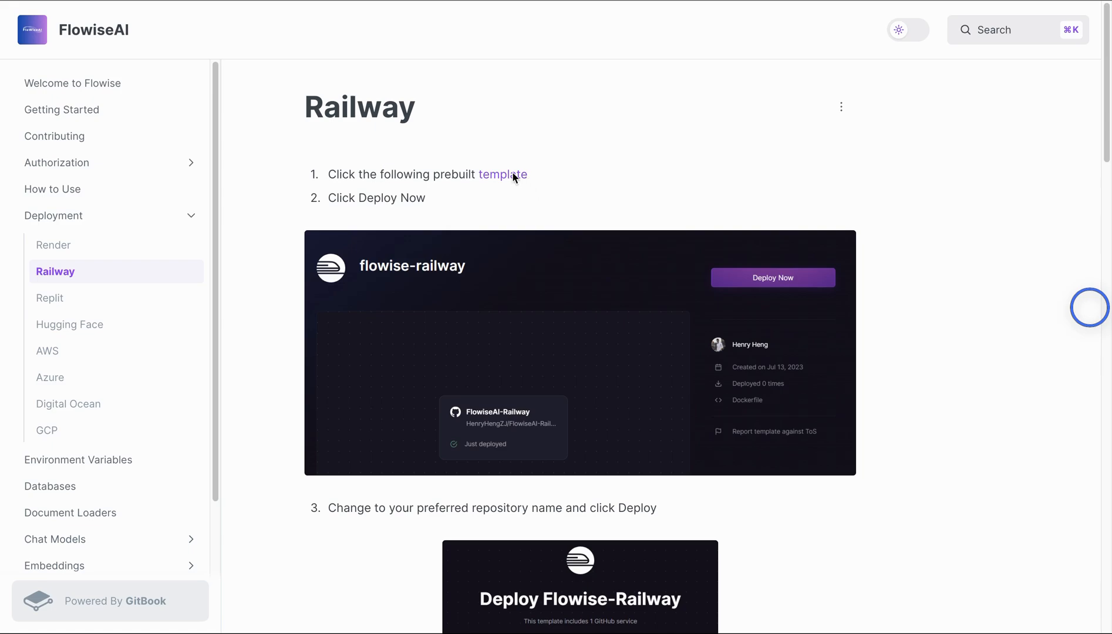
# - Follow the README's 'Deploy on Railway' button to the LangFlow template
pyautogui.click(501, 174)
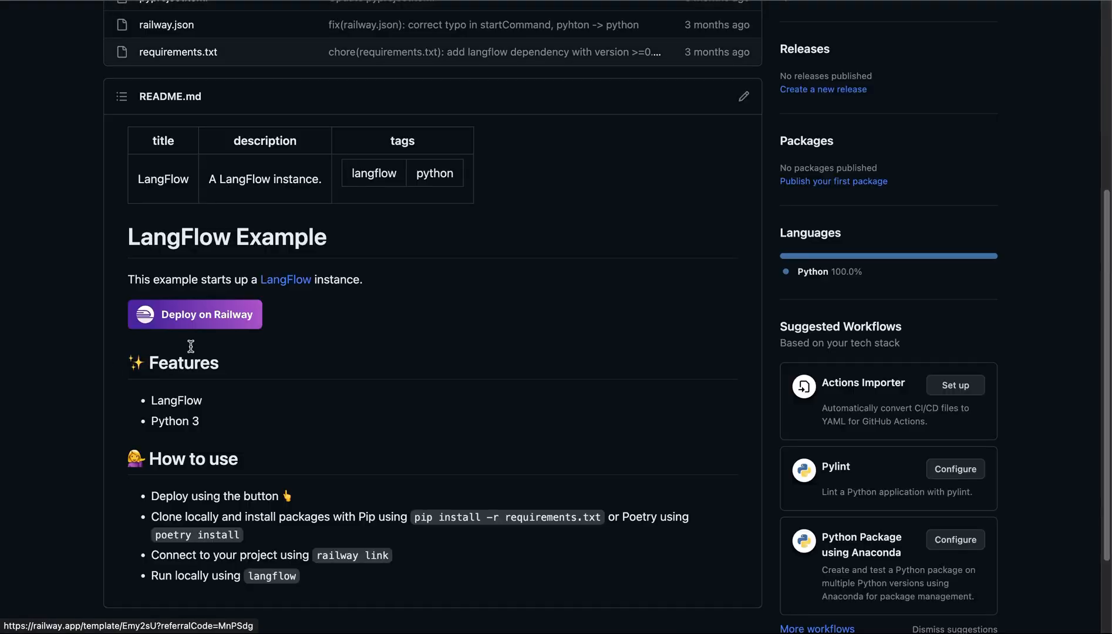
pyautogui.scroll(-3)
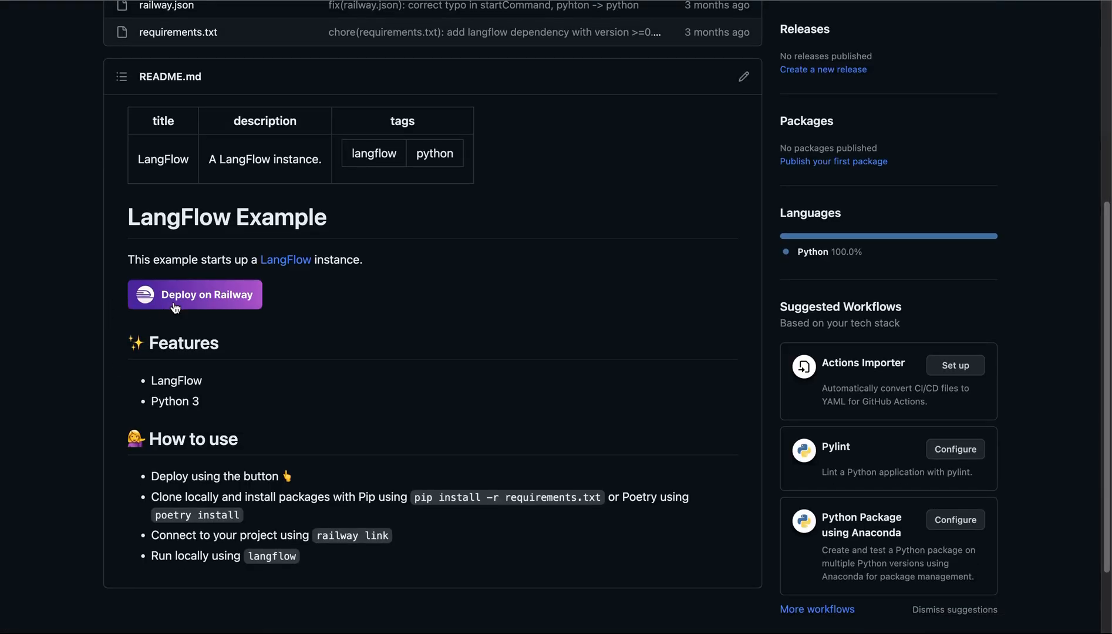
pyautogui.click(195, 294)
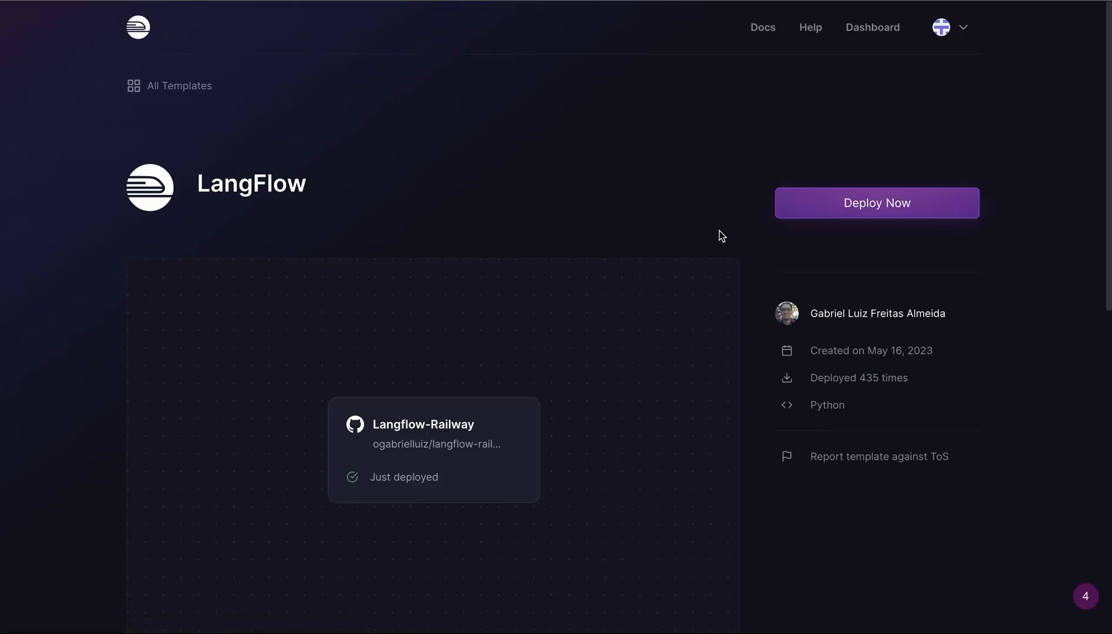
pyautogui.moveTo(679, 299)
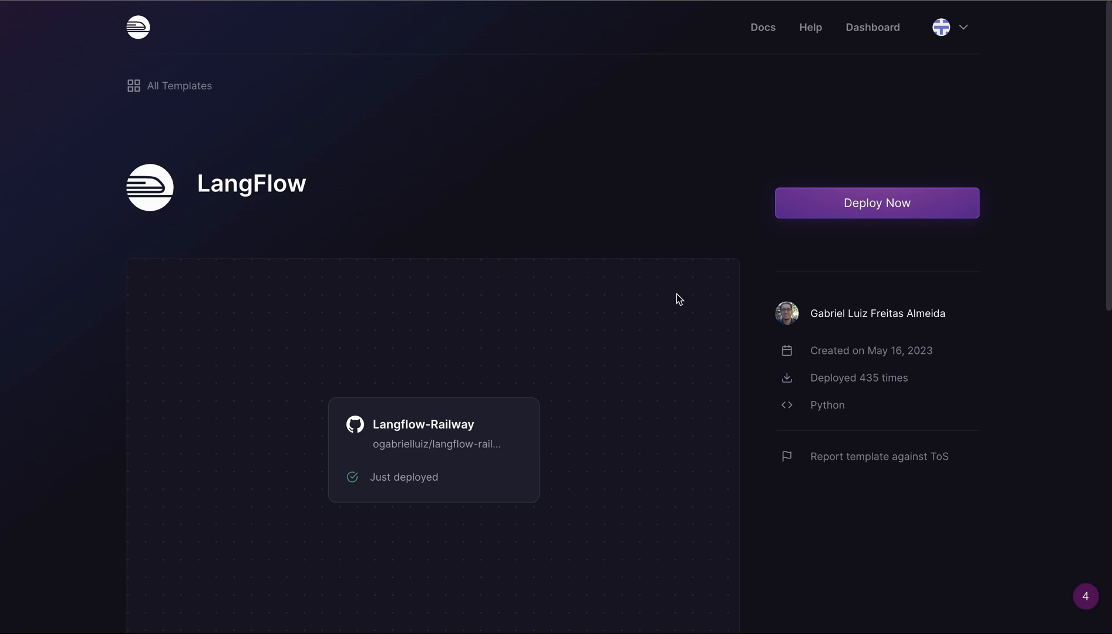
pyautogui.moveTo(870, 218)
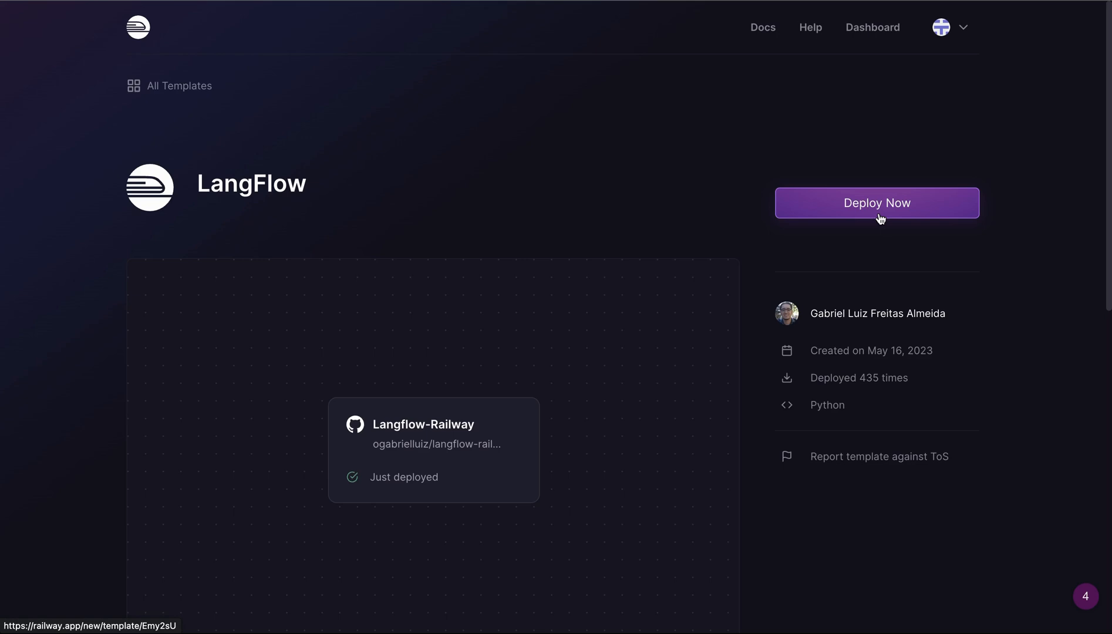
# - Deploy the LangFlow template on Railway as private repository langflow-railway-2
pyautogui.click(876, 202)
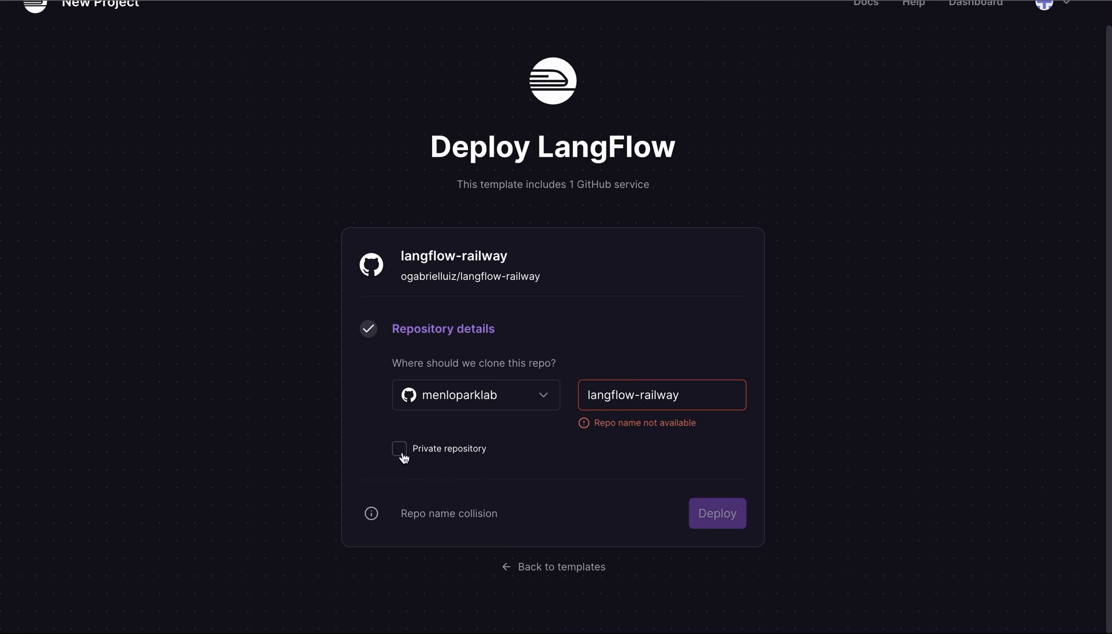
pyautogui.click(399, 448)
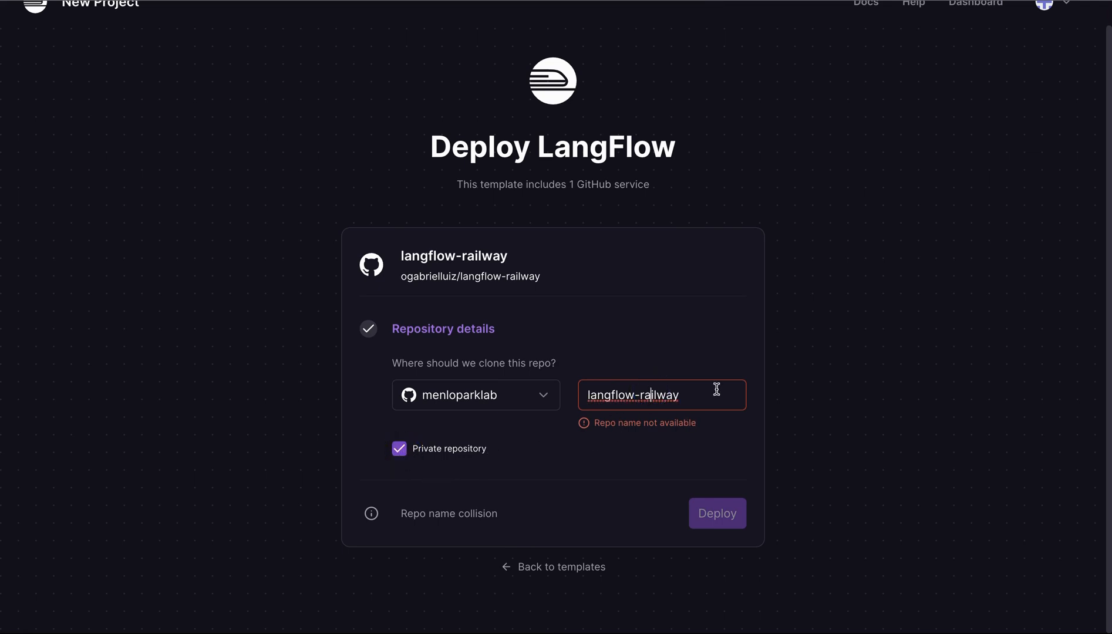
pyautogui.write('-')
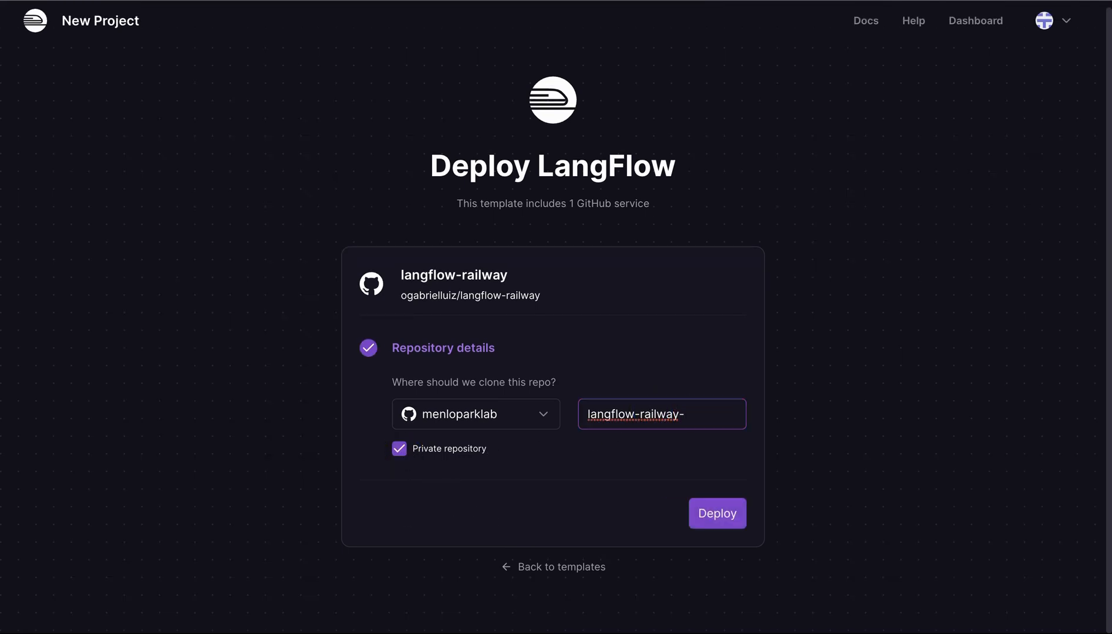
pyautogui.write('2')
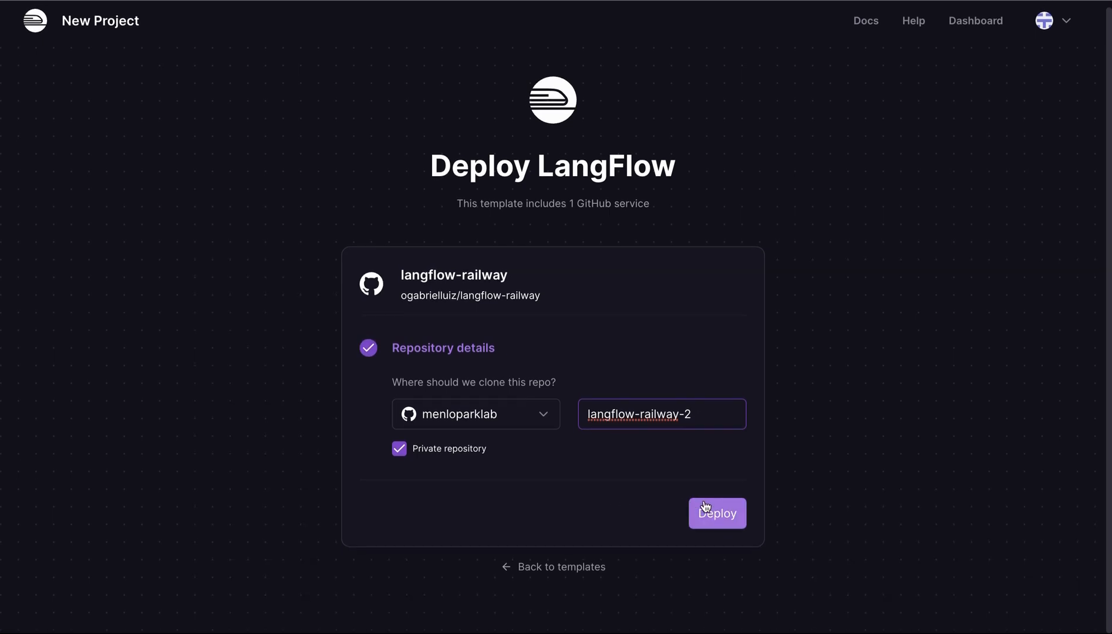
pyautogui.click(717, 513)
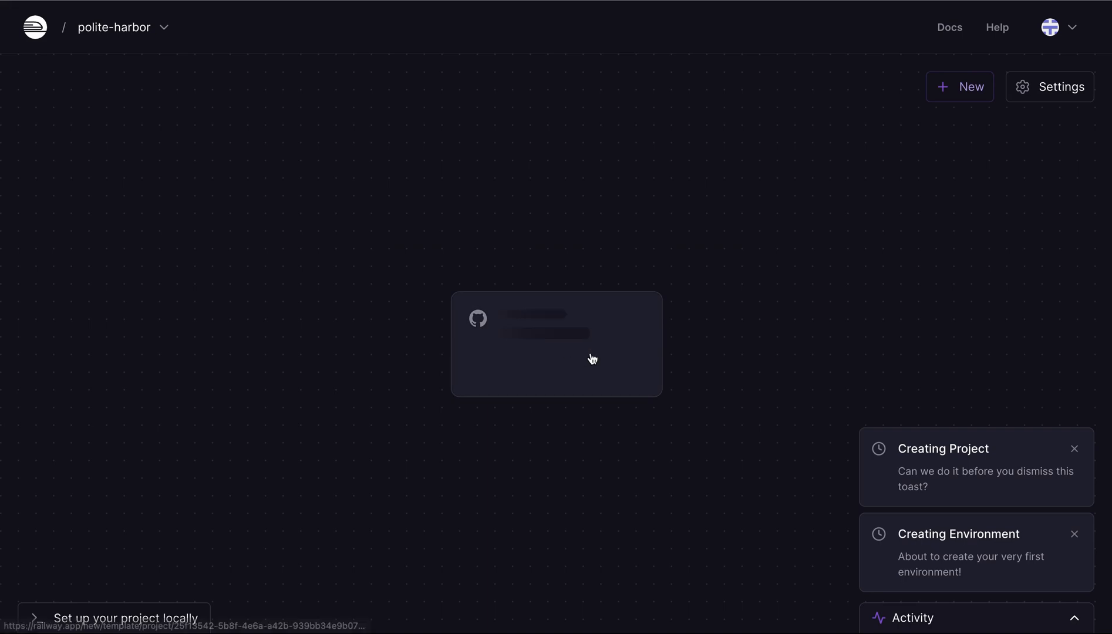
# - Open the langflow-railway service's Variables in the RAW Editor
pyautogui.click(1073, 448)
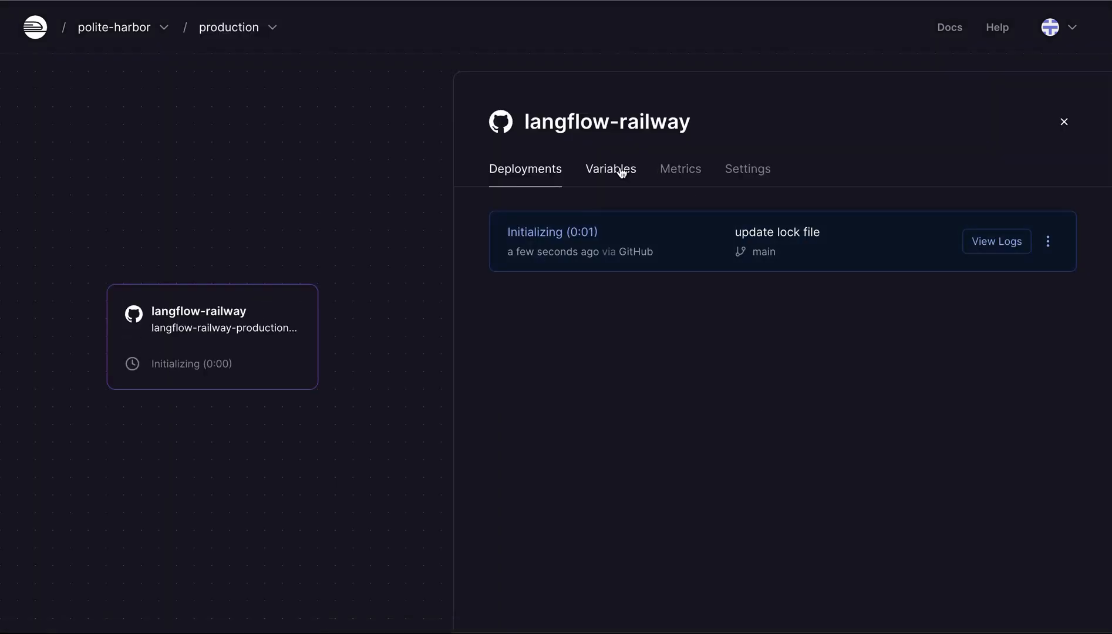
pyautogui.click(611, 169)
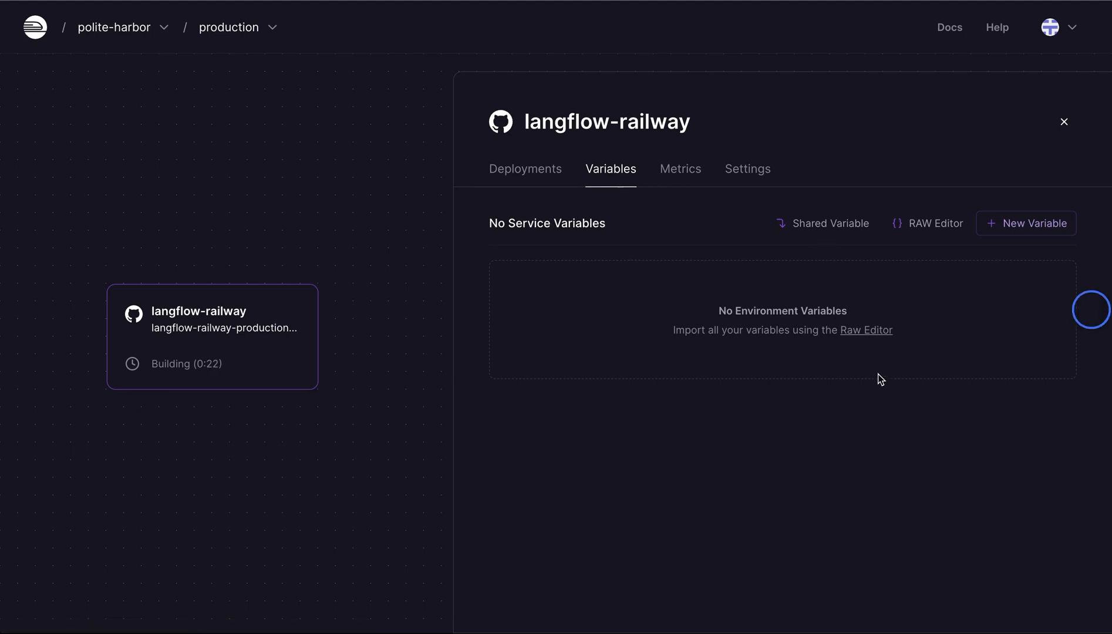
pyautogui.click(935, 224)
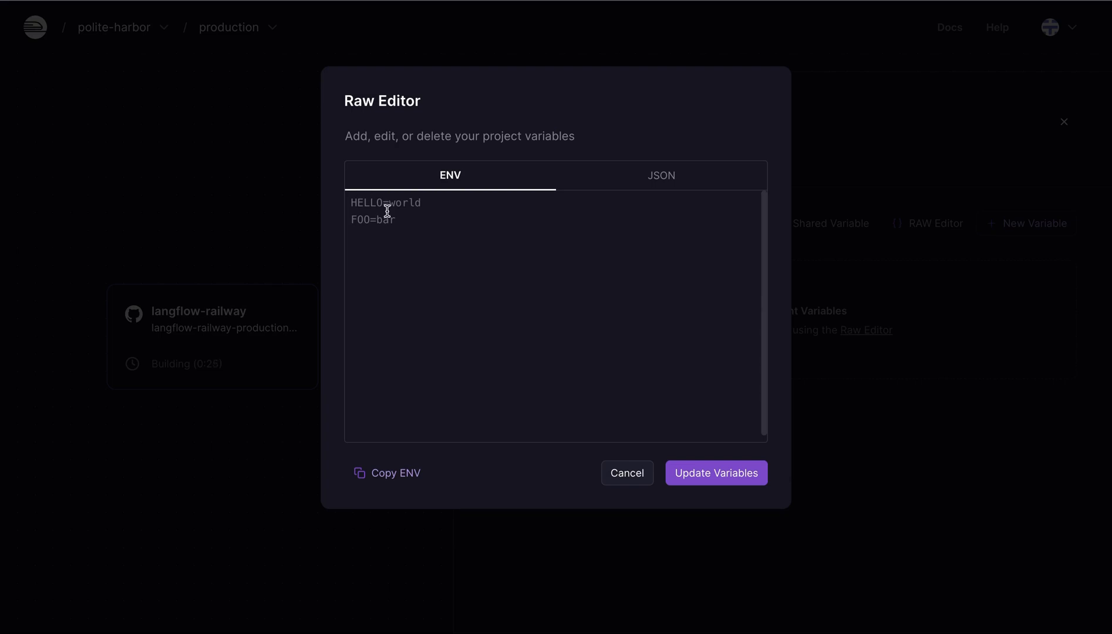
pyautogui.write('LANGCHAIN_TRACING_V2=true')
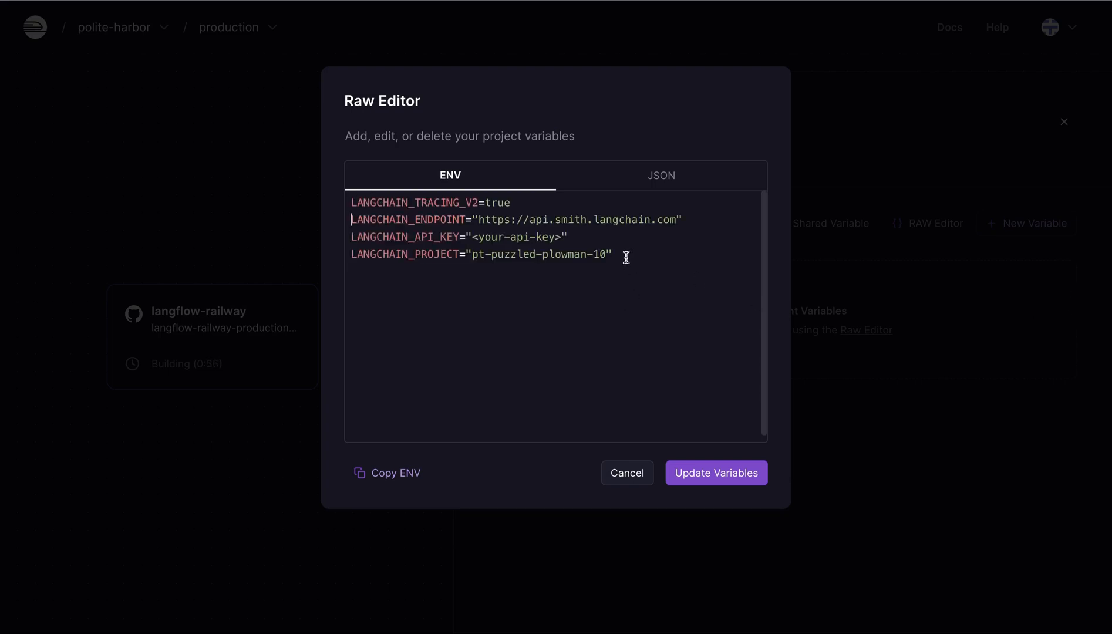
pyautogui.moveTo(1091, 311)
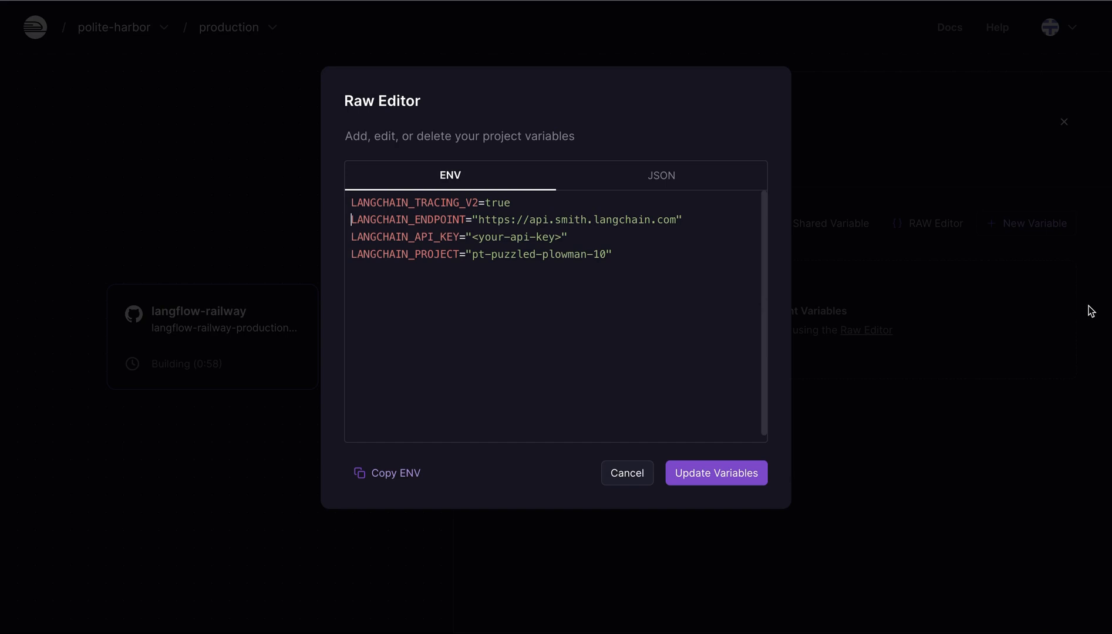
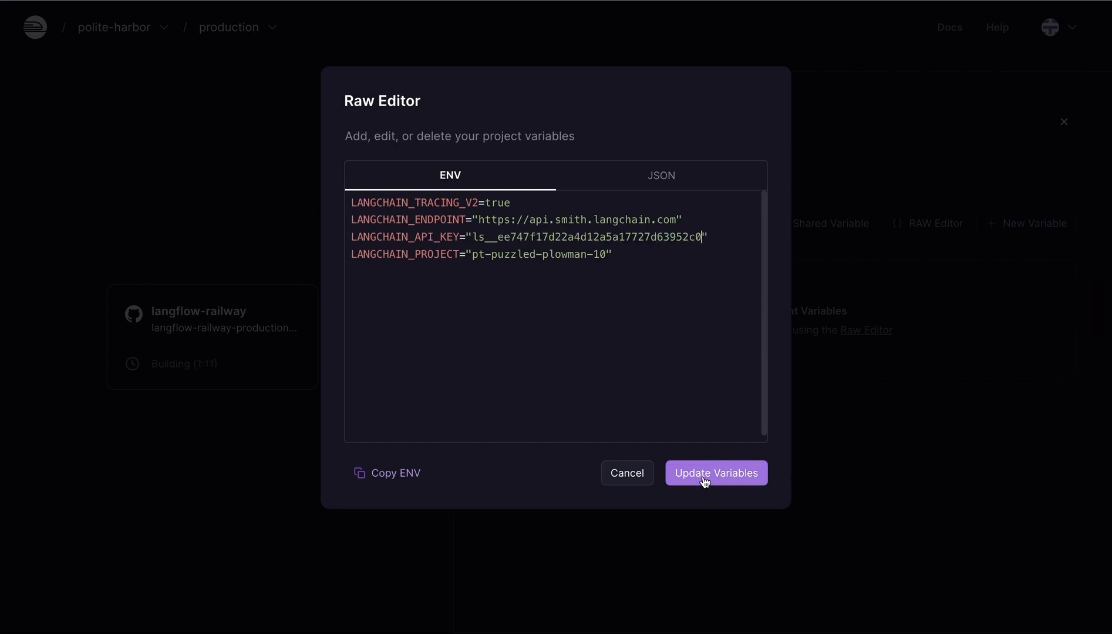
pyautogui.click(716, 473)
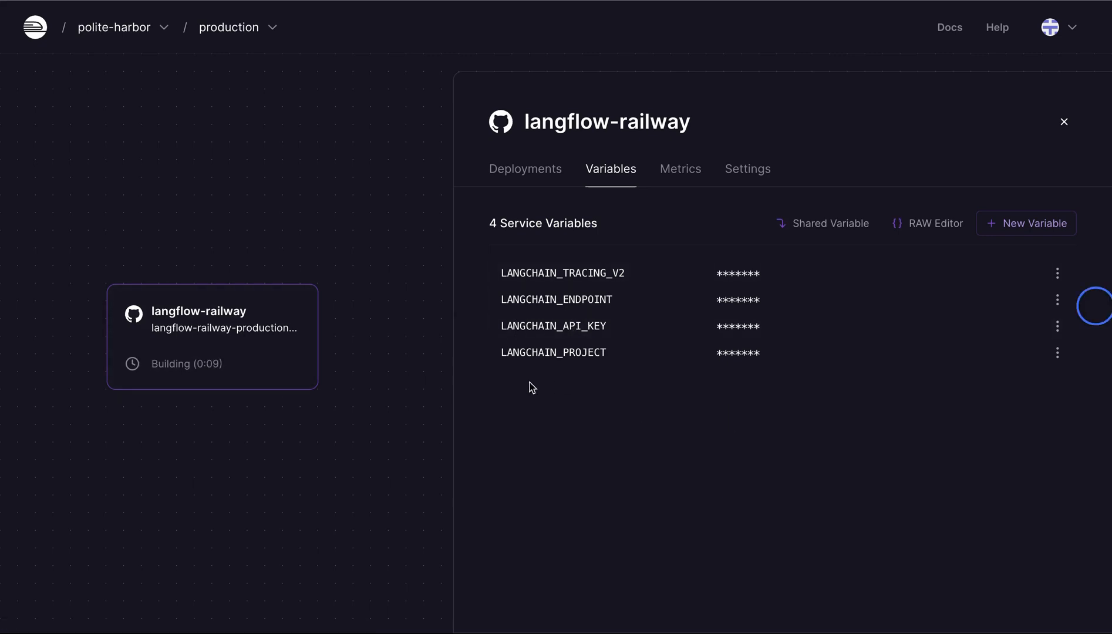
pyautogui.moveTo(567, 415)
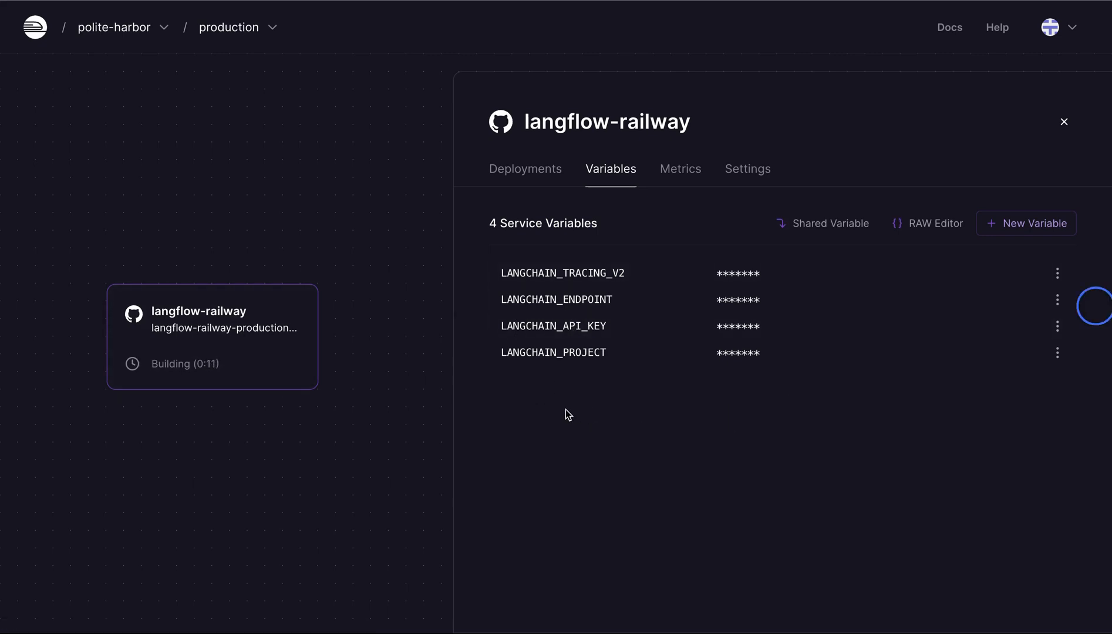
pyautogui.moveTo(607, 388)
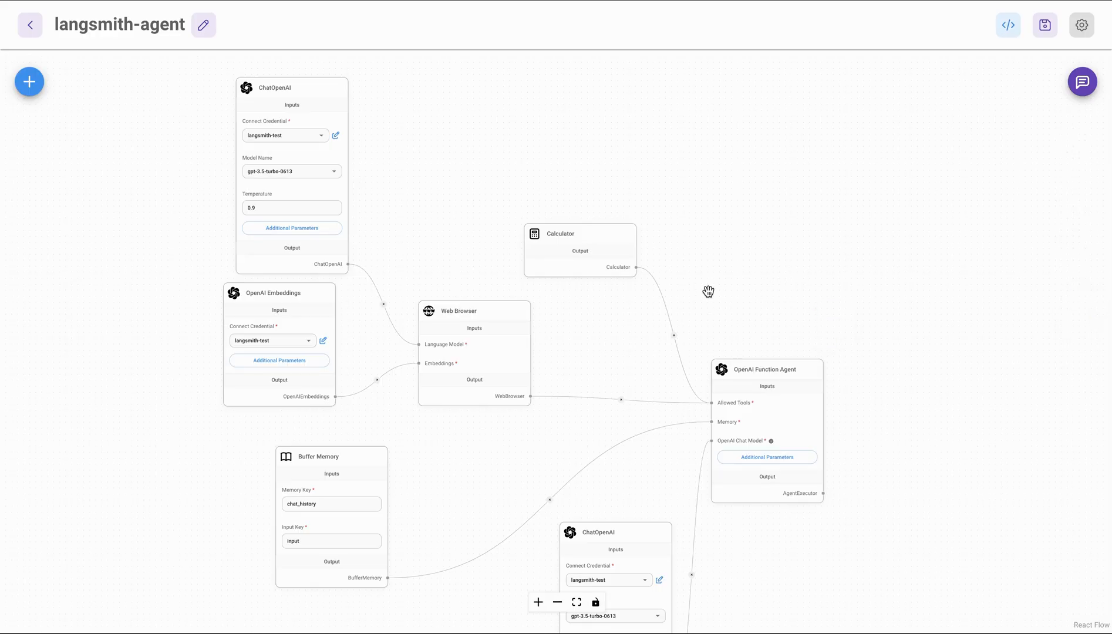
pyautogui.moveTo(708, 353)
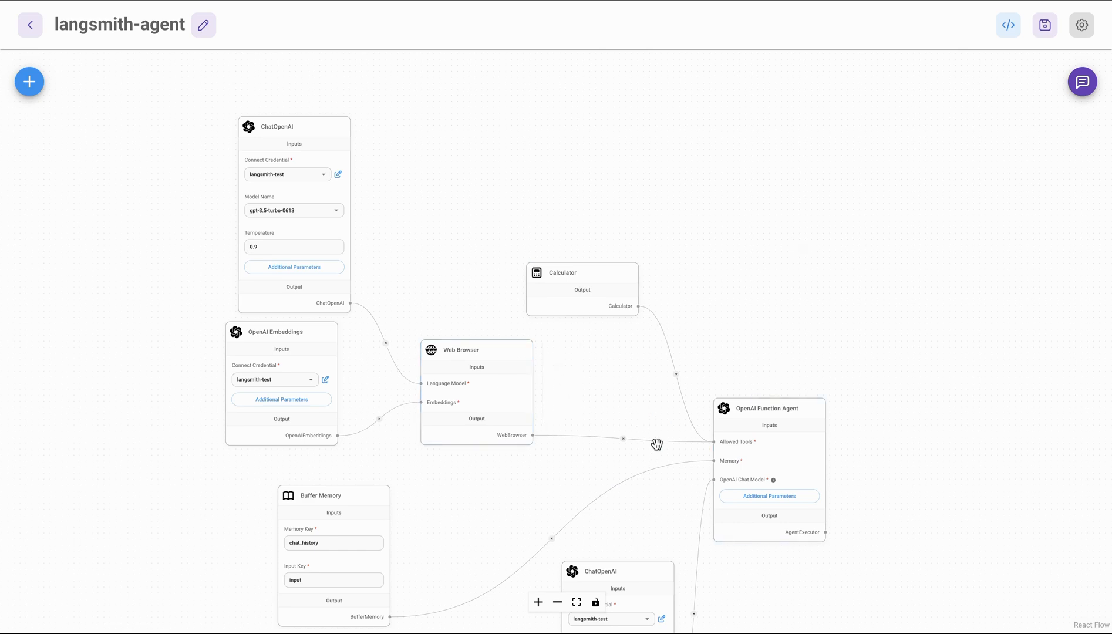
pyautogui.moveTo(818, 171)
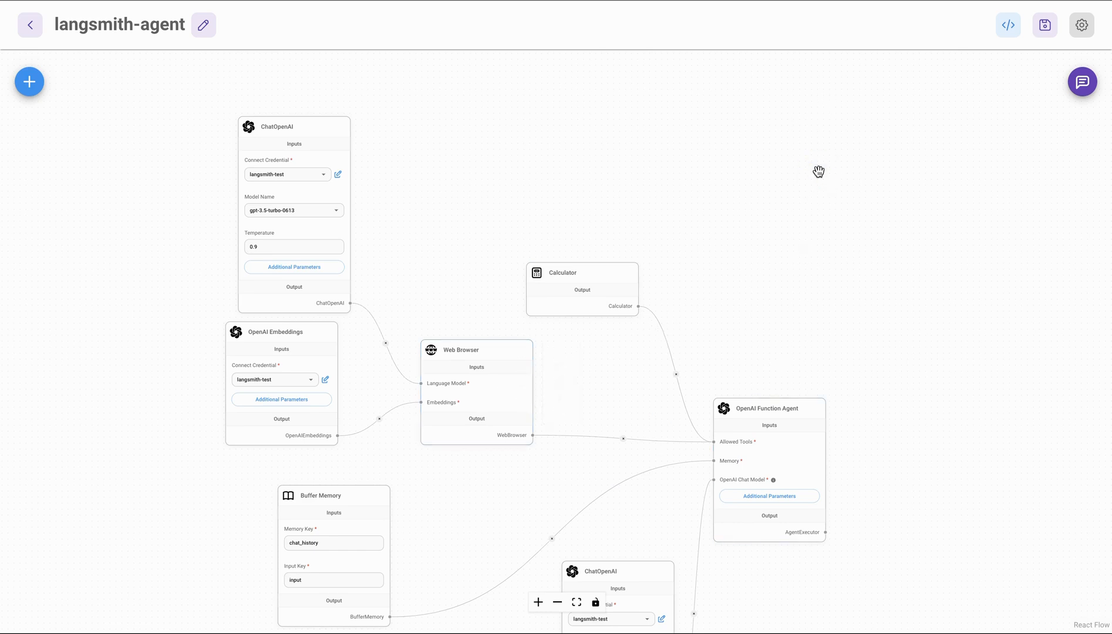
pyautogui.moveTo(703, 238)
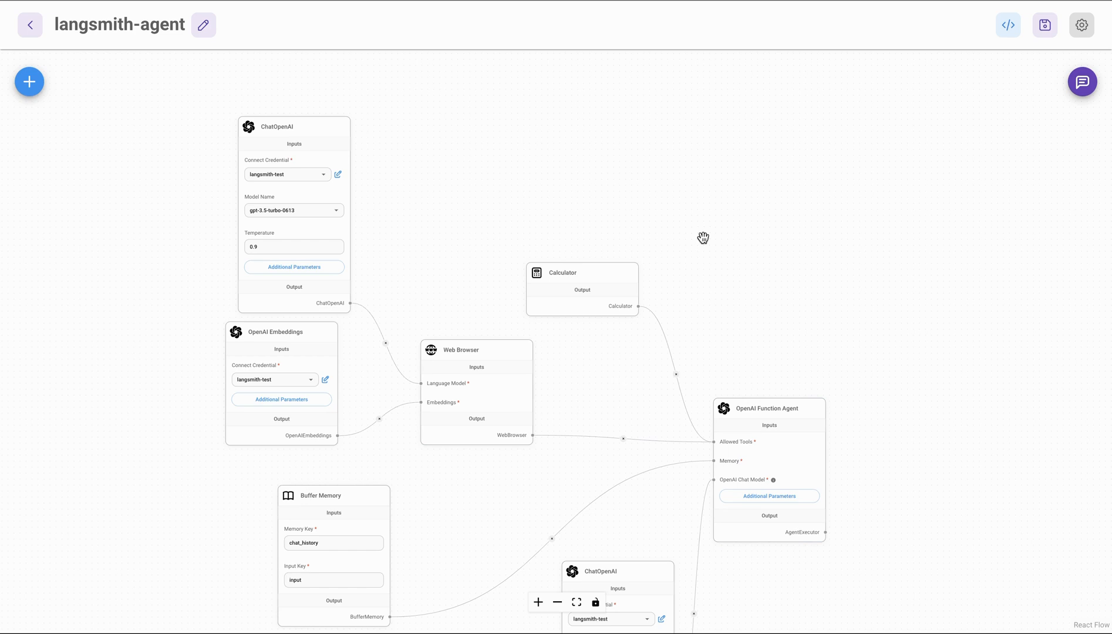
pyautogui.moveTo(315, 63)
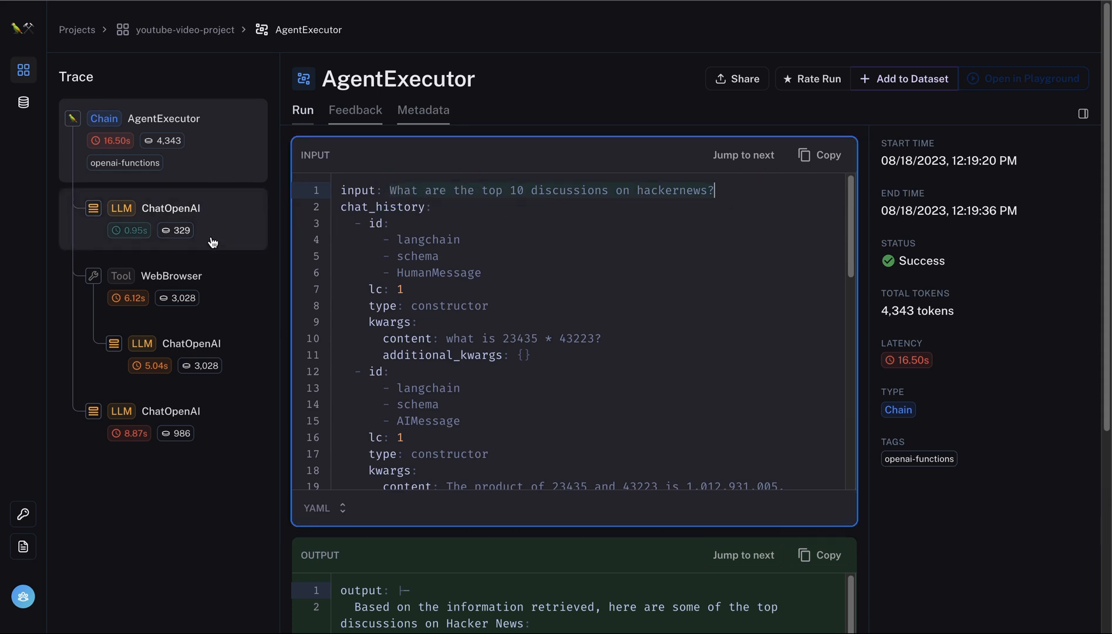
pyautogui.moveTo(221, 225)
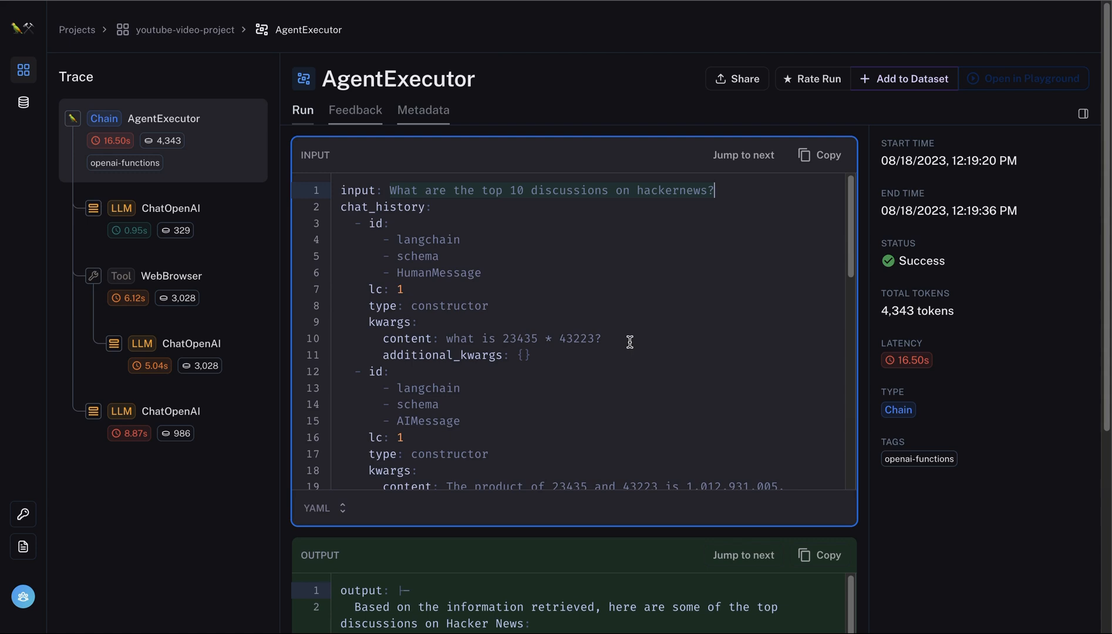
pyautogui.moveTo(677, 307)
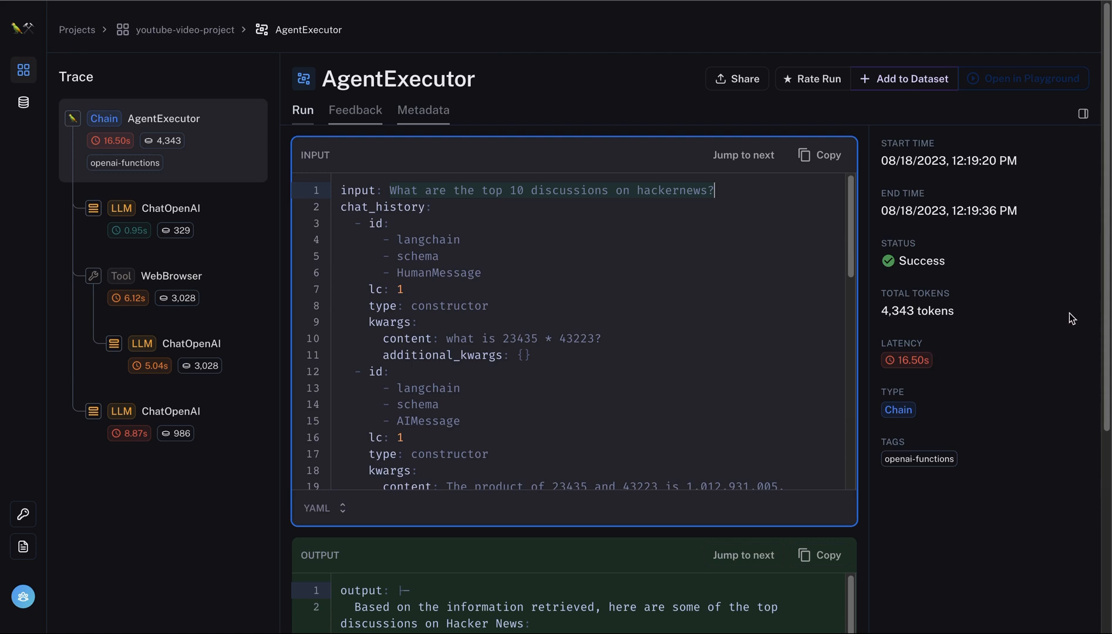
# - Return to the LangSmith home overview listing 4 projects and 0 datasets
pyautogui.click(23, 69)
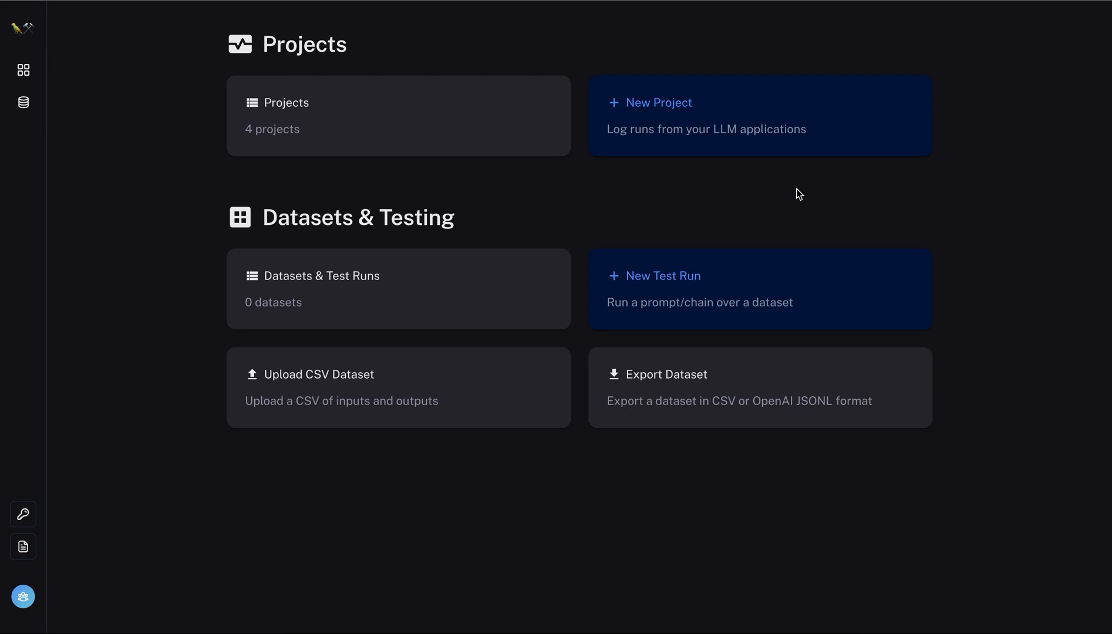